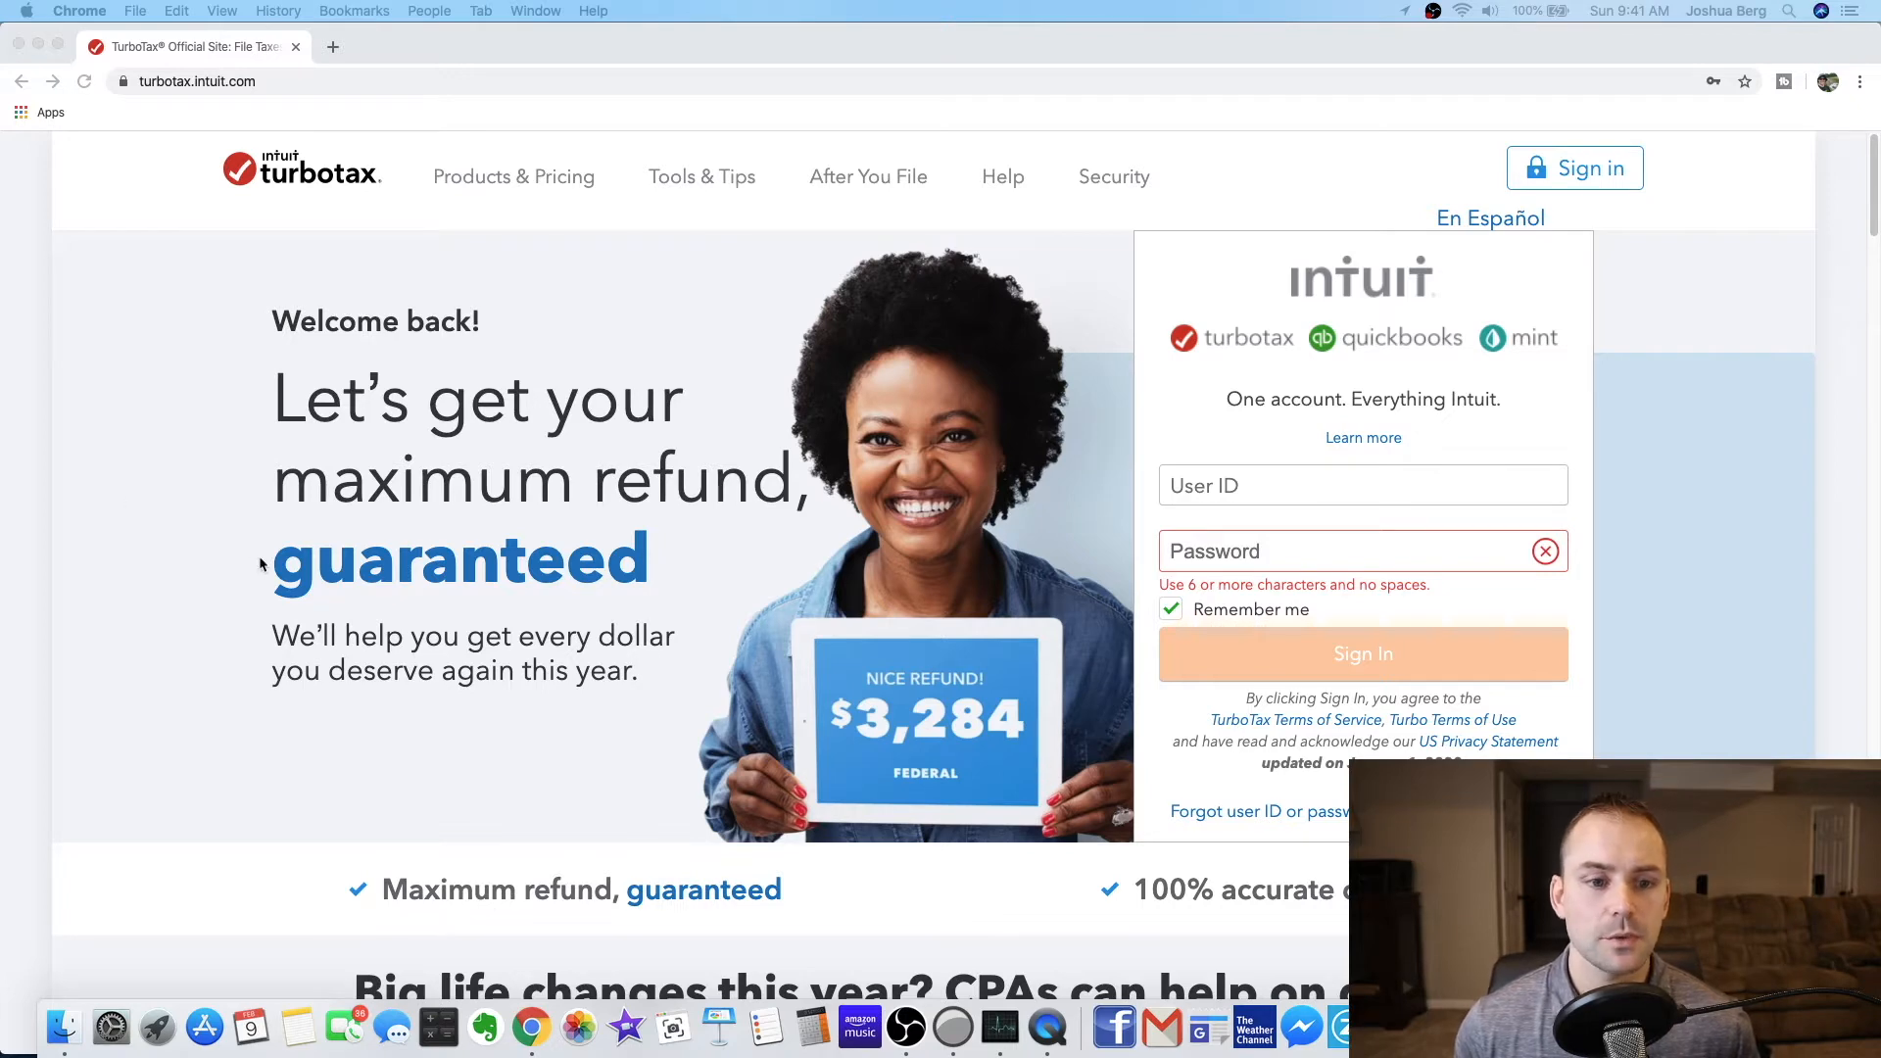
mouse_move(850, 395)
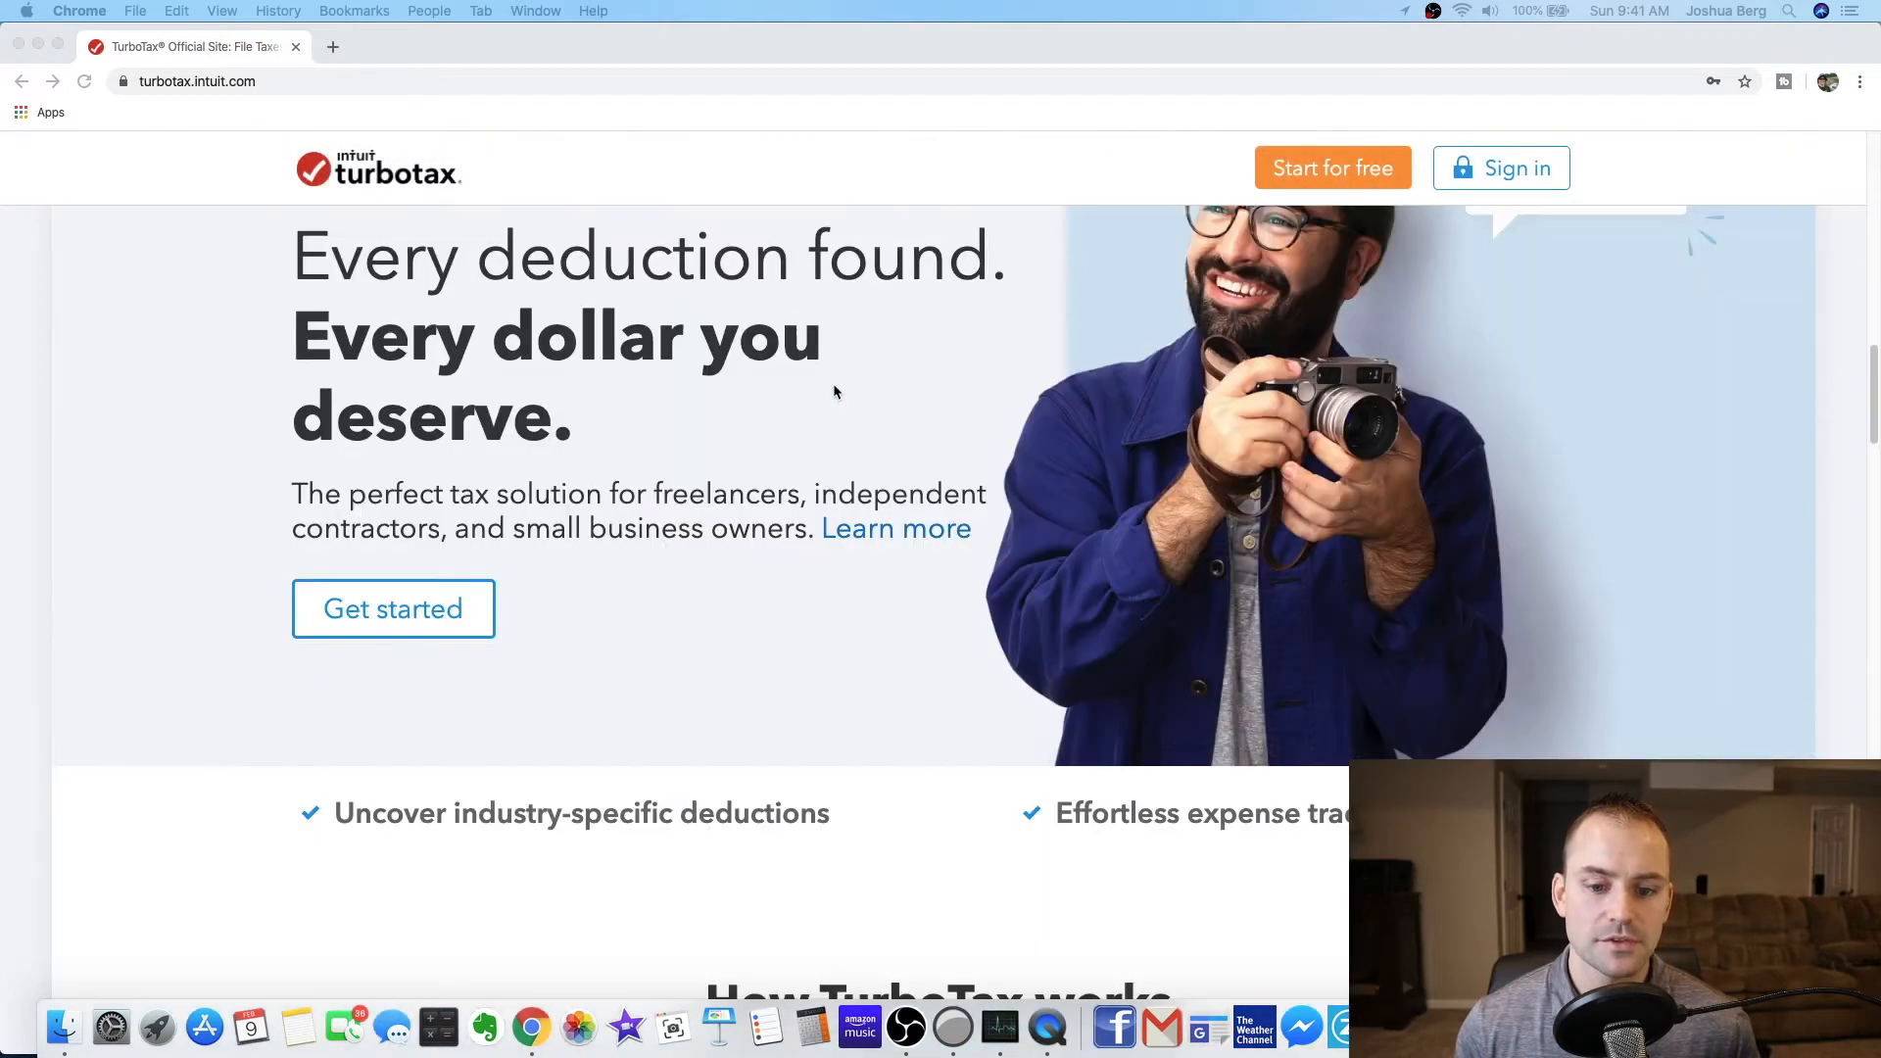
- Browse the TurboTax home page and open the Products & Pricing menu
scroll(down, 3)
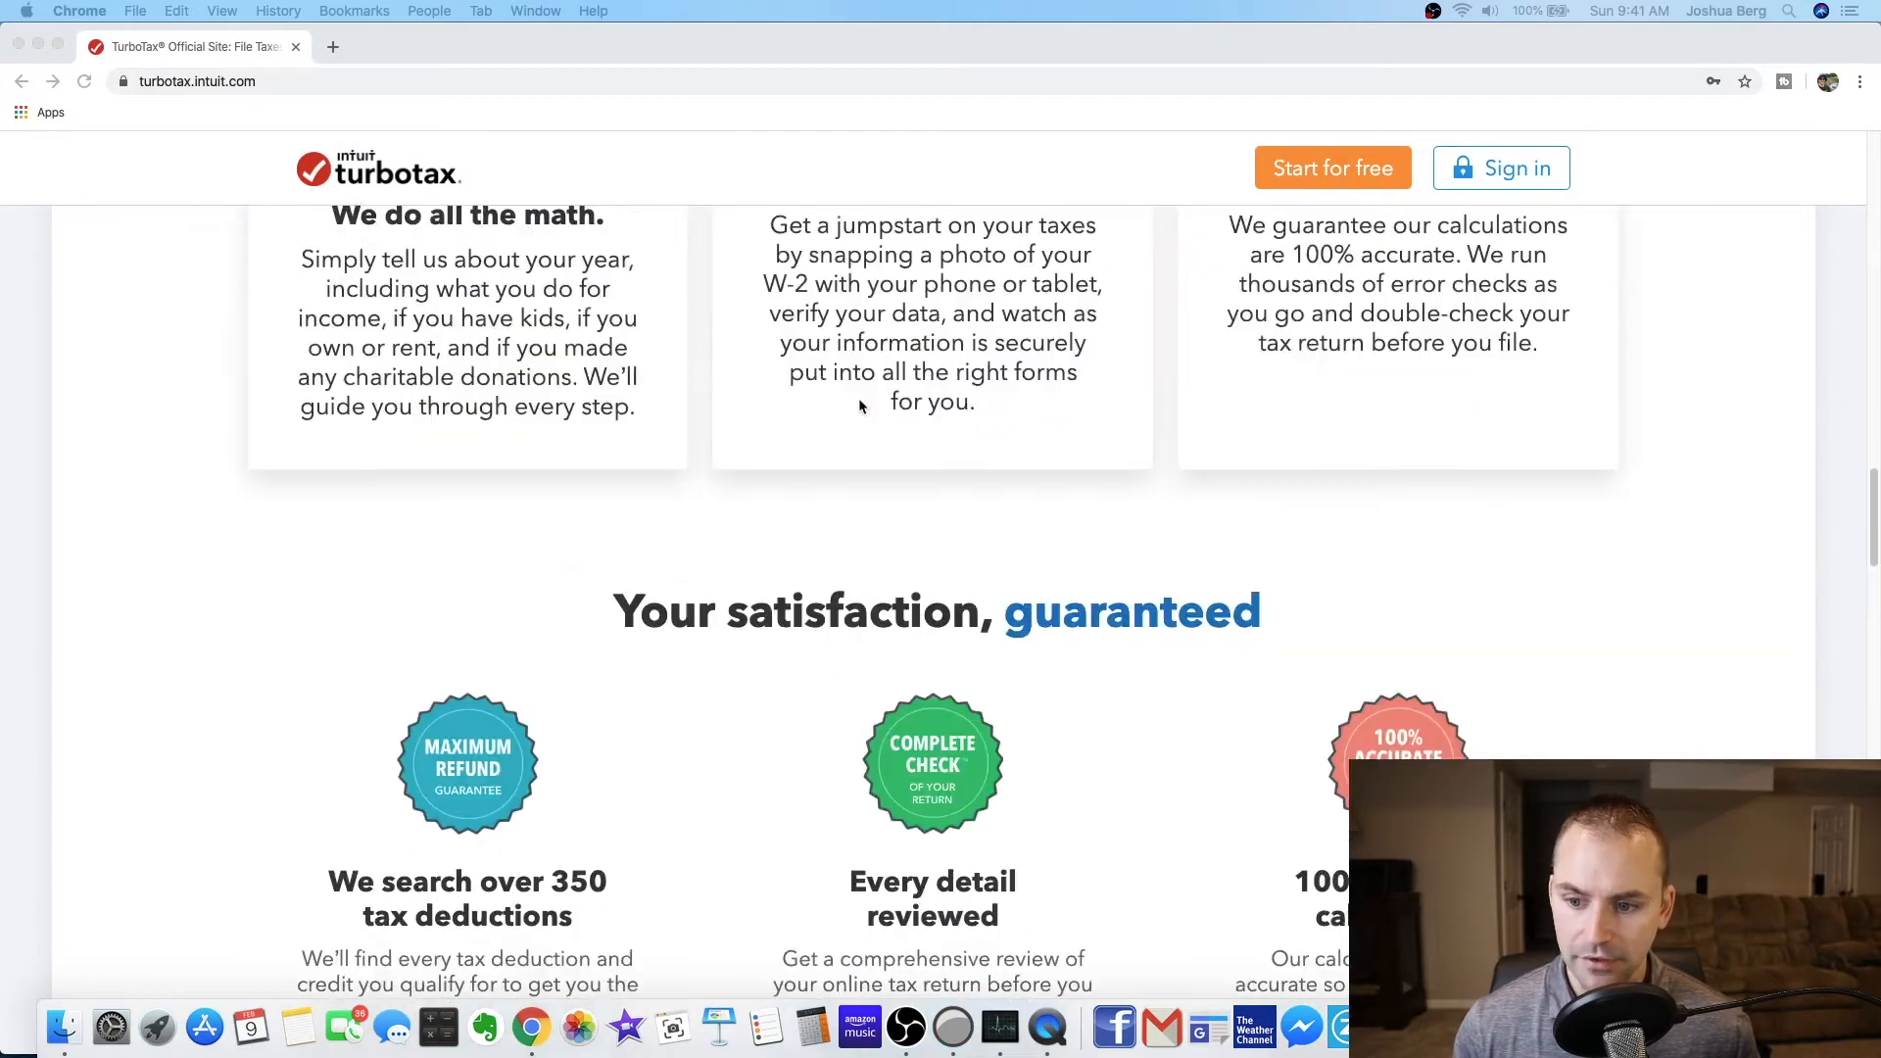
click(1500, 167)
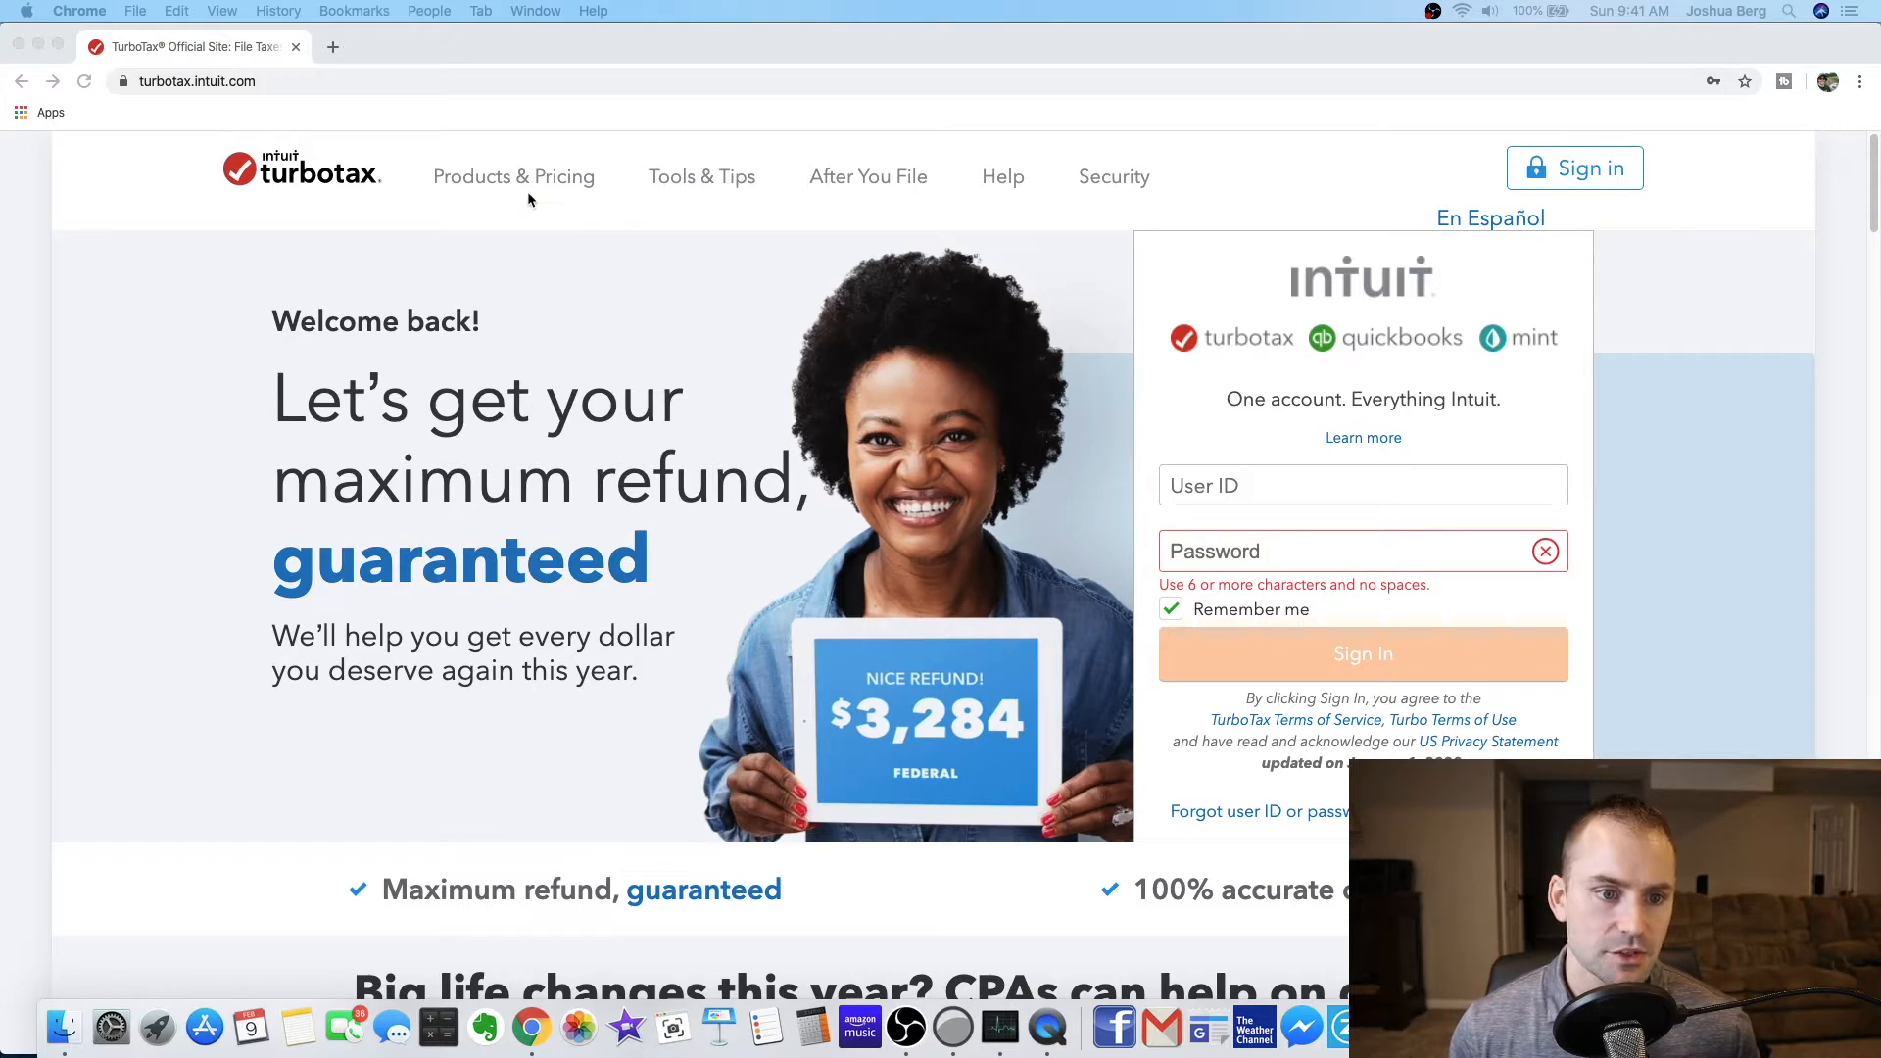
mouse_move(525, 186)
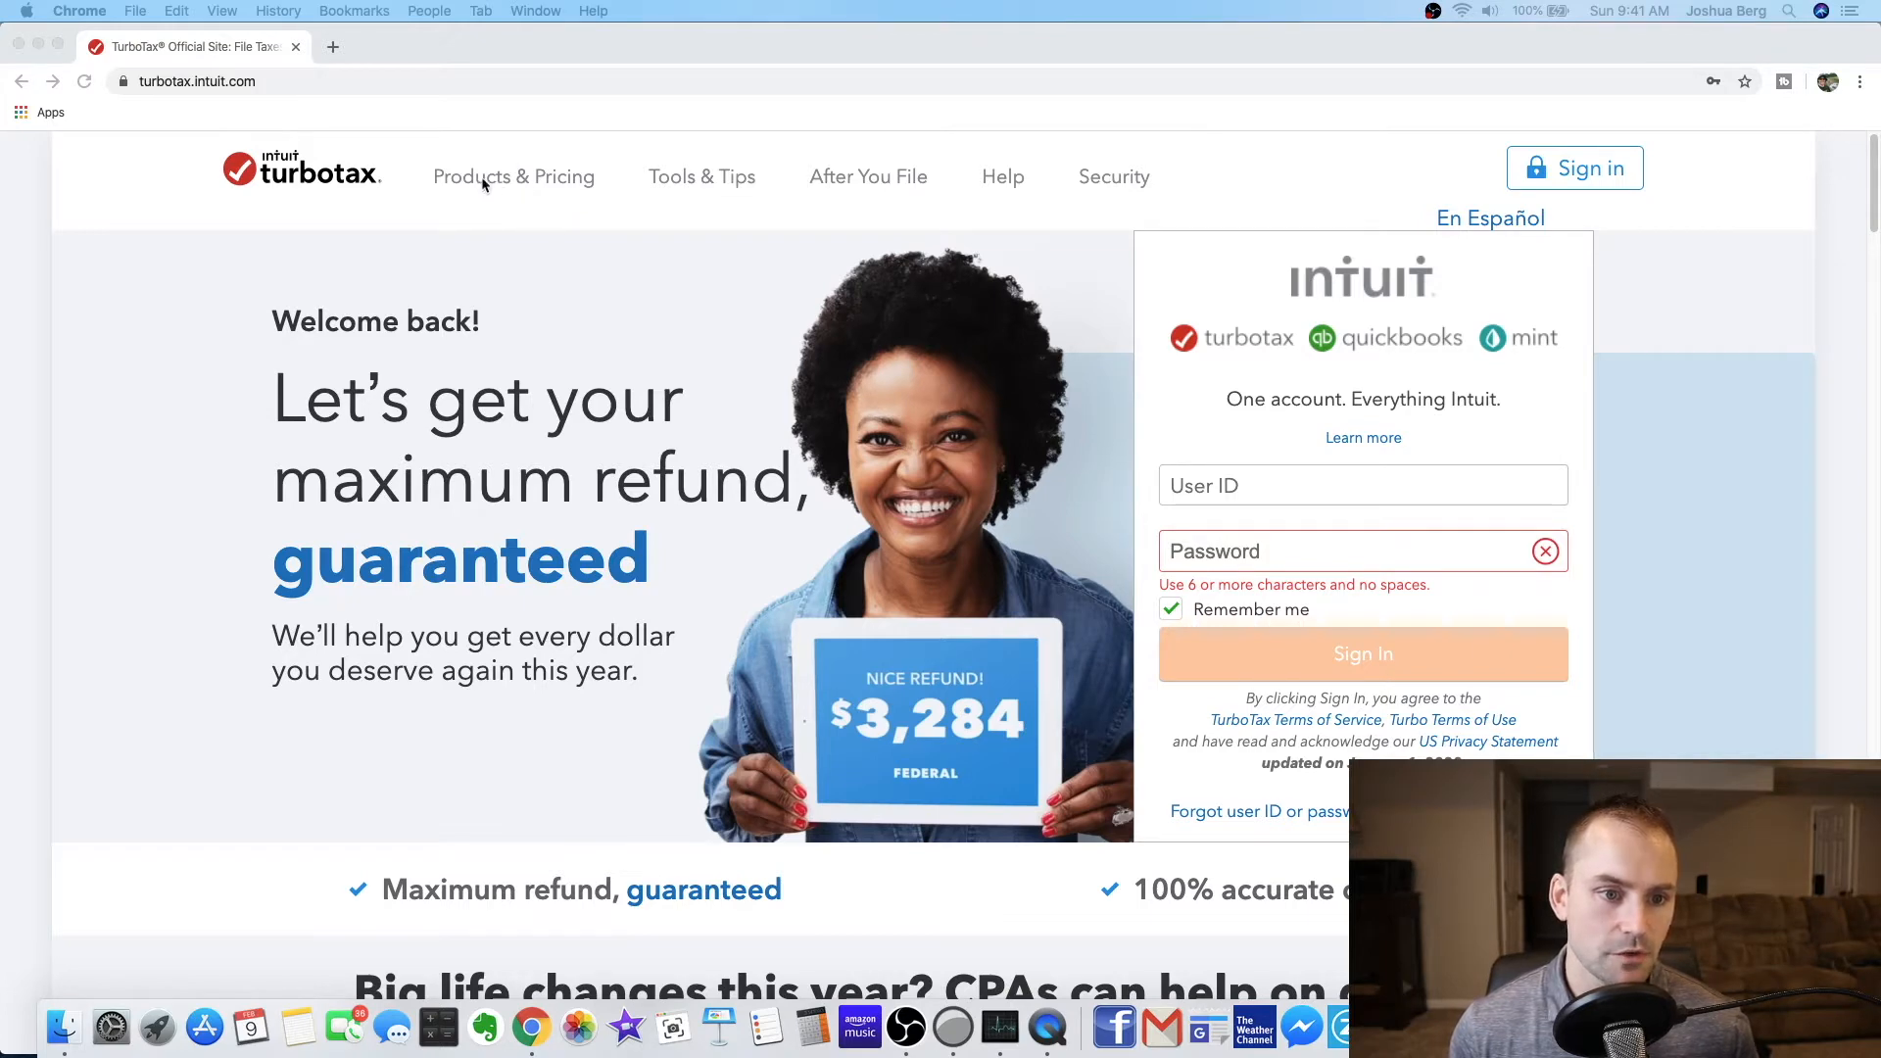
mouse_move(580, 196)
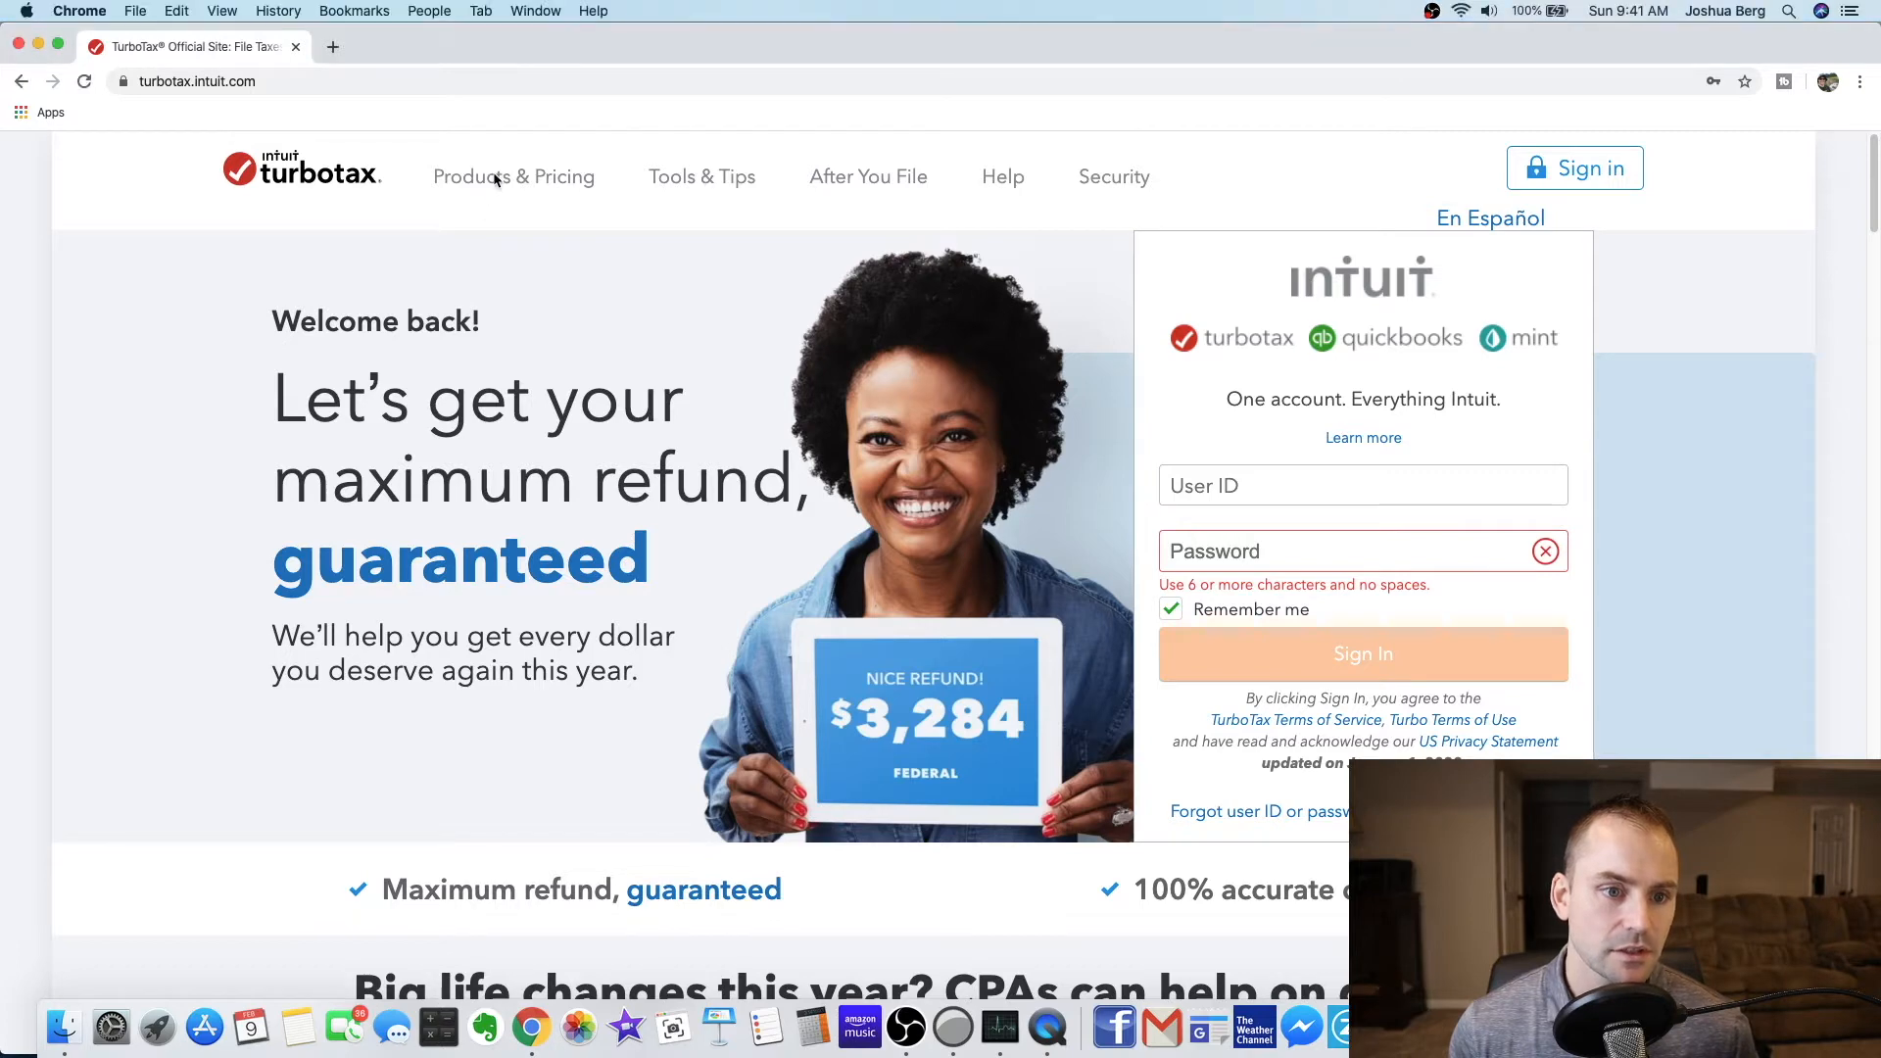
click(513, 177)
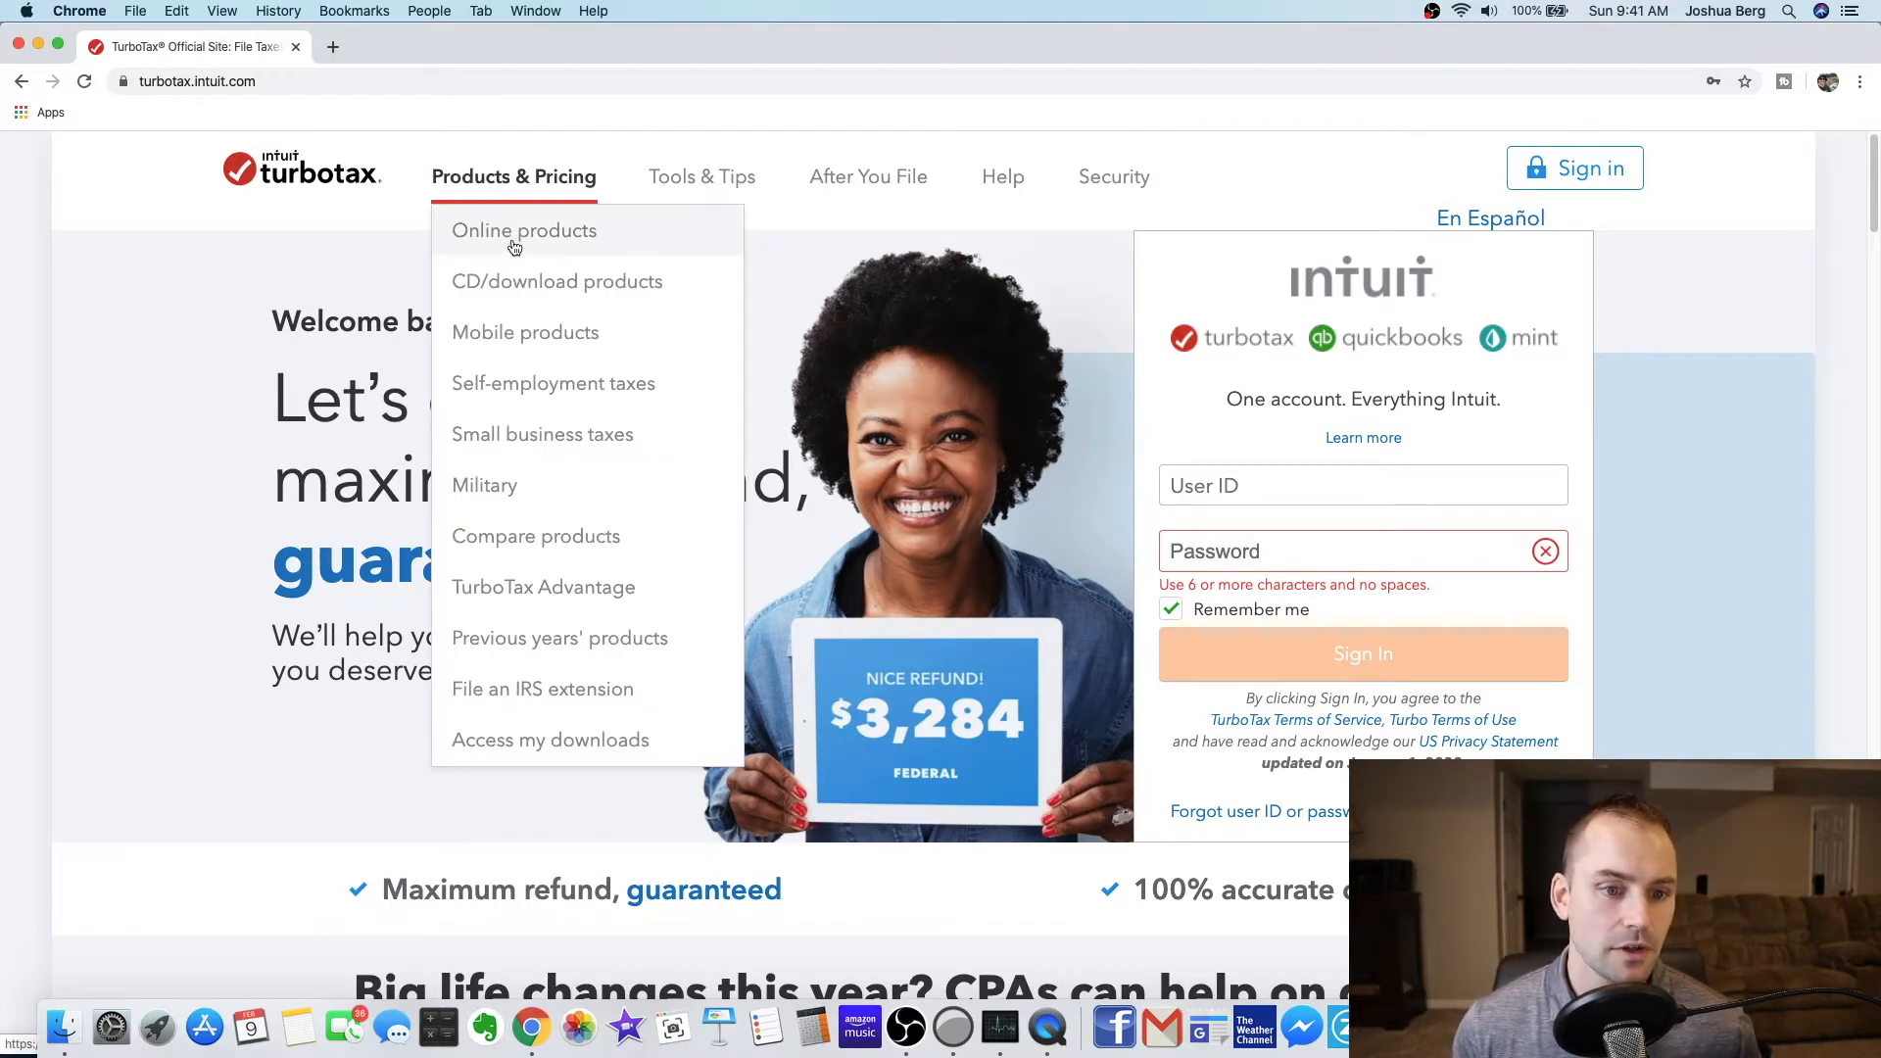
- Go to the Online products page listing Free Edition, Deluxe, Premier and Self-Employed
click(523, 231)
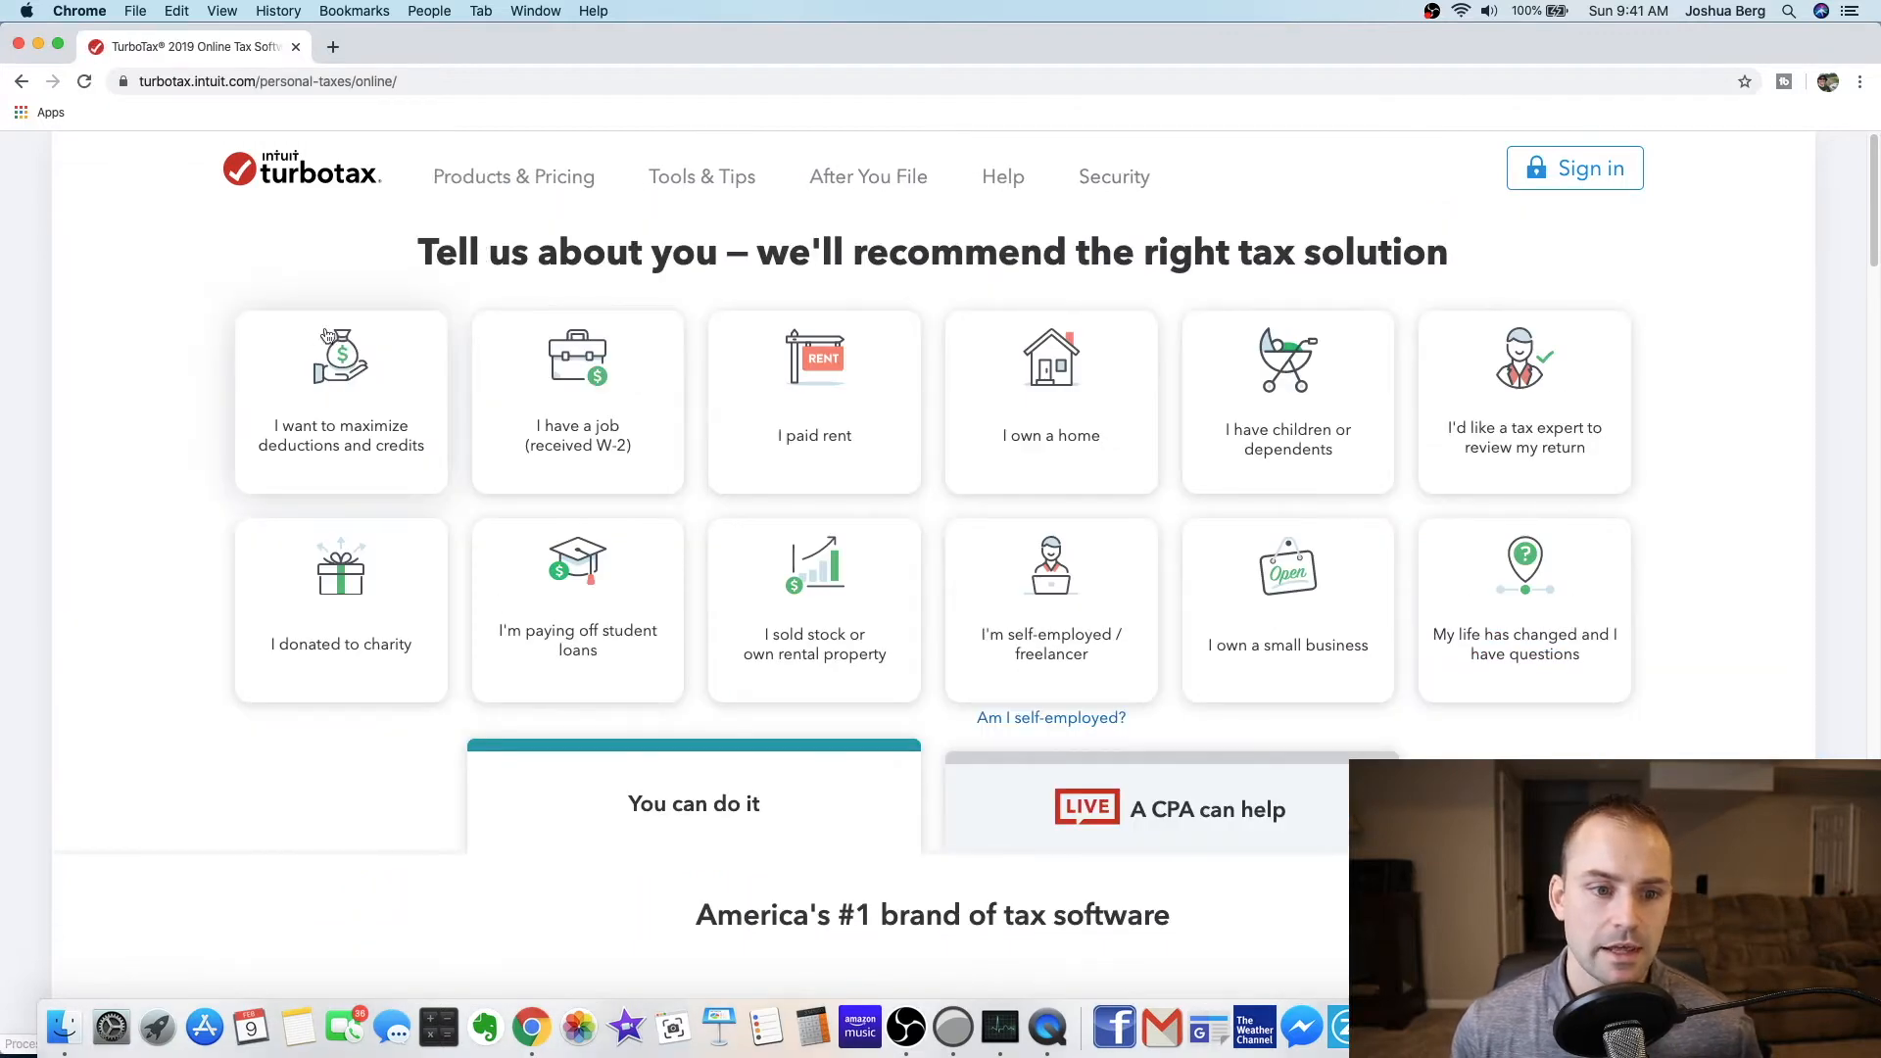
mouse_move(623, 221)
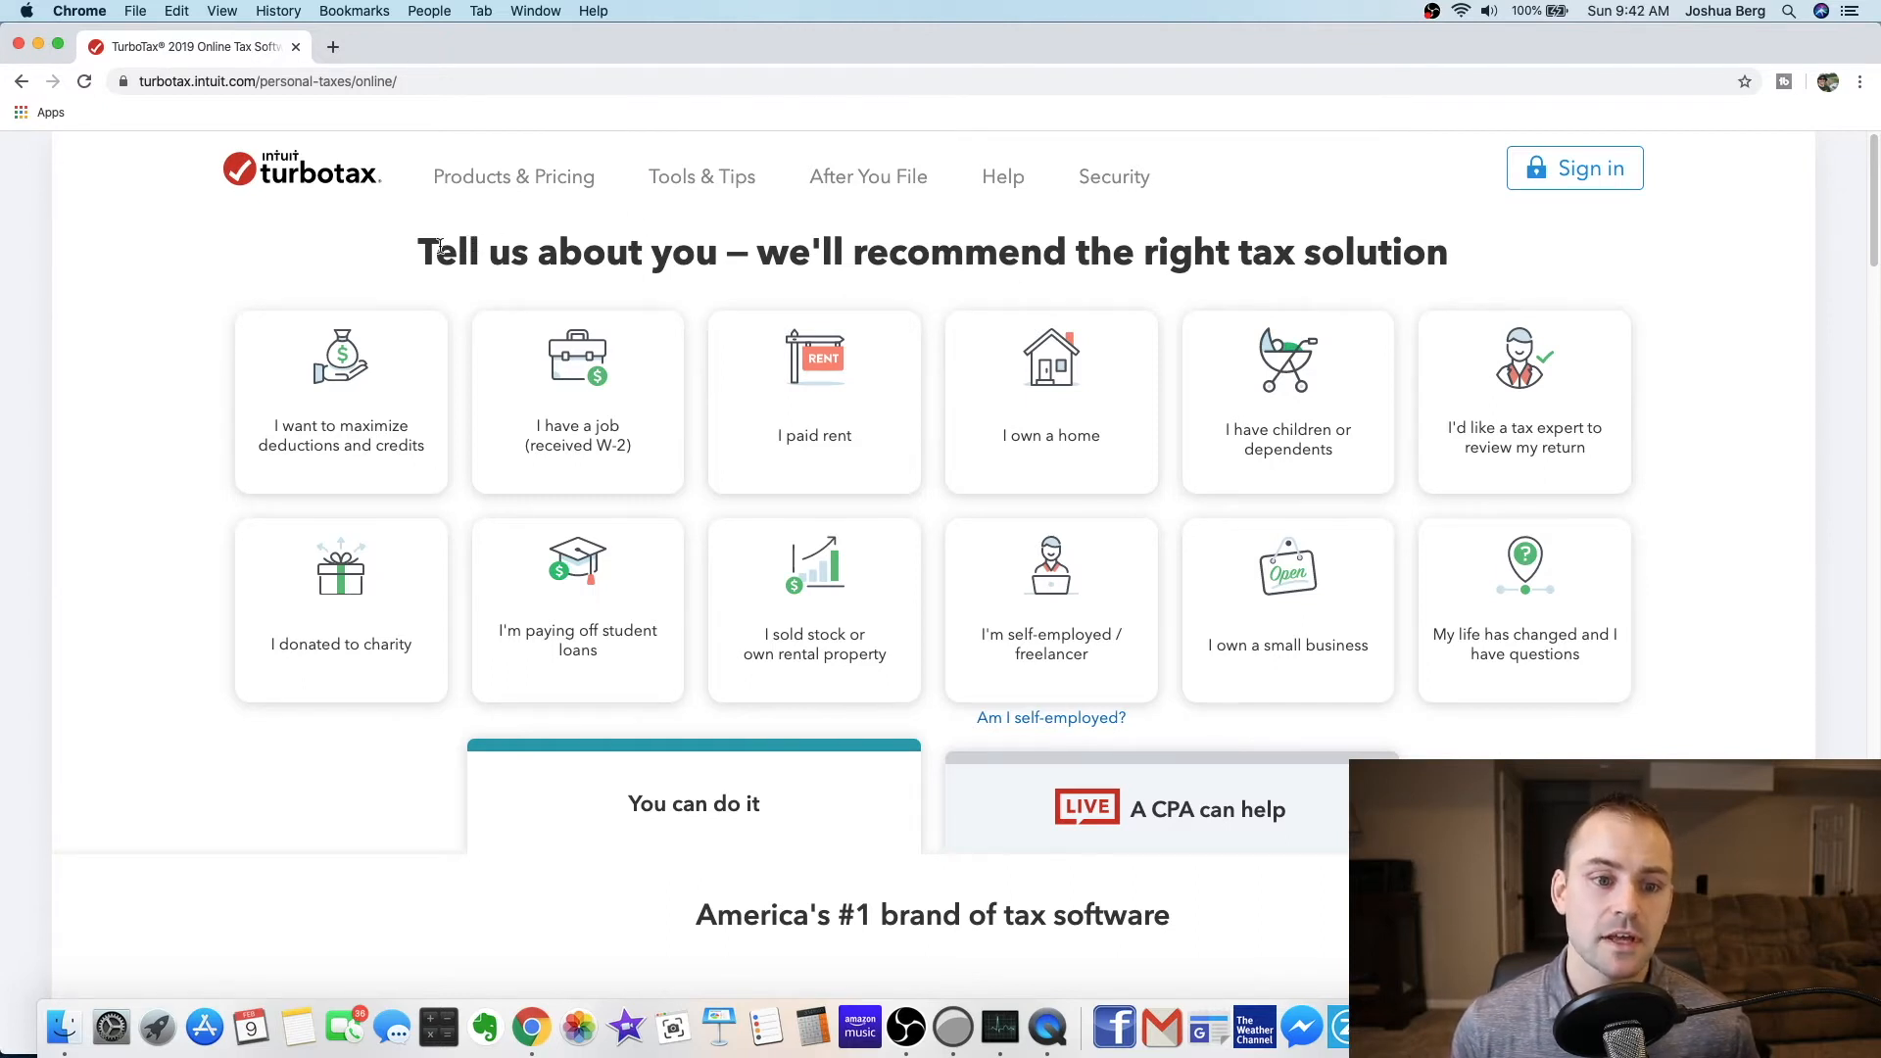
mouse_move(814, 417)
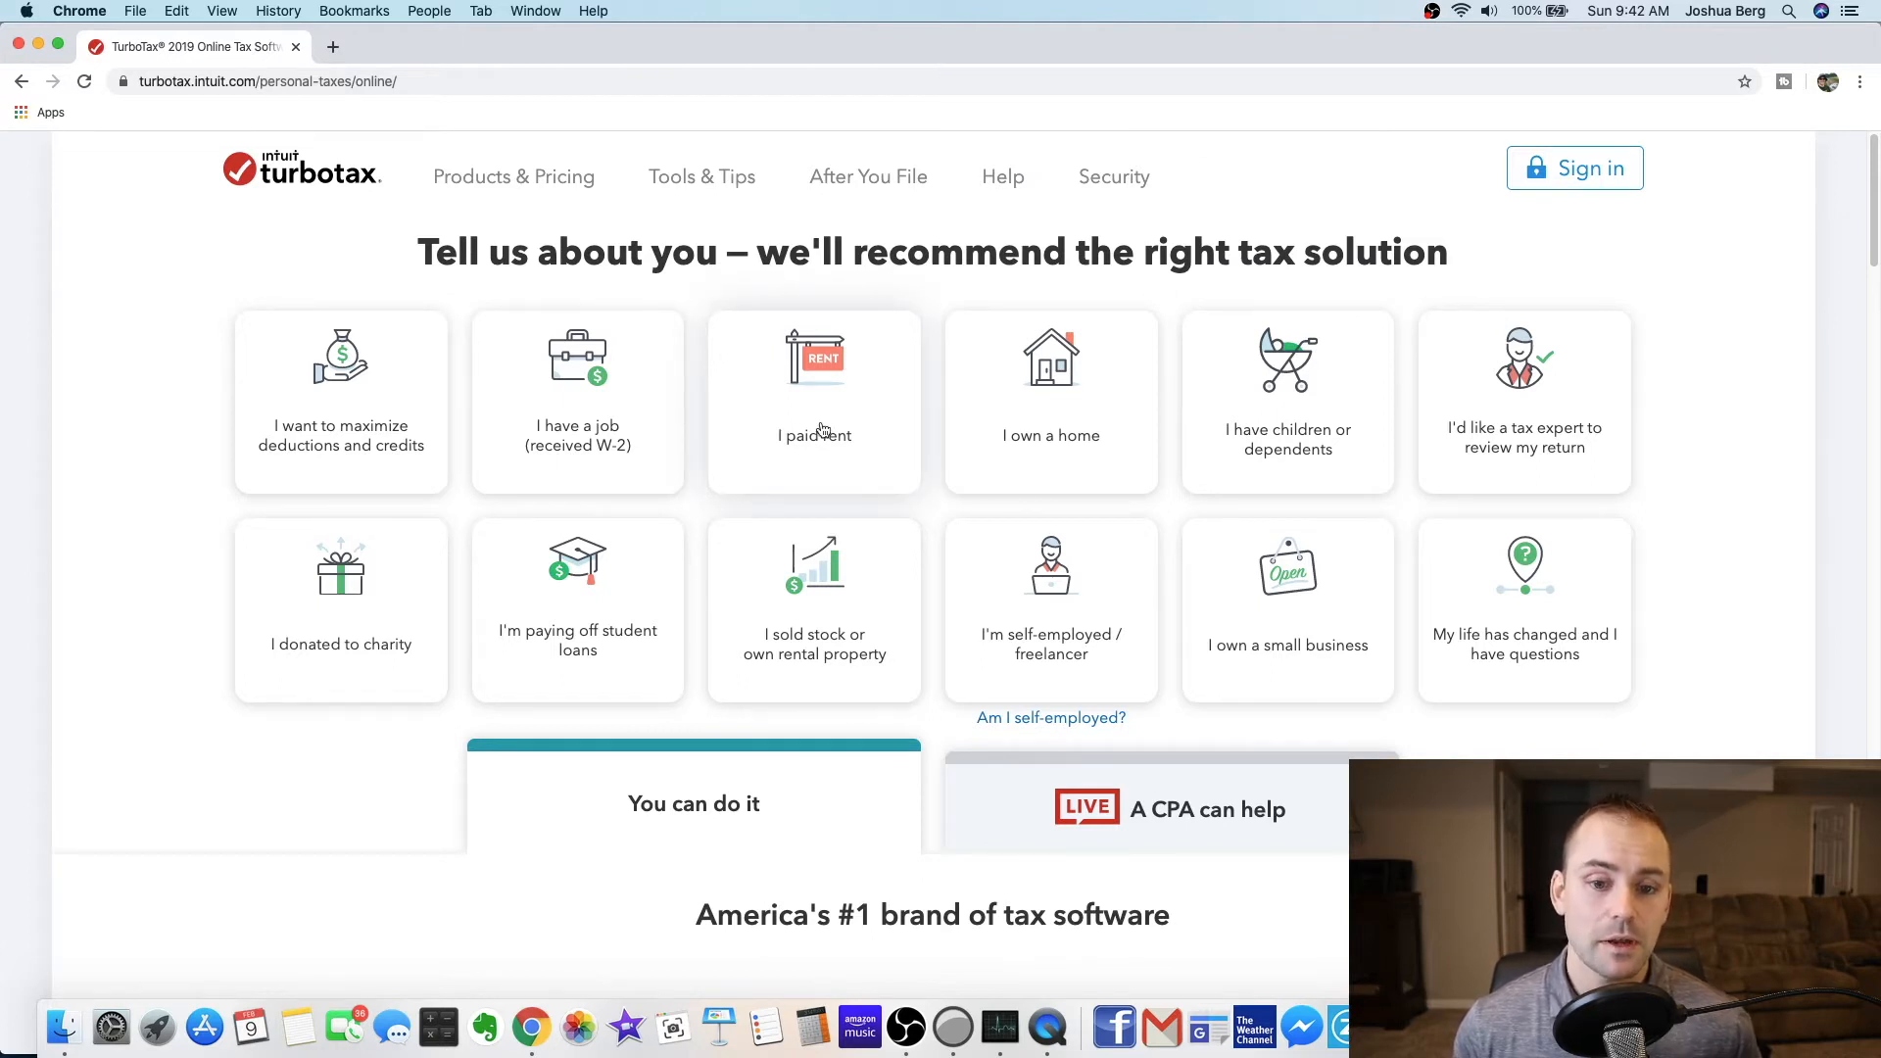
mouse_move(866, 412)
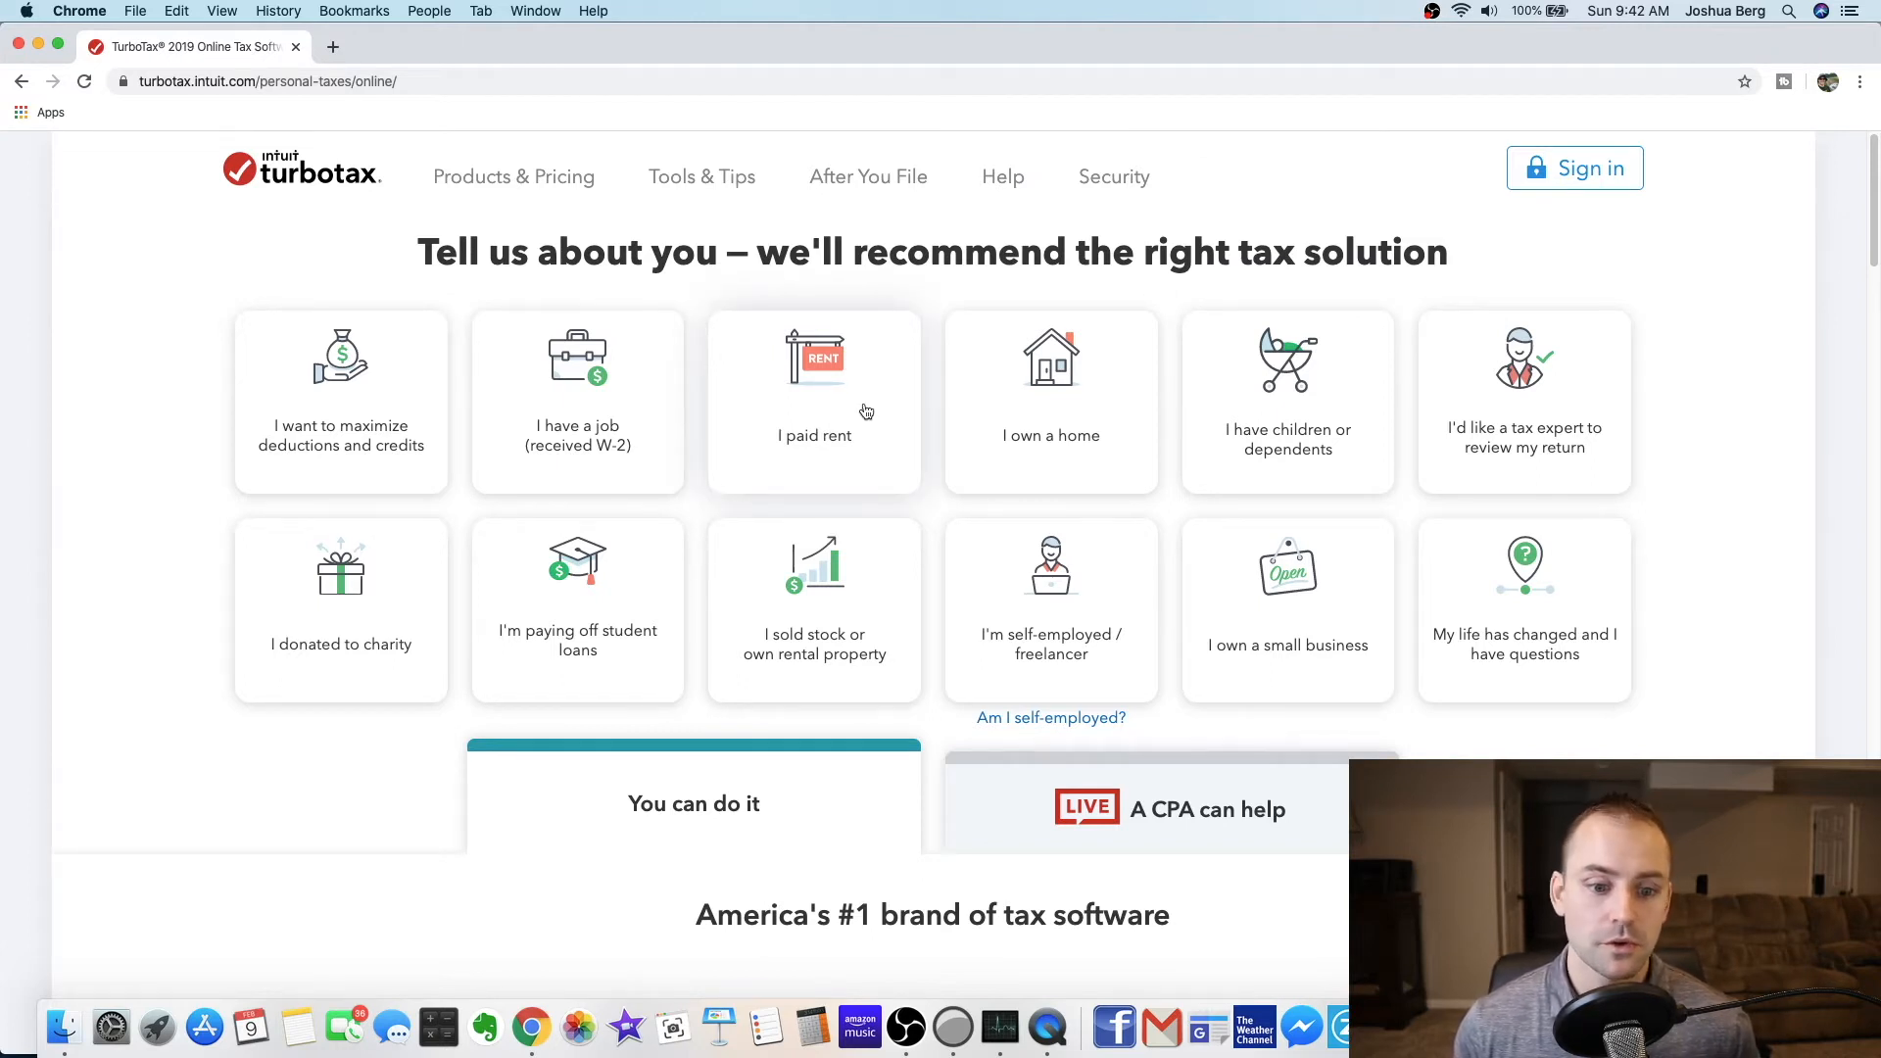
scroll(down, 3)
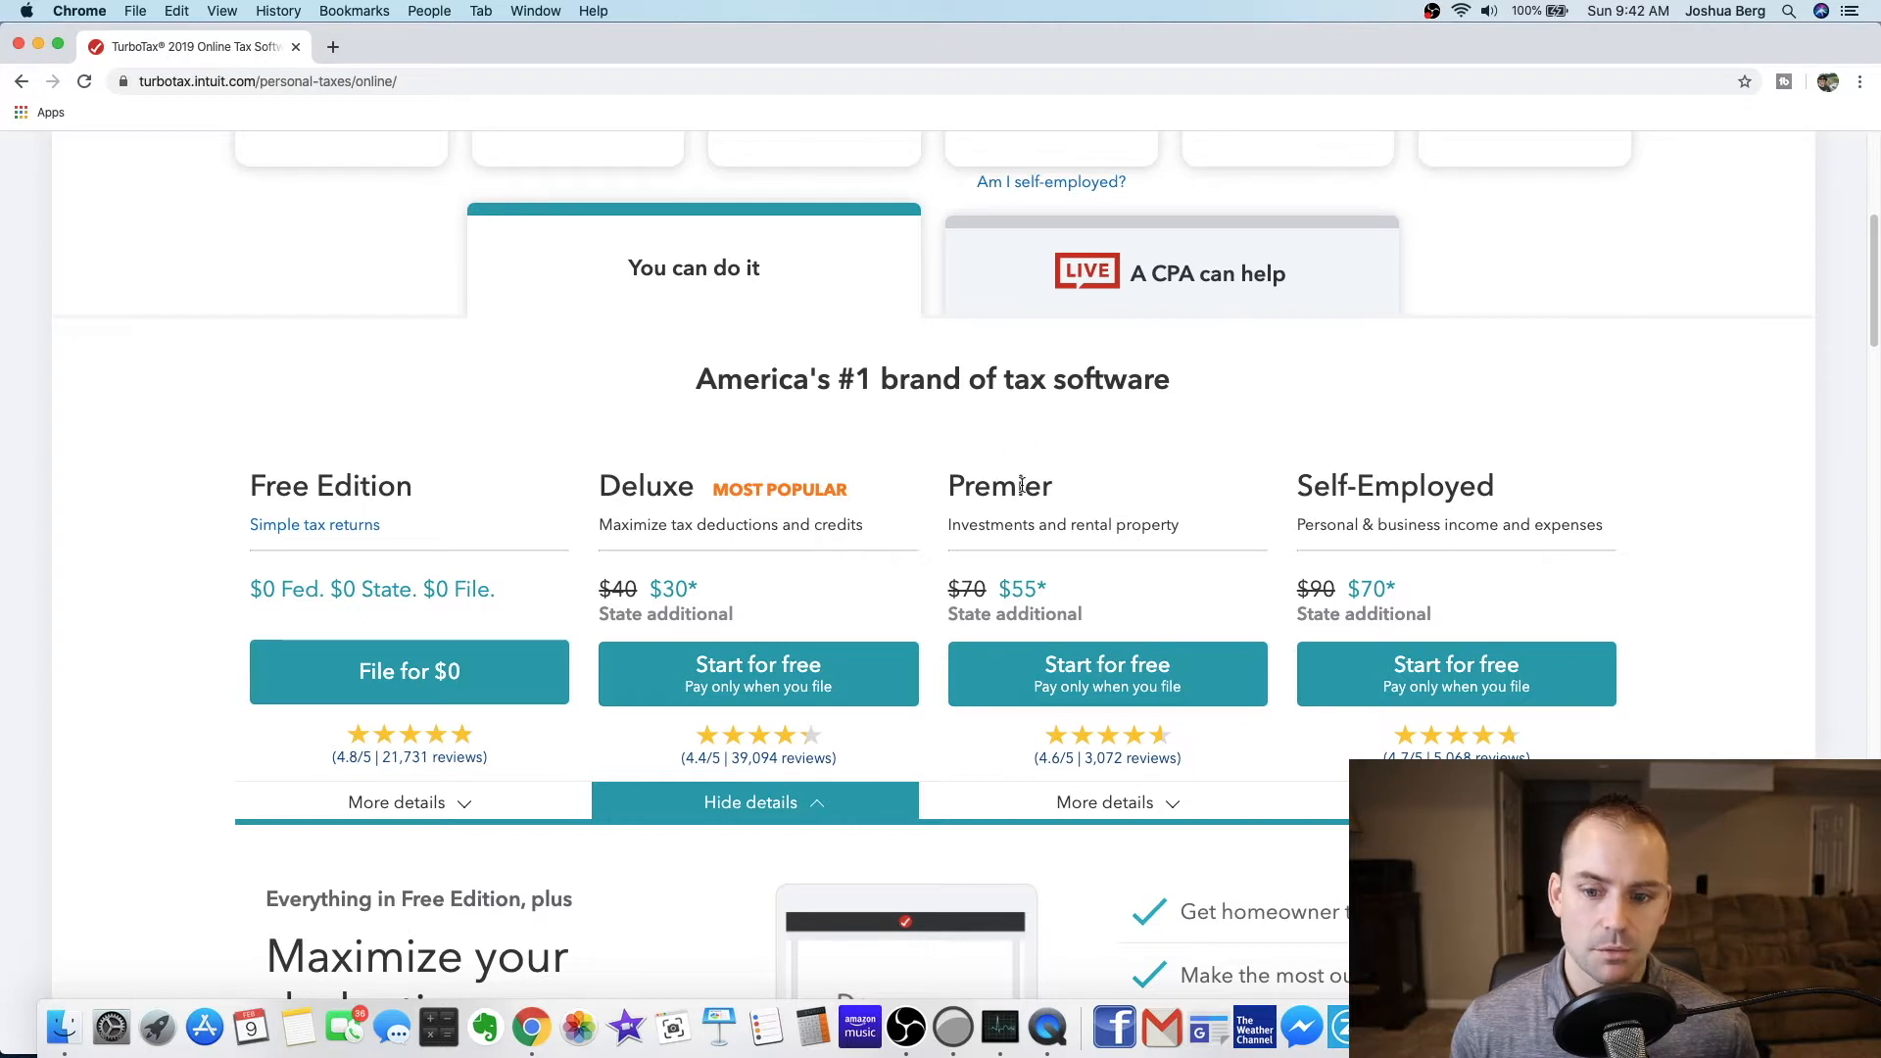
mouse_move(1373, 492)
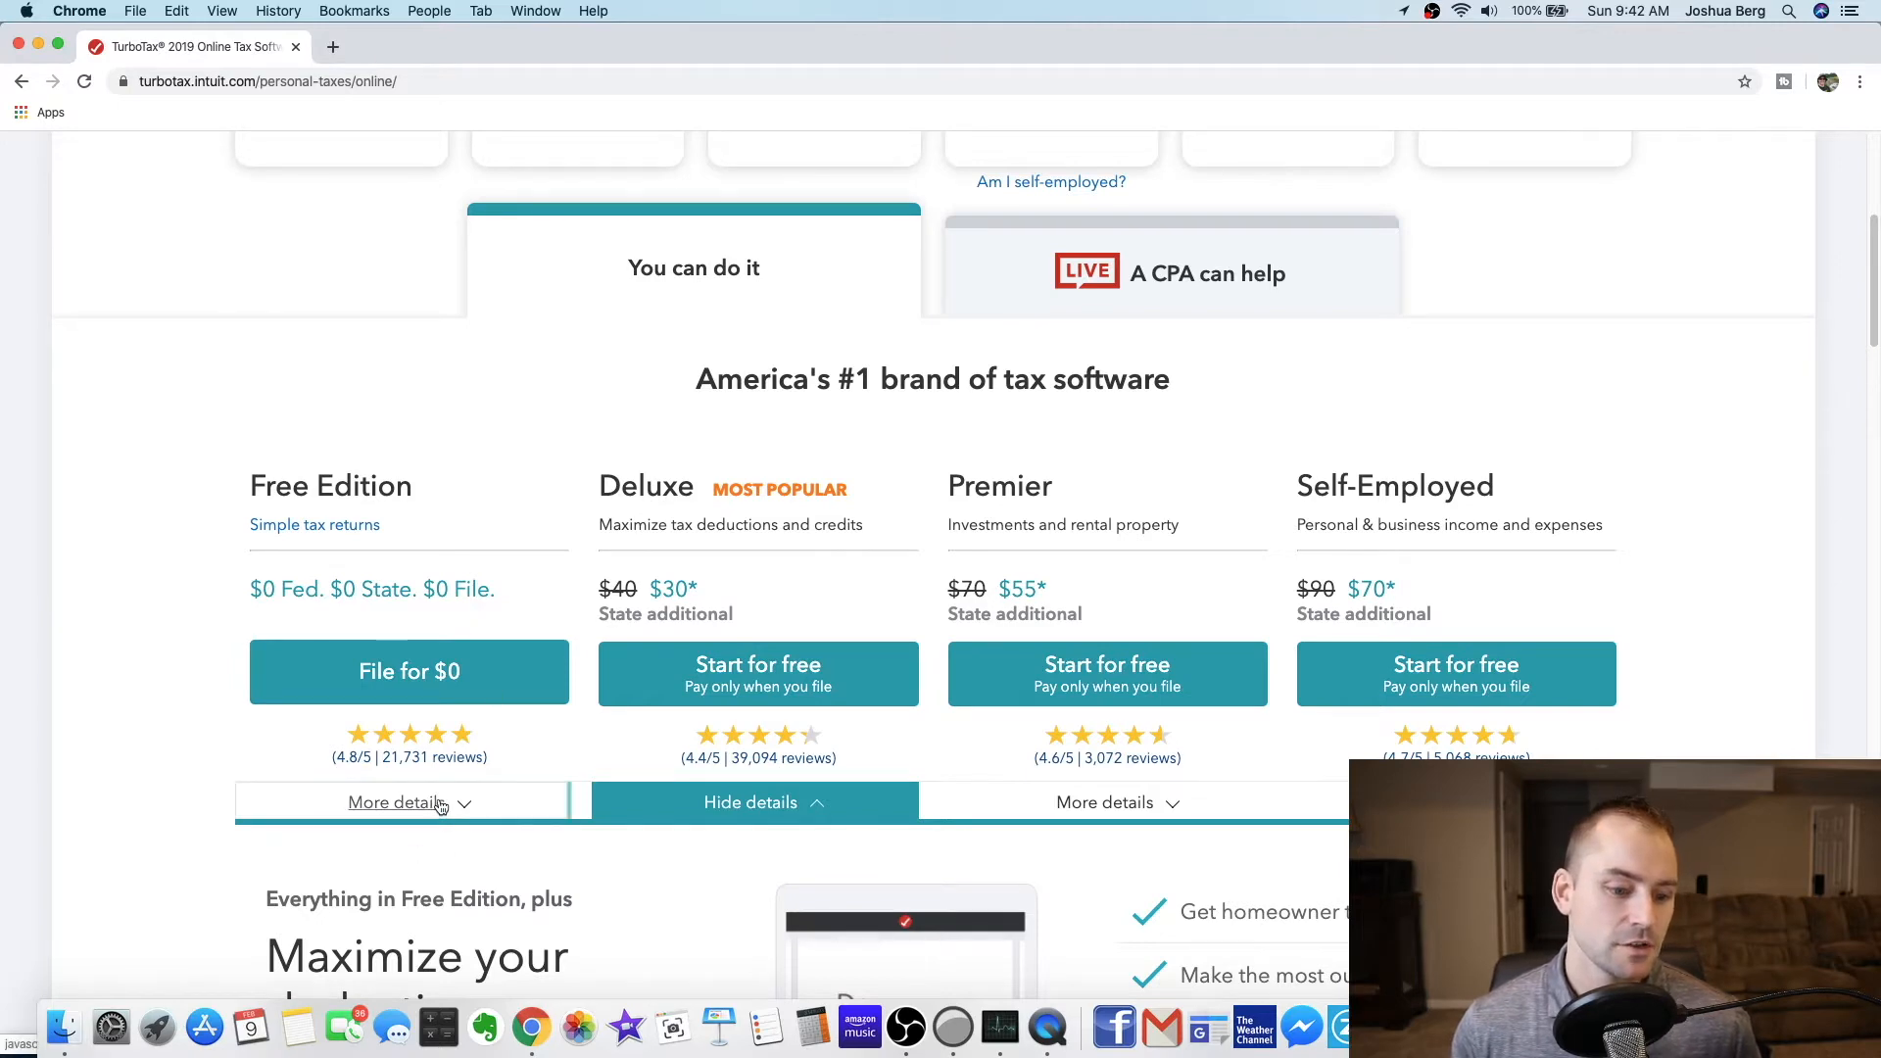
- Expand Free Edition's details showing its $0 federal, $0 state, $0 to file offer
click(397, 803)
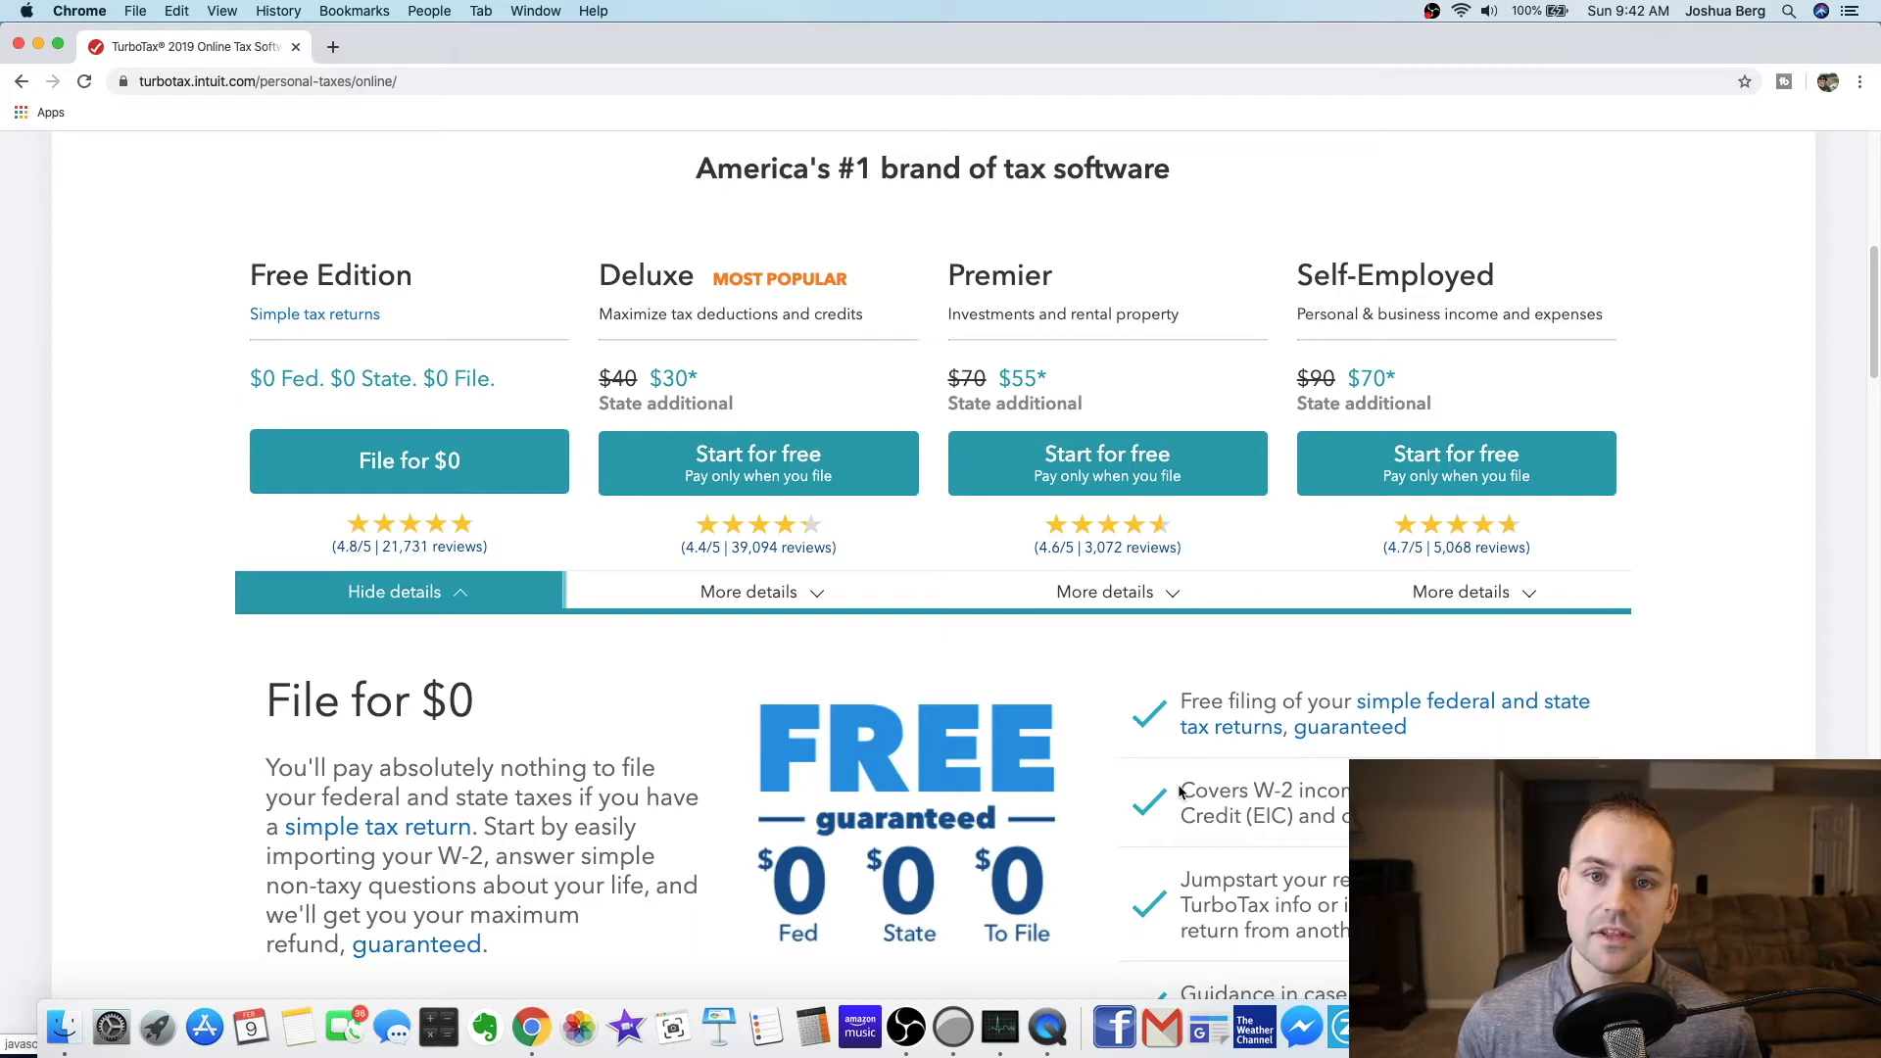
double_click(1248, 791)
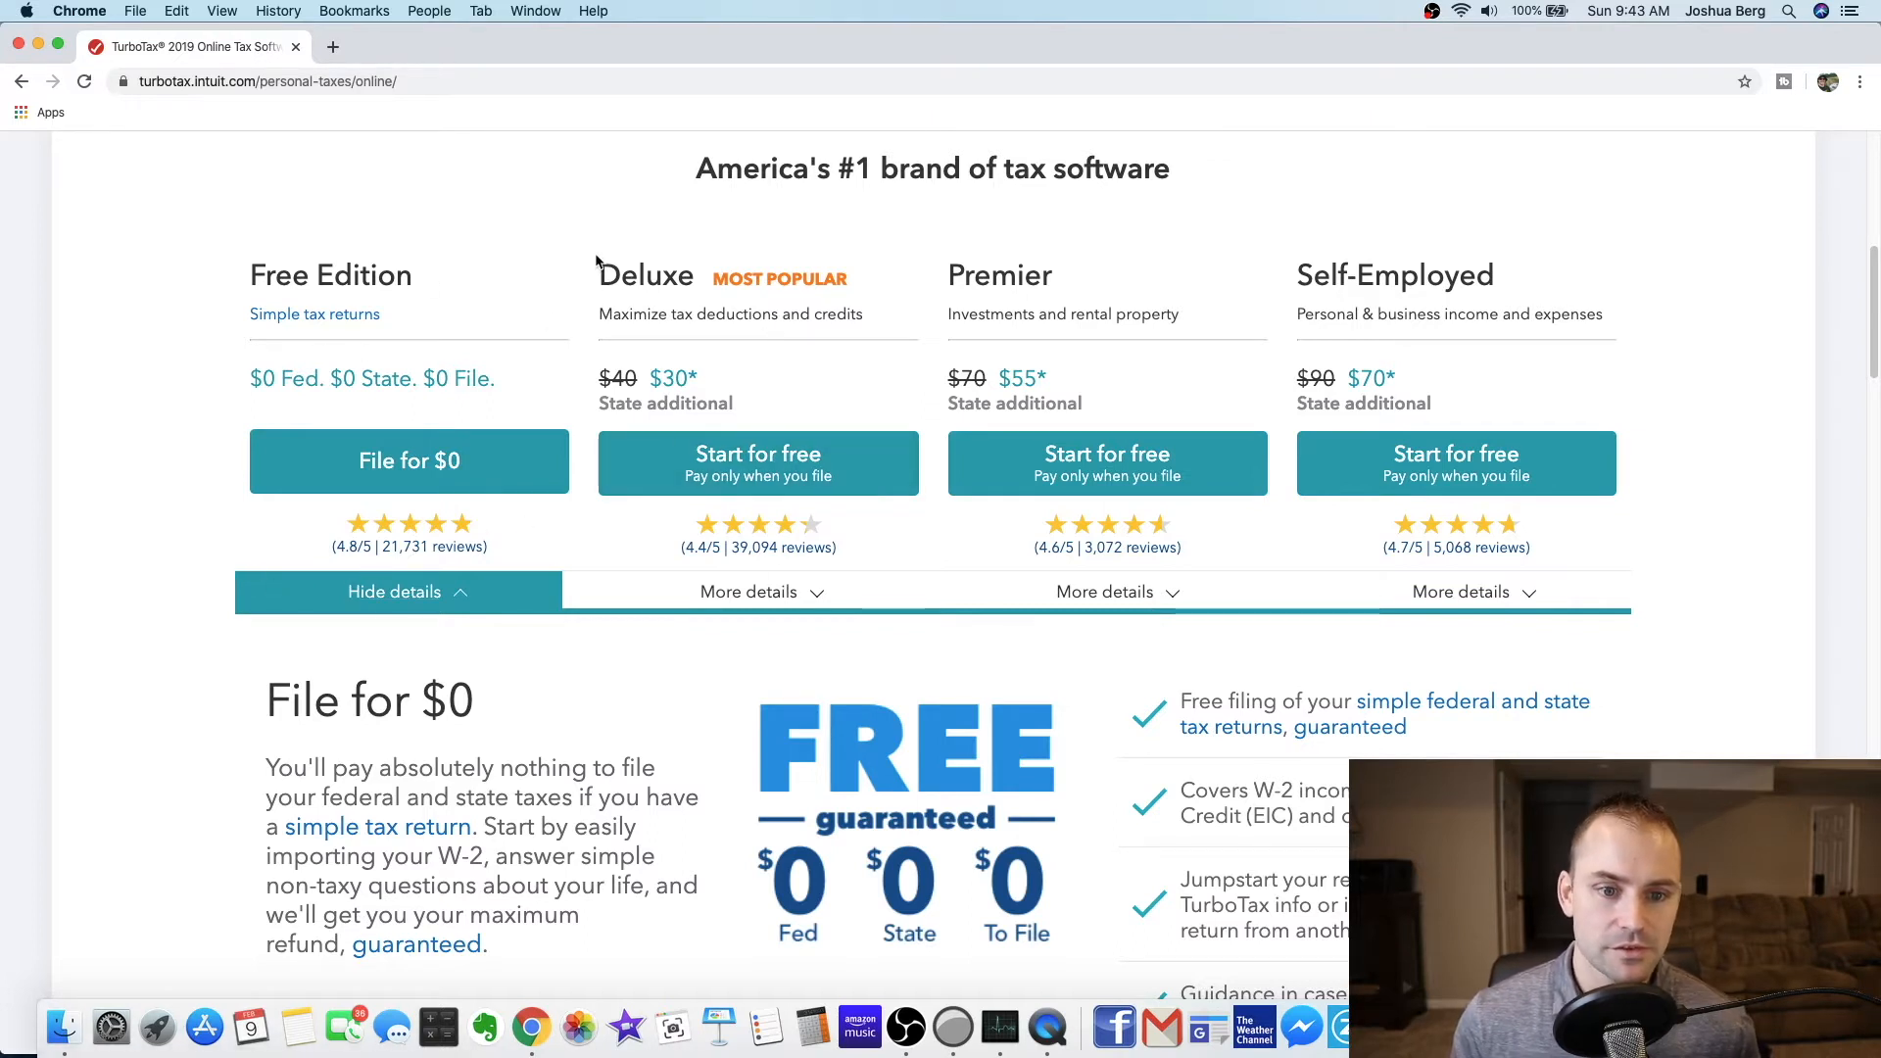
mouse_move(823, 283)
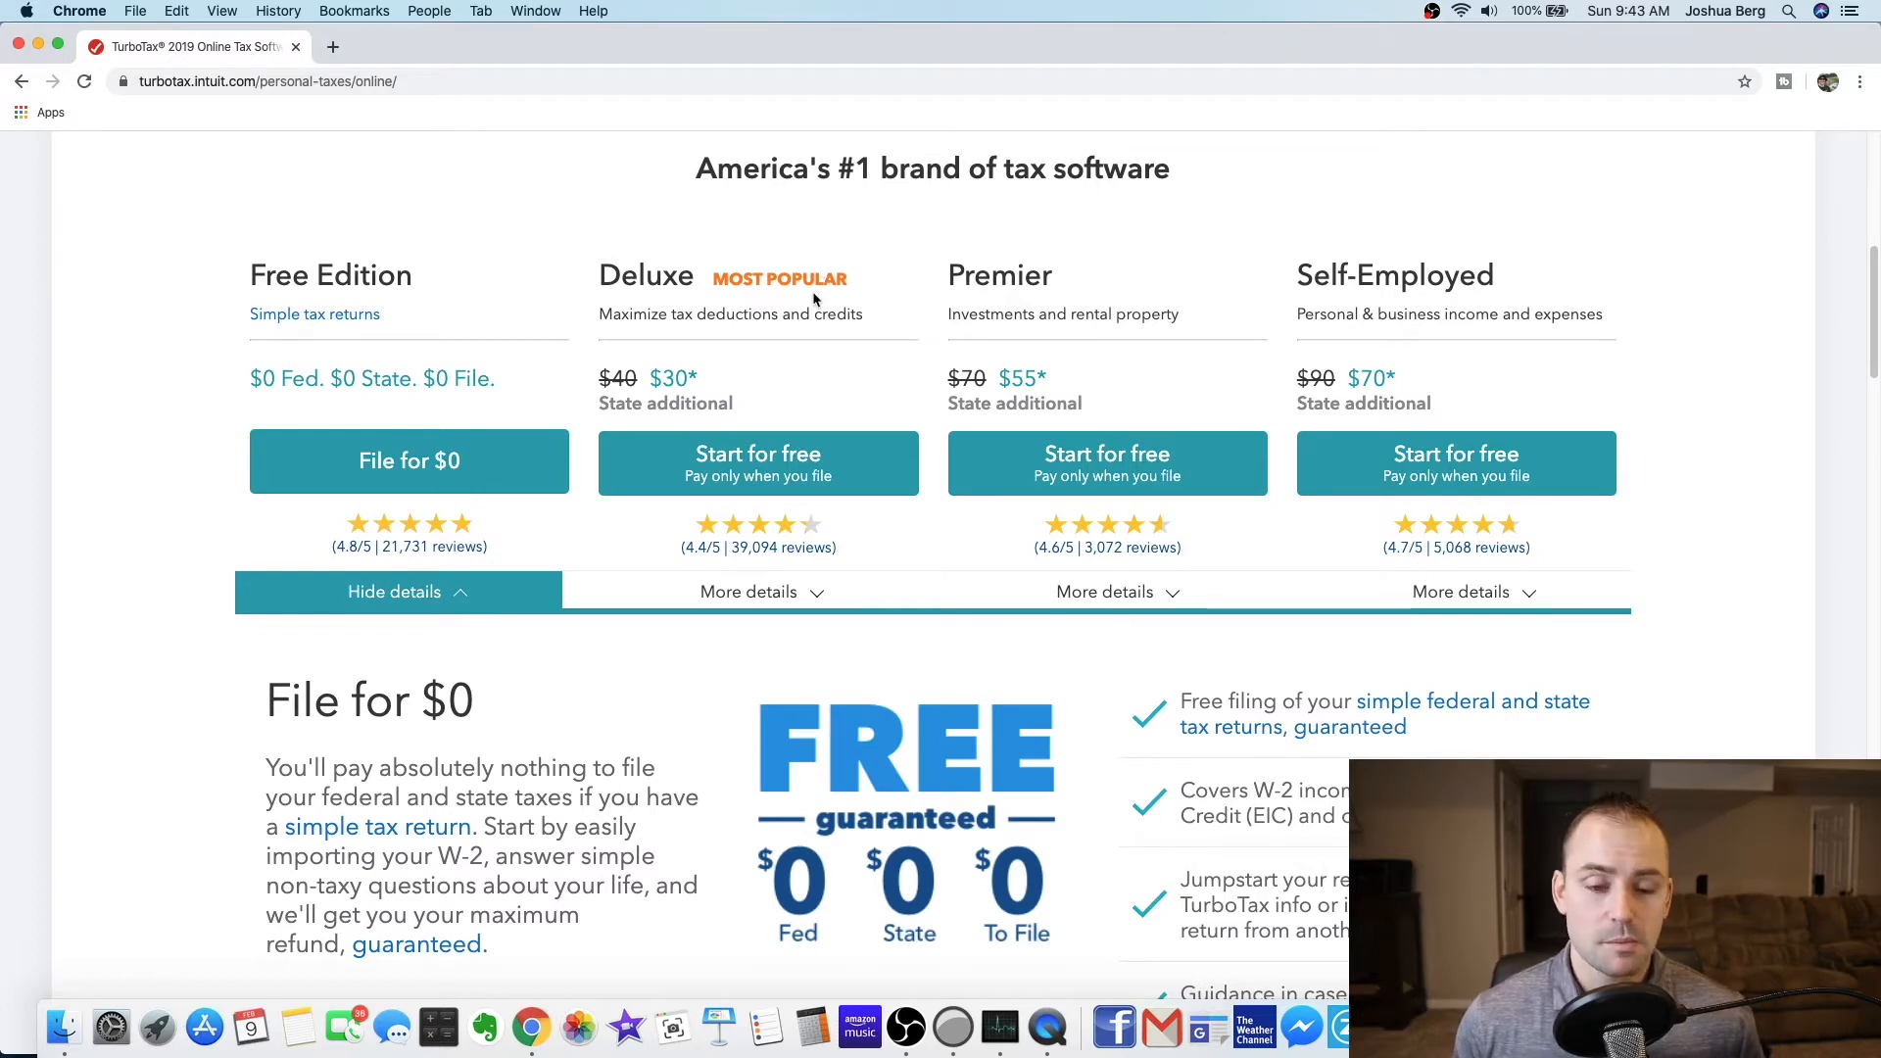
- Compare features across all editions and view Deluxe's 'Maximize your deductions' details
click(748, 592)
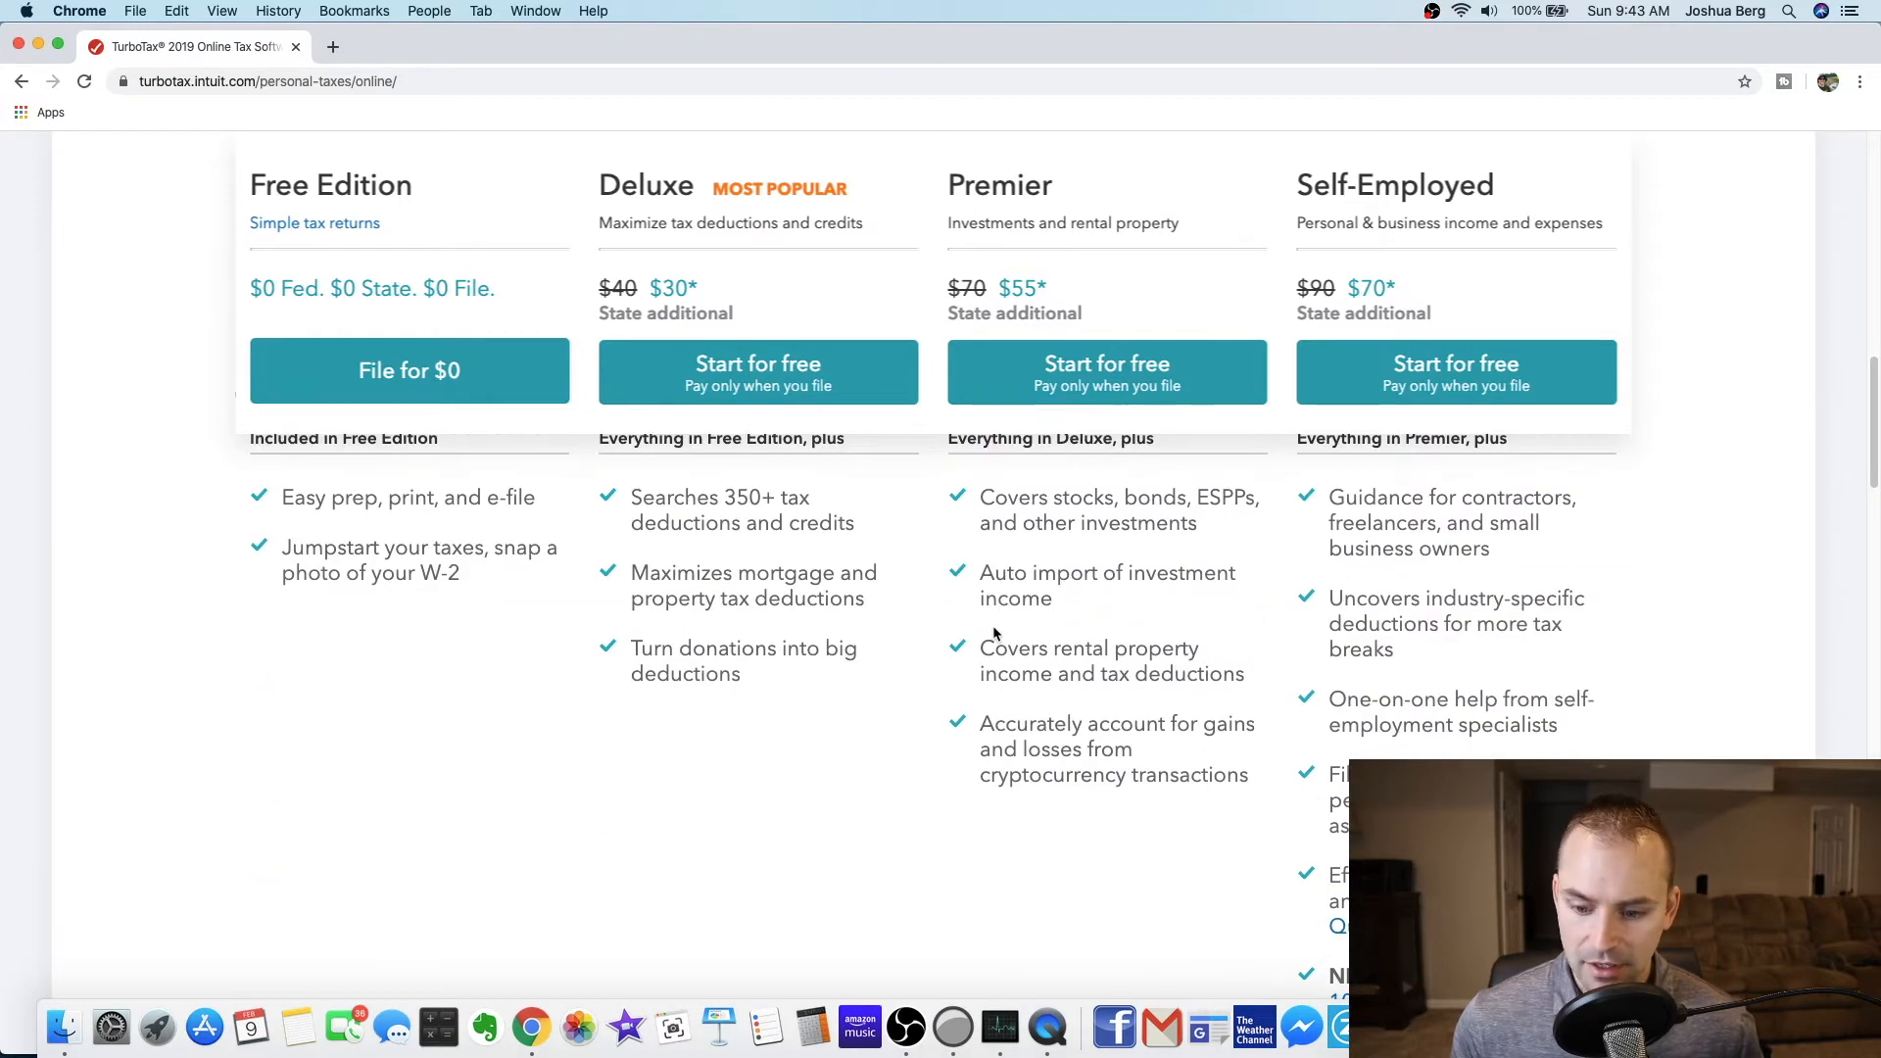
mouse_move(623, 625)
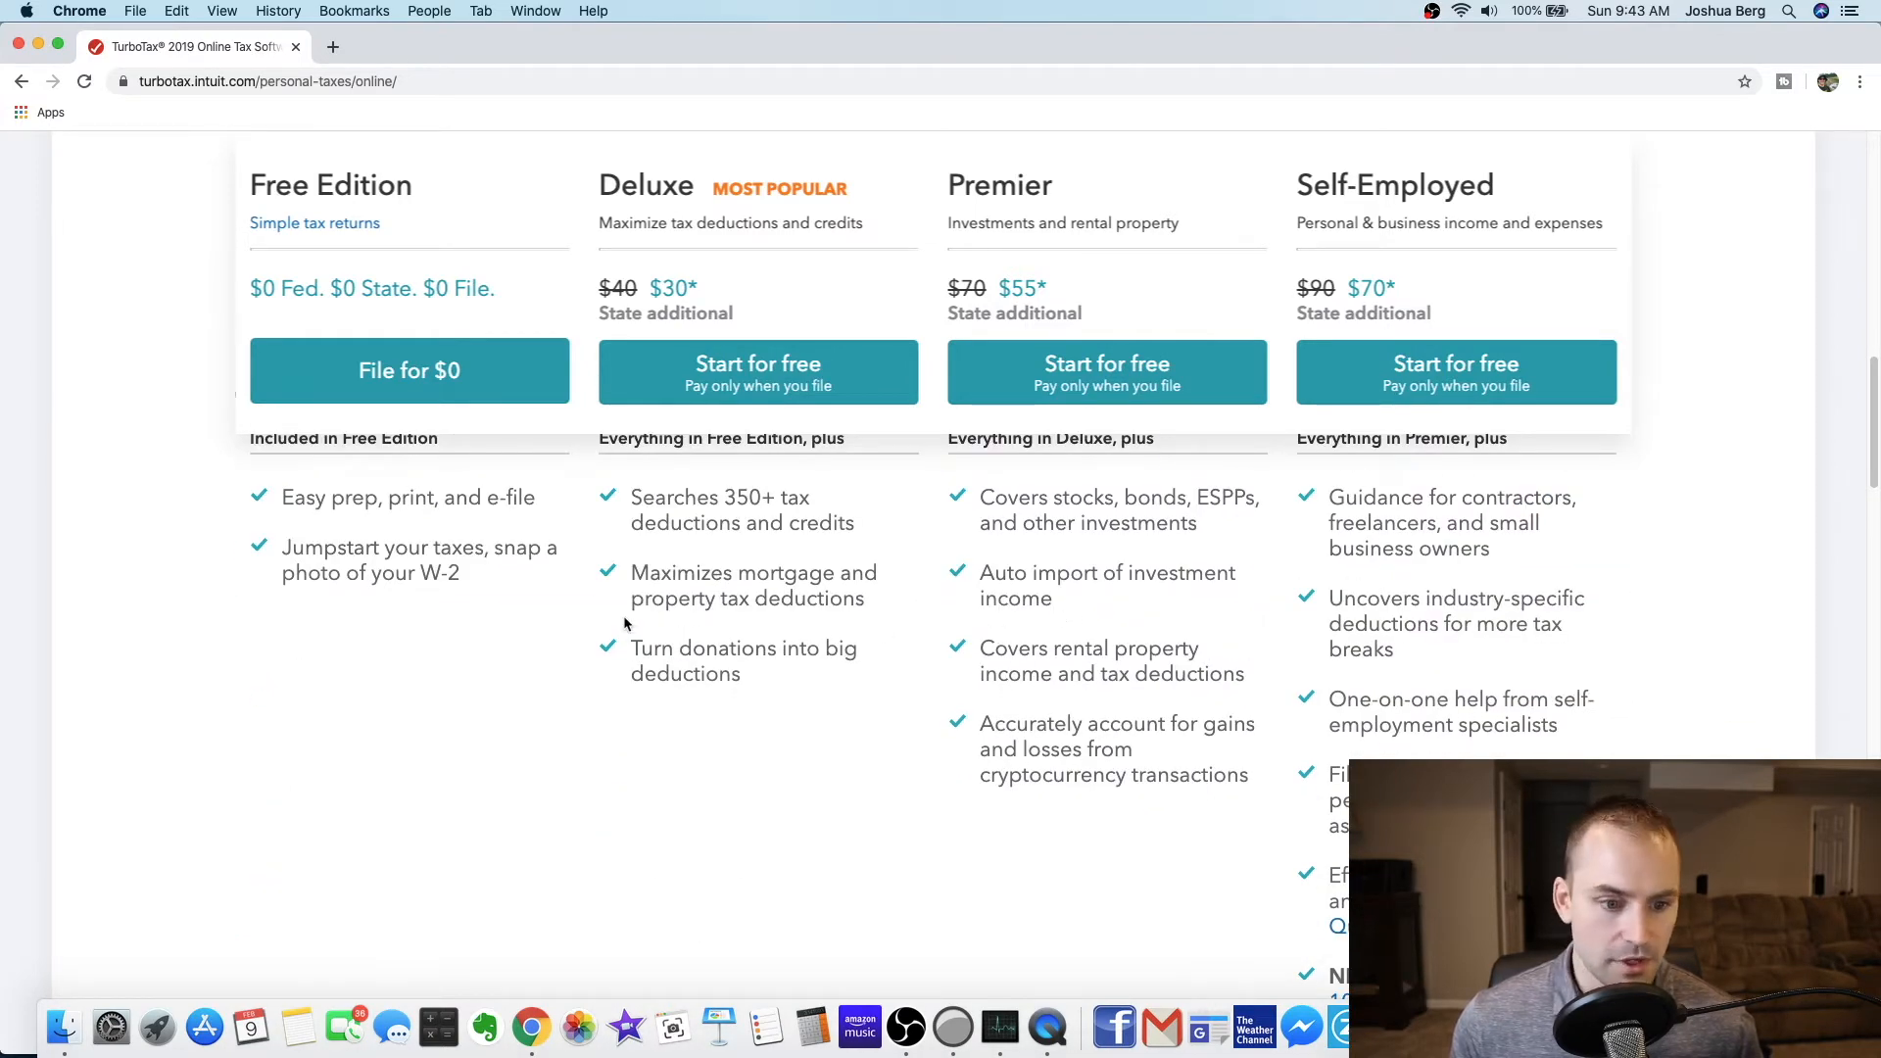
scroll(down, 3)
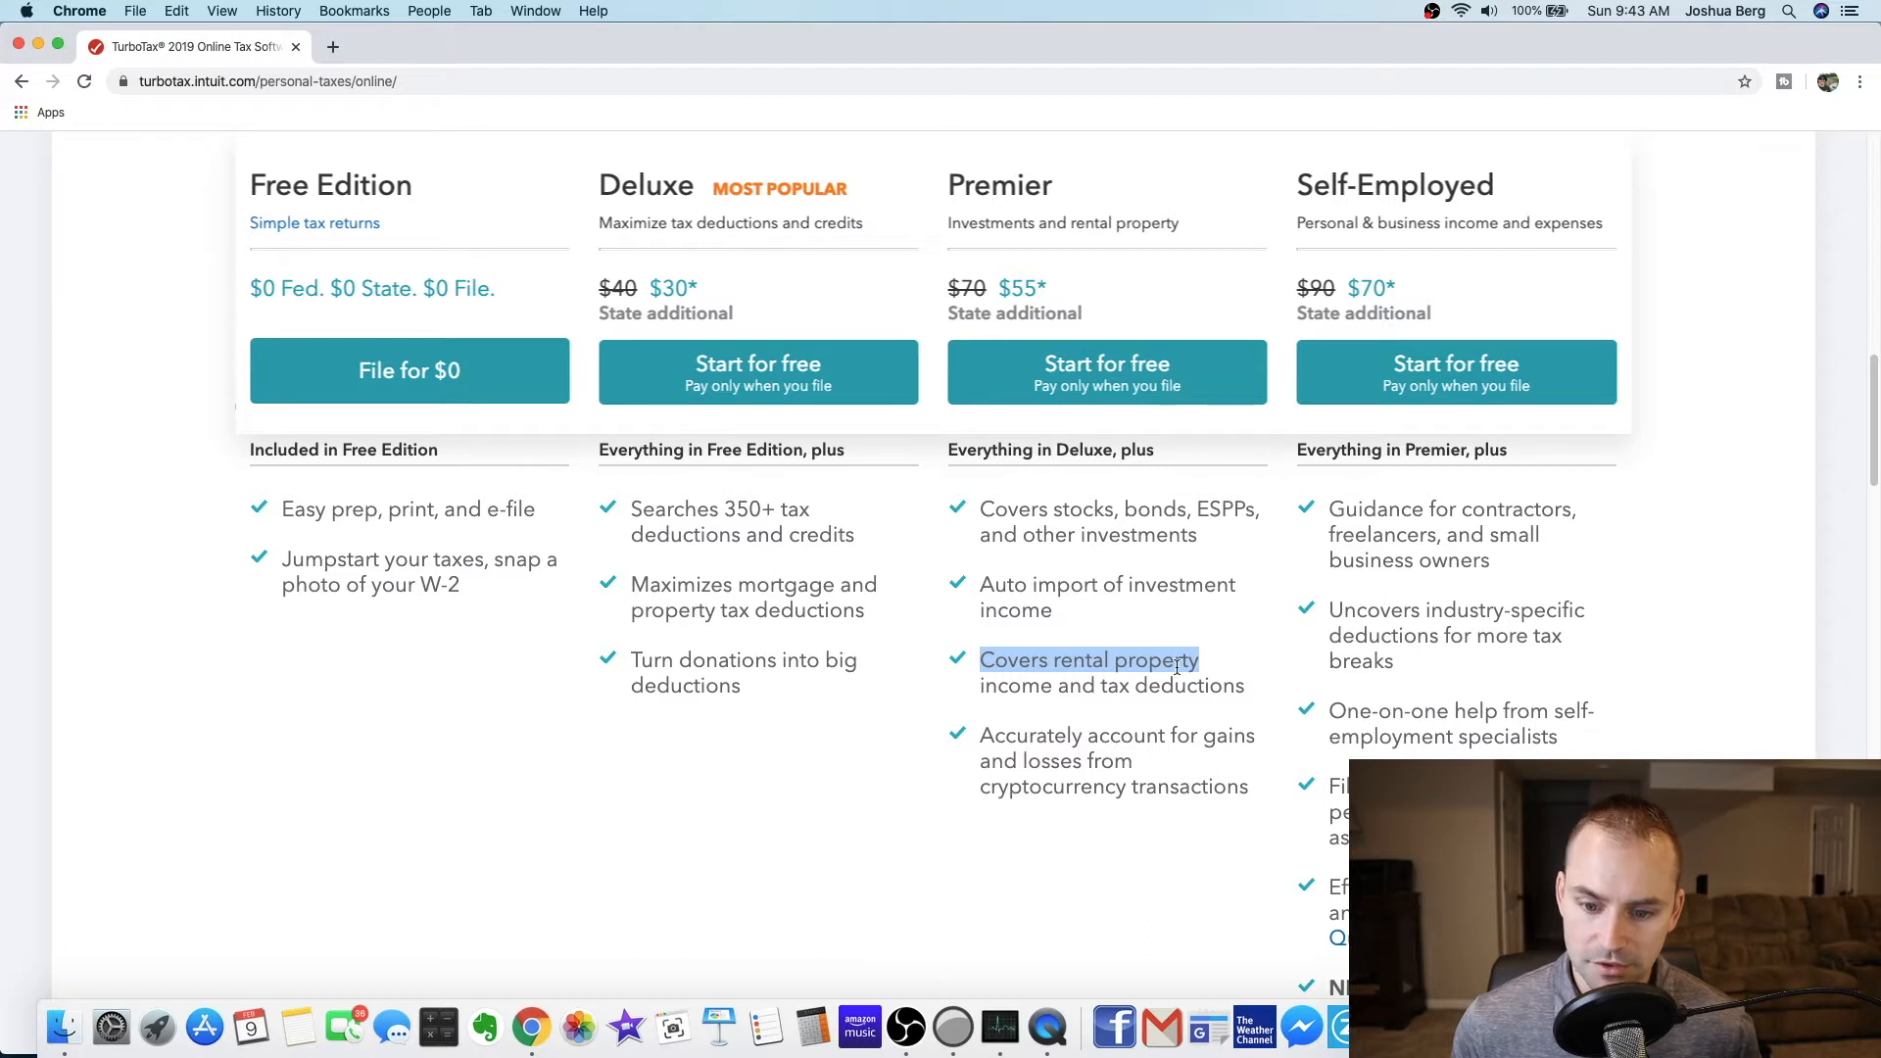
mouse_move(993, 728)
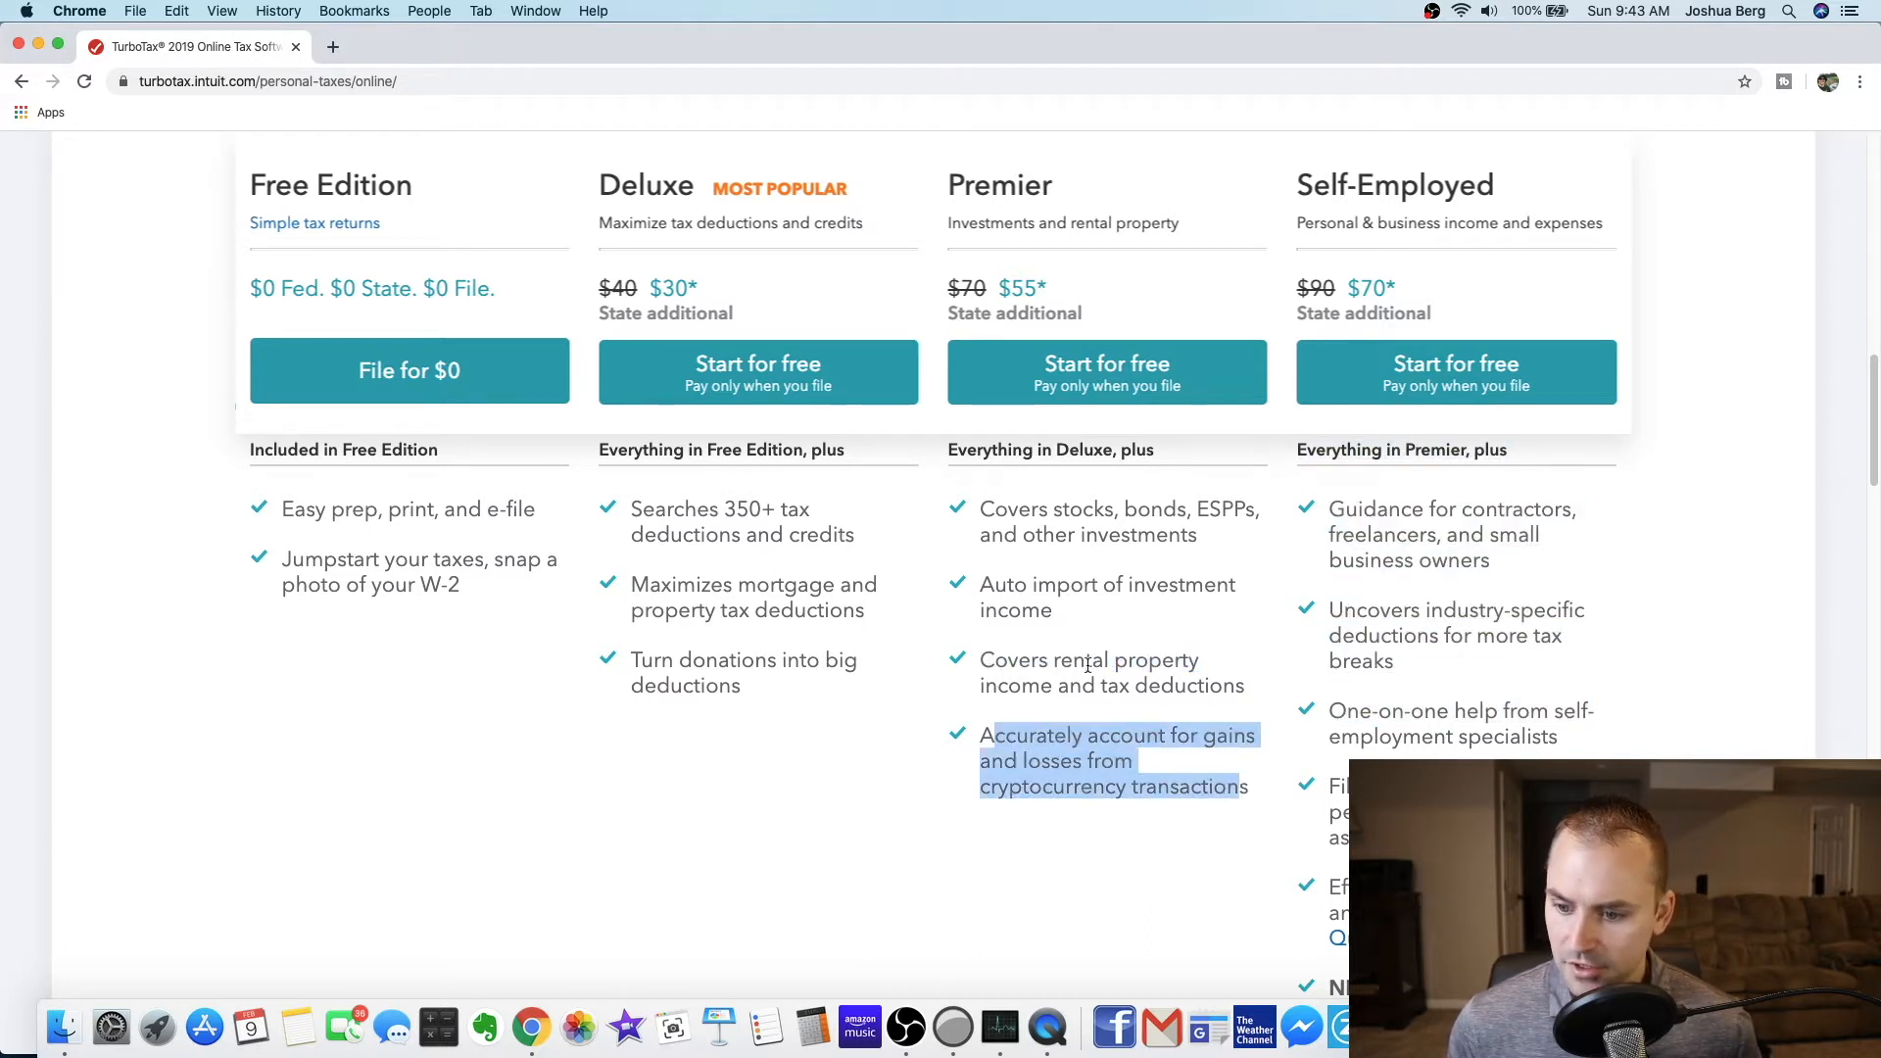
scroll(down, 3)
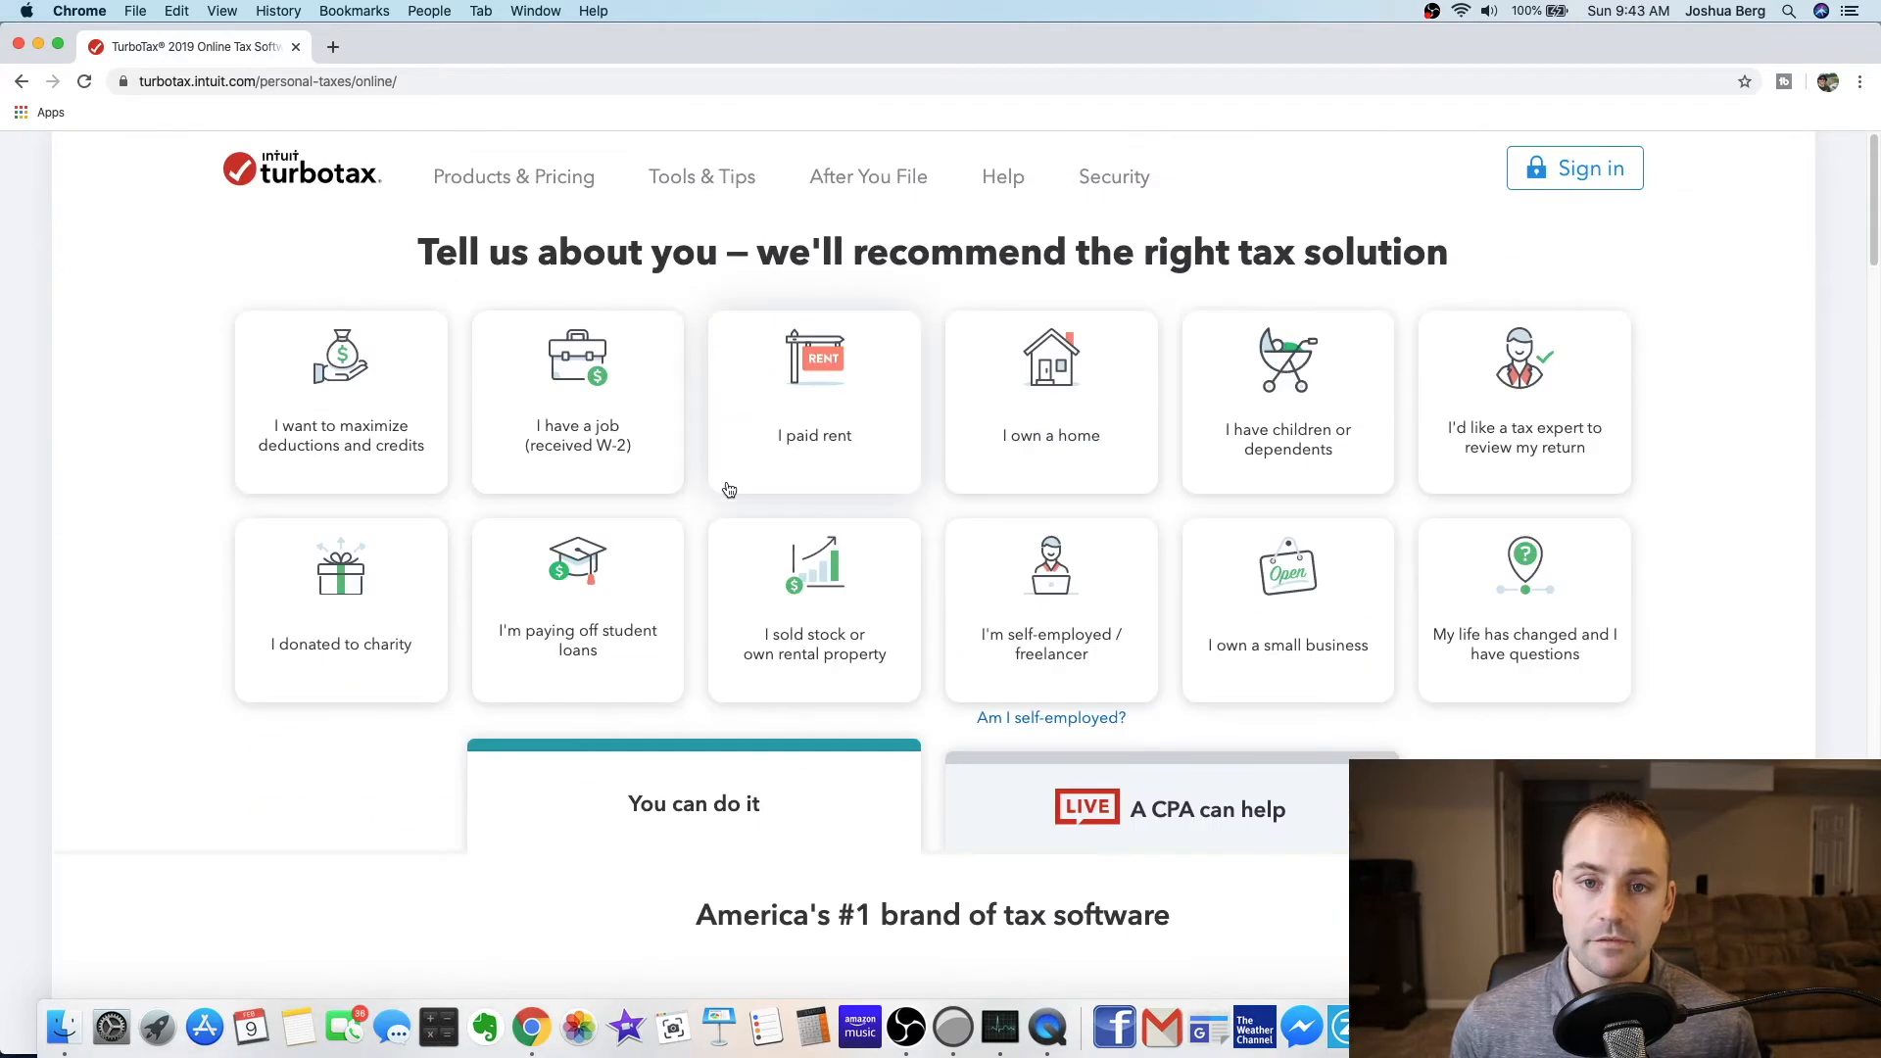
scroll(down, 3)
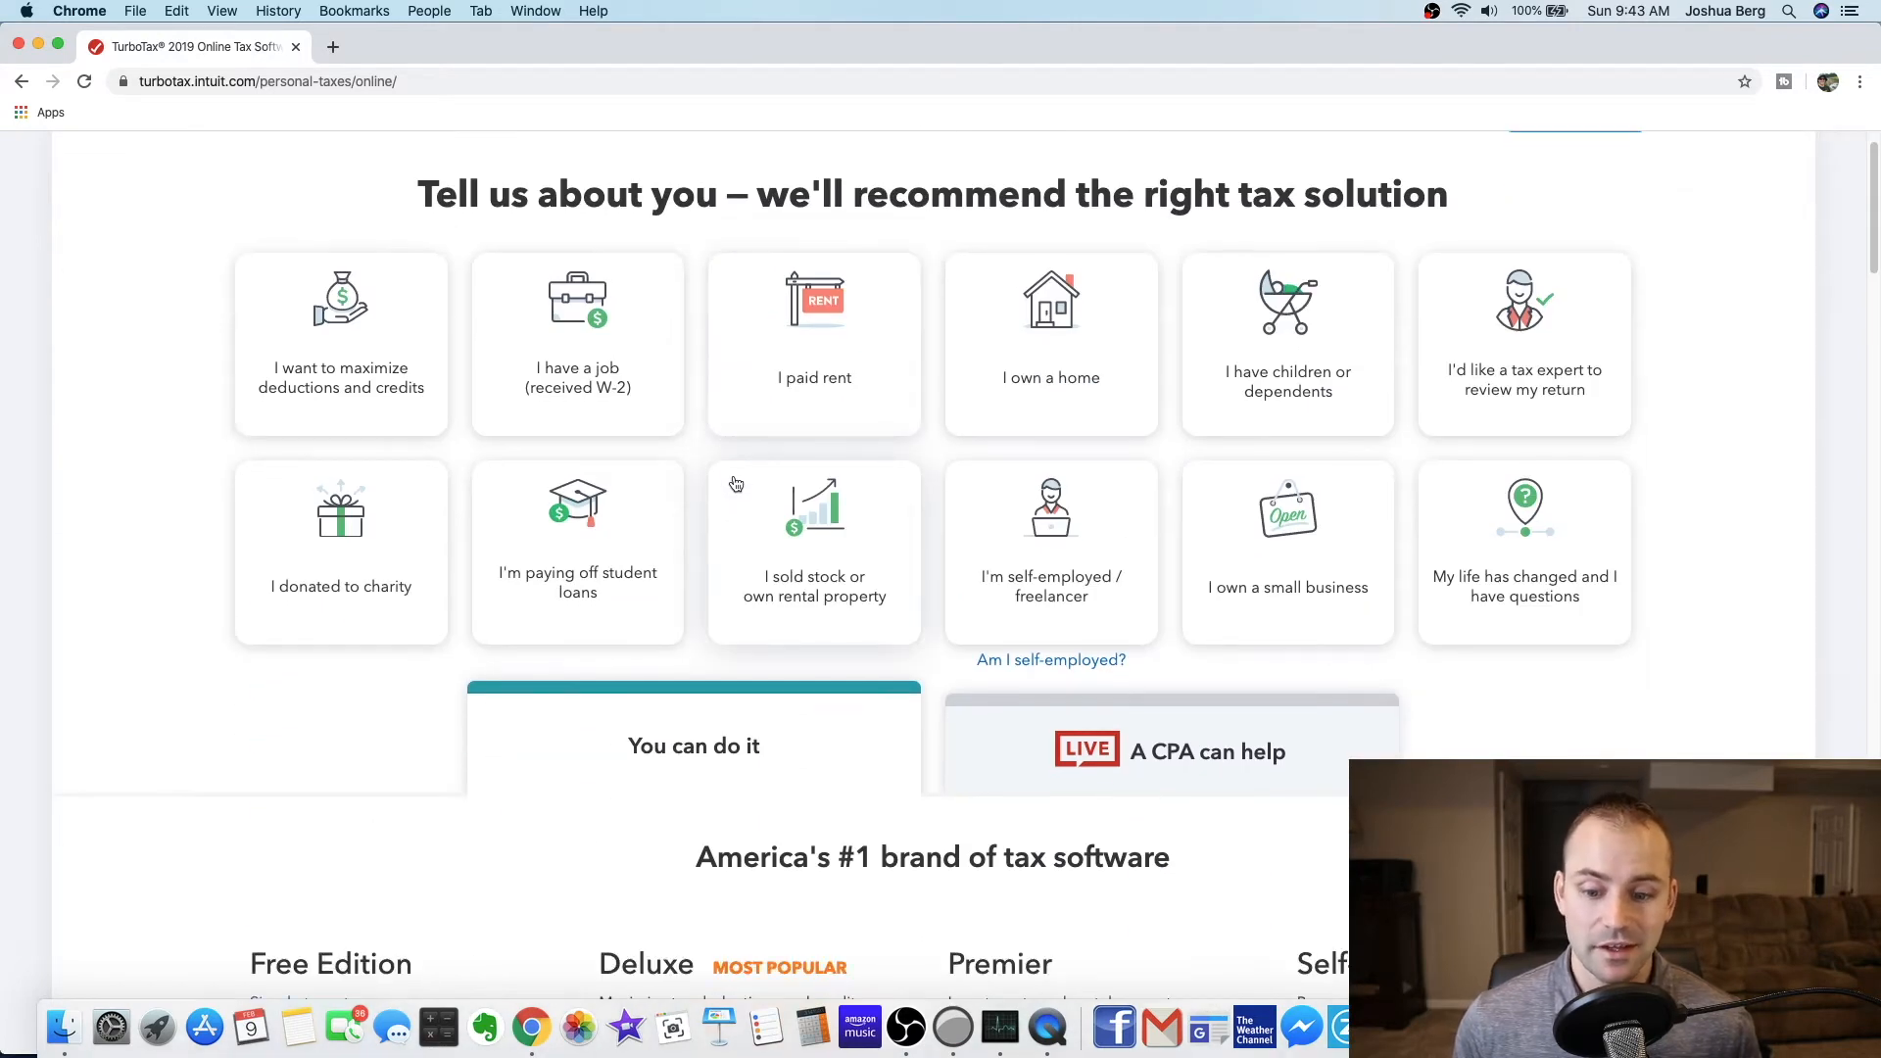
scroll(down, 3)
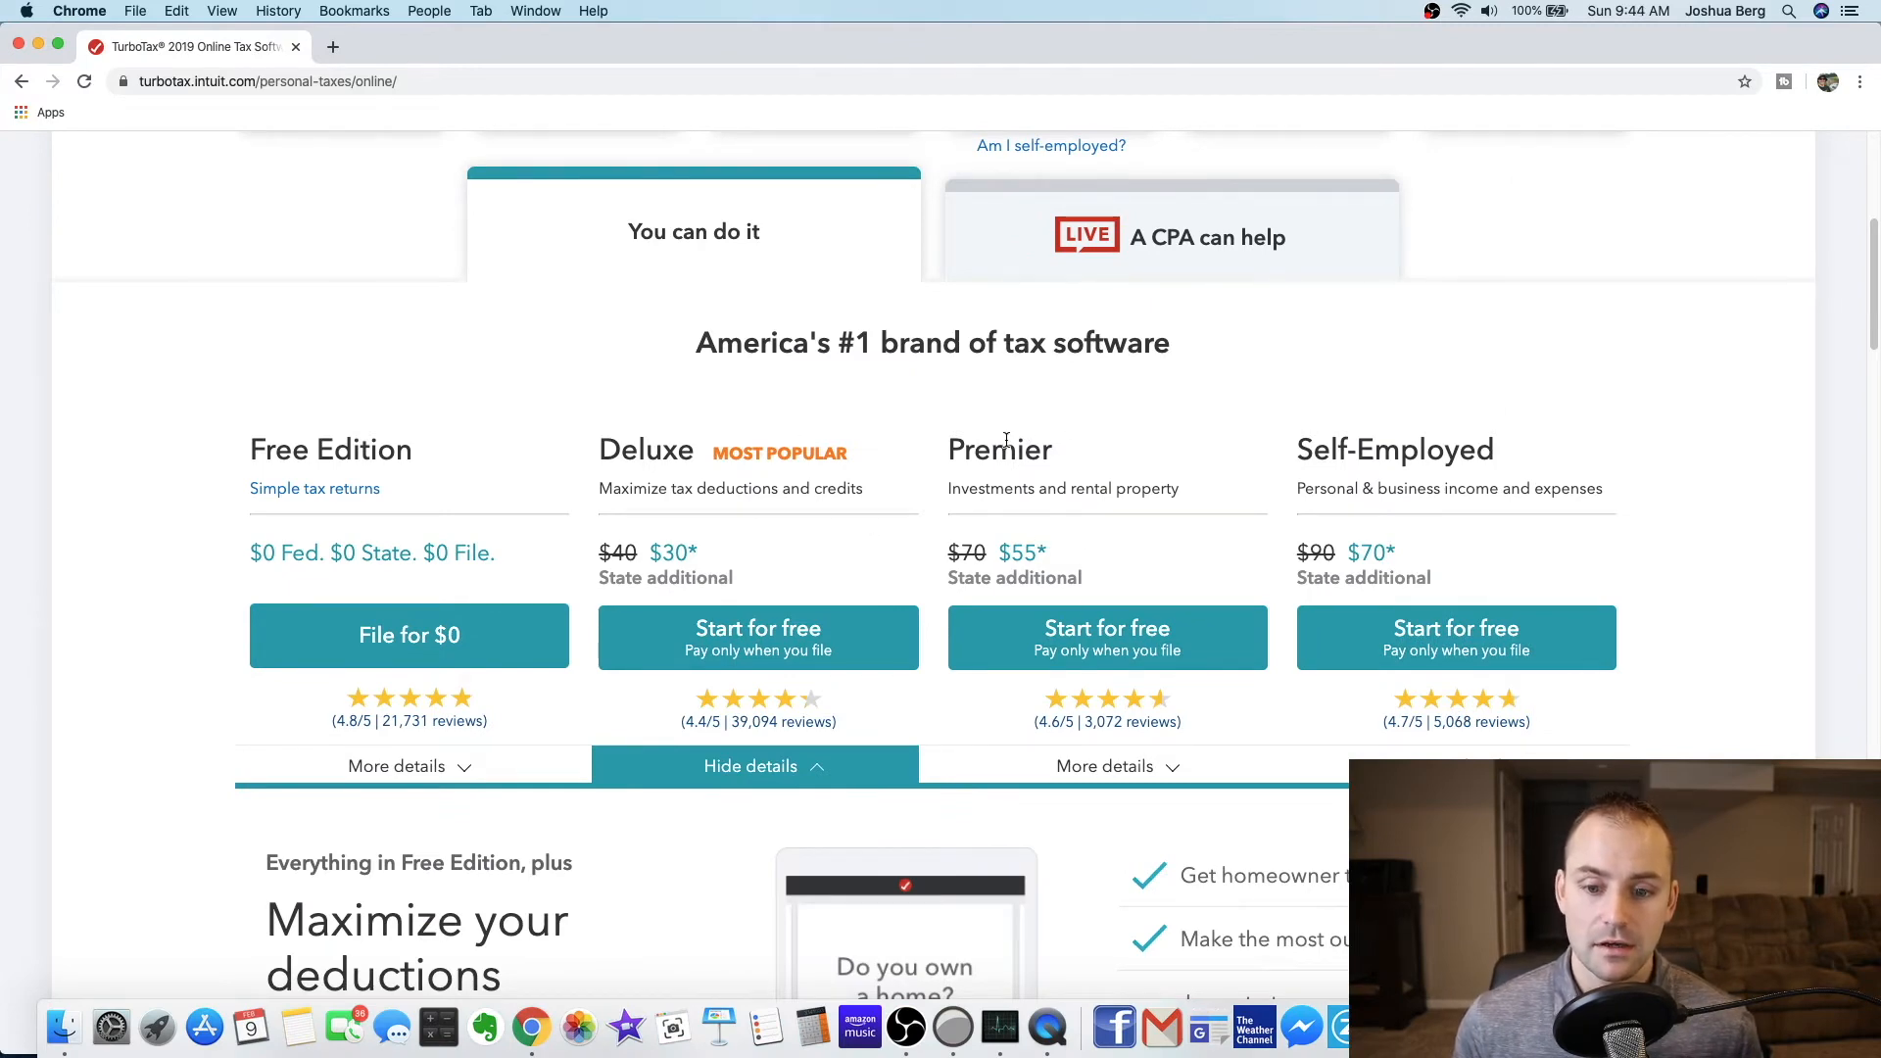
- View Premier's investment and rental details, then Self-Employed's 'Every deduction found' details
click(1105, 766)
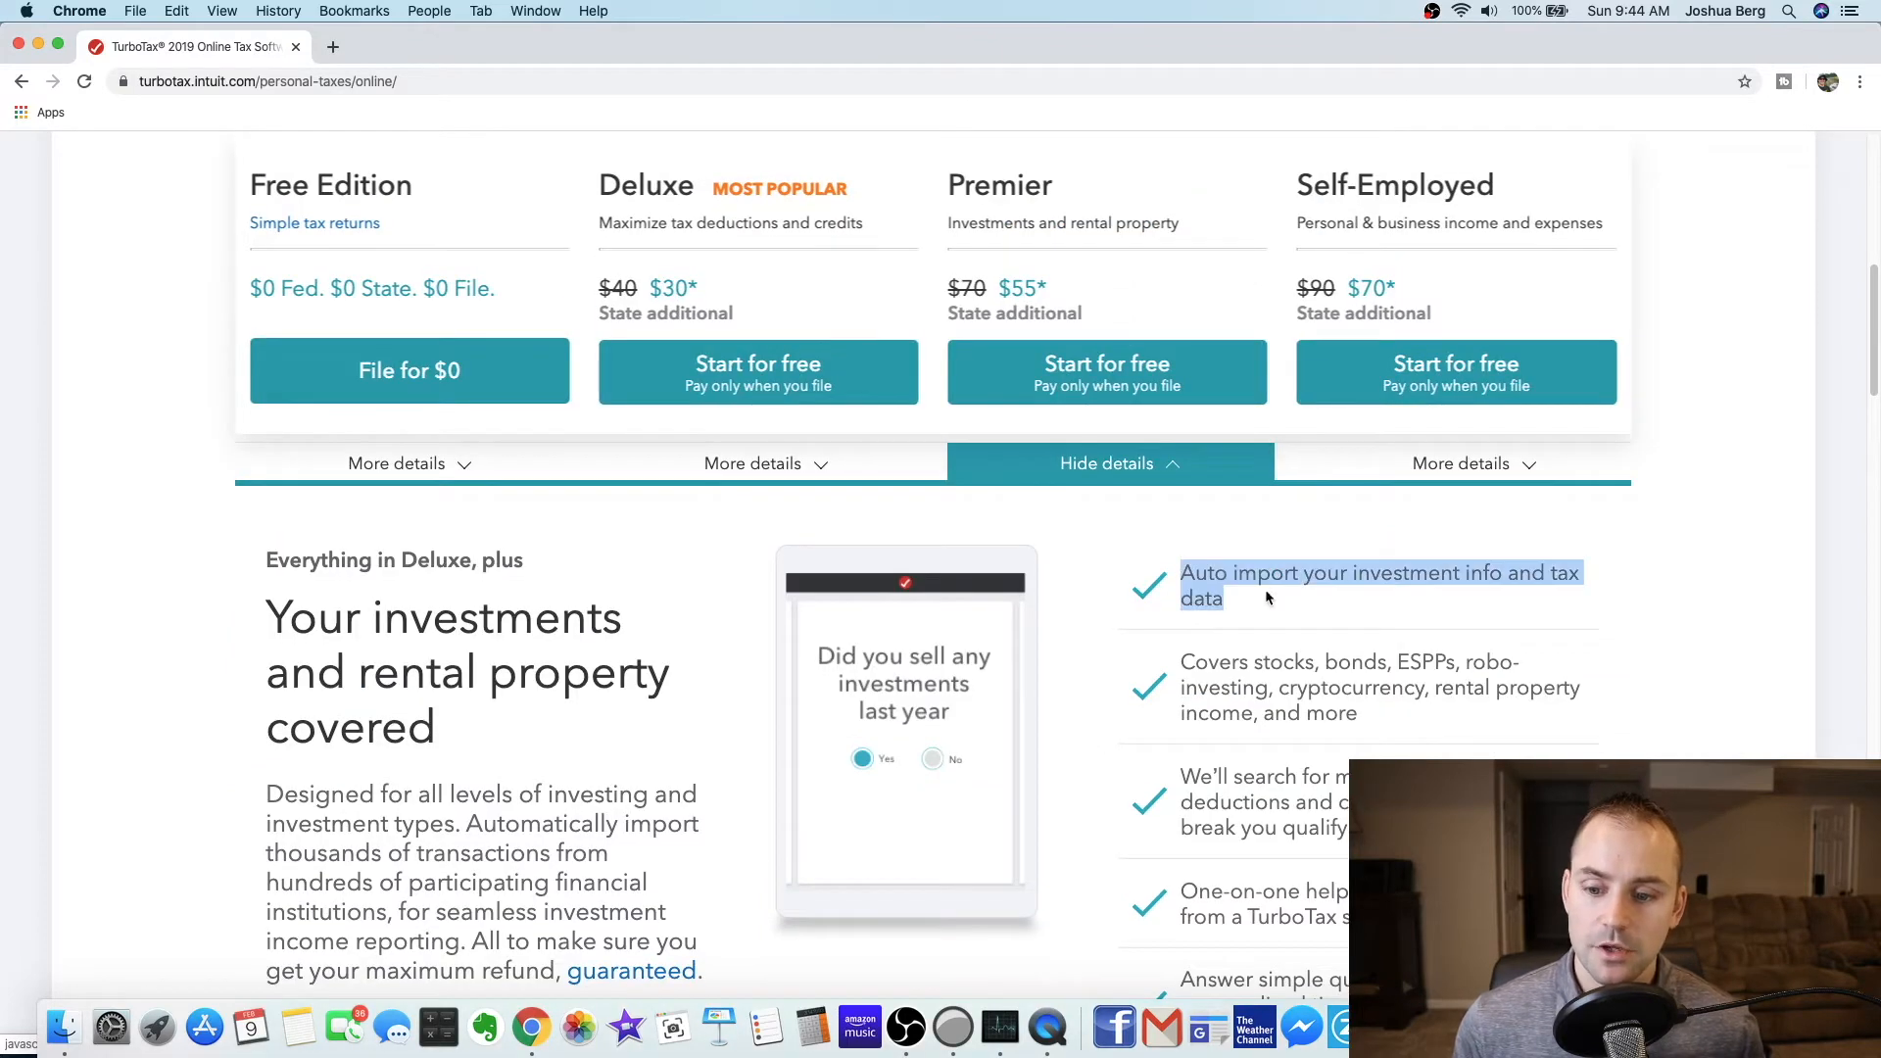
mouse_move(1316, 615)
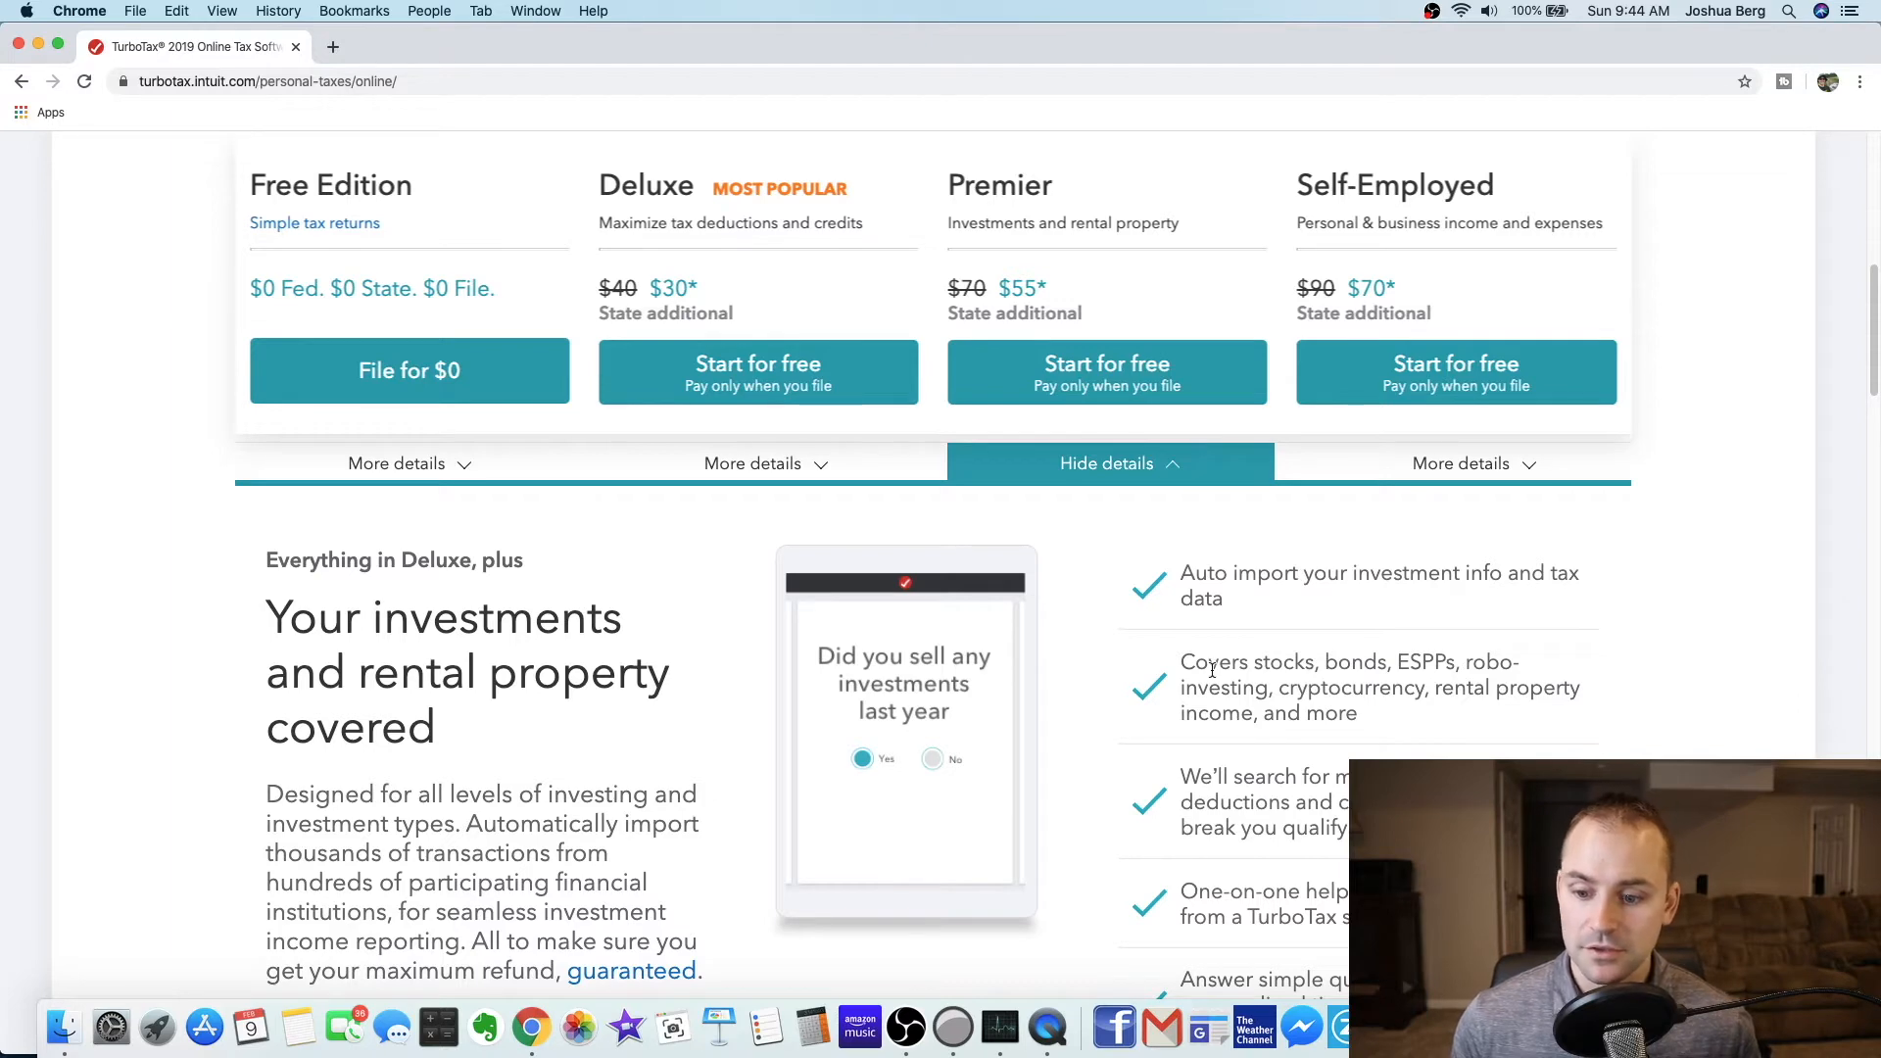
mouse_move(1274, 649)
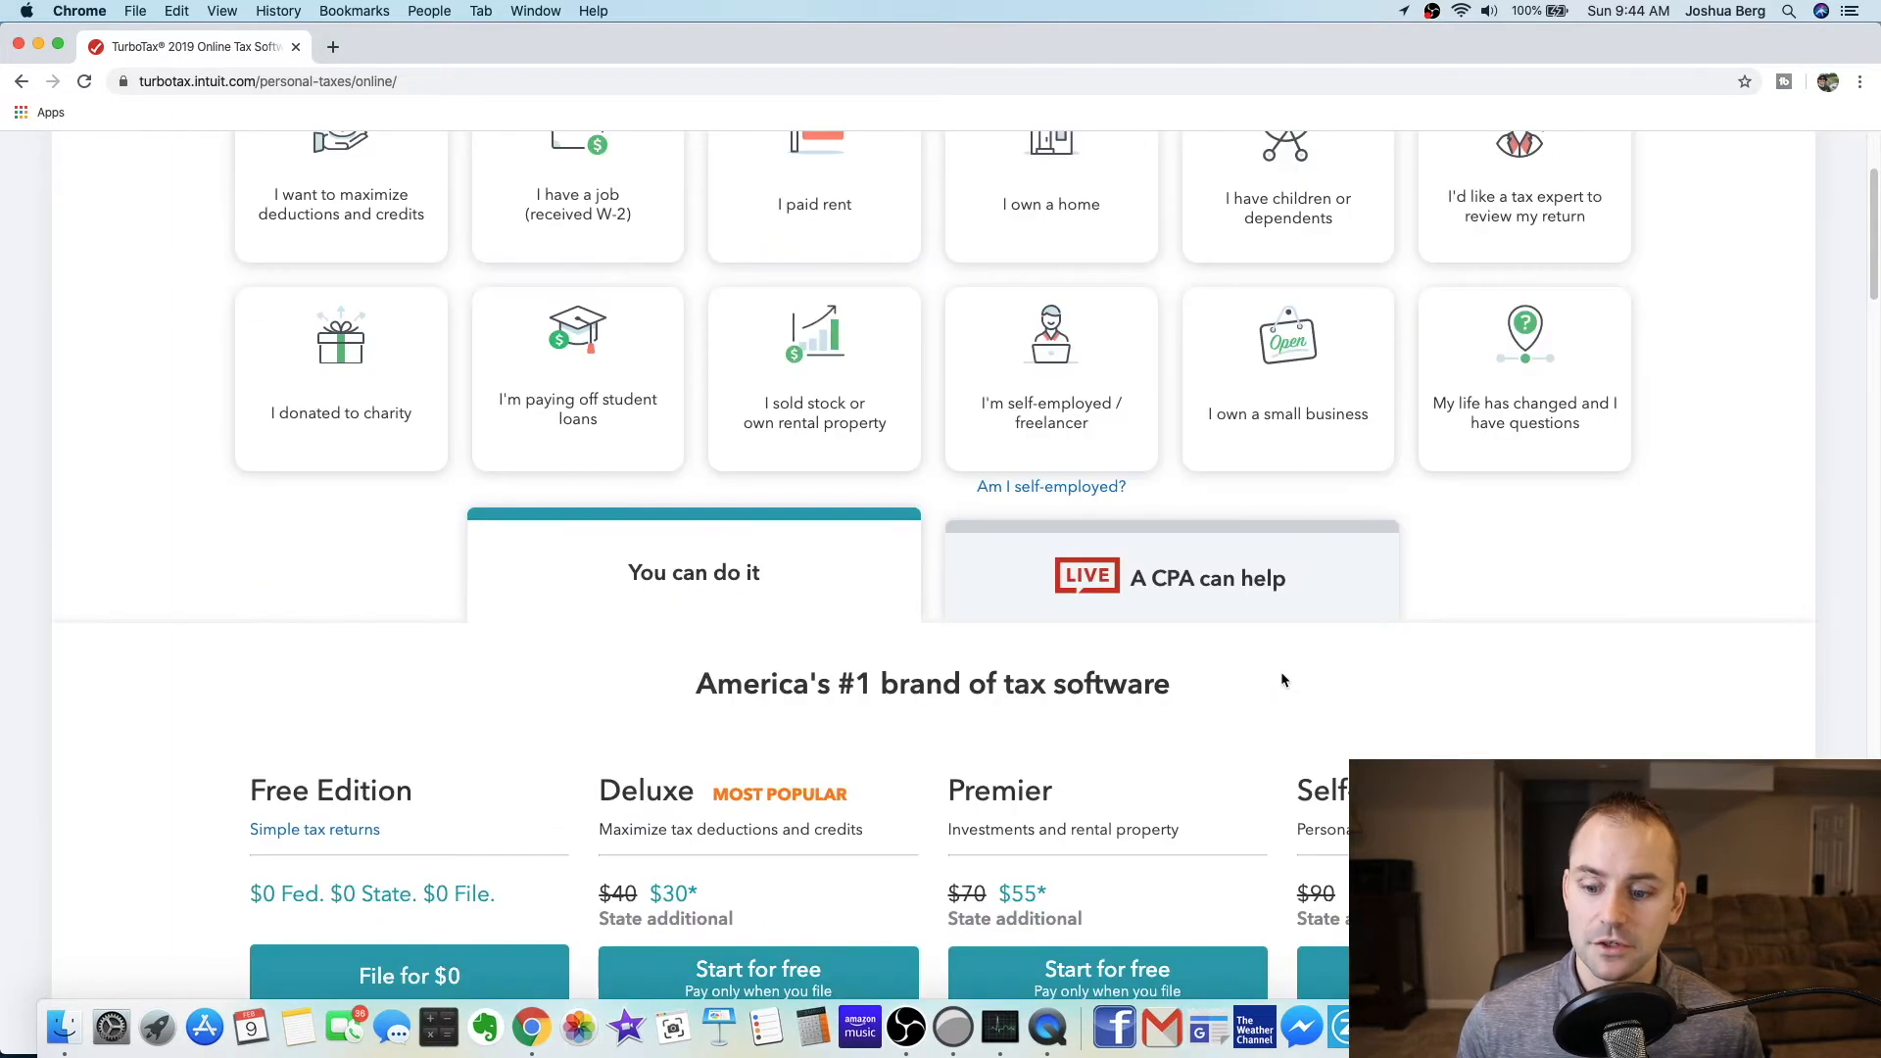
scroll(down, 3)
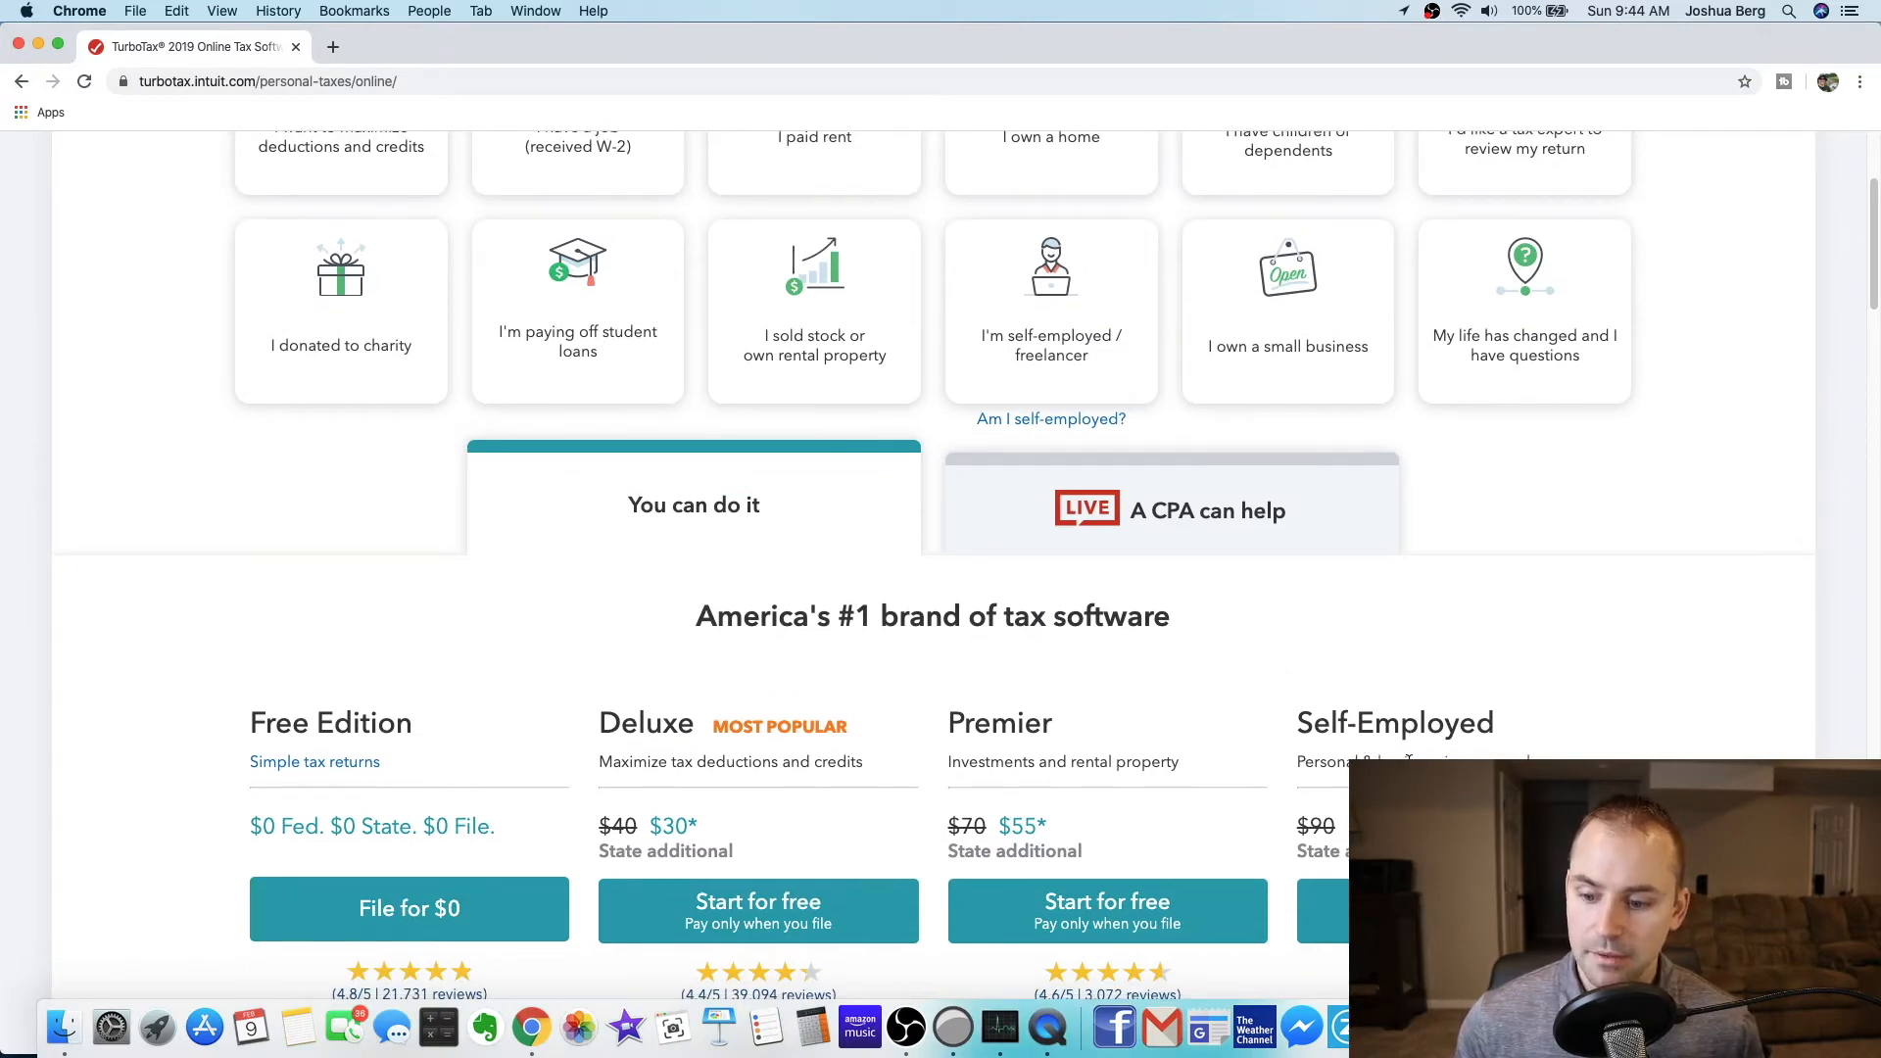
scroll(down, 3)
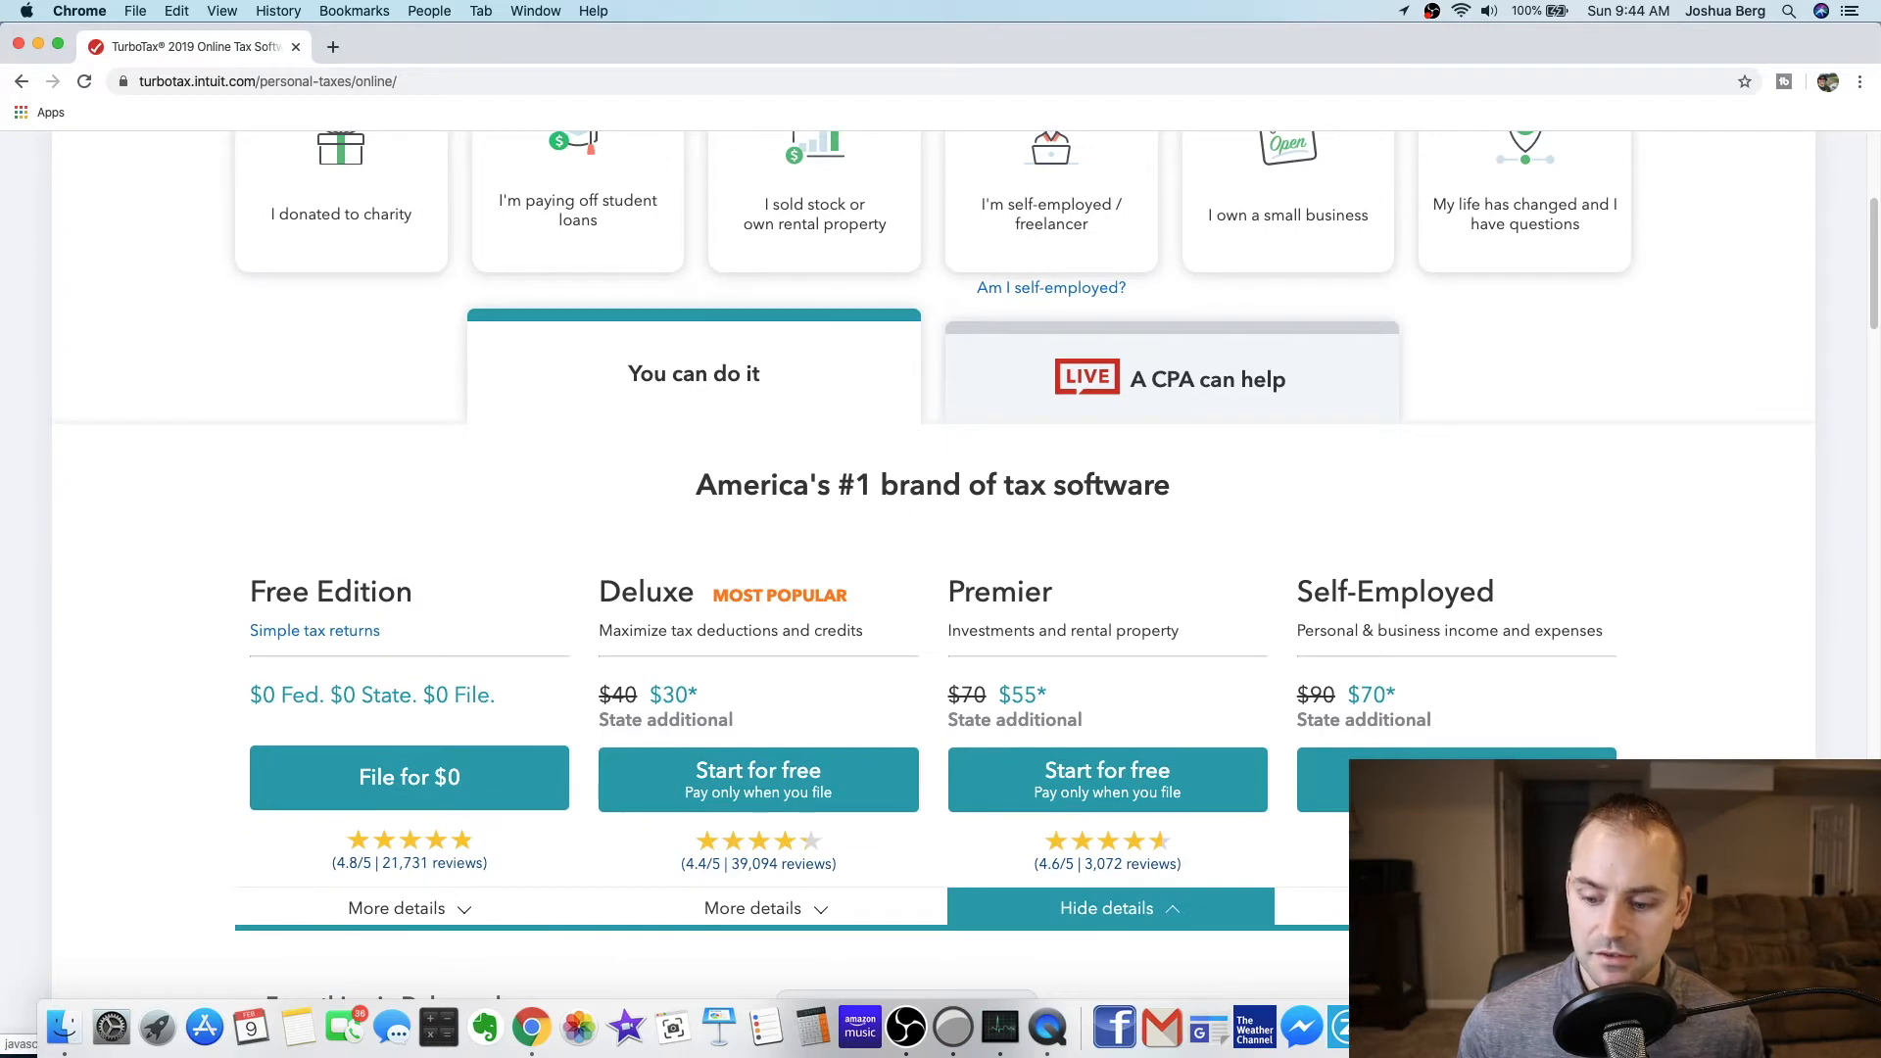
scroll(down, 3)
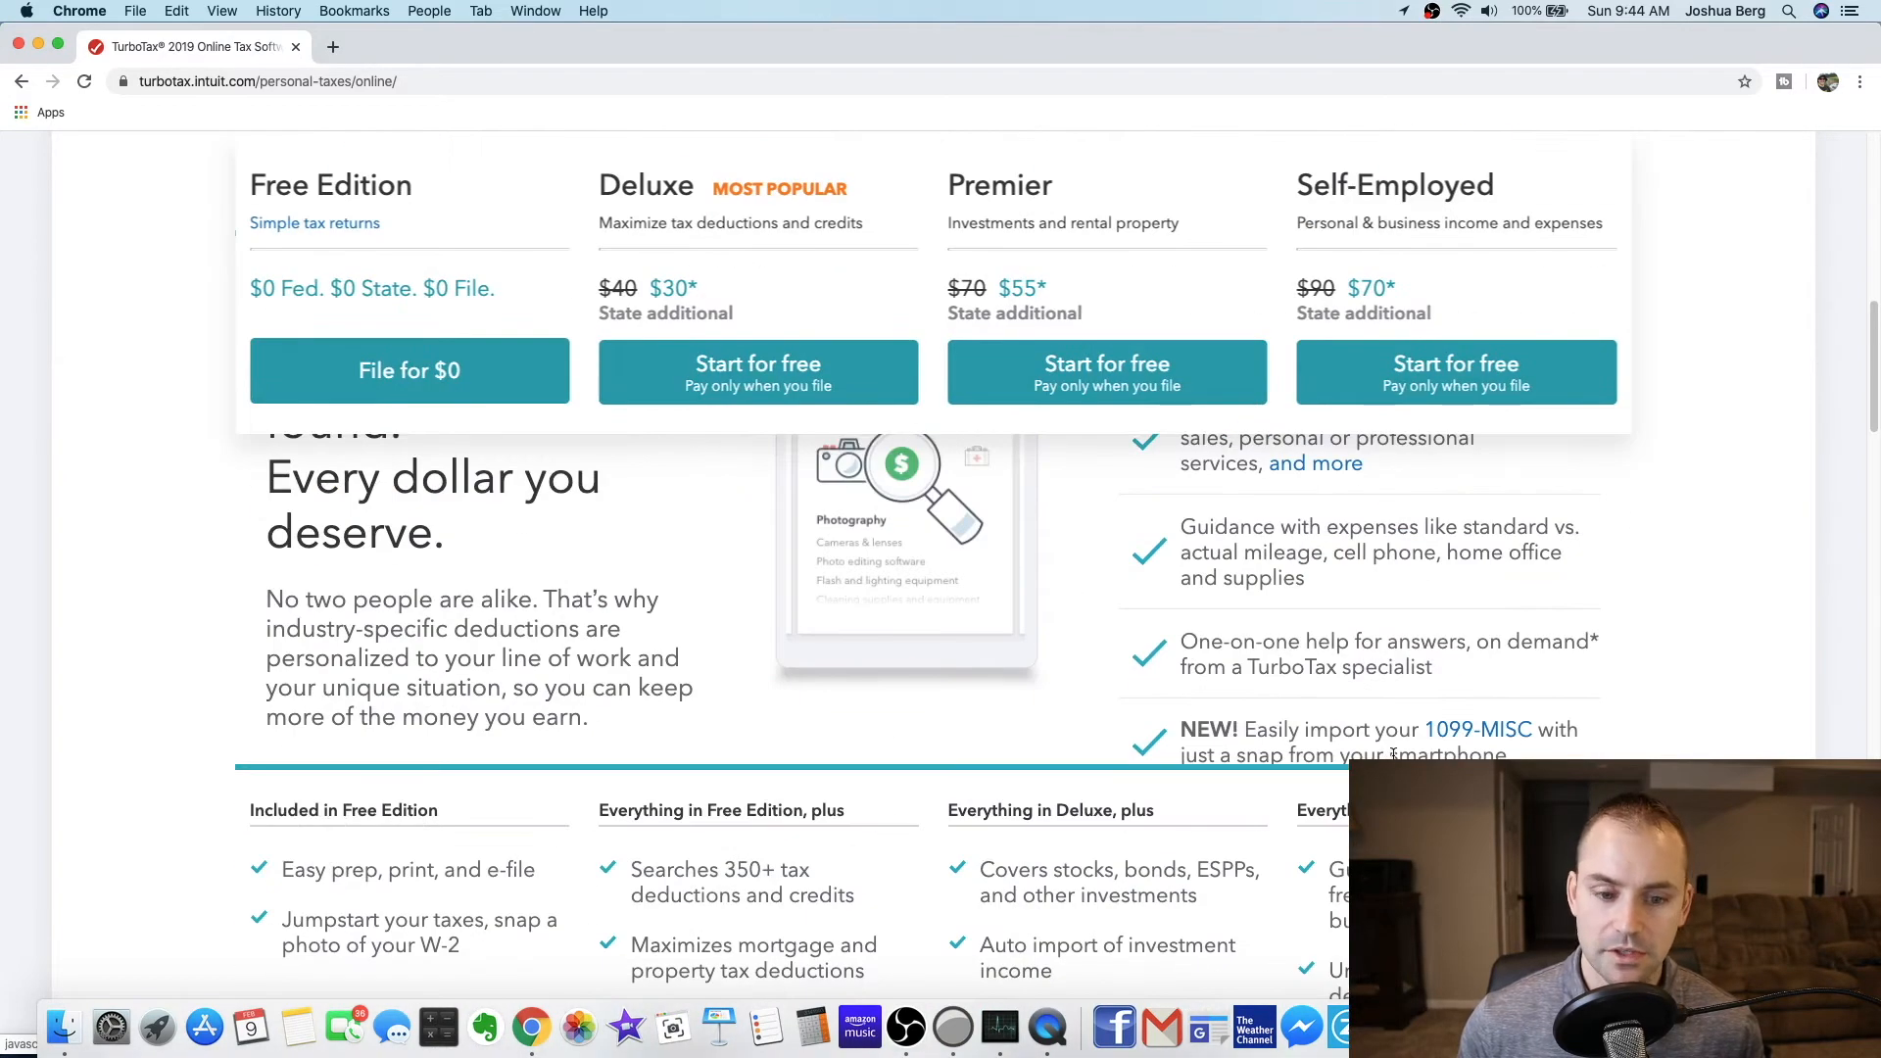
scroll(down, 3)
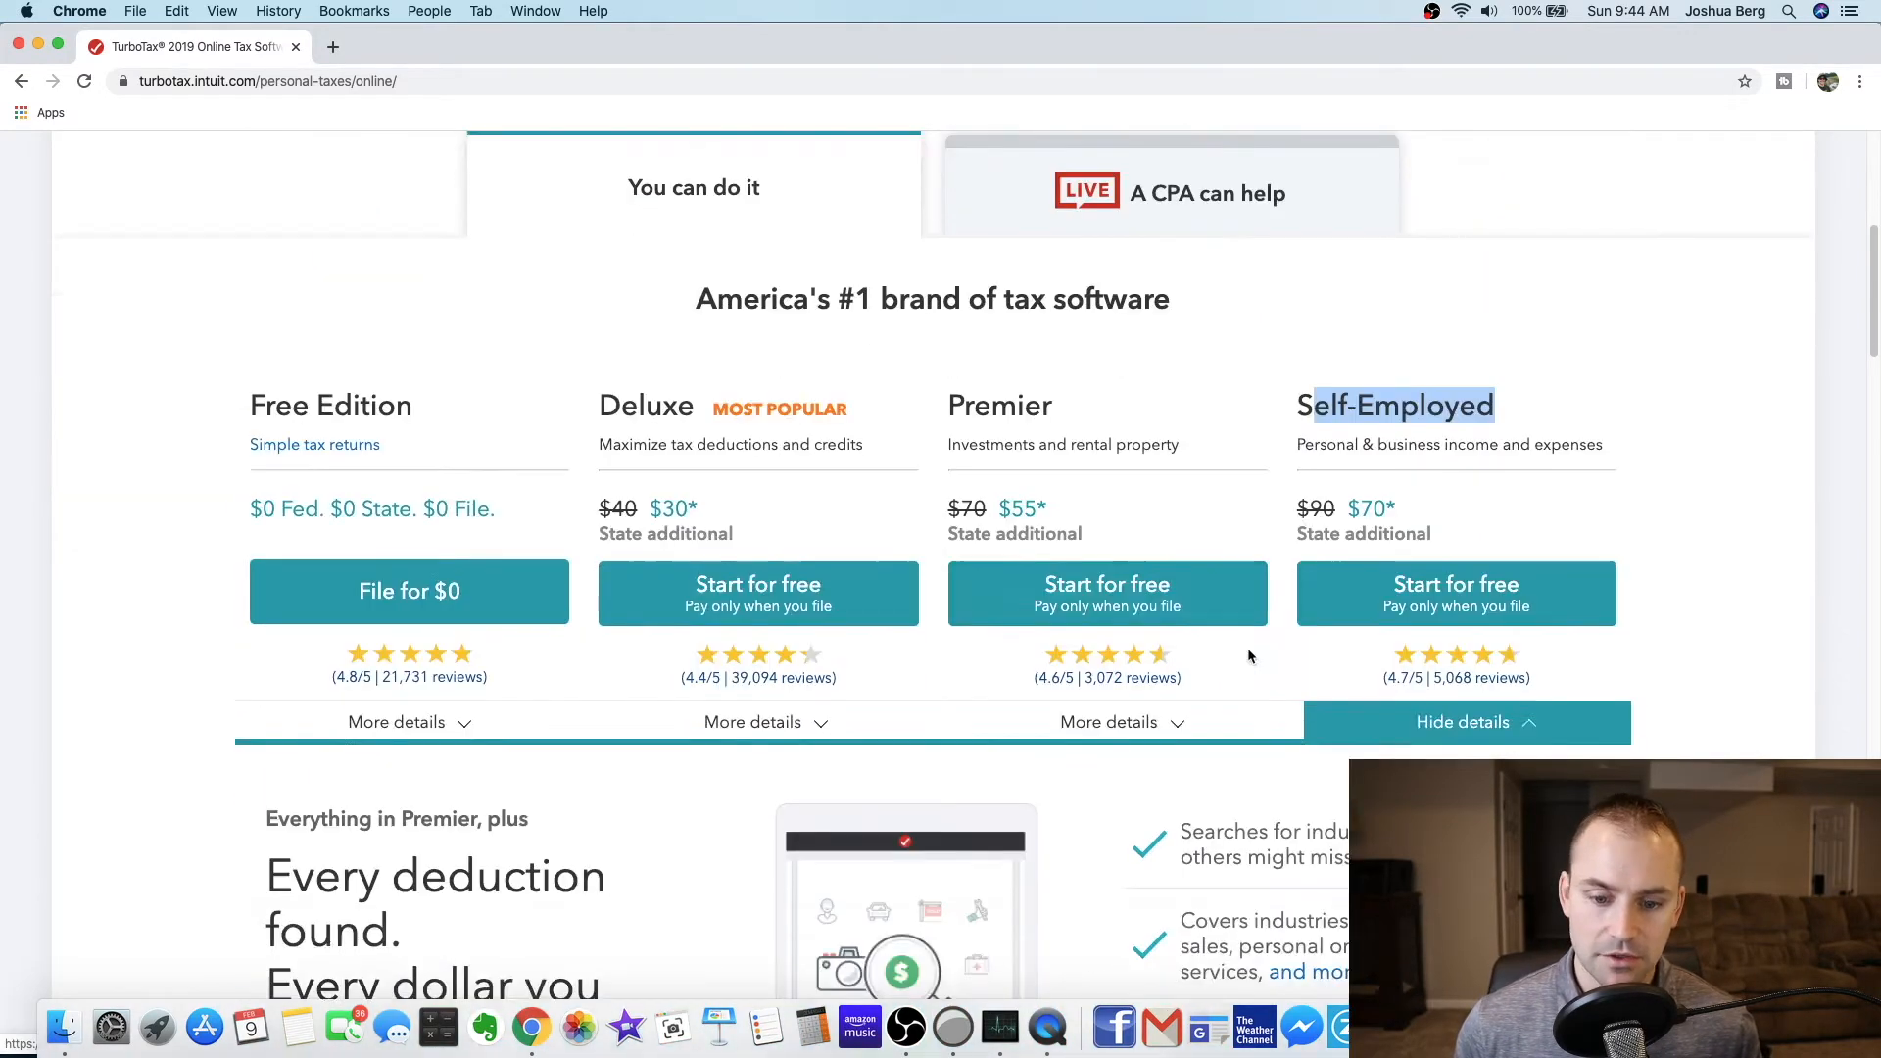
scroll(down, 3)
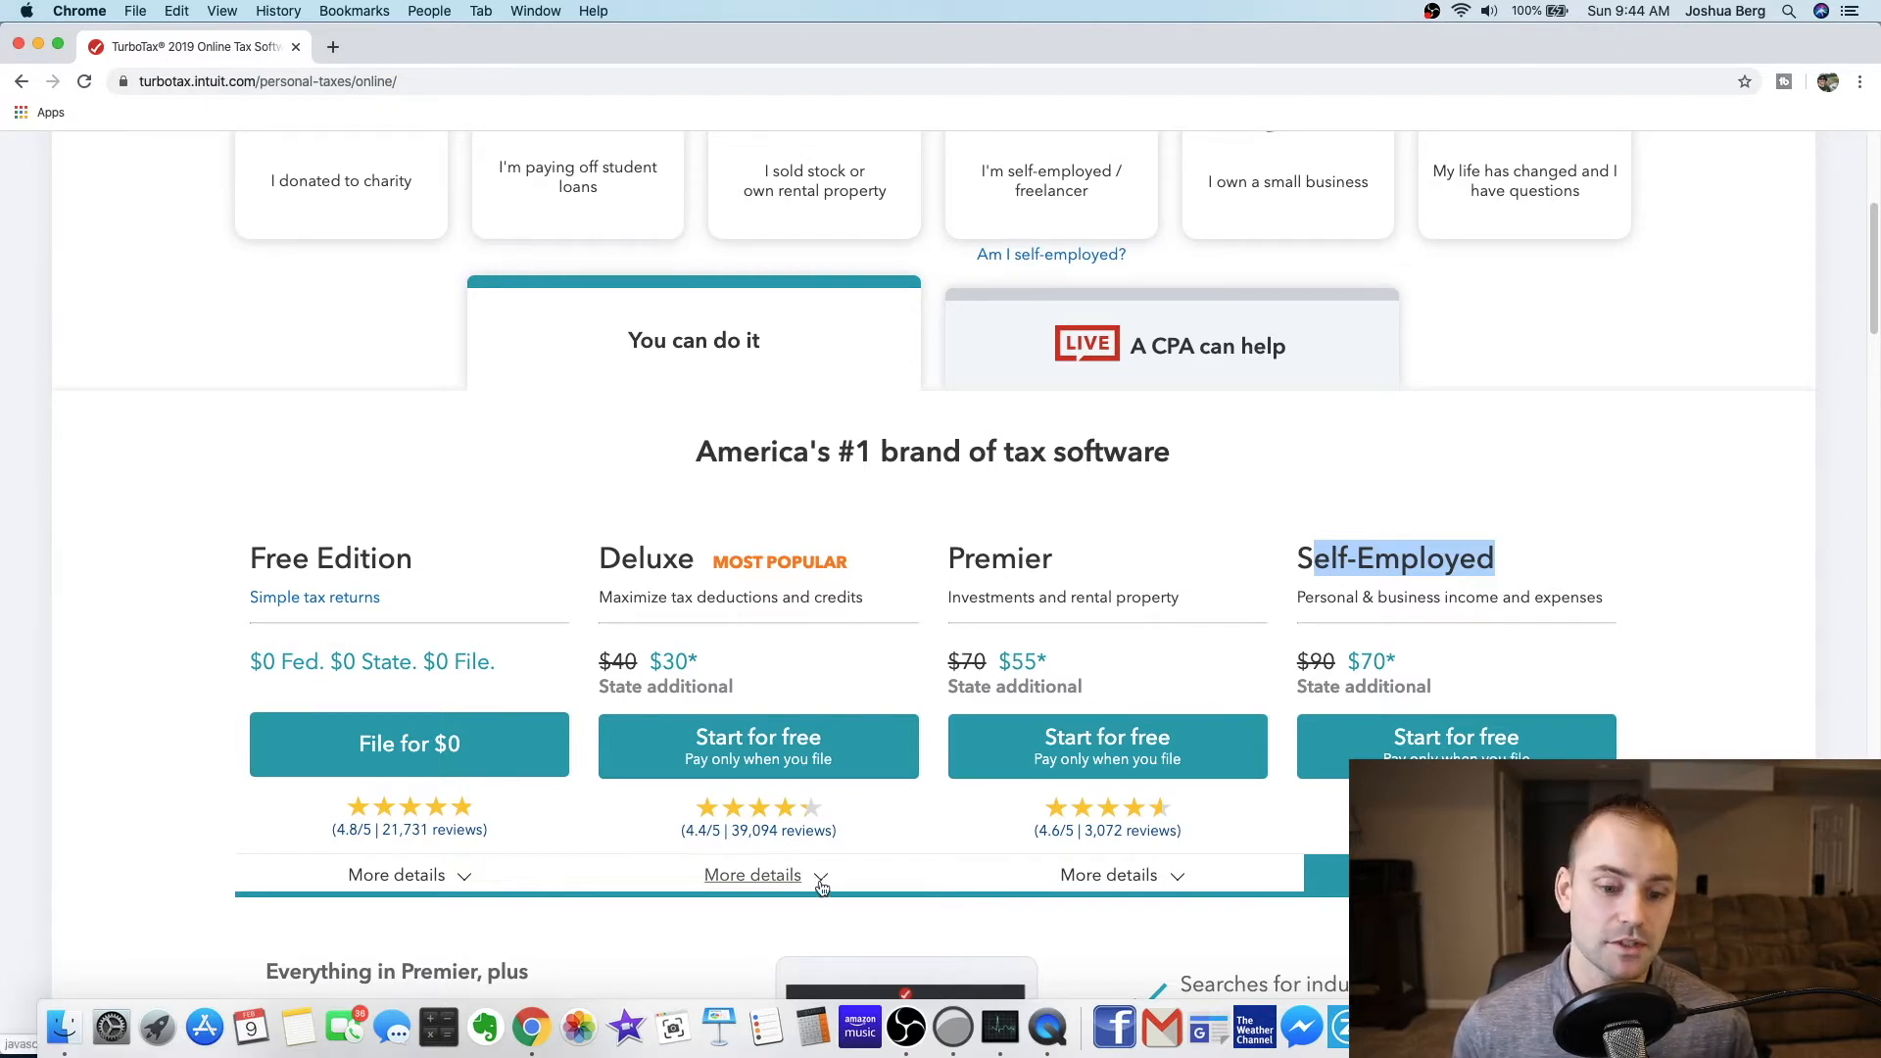
scroll(down, 3)
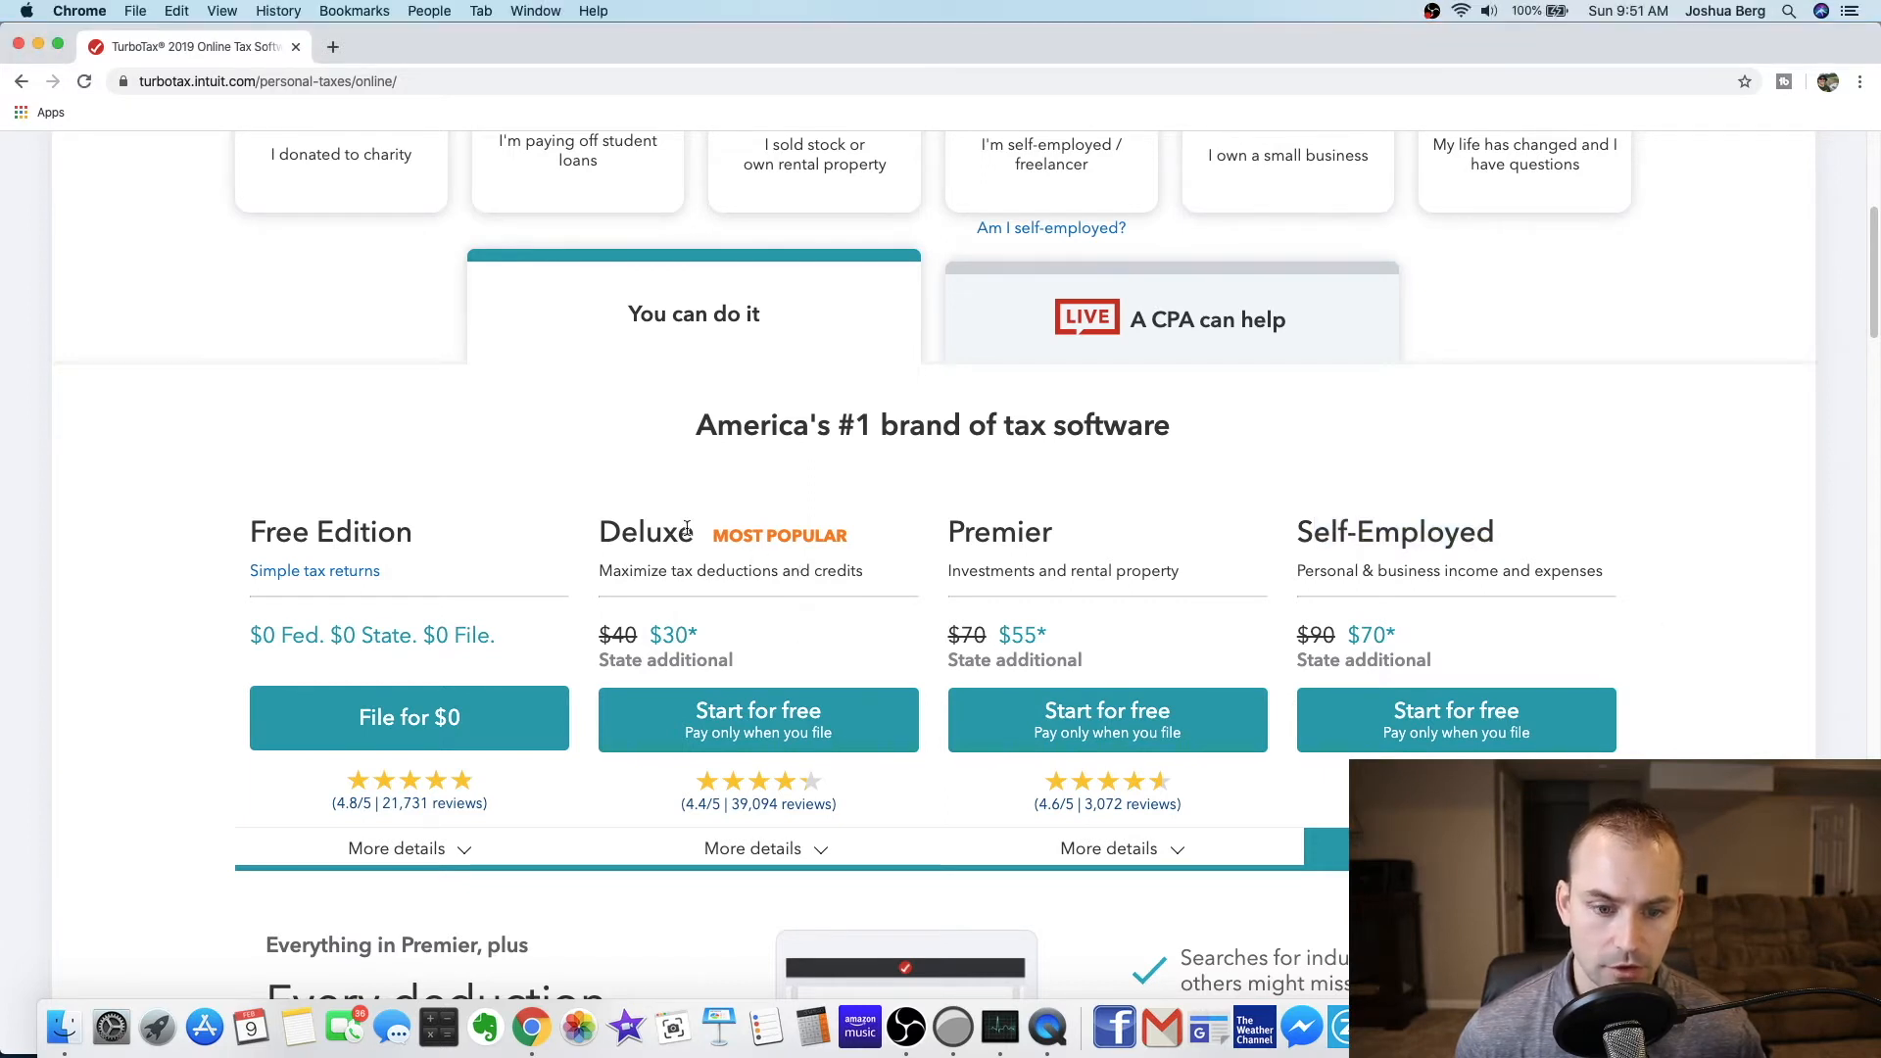
mouse_move(759, 804)
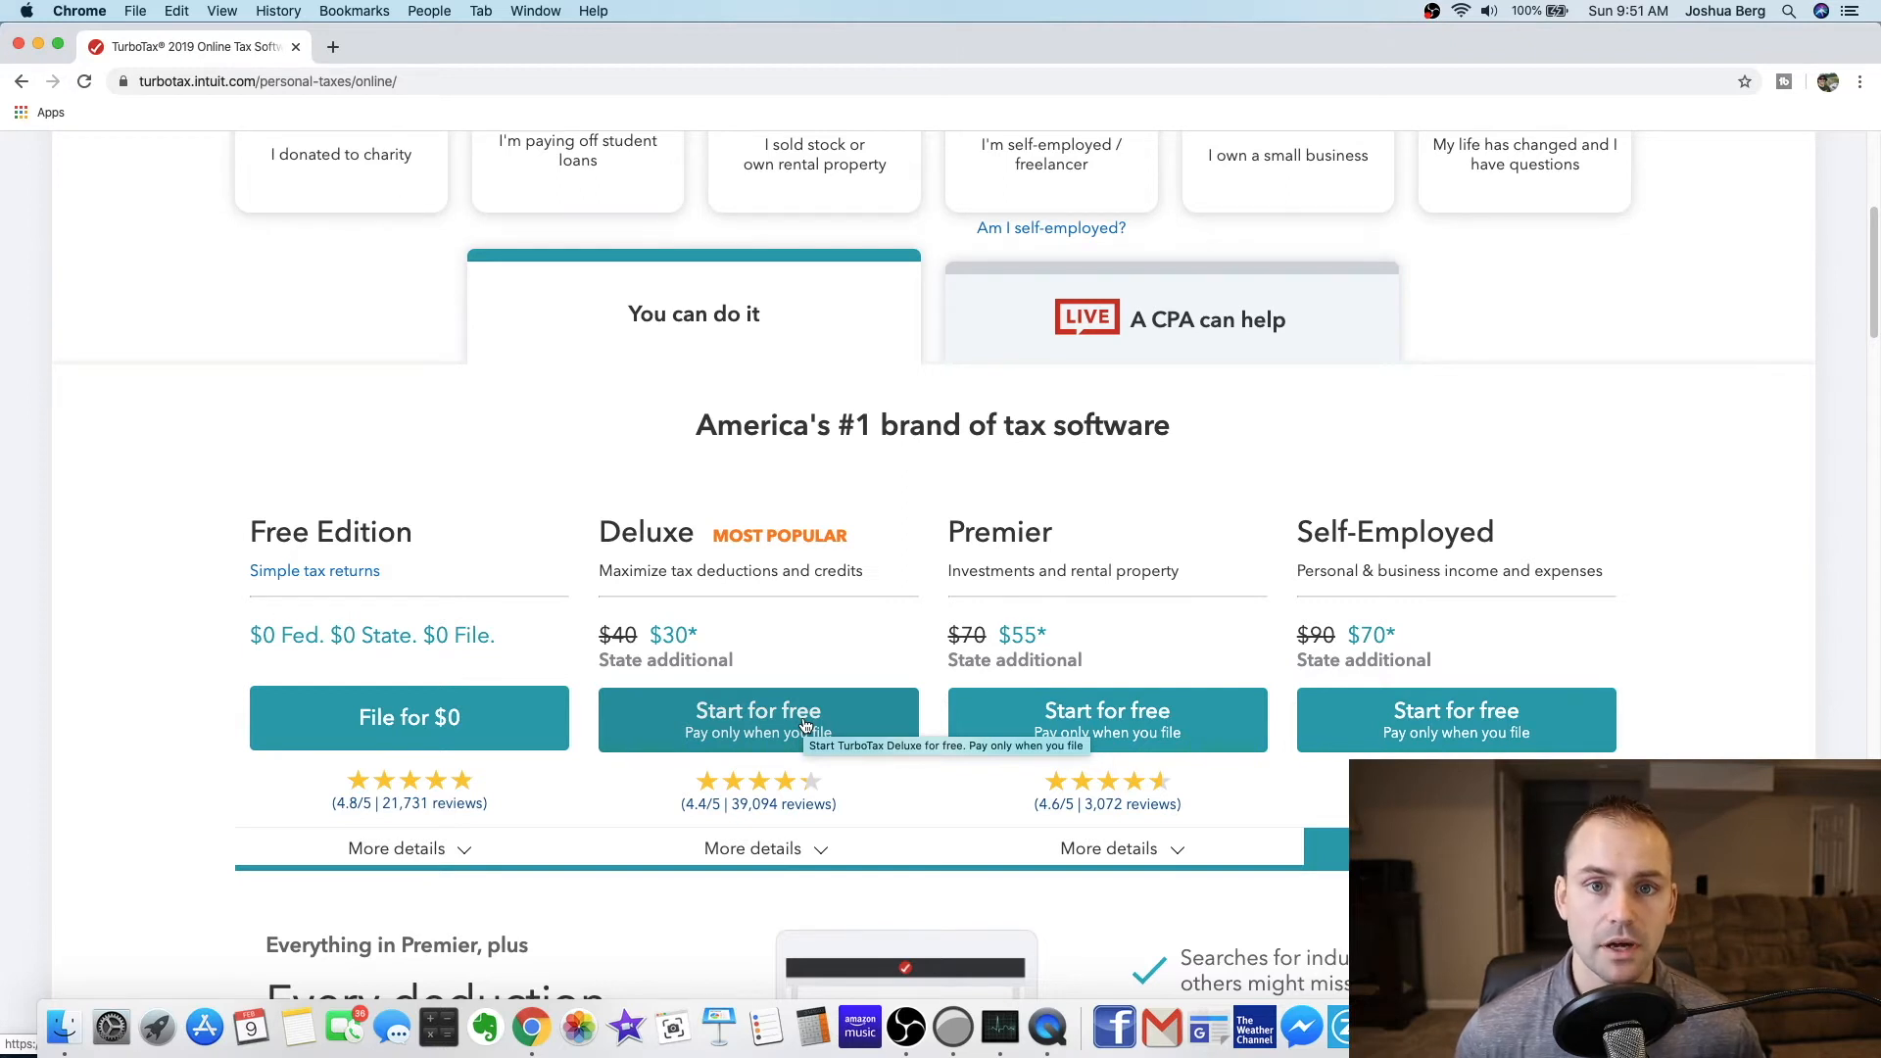
mouse_move(777, 646)
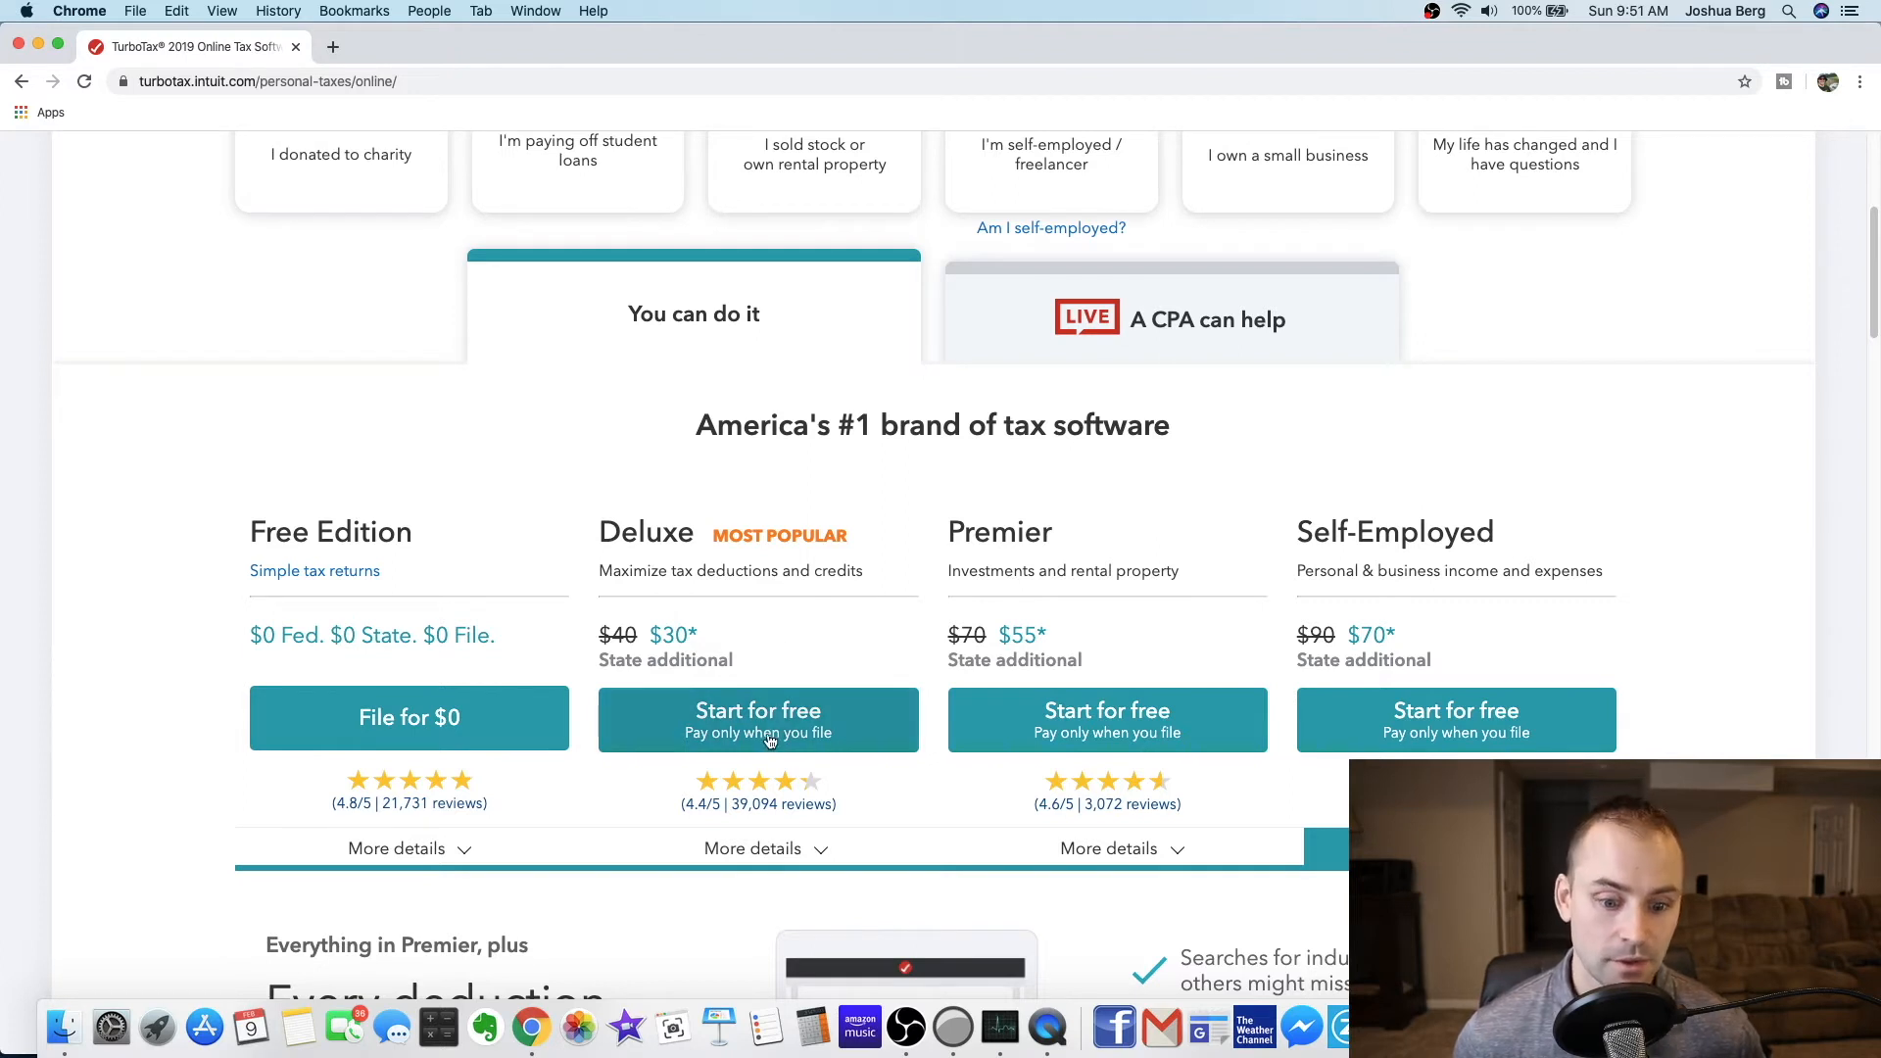
- Start a Deluxe return and answer that last year's taxes were done with TurboTax
click(758, 718)
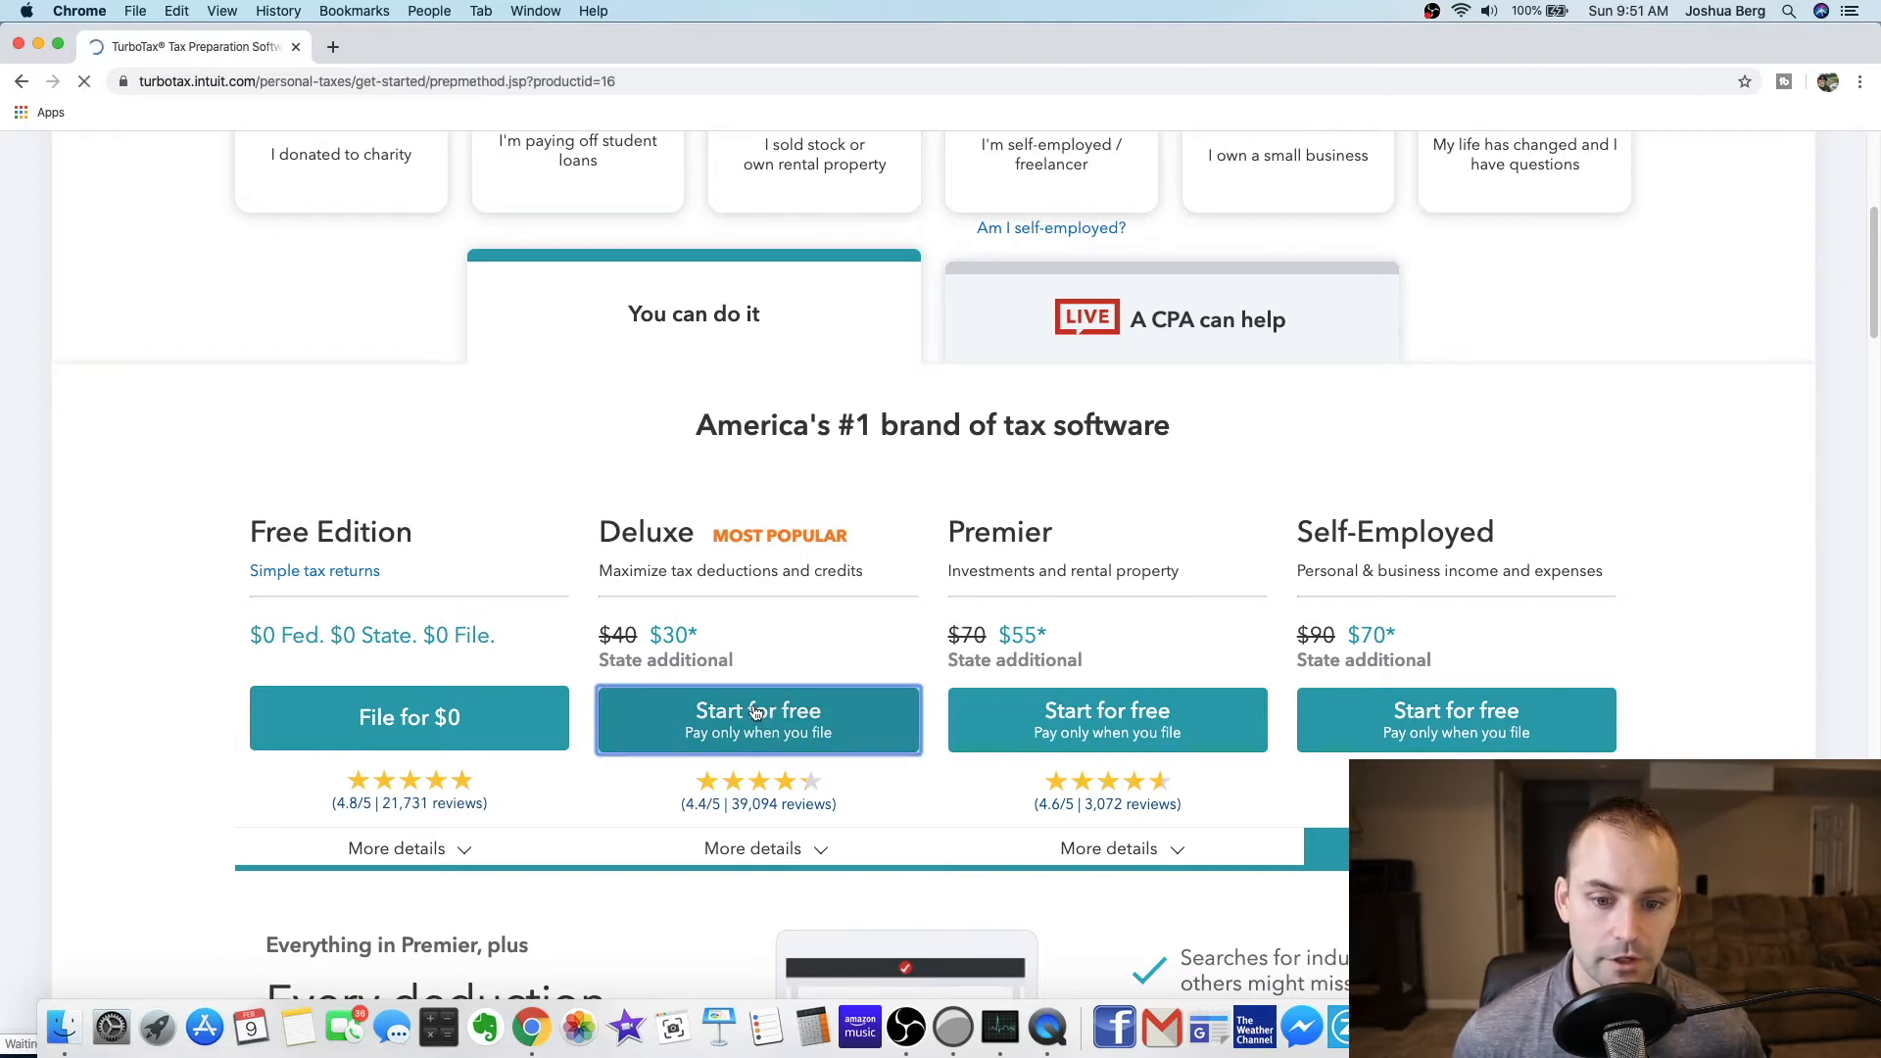
click(757, 717)
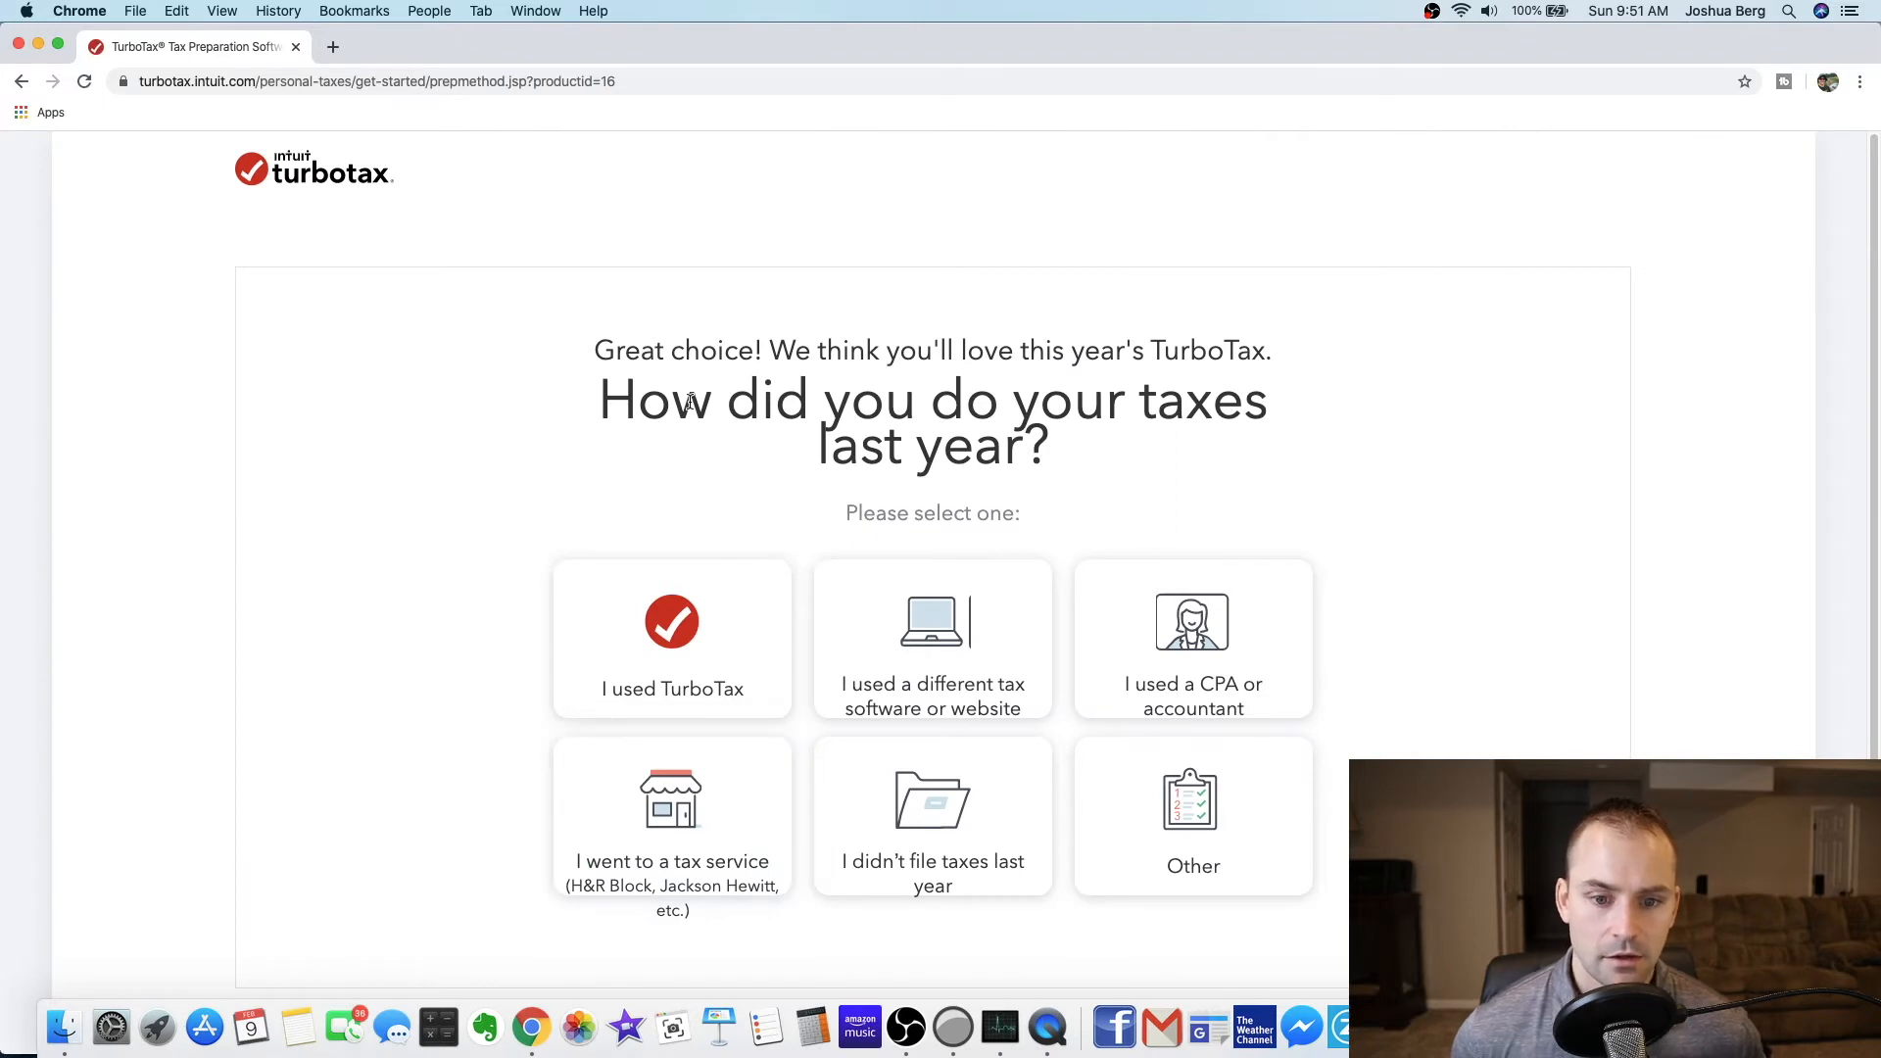
scroll(down, 3)
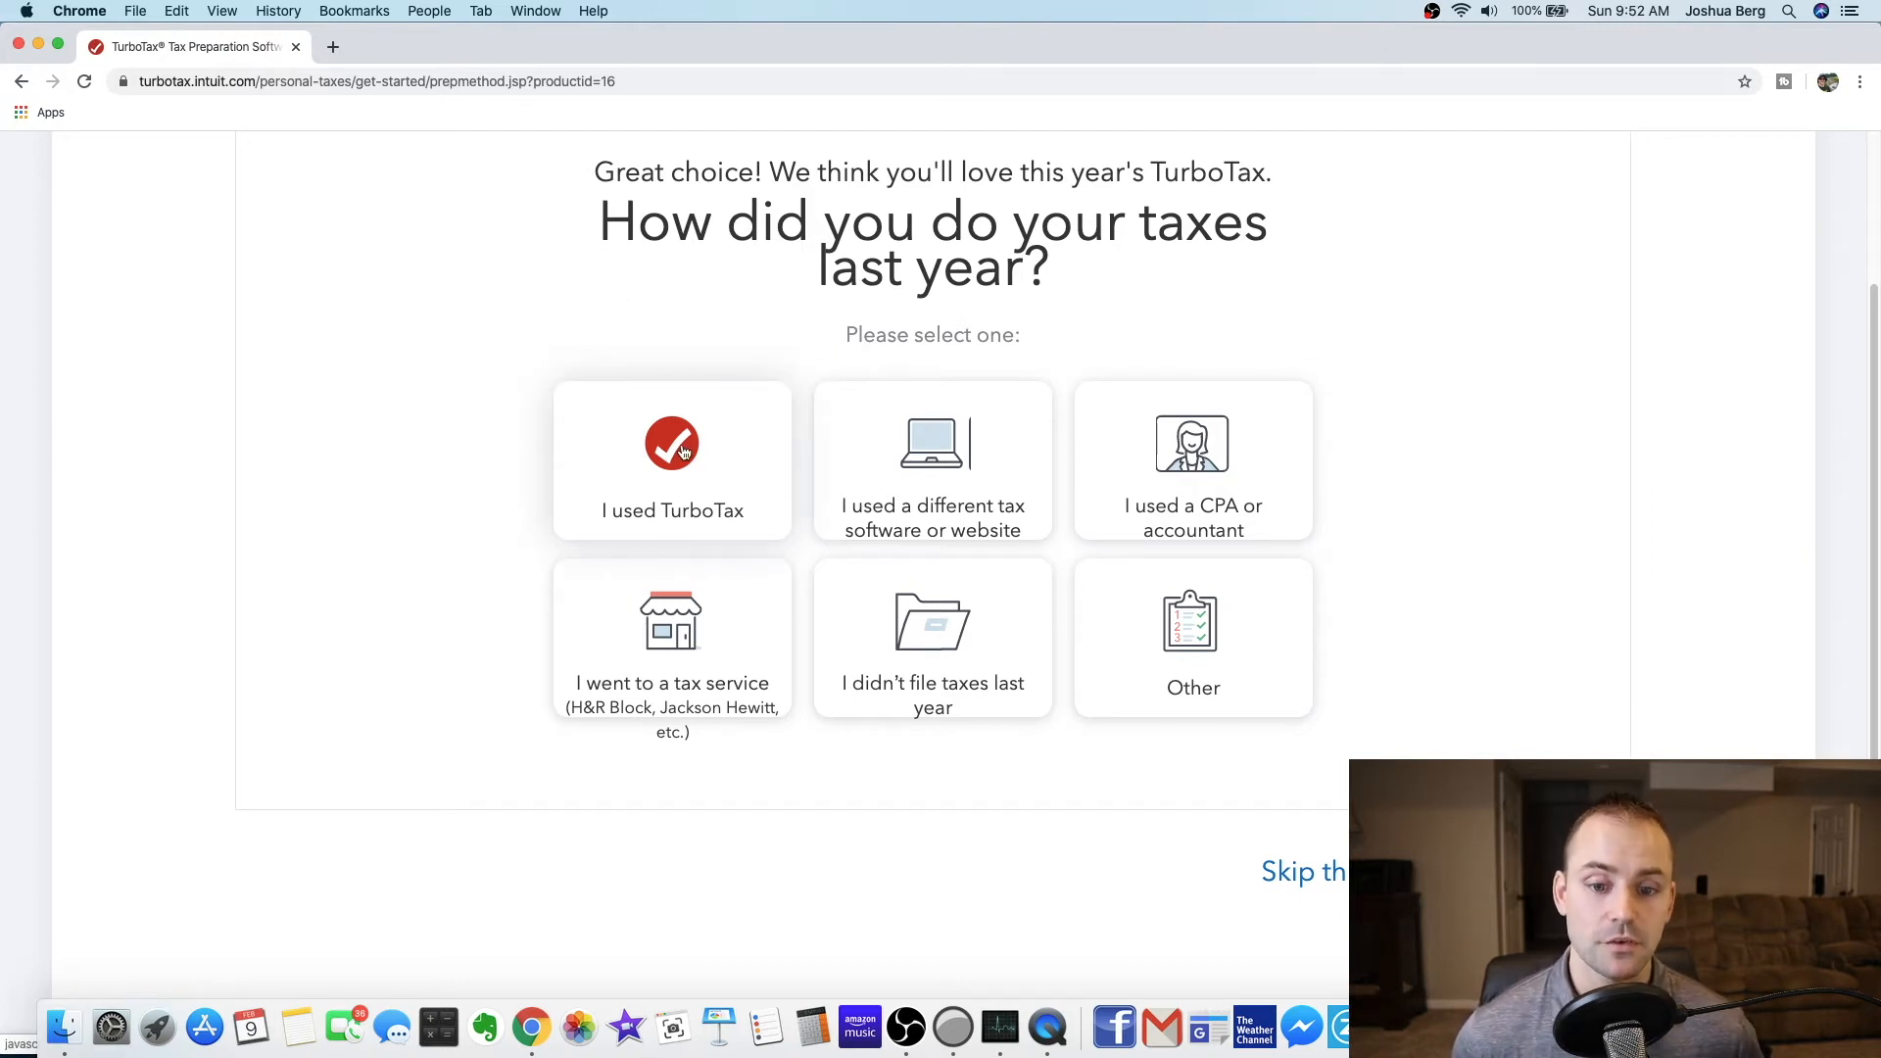
click(672, 460)
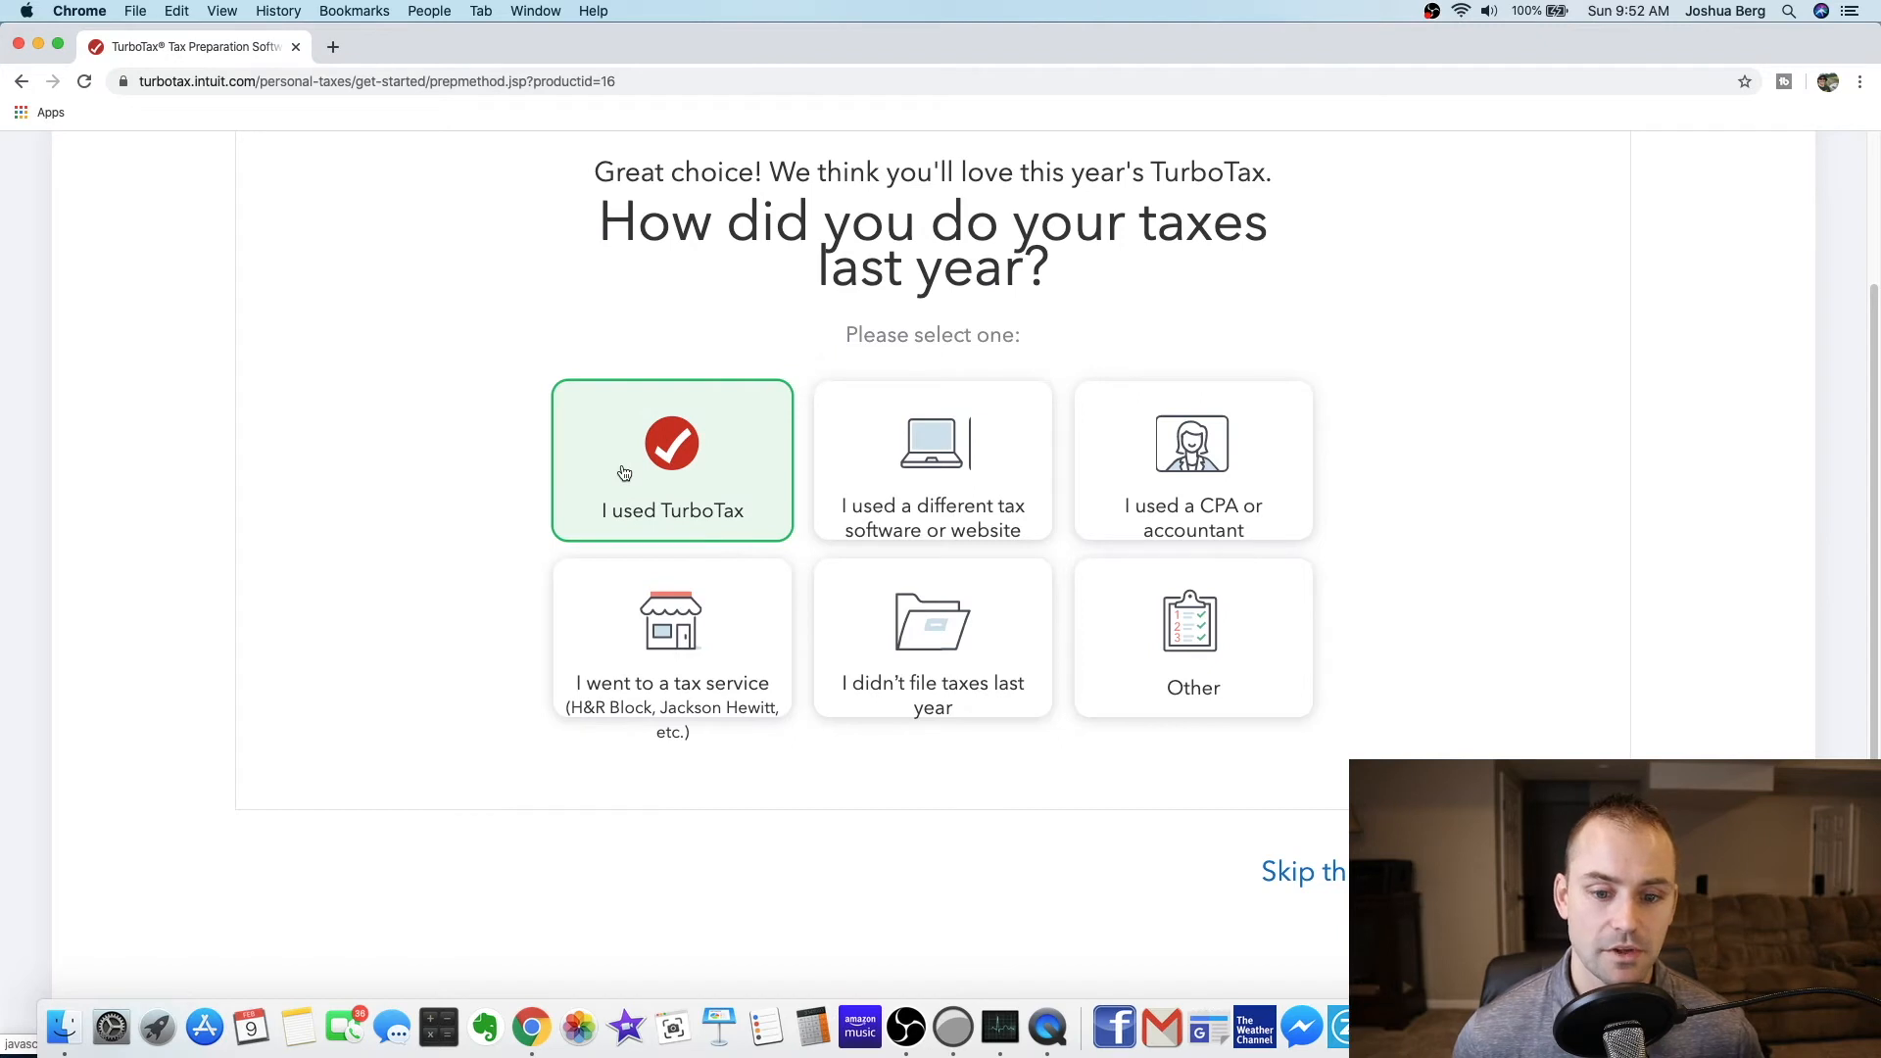
click(672, 460)
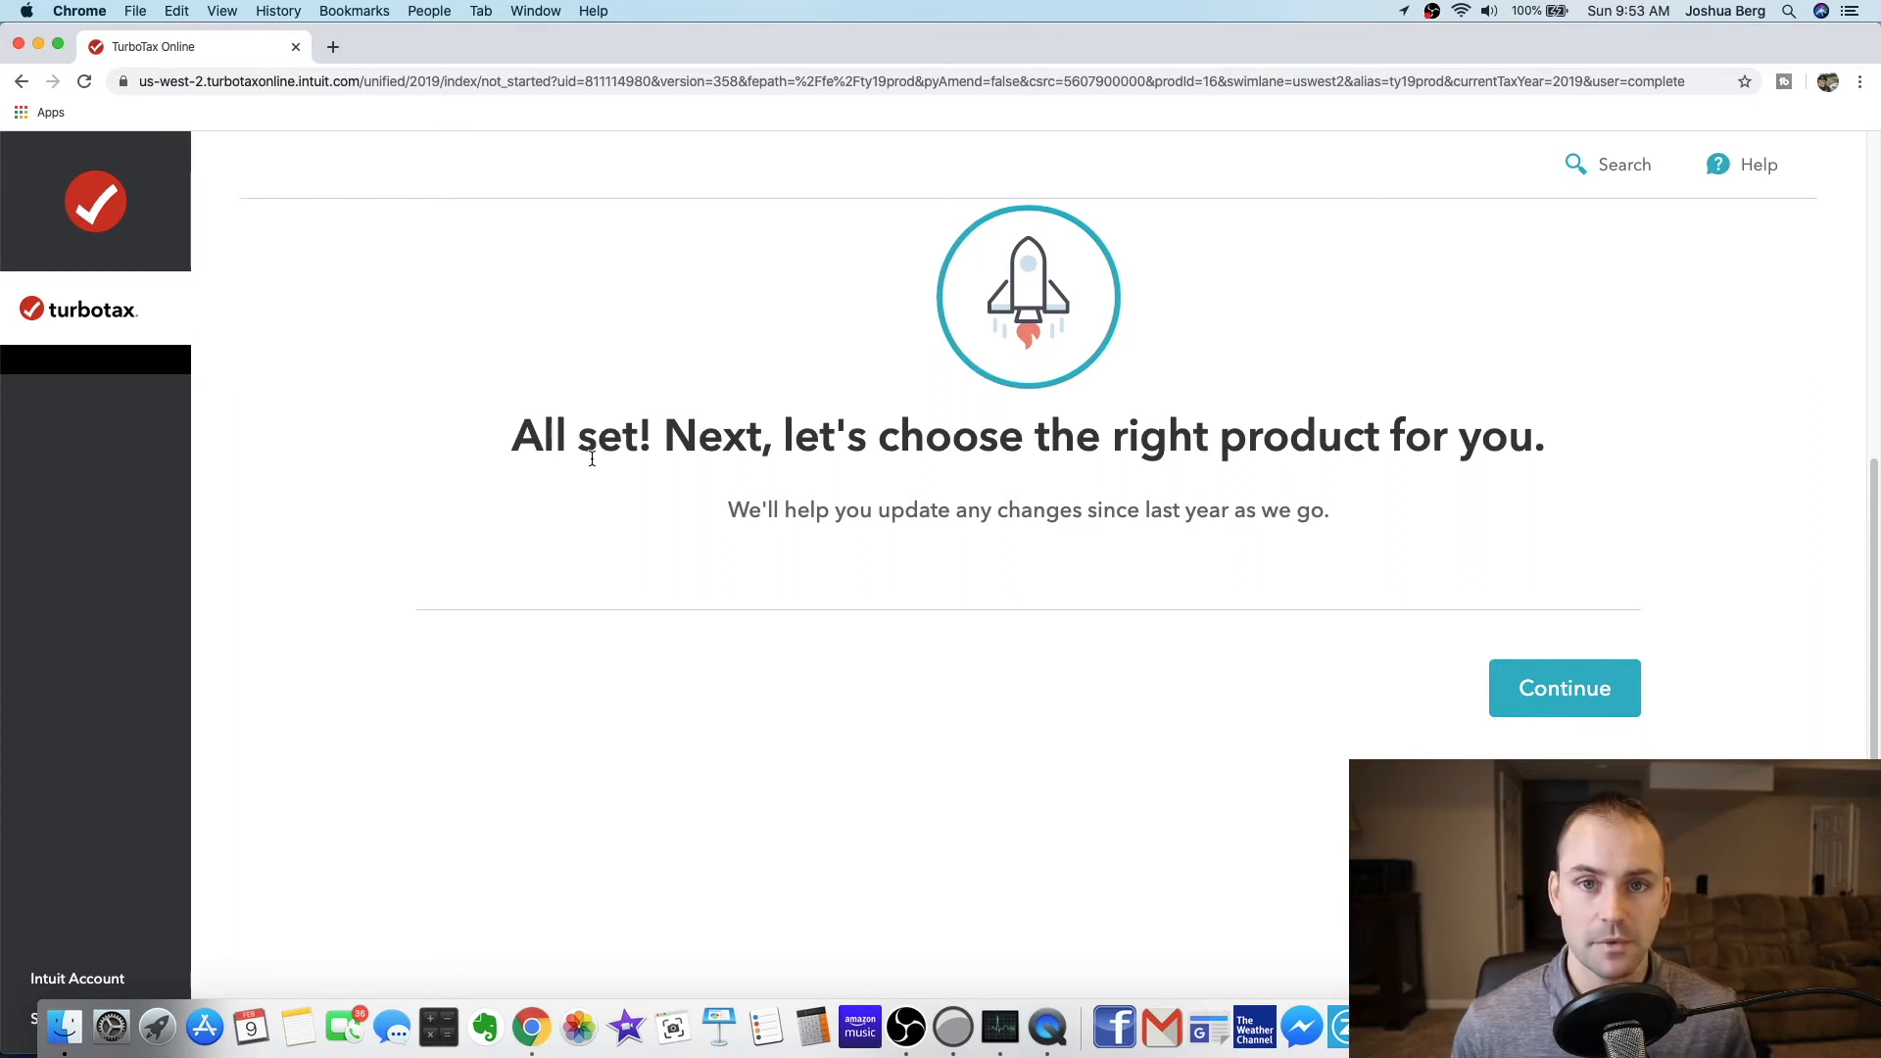
- Continue past the 'All set!' page to the life-changes question
double_click(540, 435)
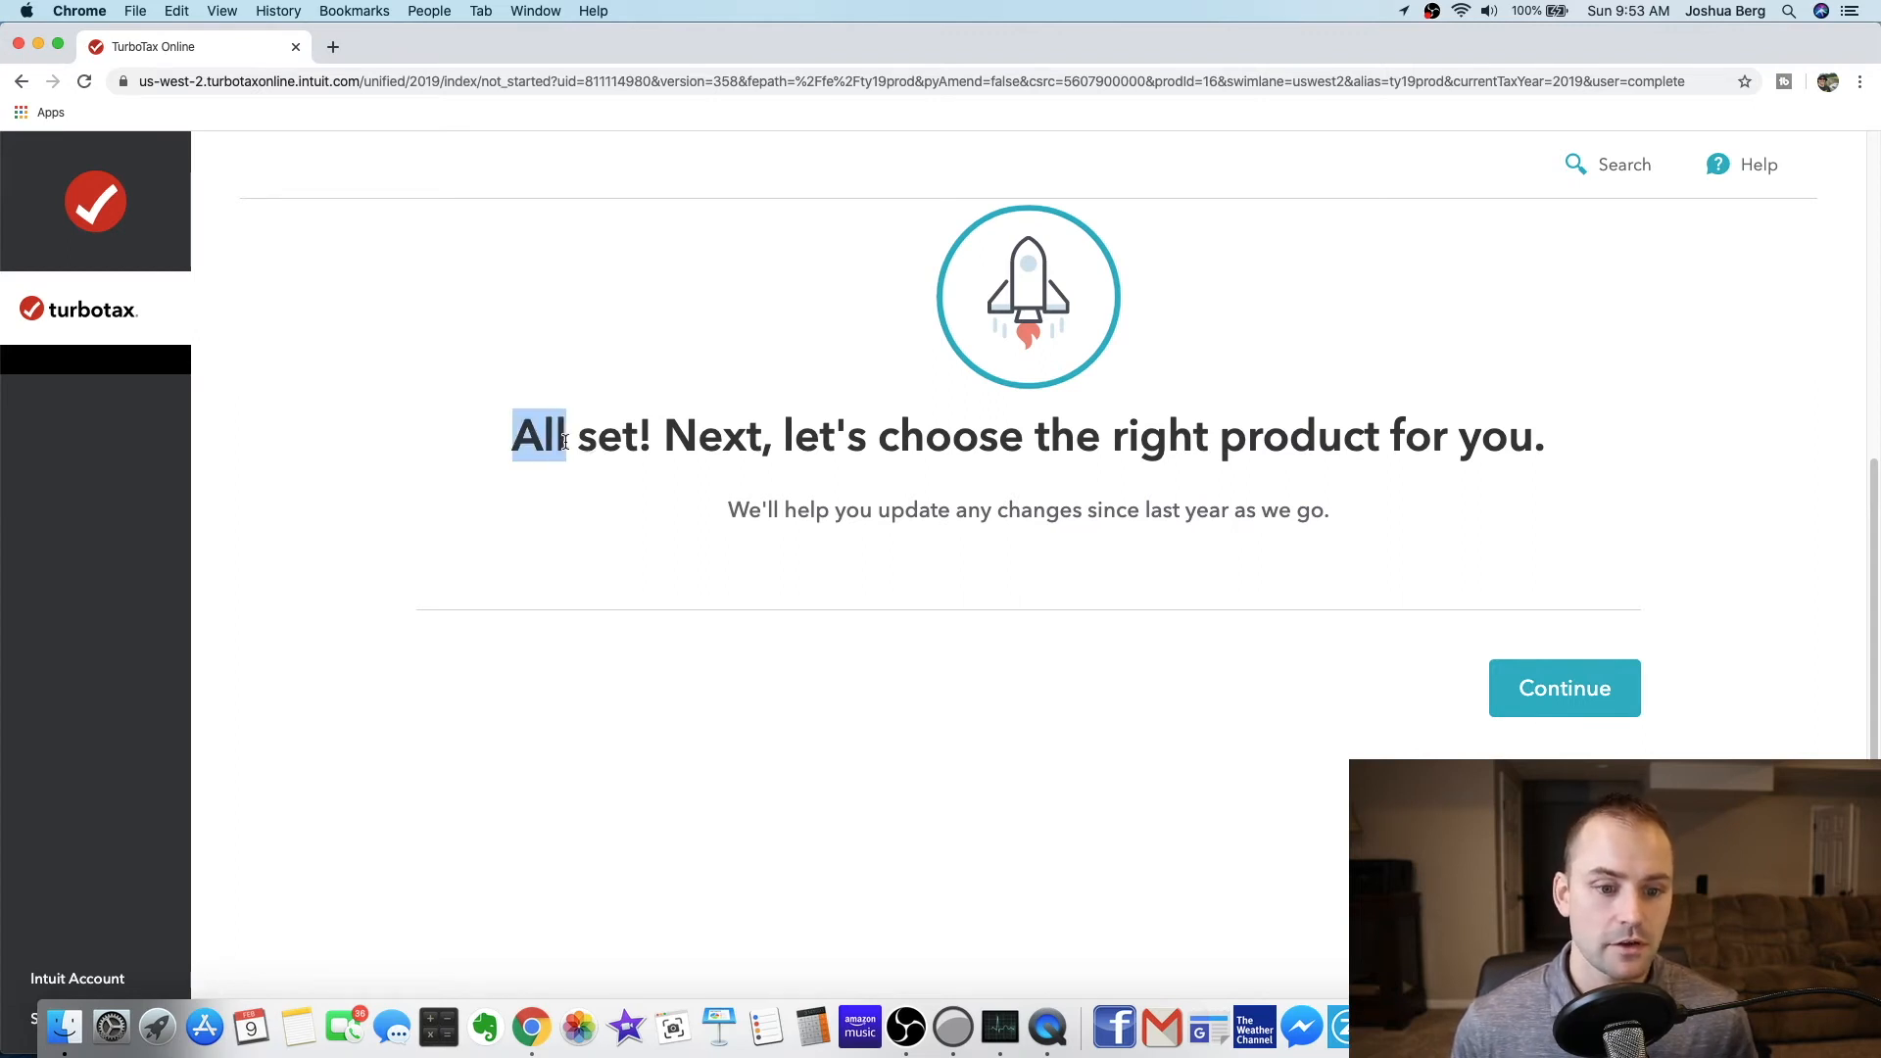
drag(540, 435, 864, 435)
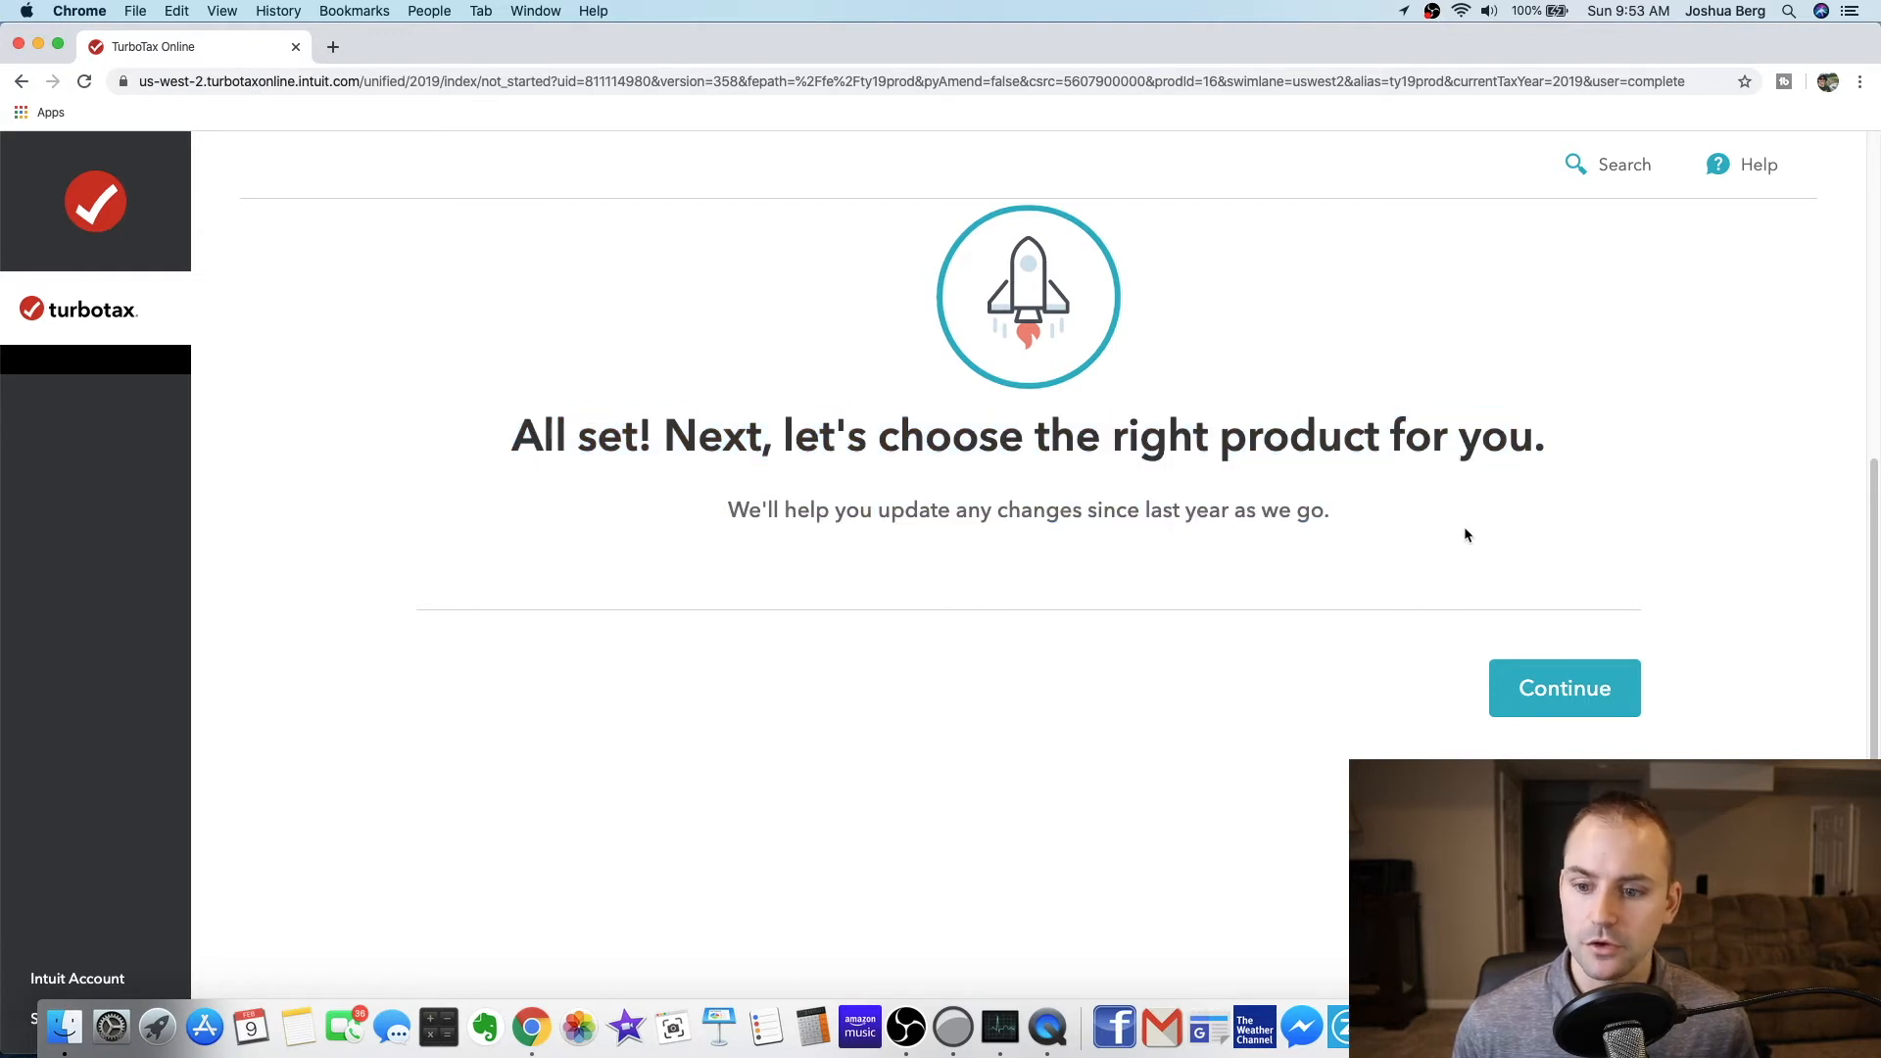
click(1565, 693)
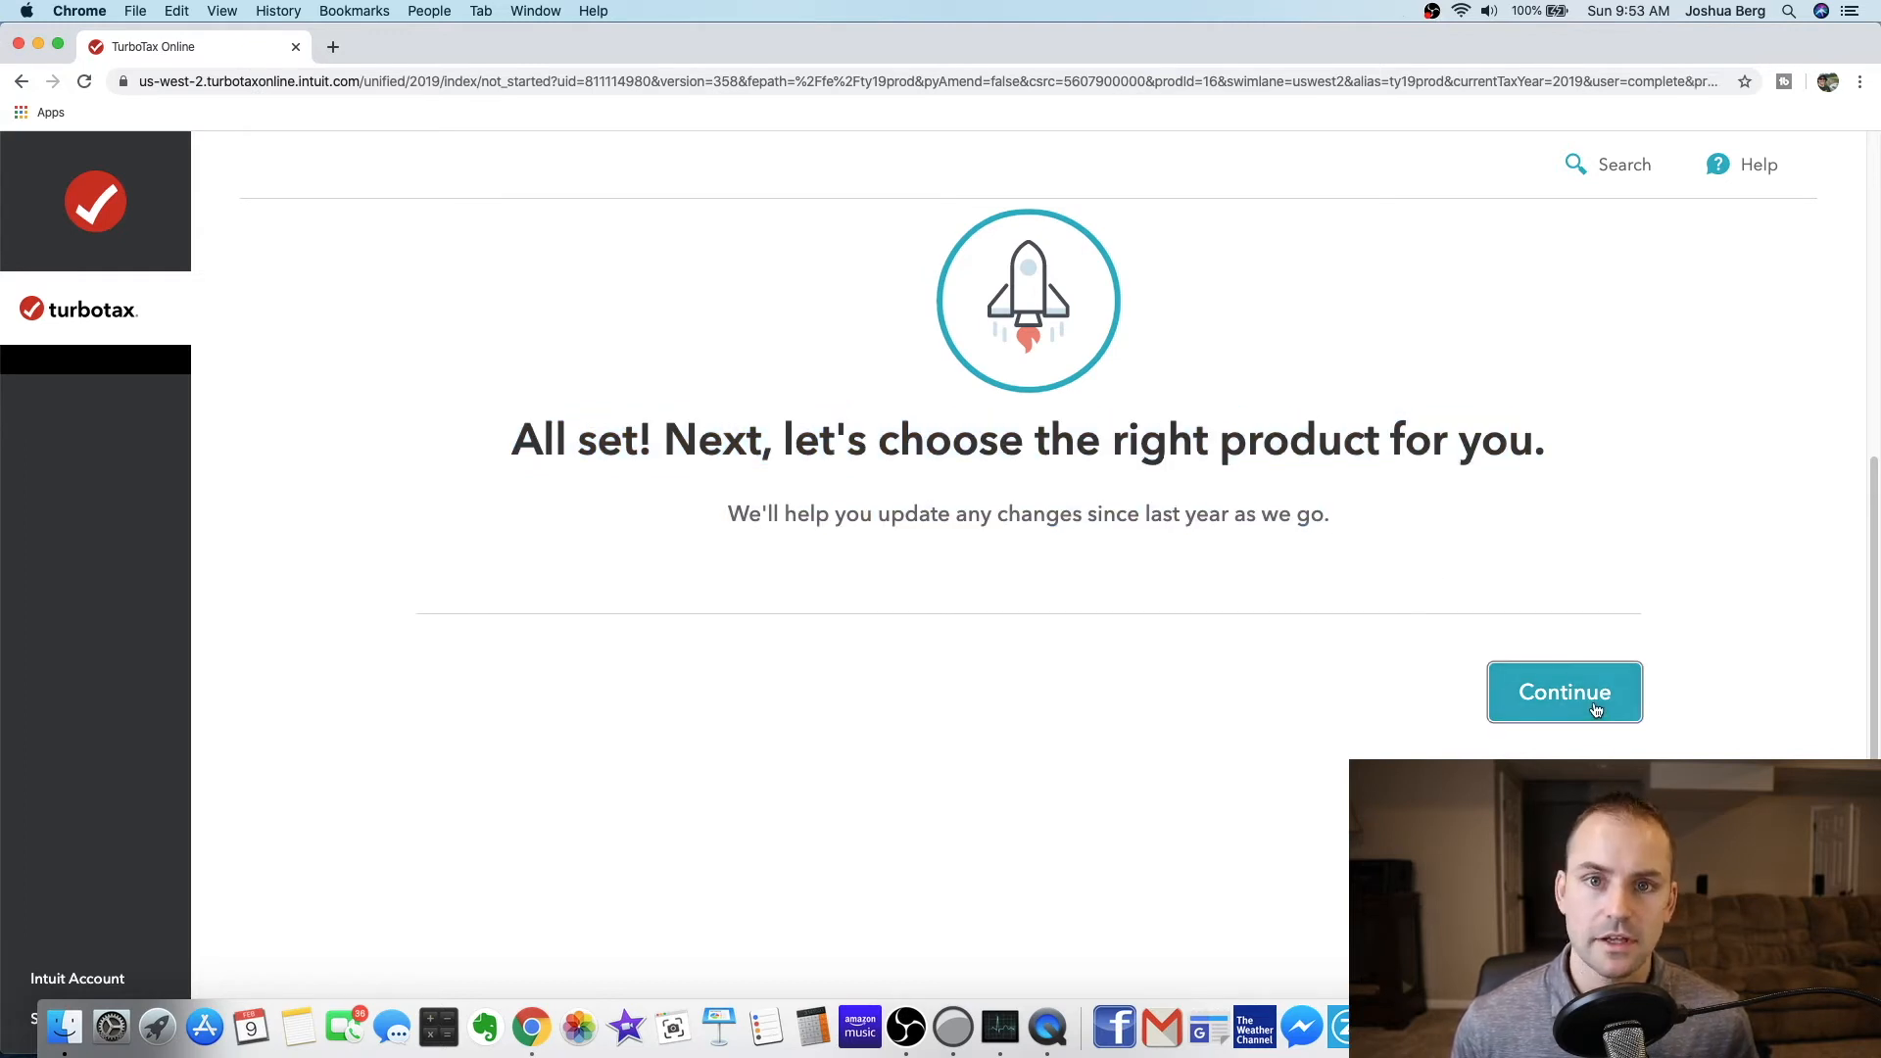
click(1564, 693)
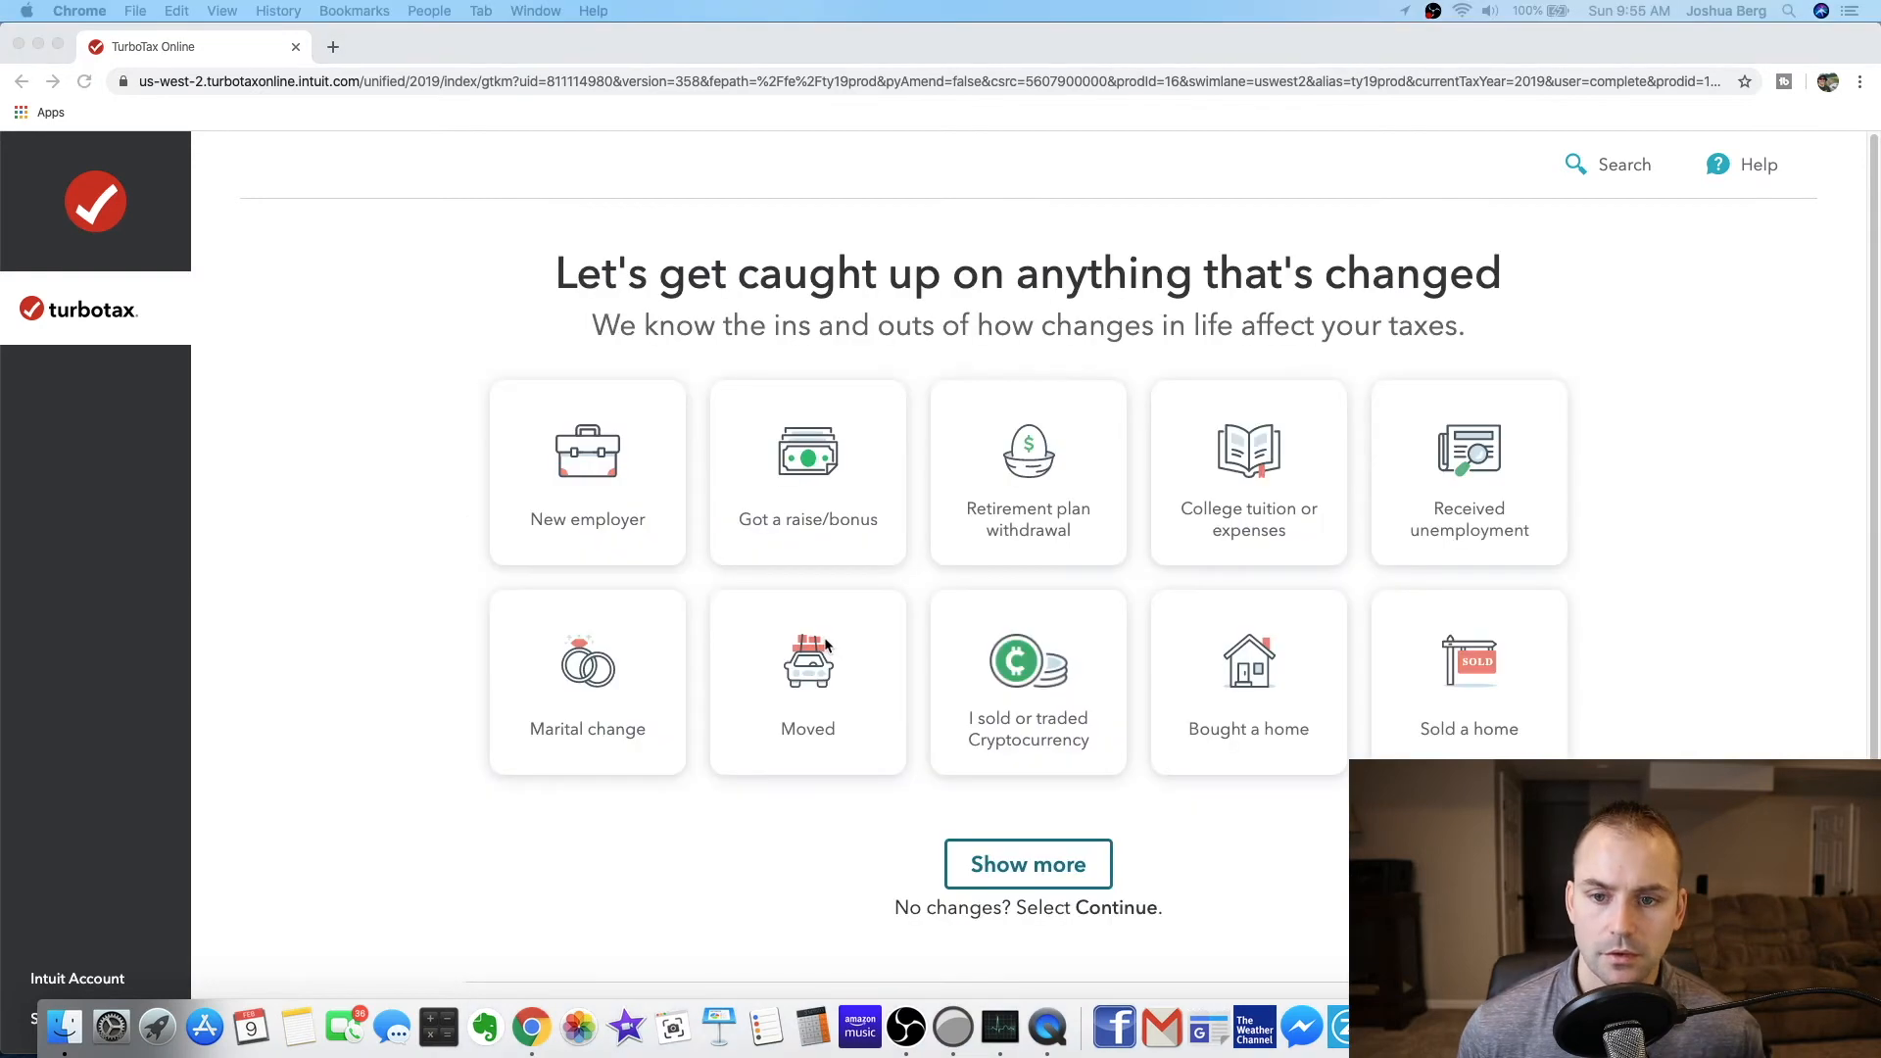
mouse_move(845, 594)
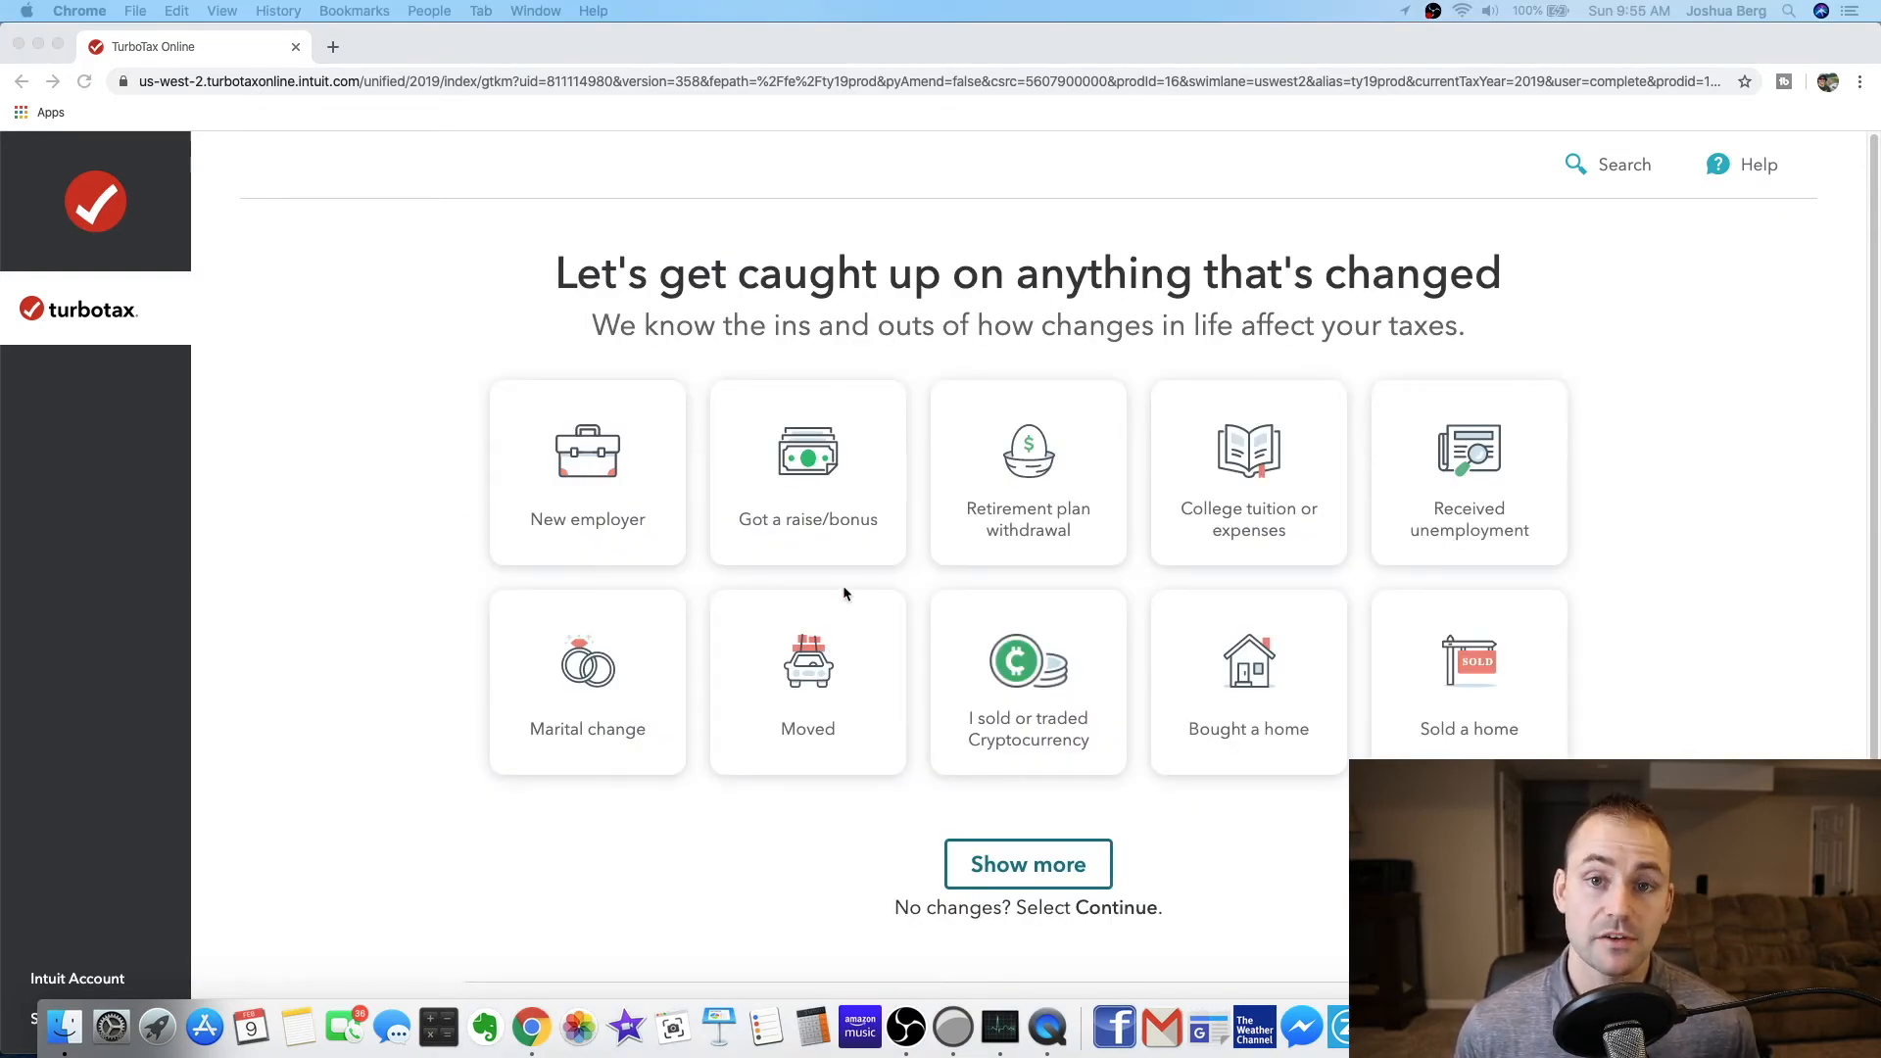
mouse_move(873, 572)
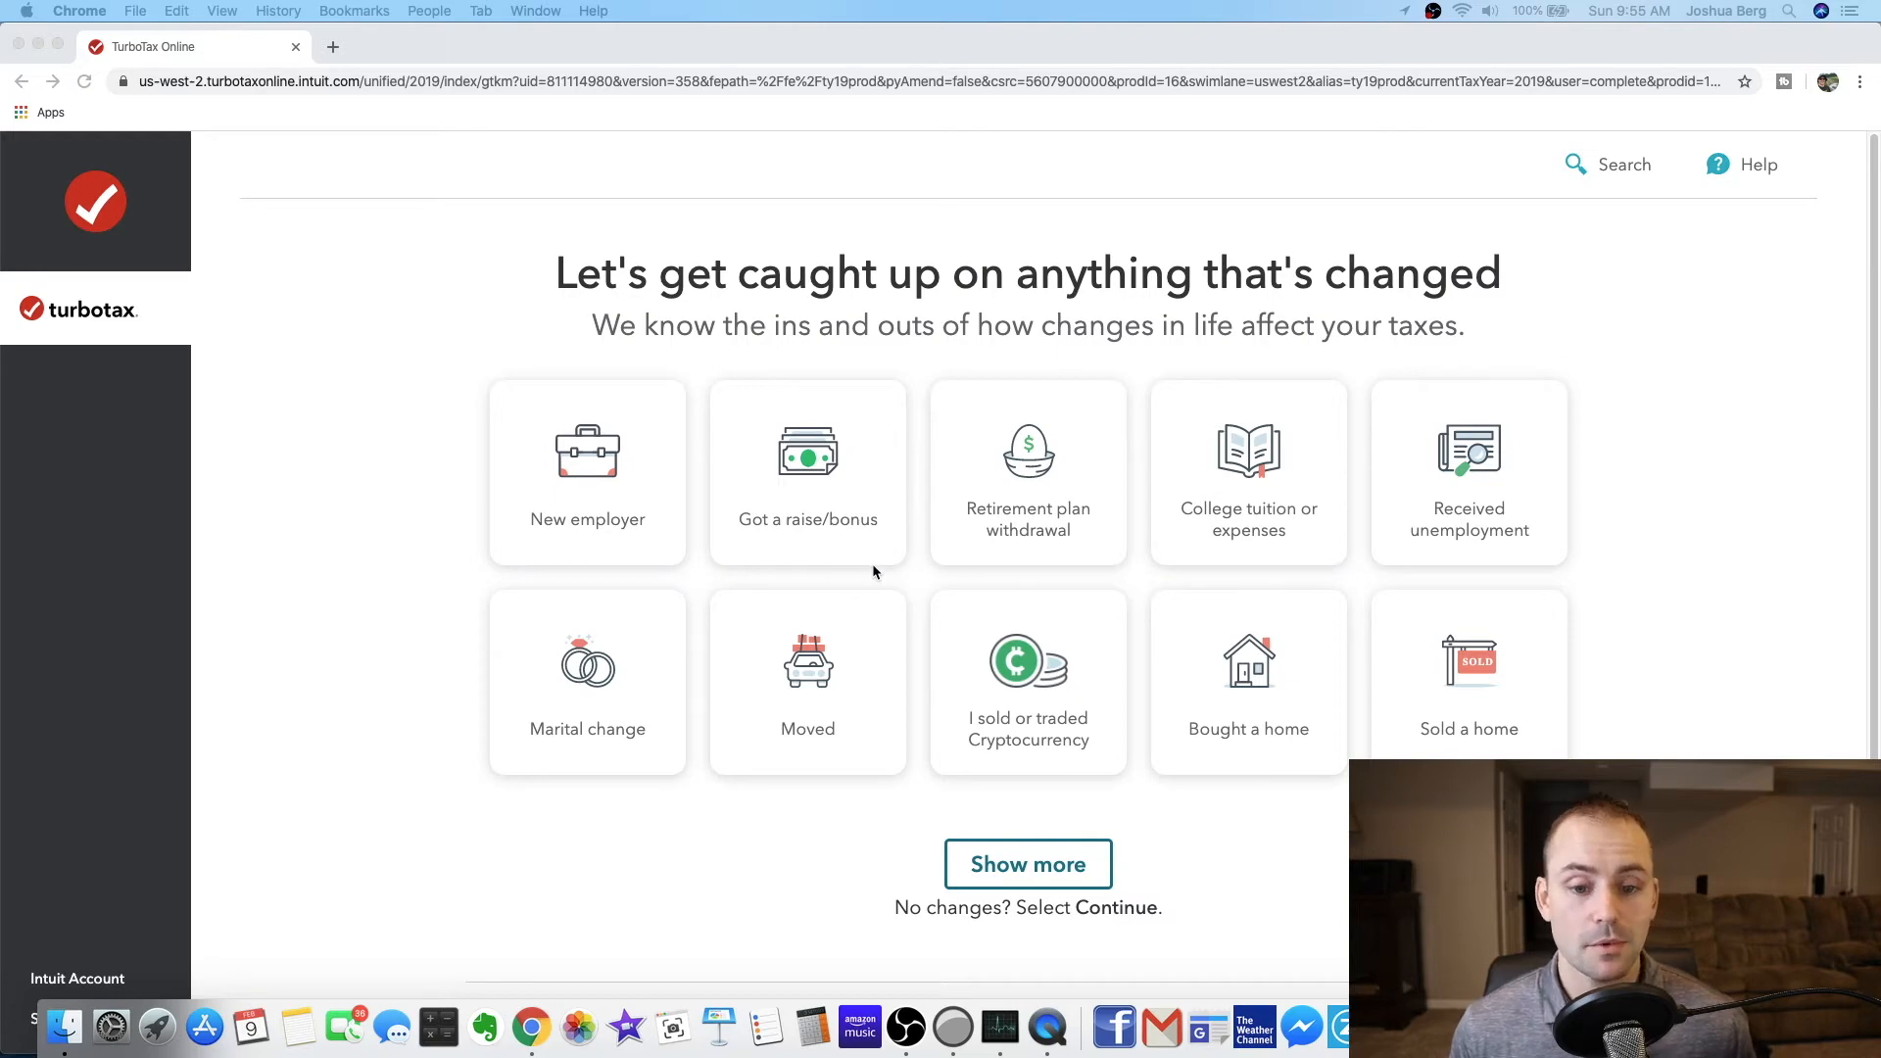
mouse_move(750, 285)
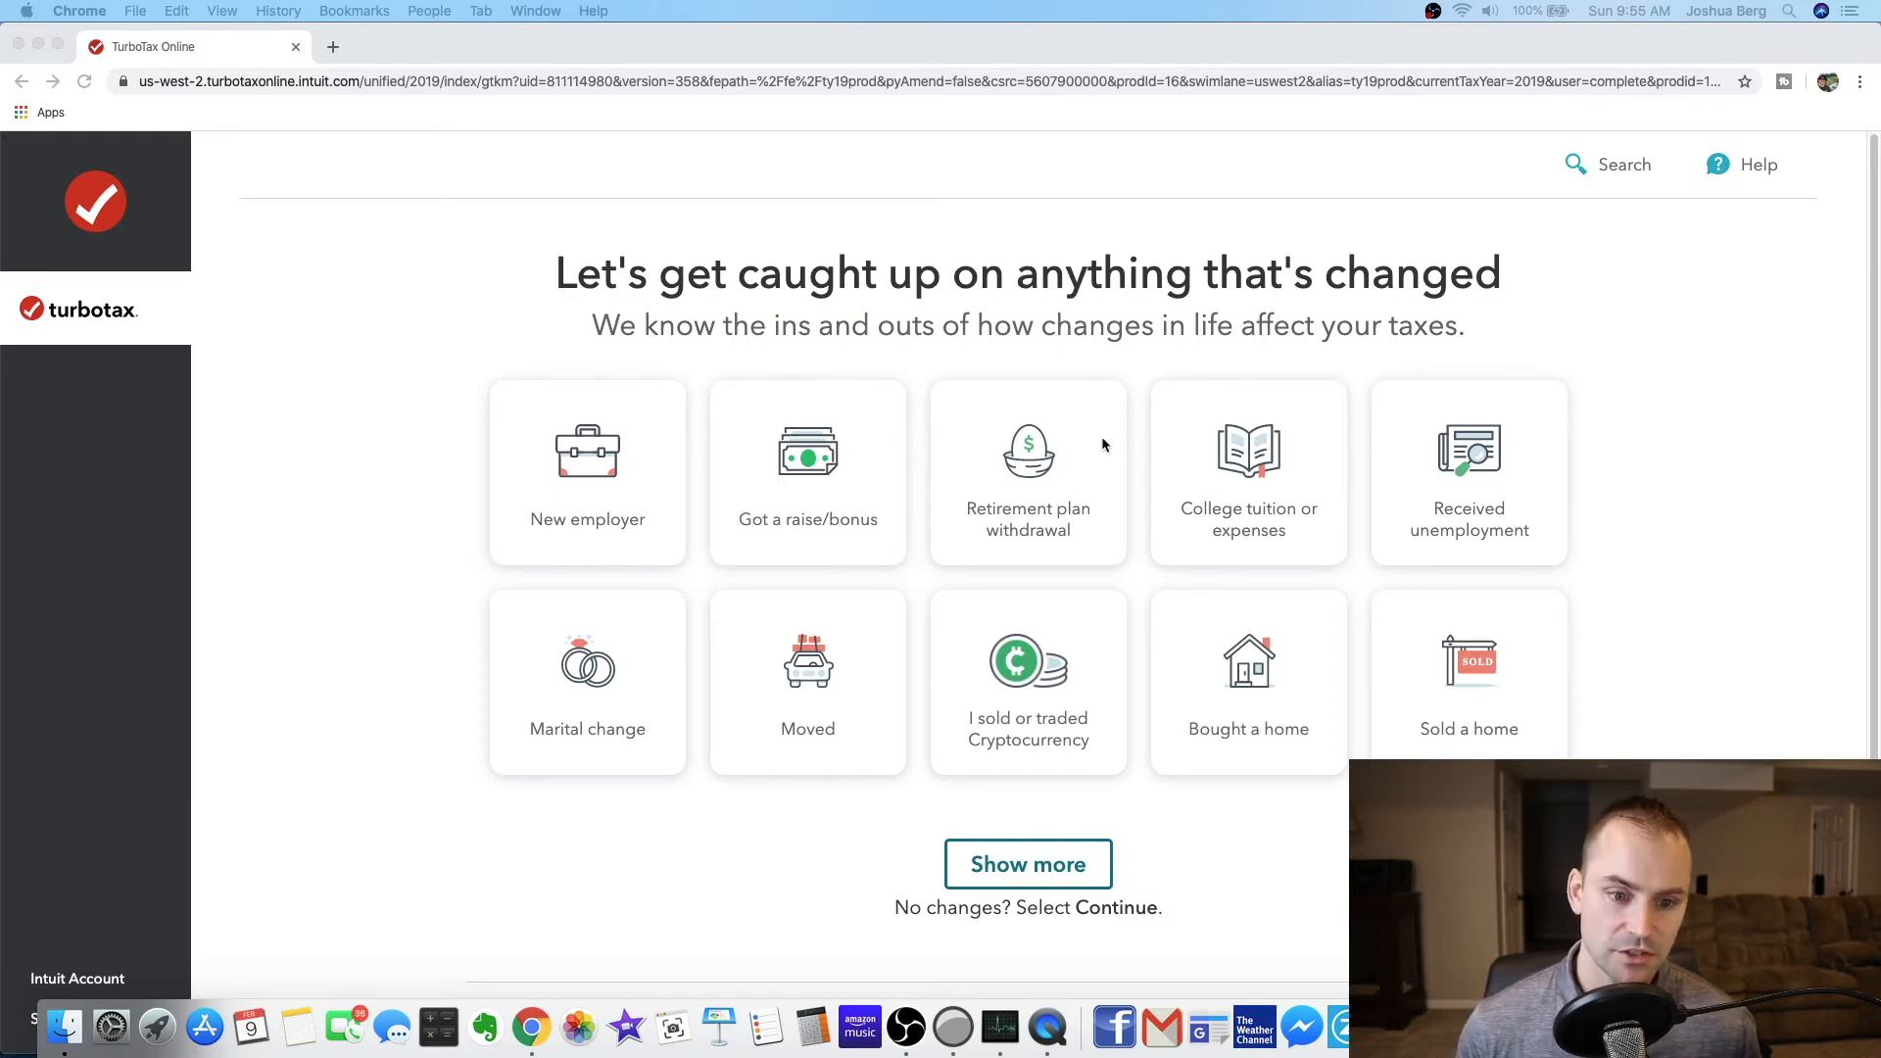
mouse_move(894, 513)
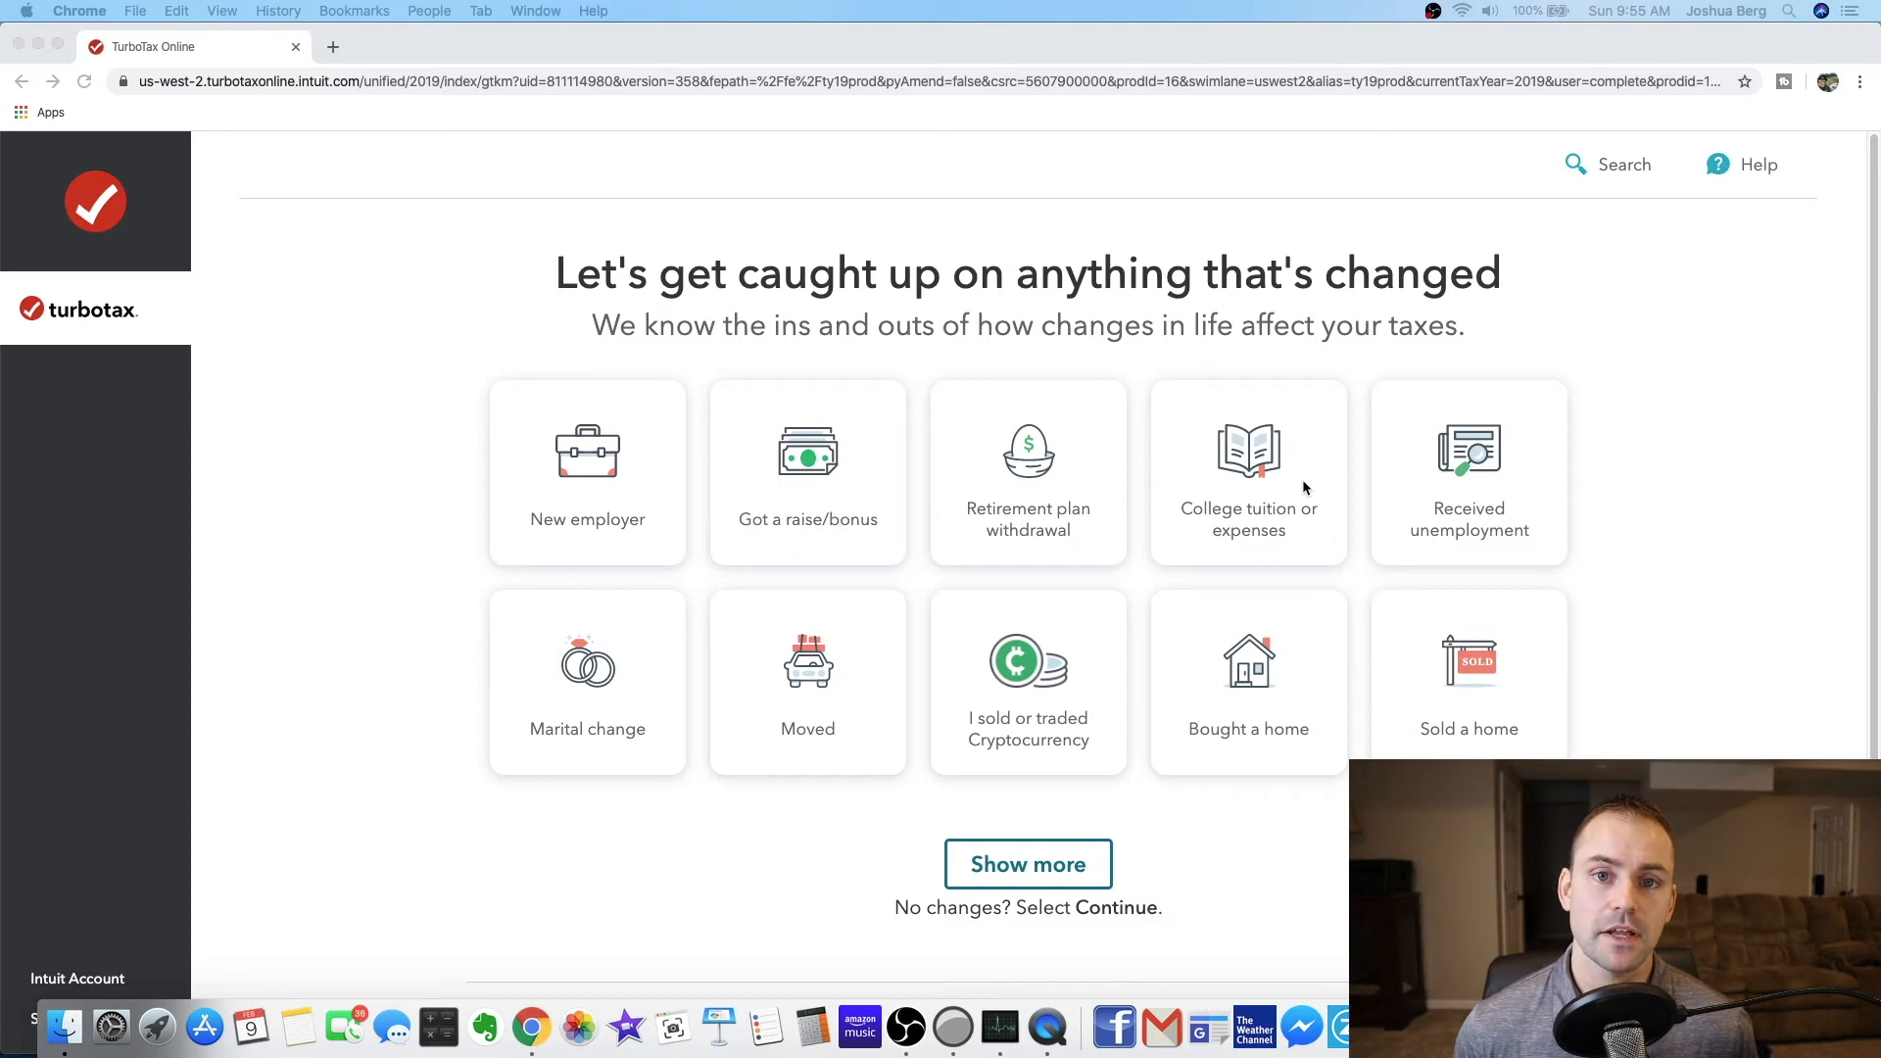
mouse_move(1212, 455)
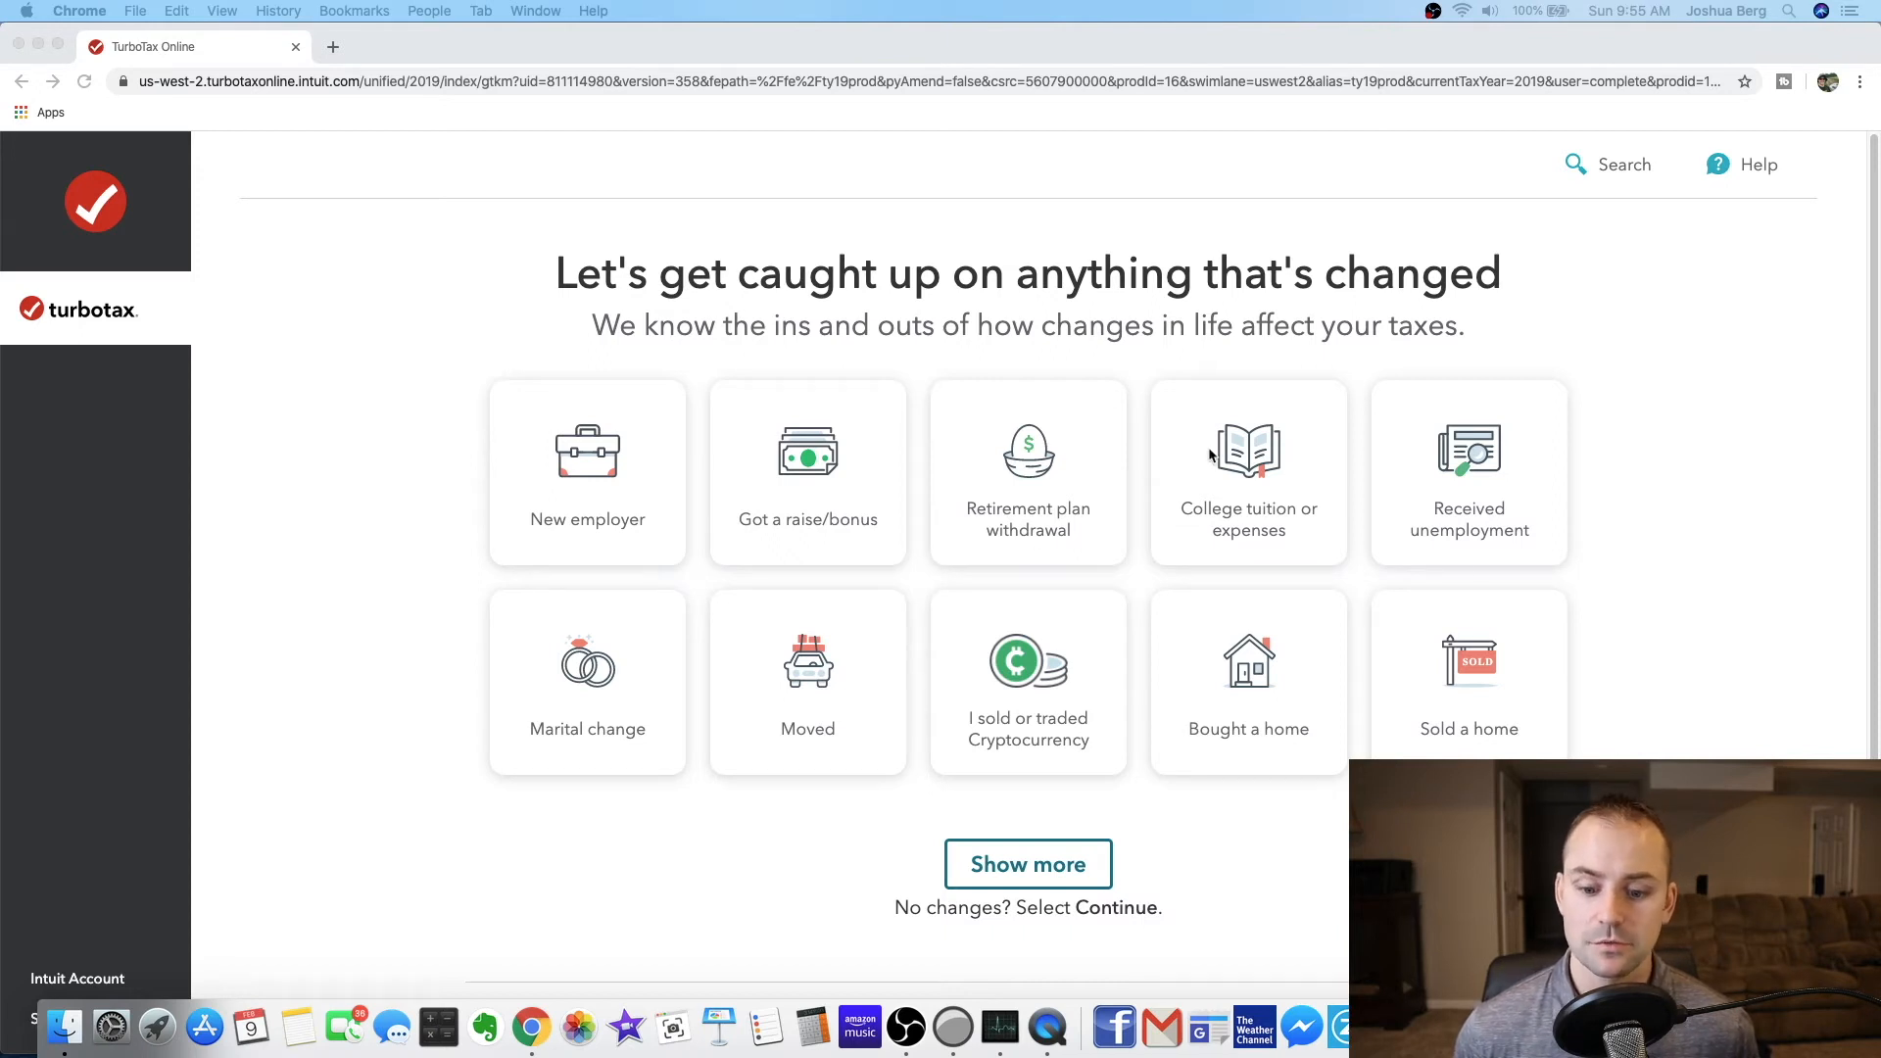
mouse_move(1186, 662)
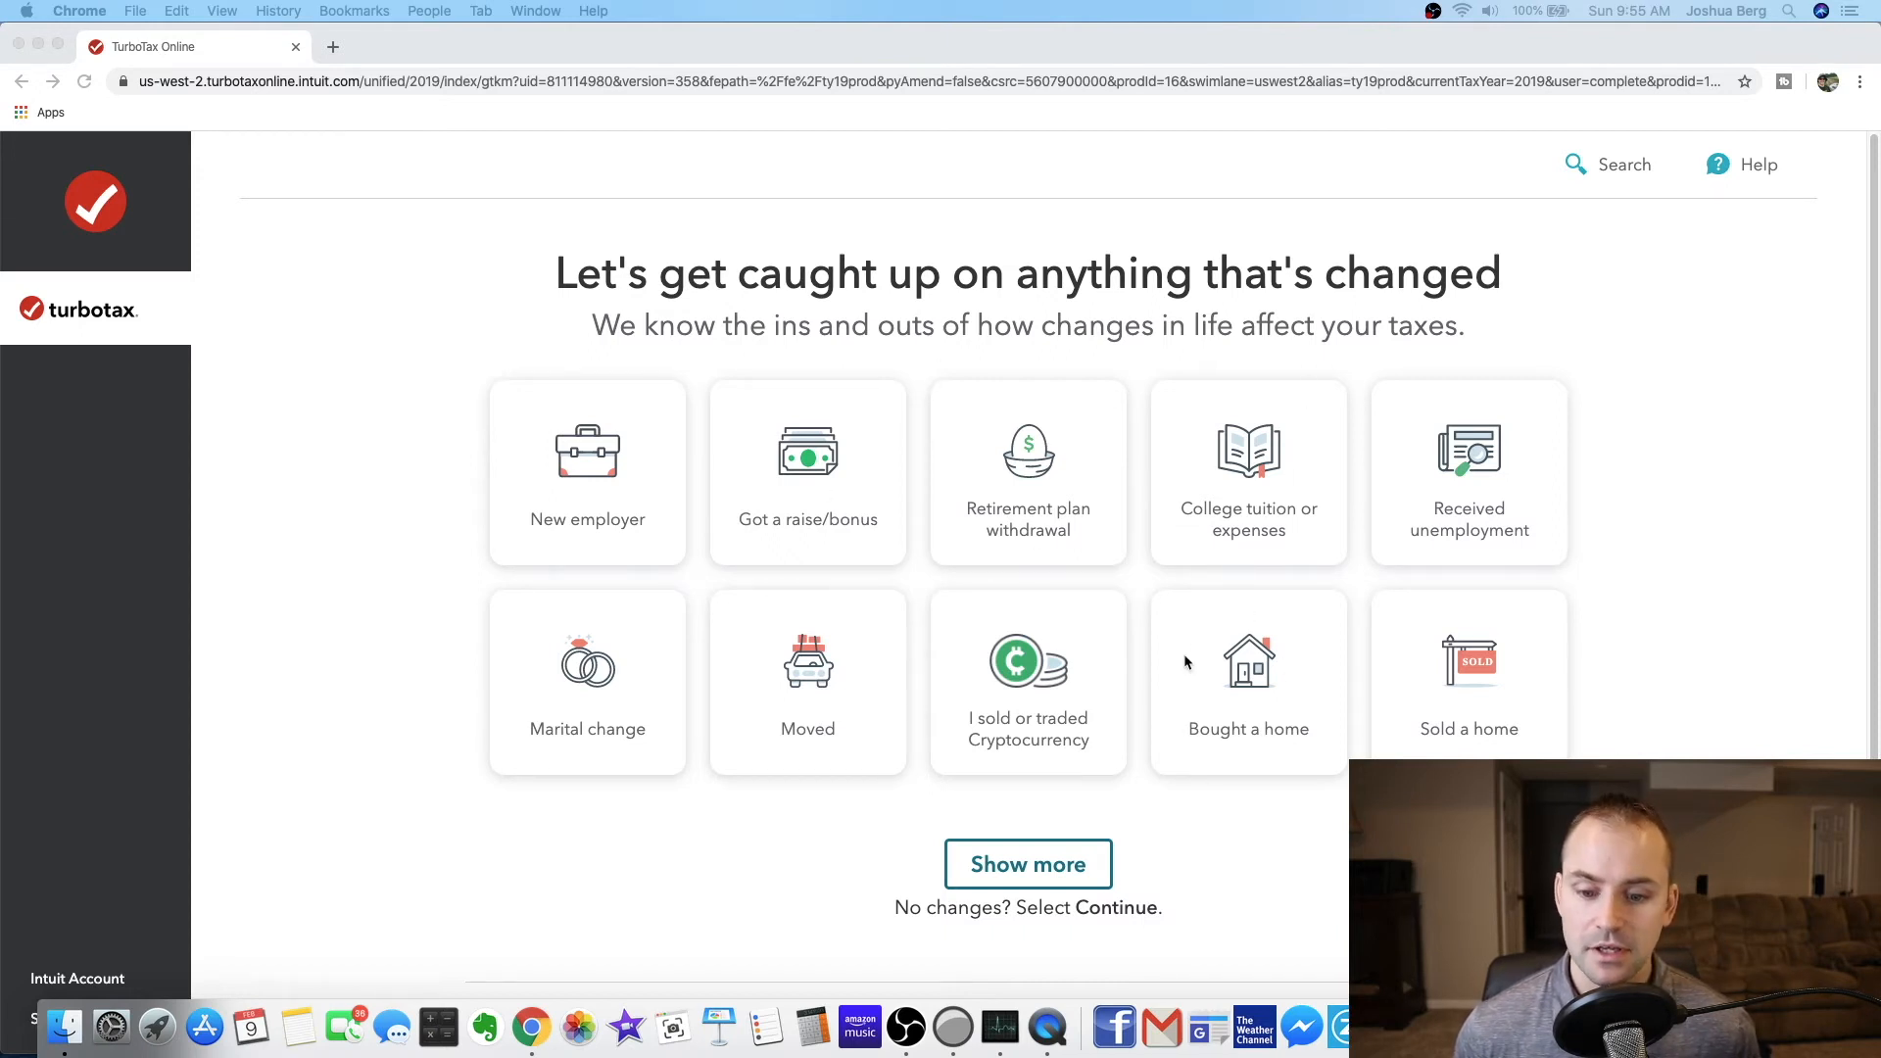
mouse_move(1017, 525)
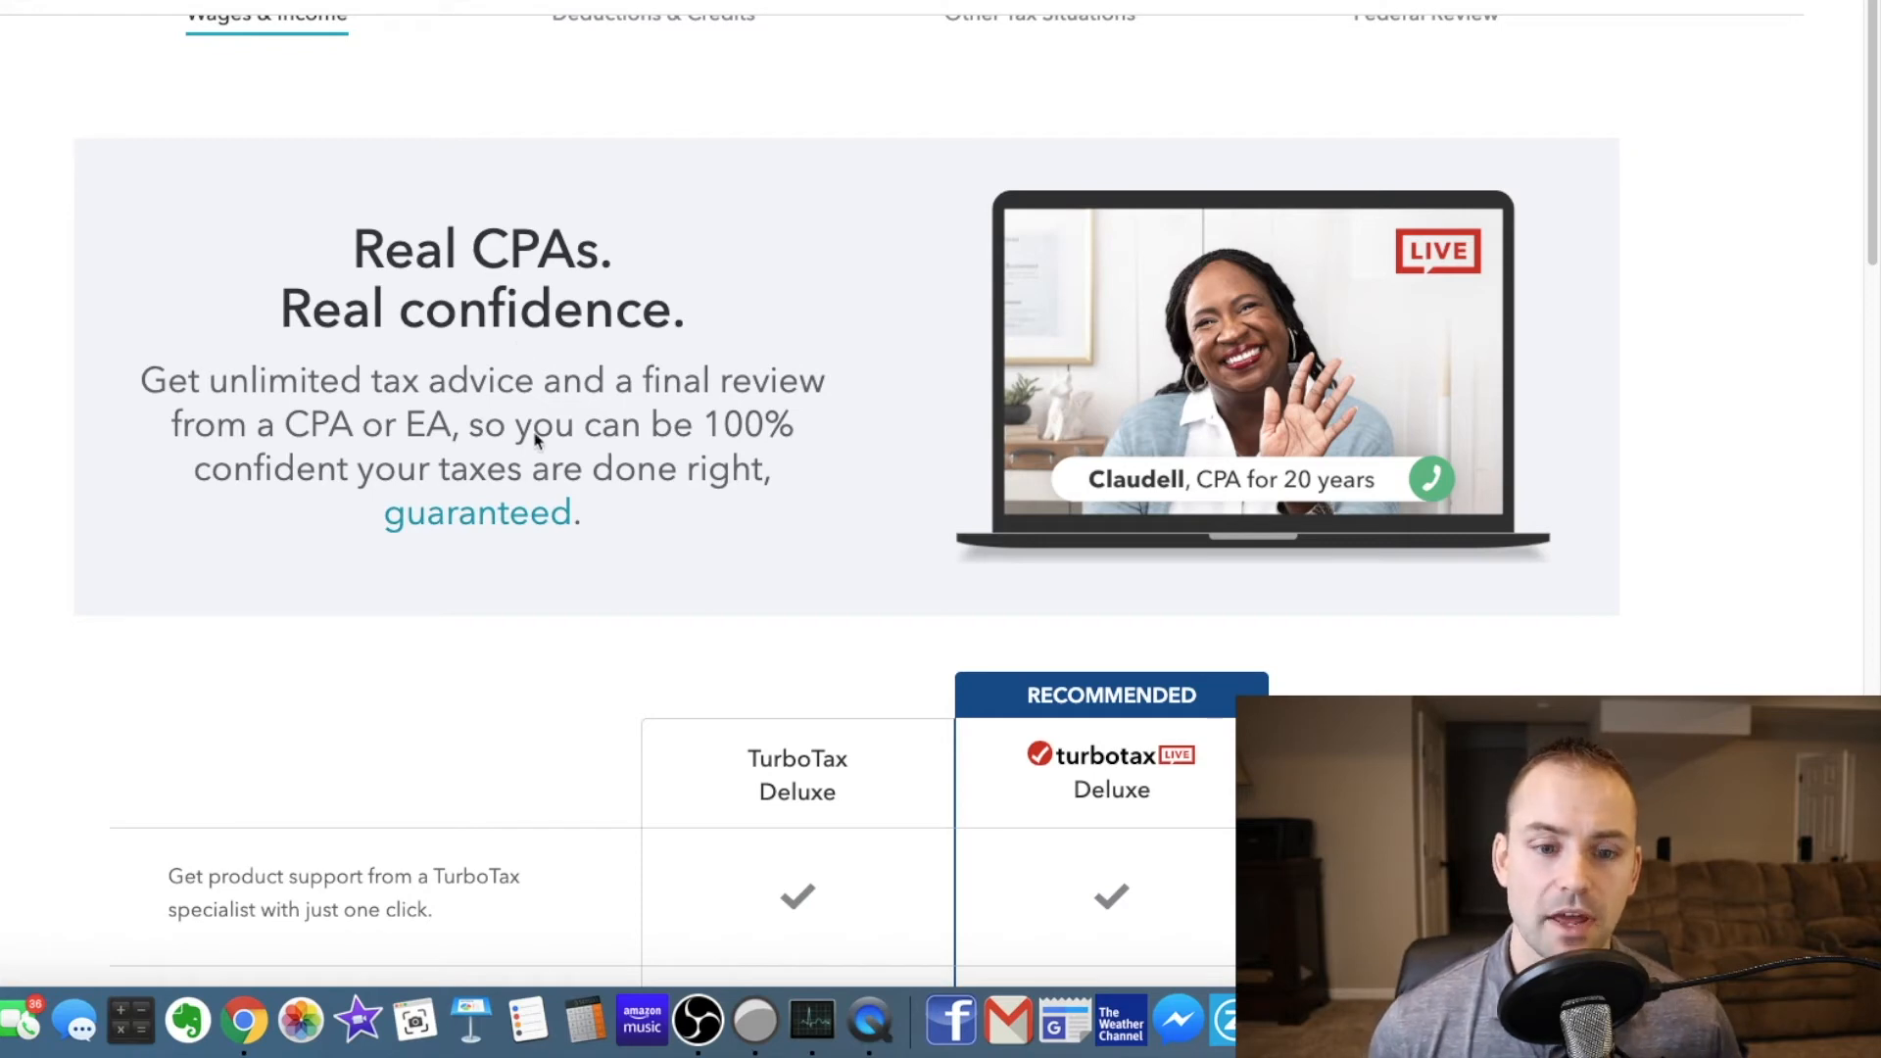
- Review the Live Deluxe comparison table and decline the upgrade, keeping Deluxe
scroll(down, 3)
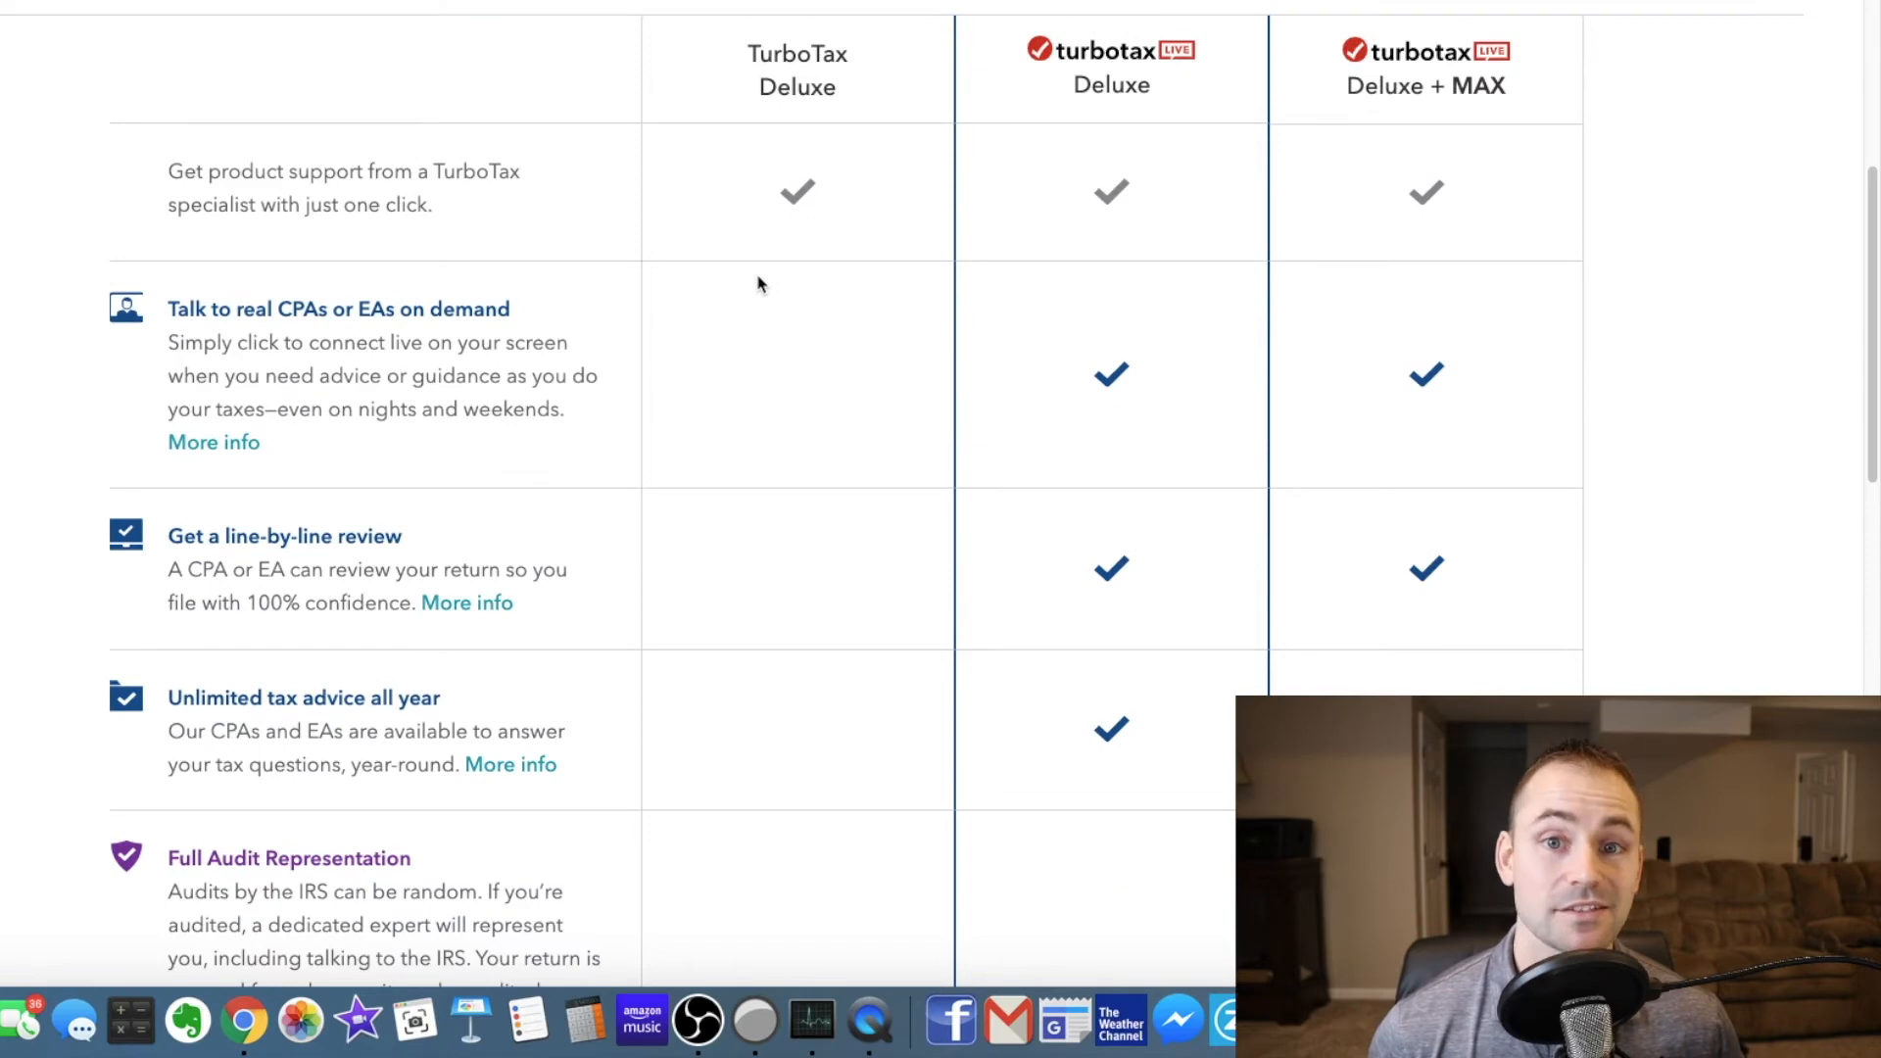
scroll(down, 3)
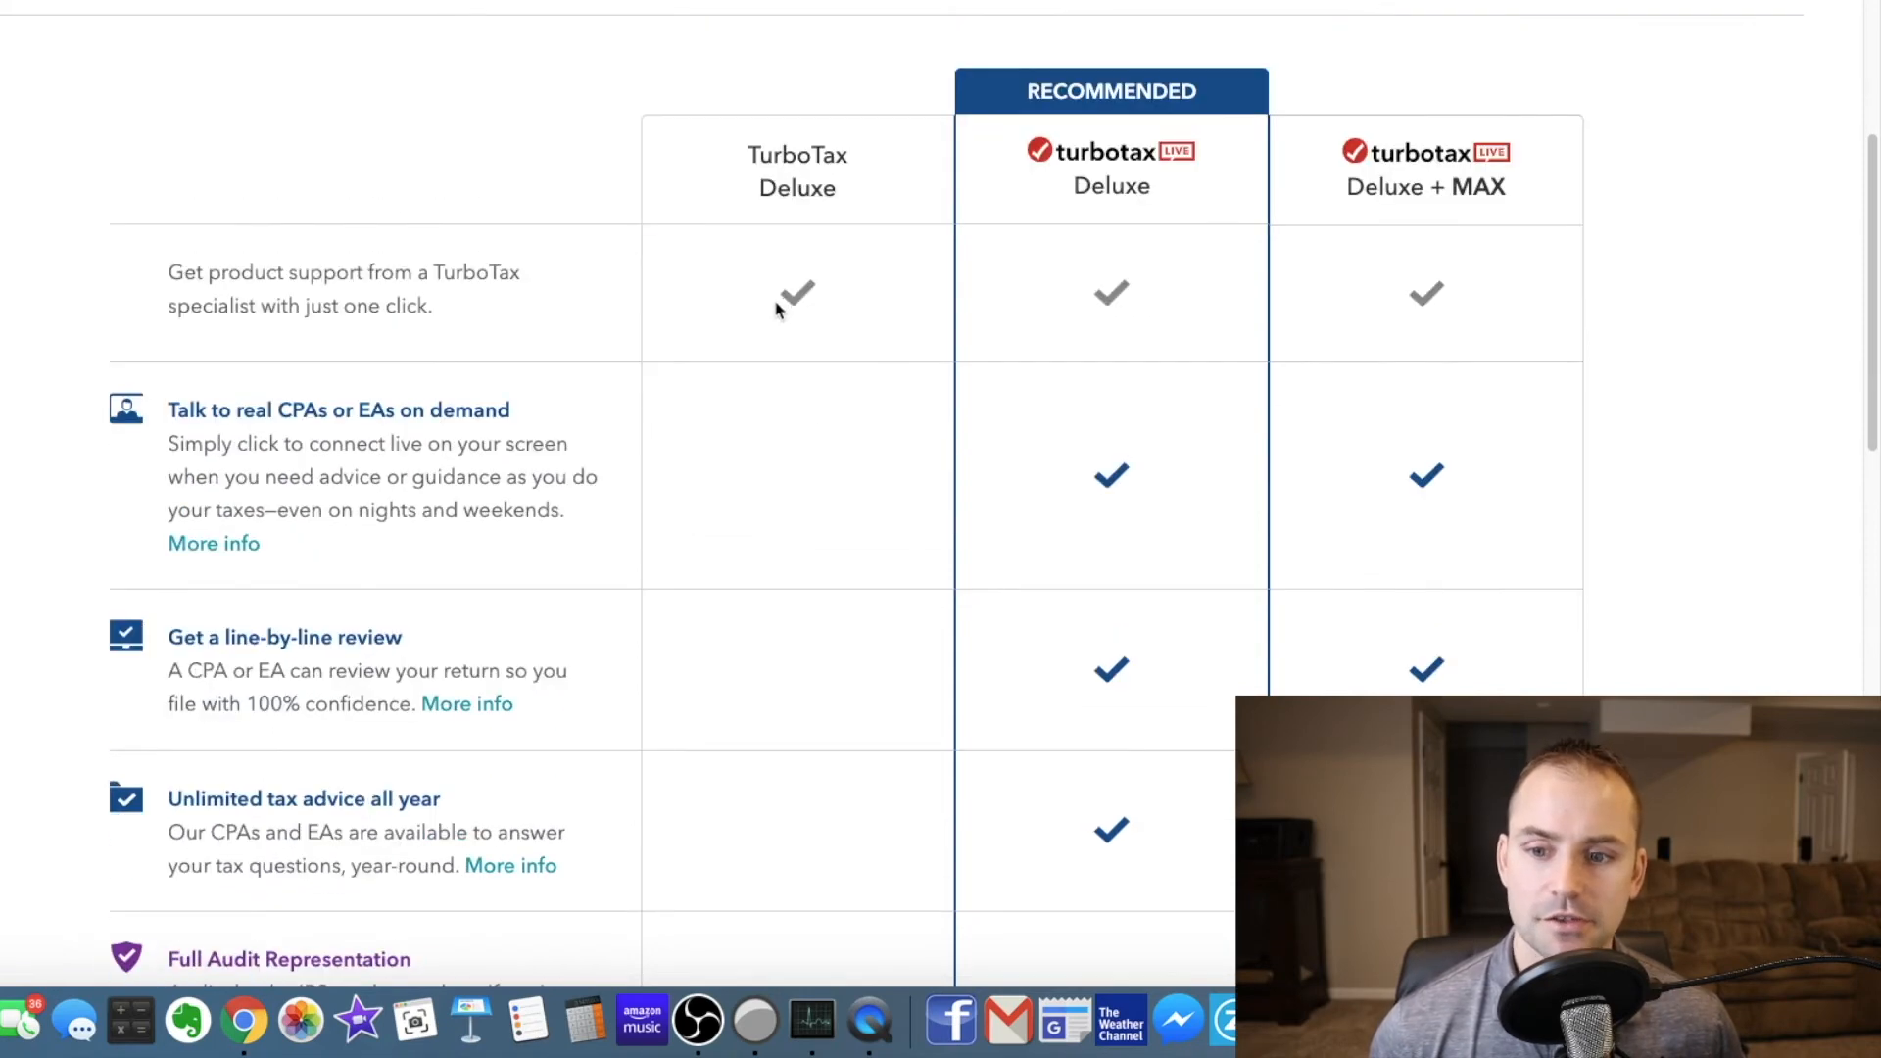
scroll(down, 3)
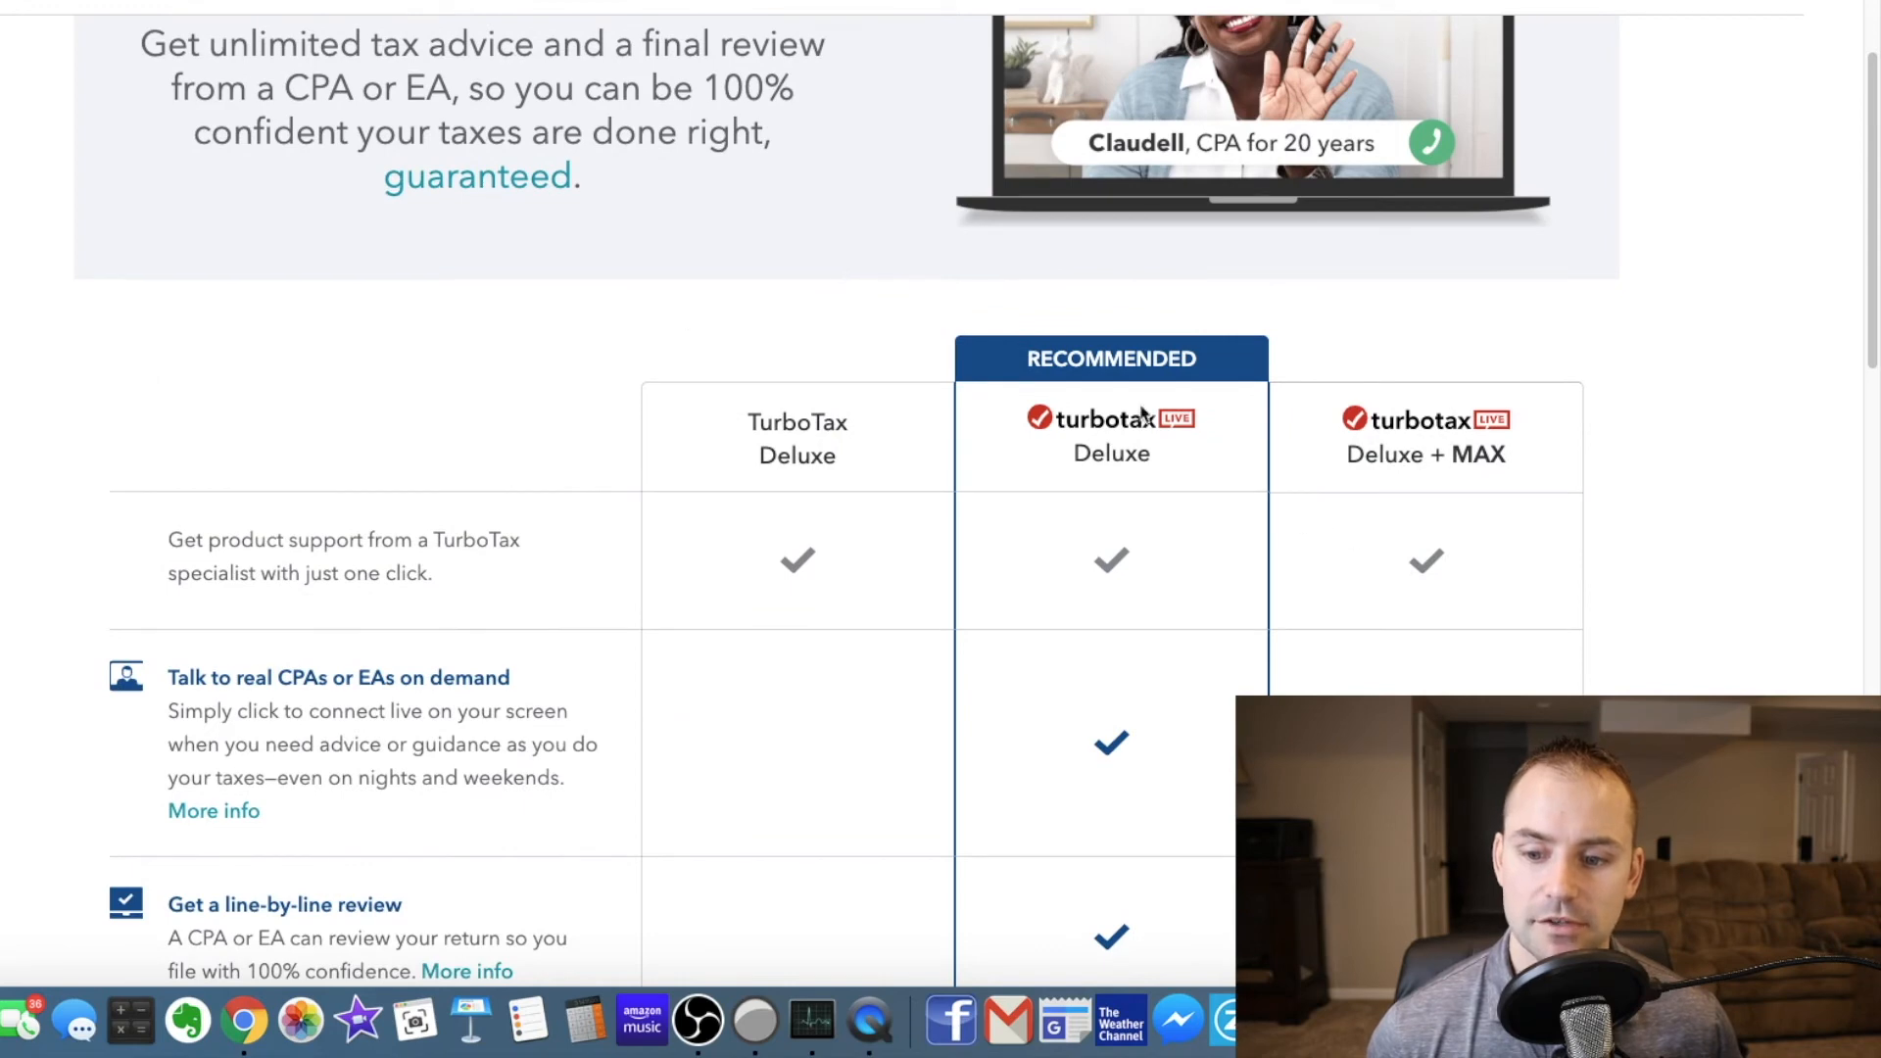
mouse_move(1065, 381)
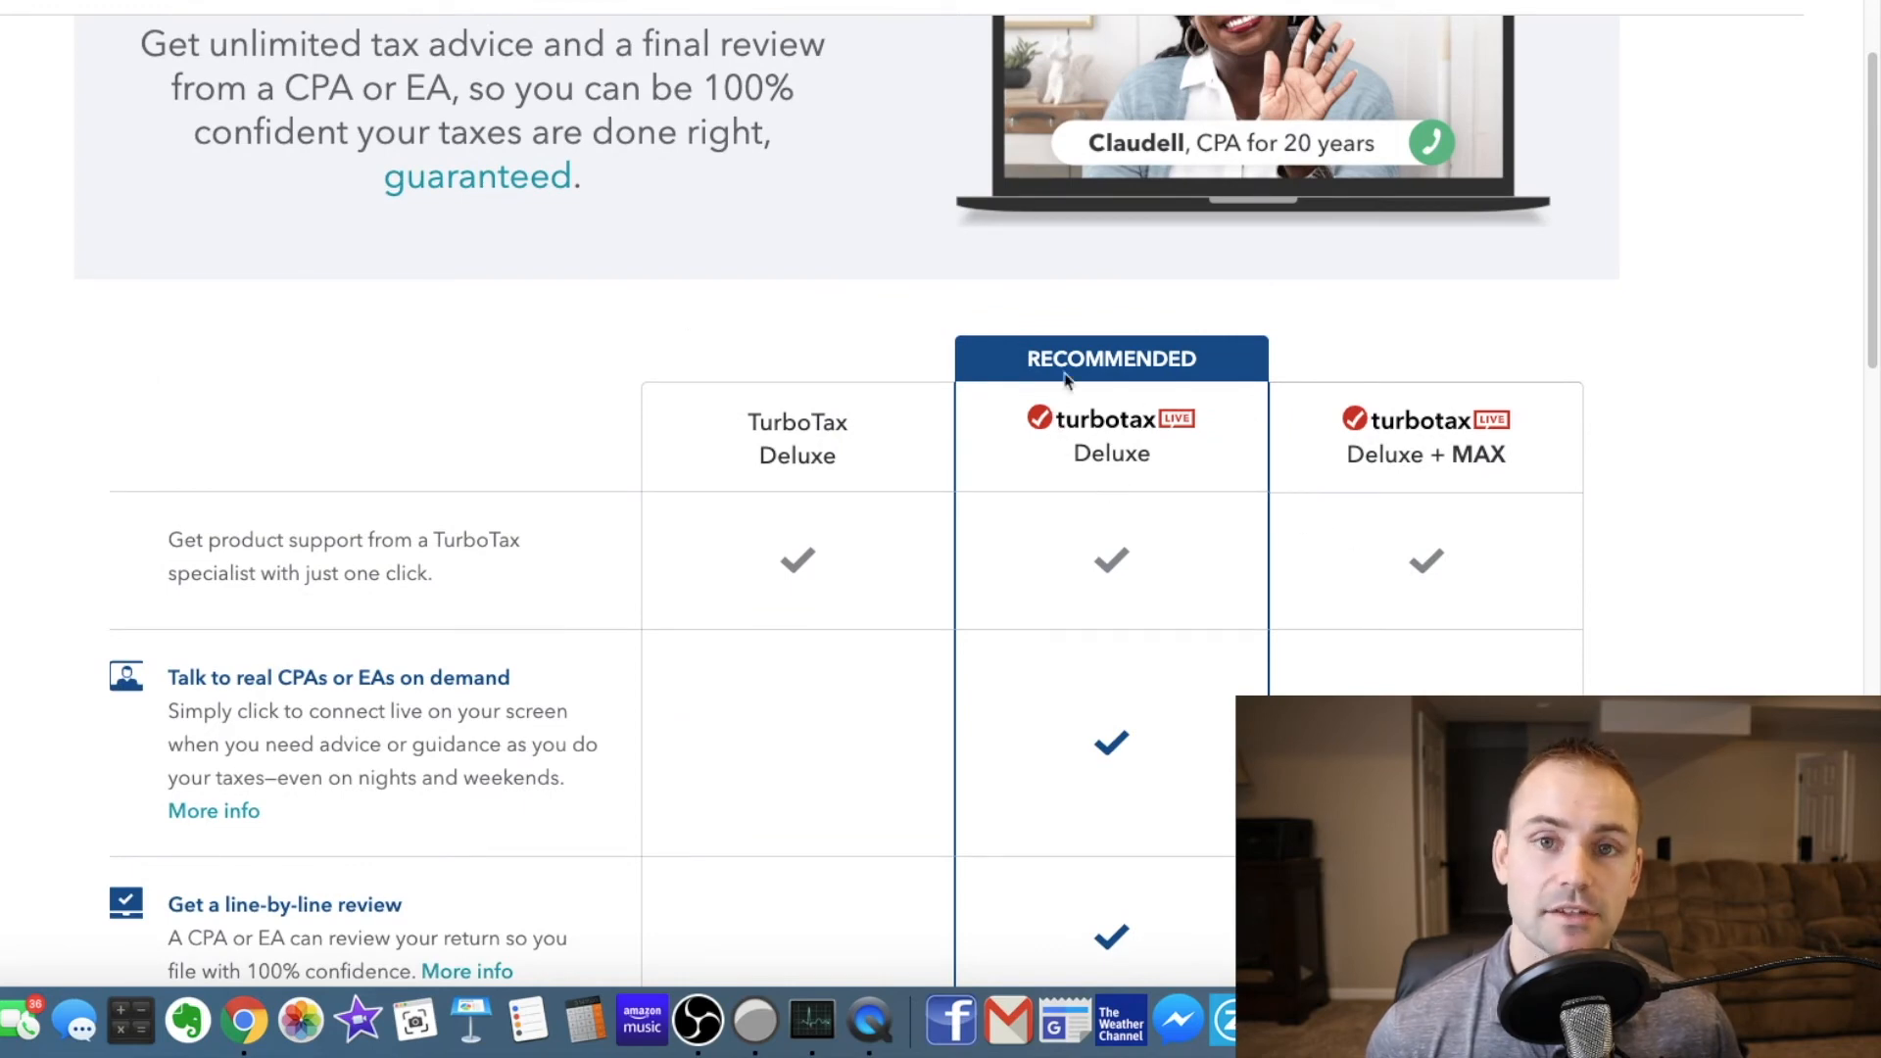
scroll(down, 3)
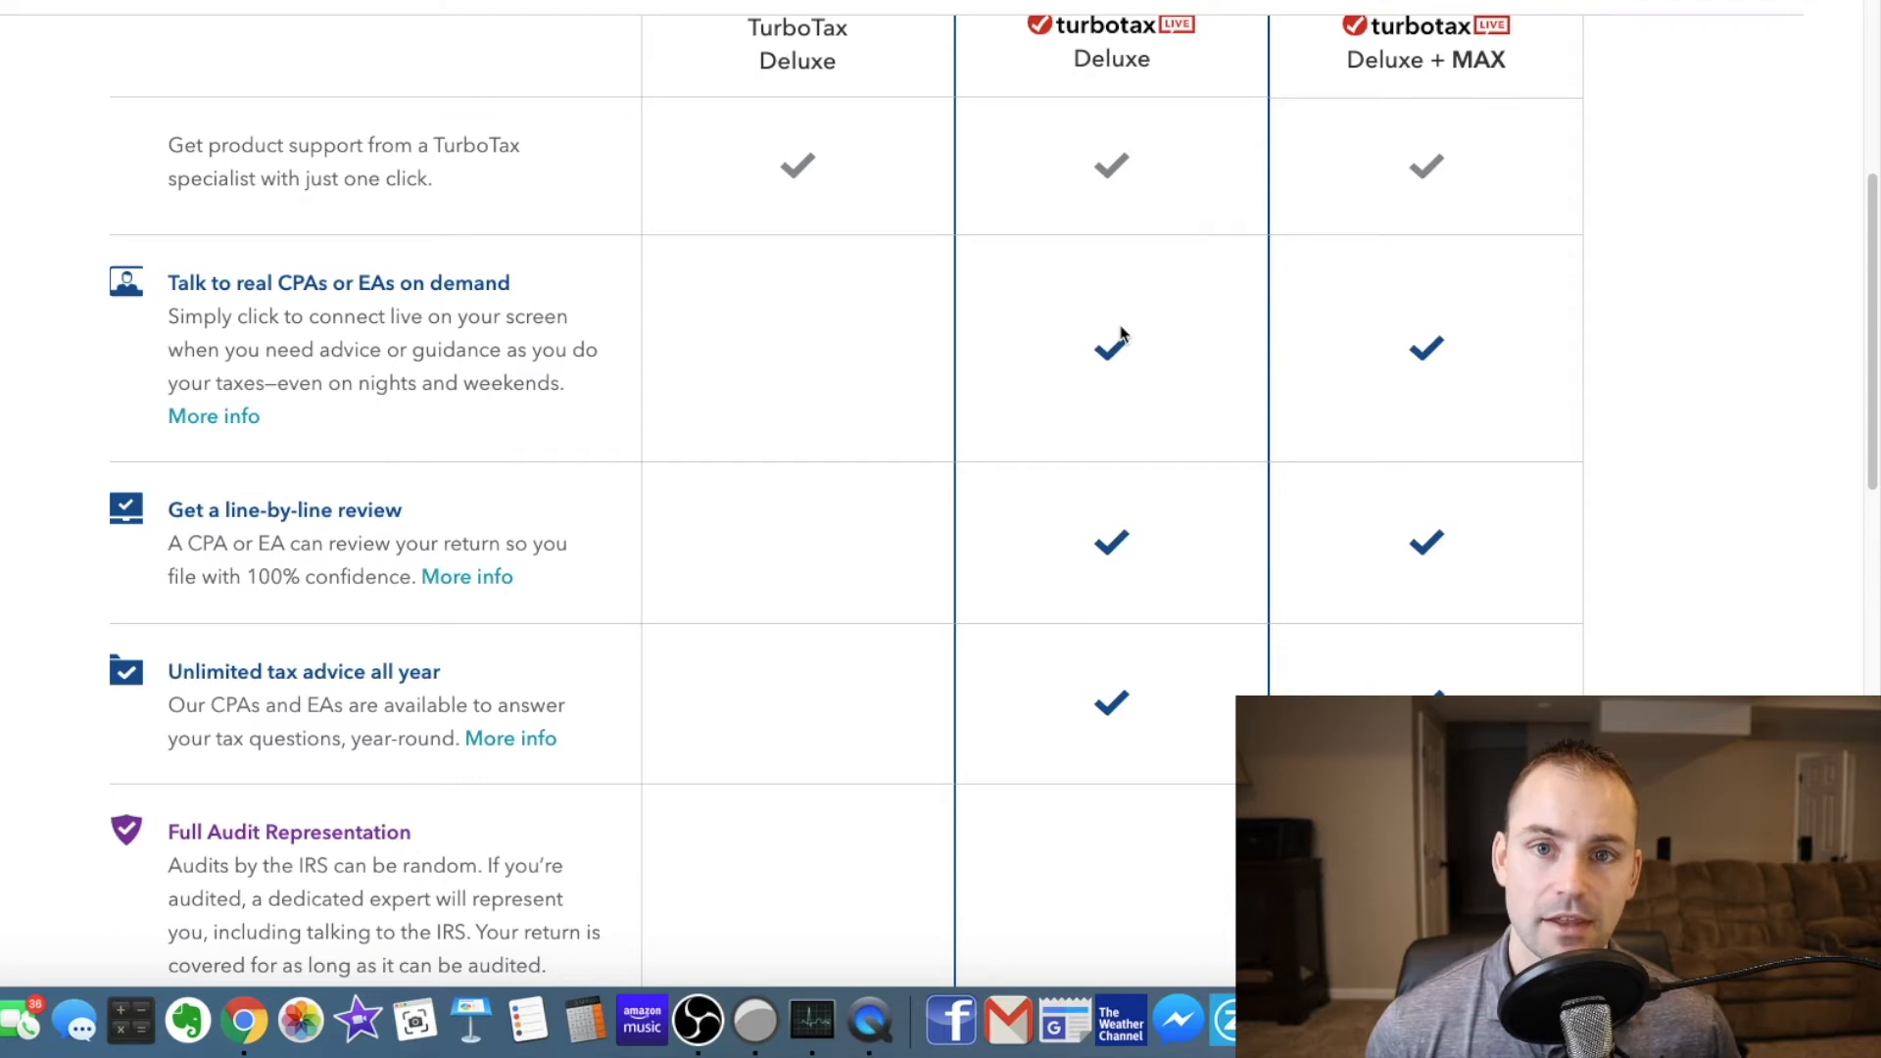
scroll(down, 3)
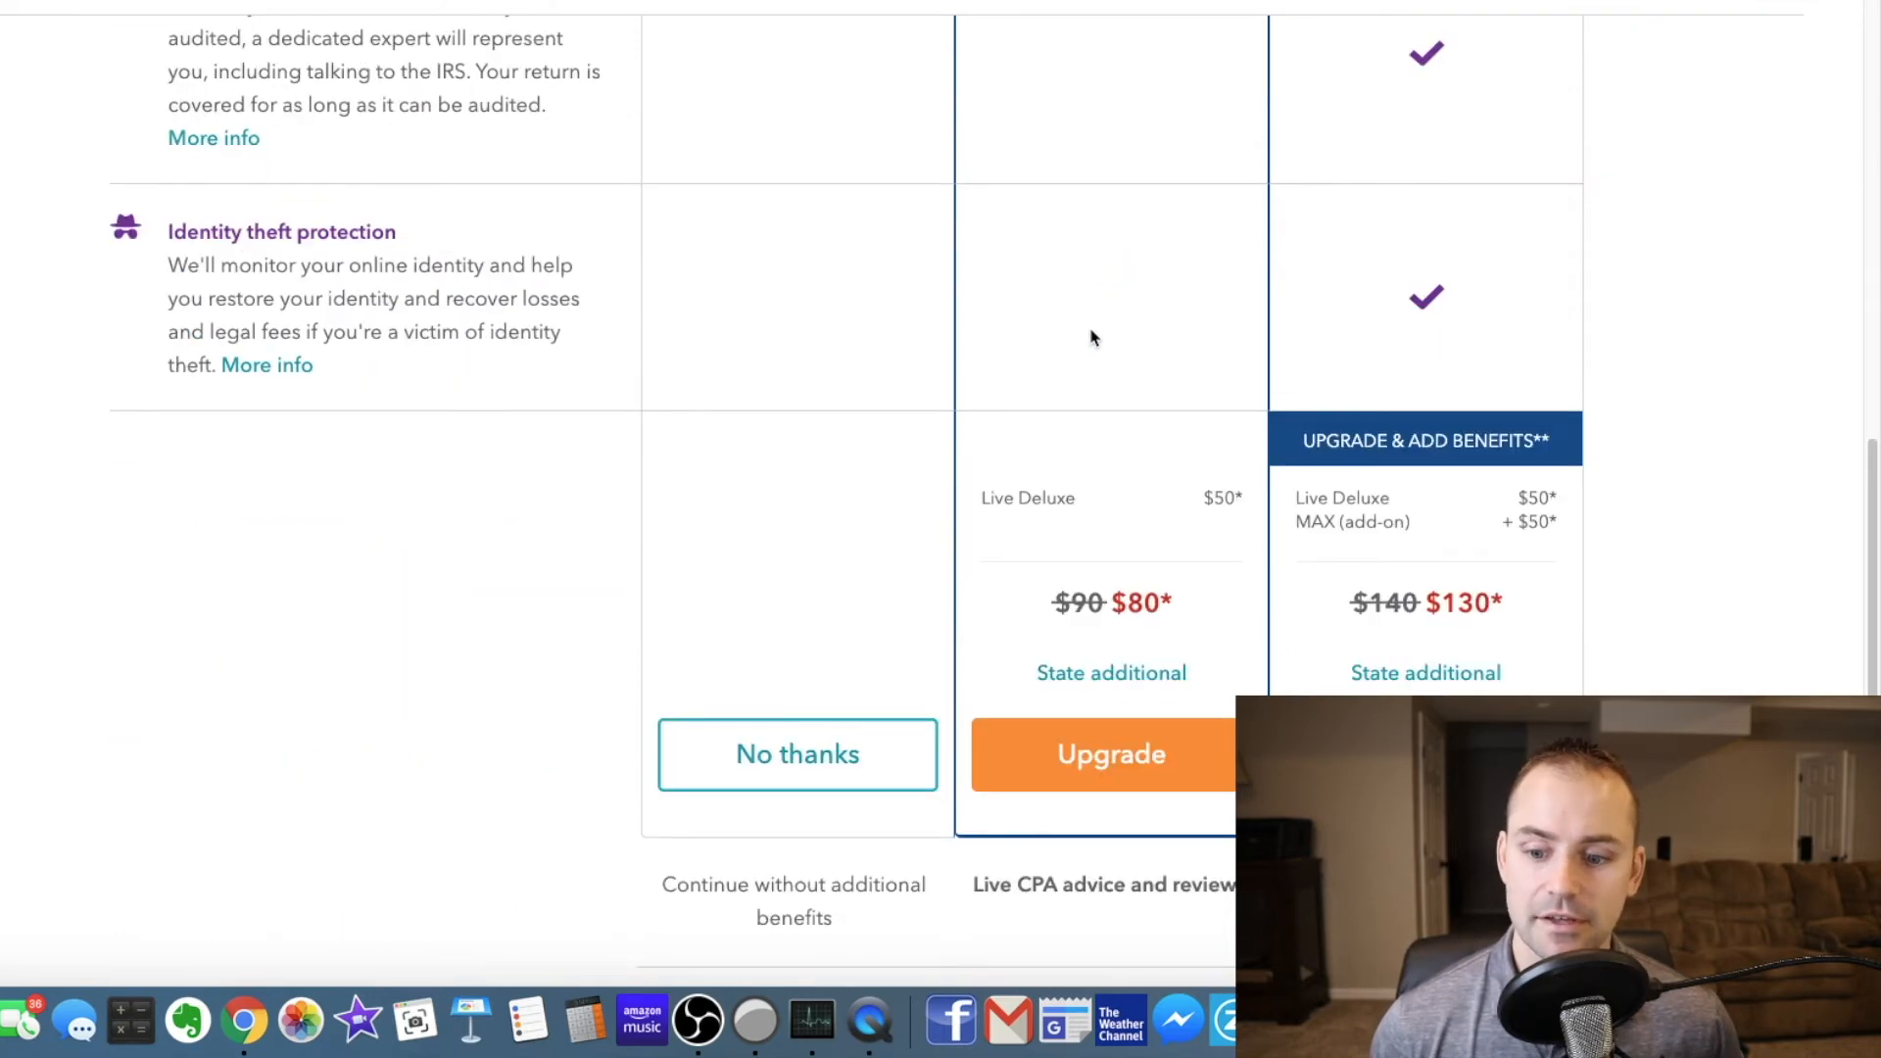
mouse_move(1092, 618)
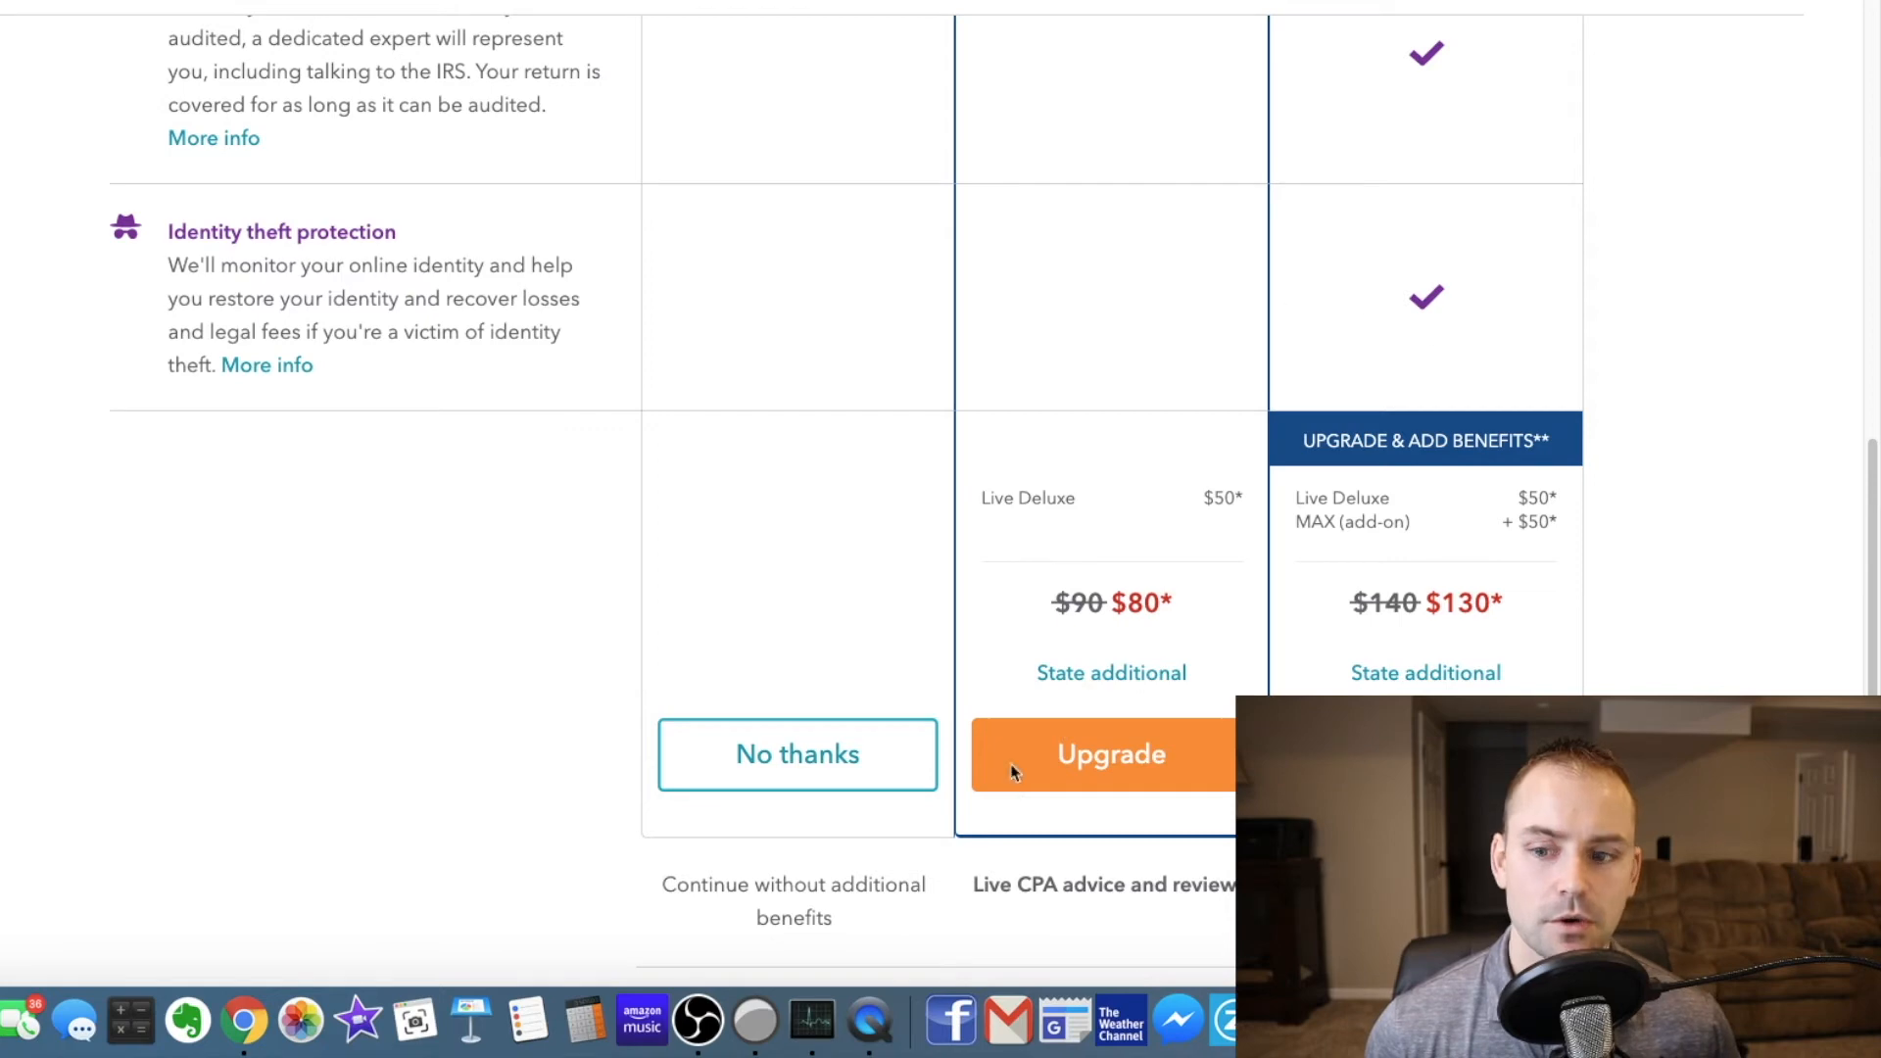
click(797, 753)
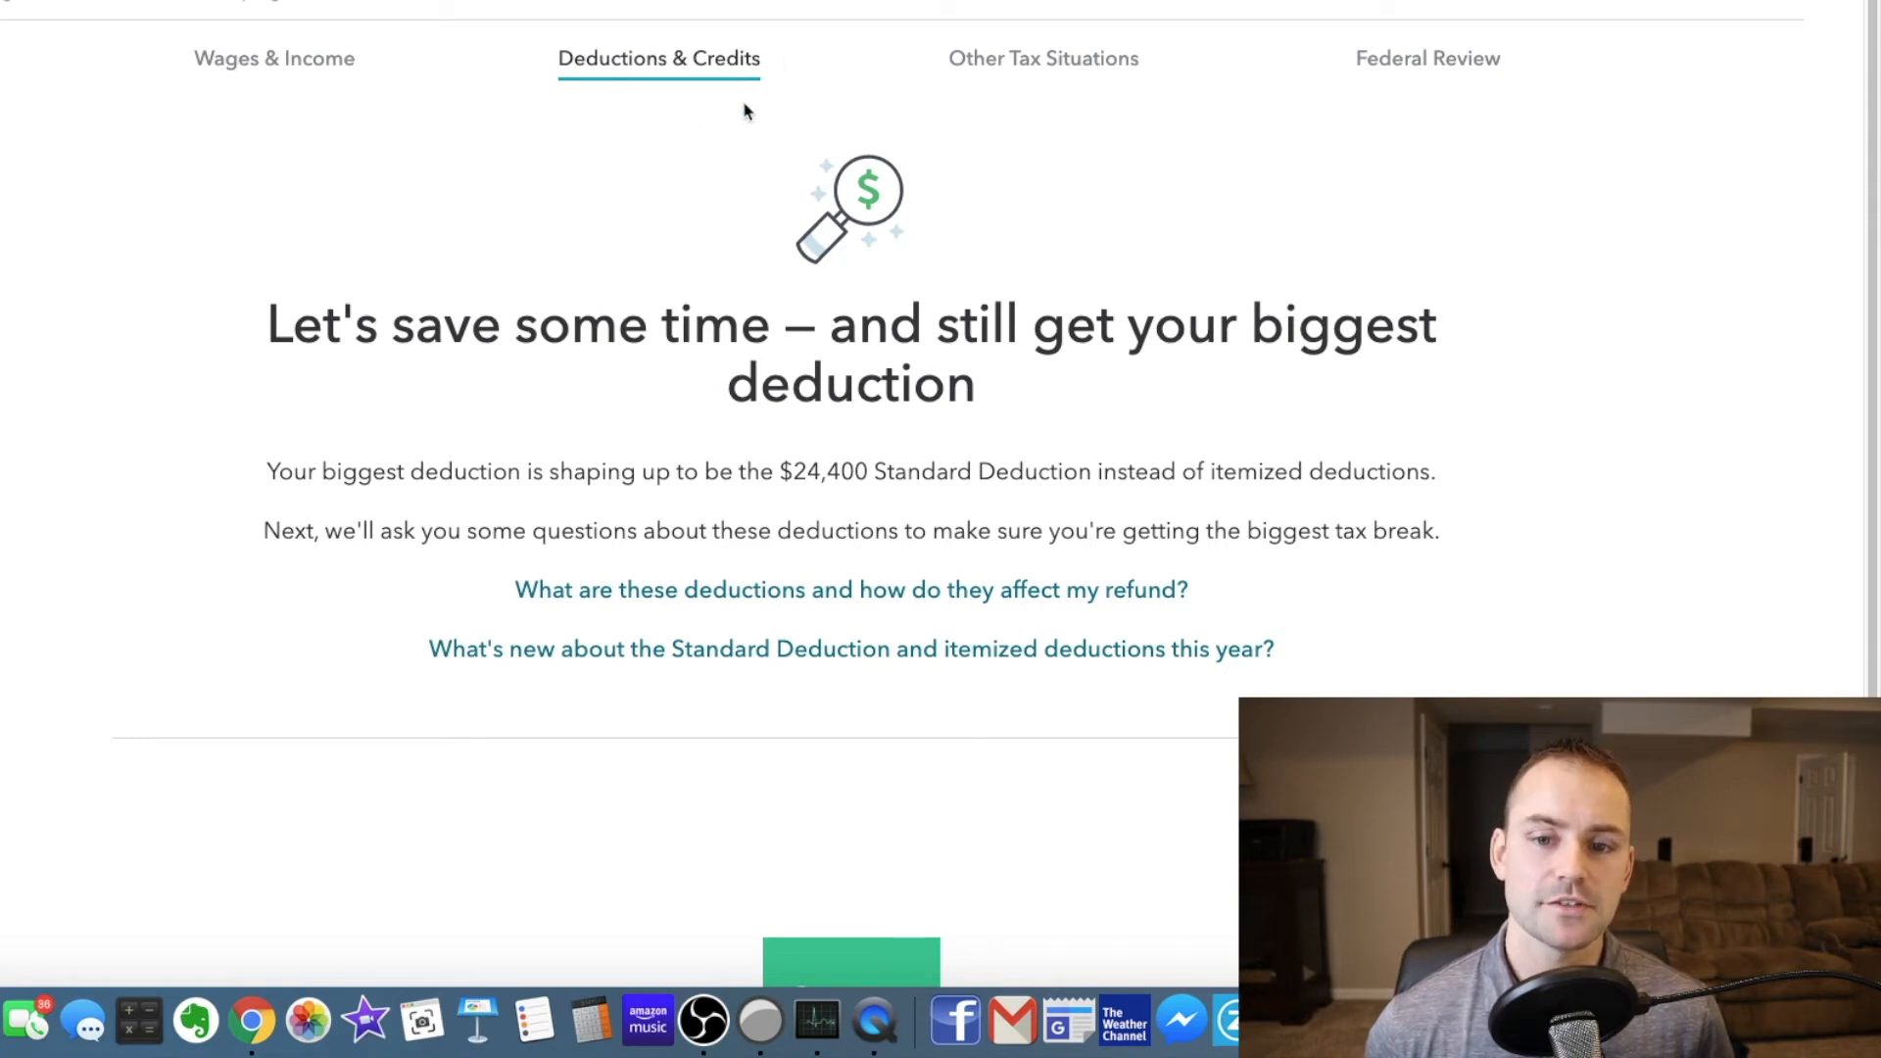
mouse_move(742, 112)
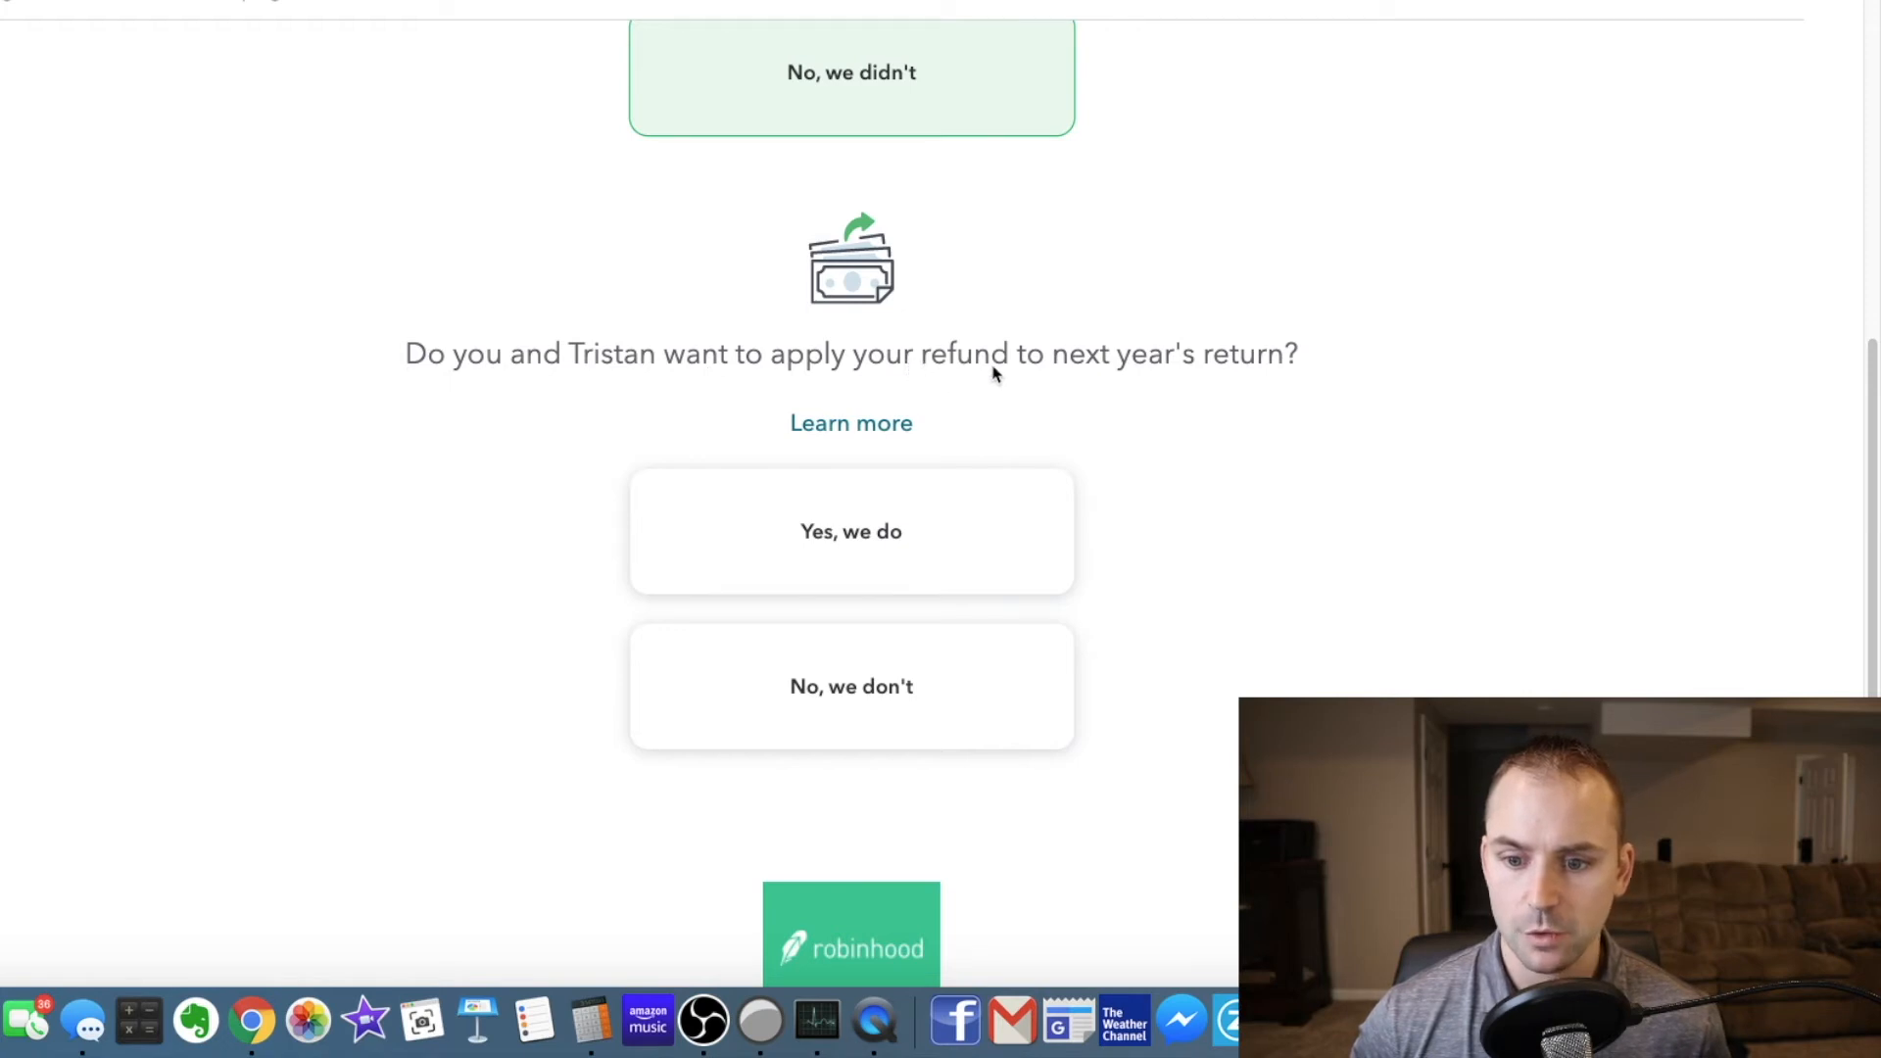
mouse_move(807, 346)
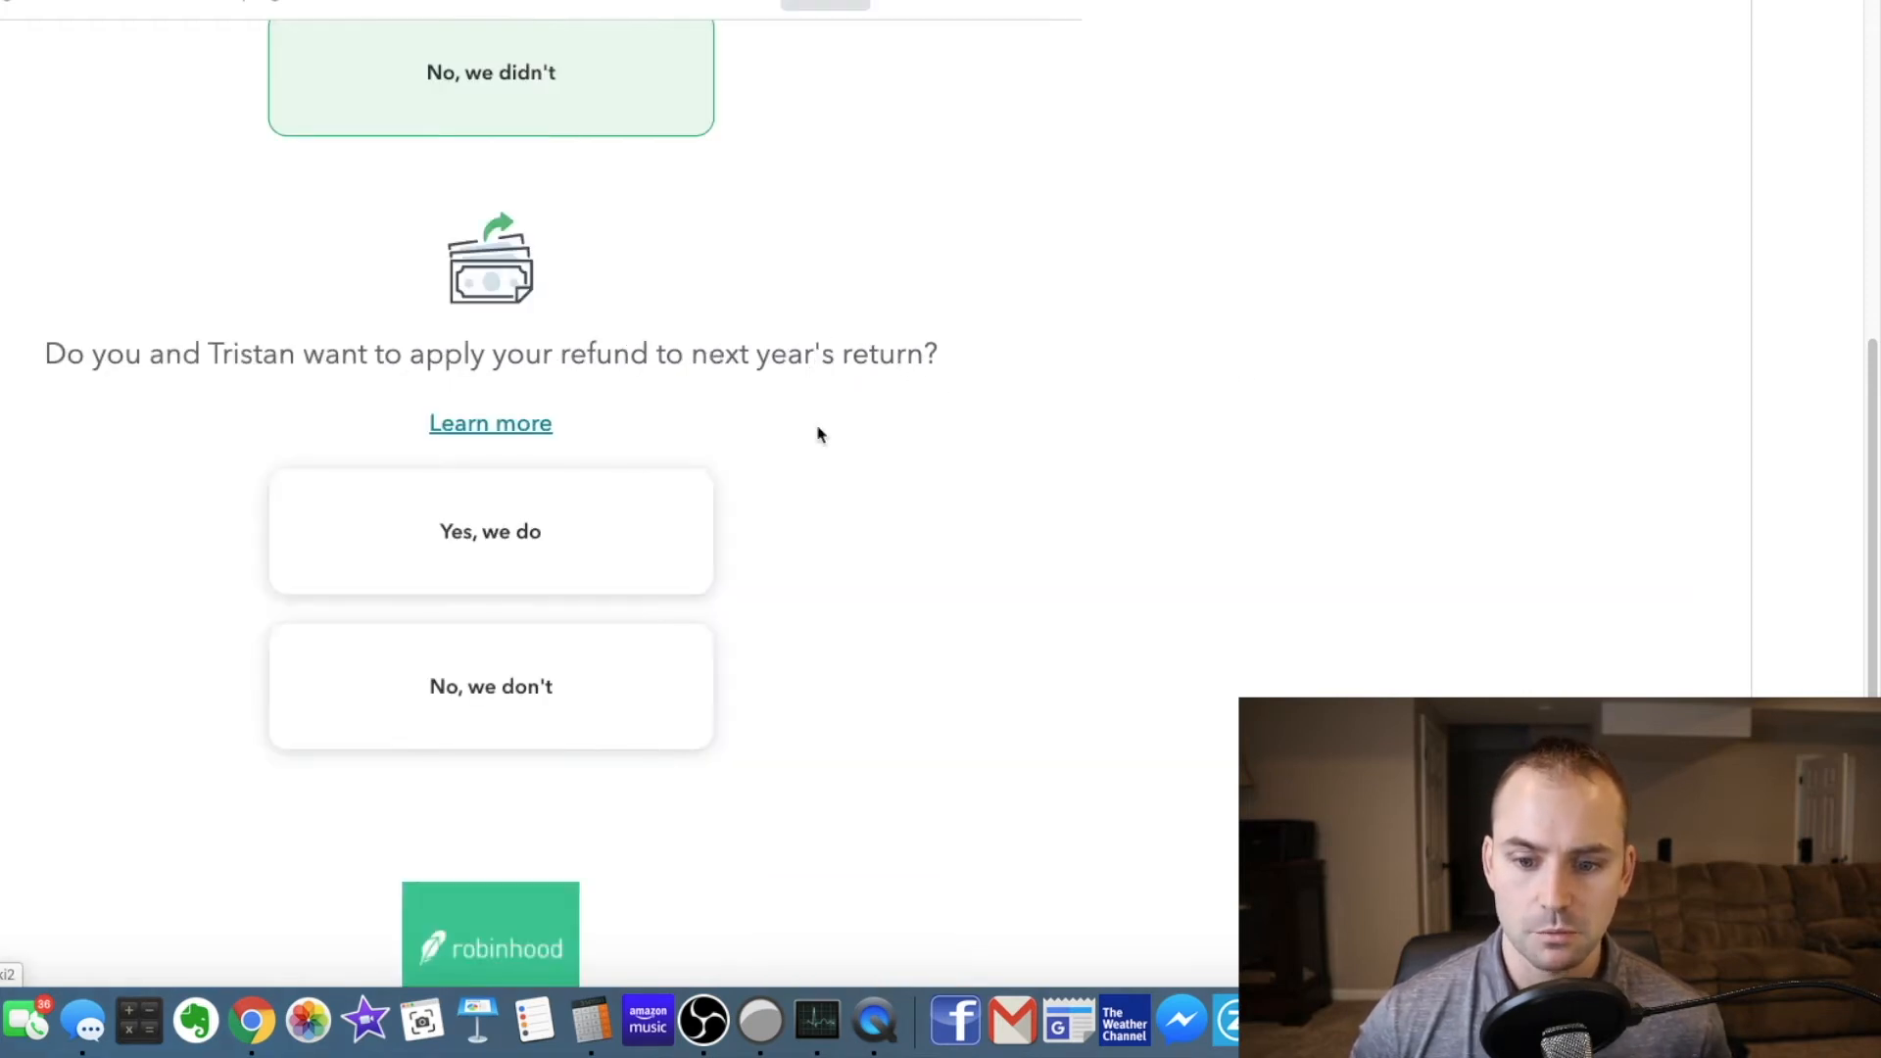
- Close the help panel about applying a refund to next year's taxes
click(490, 422)
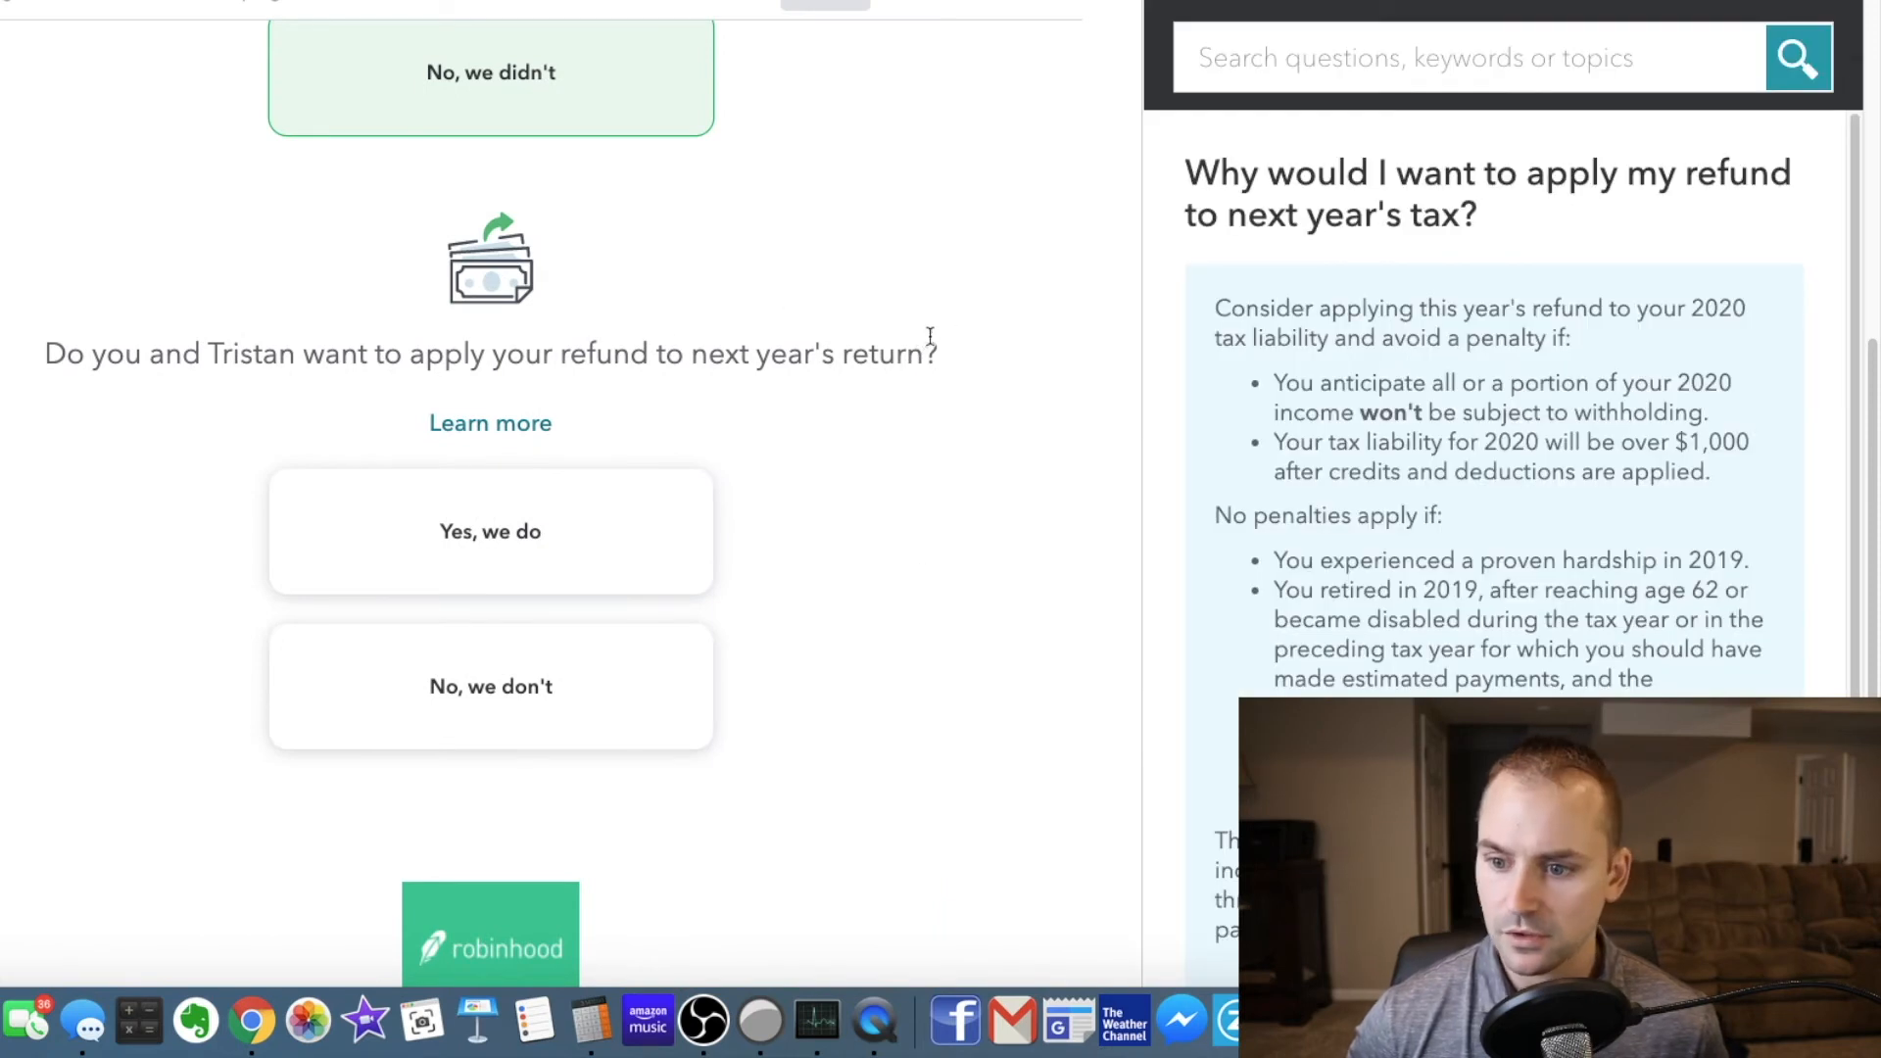
mouse_move(1290, 213)
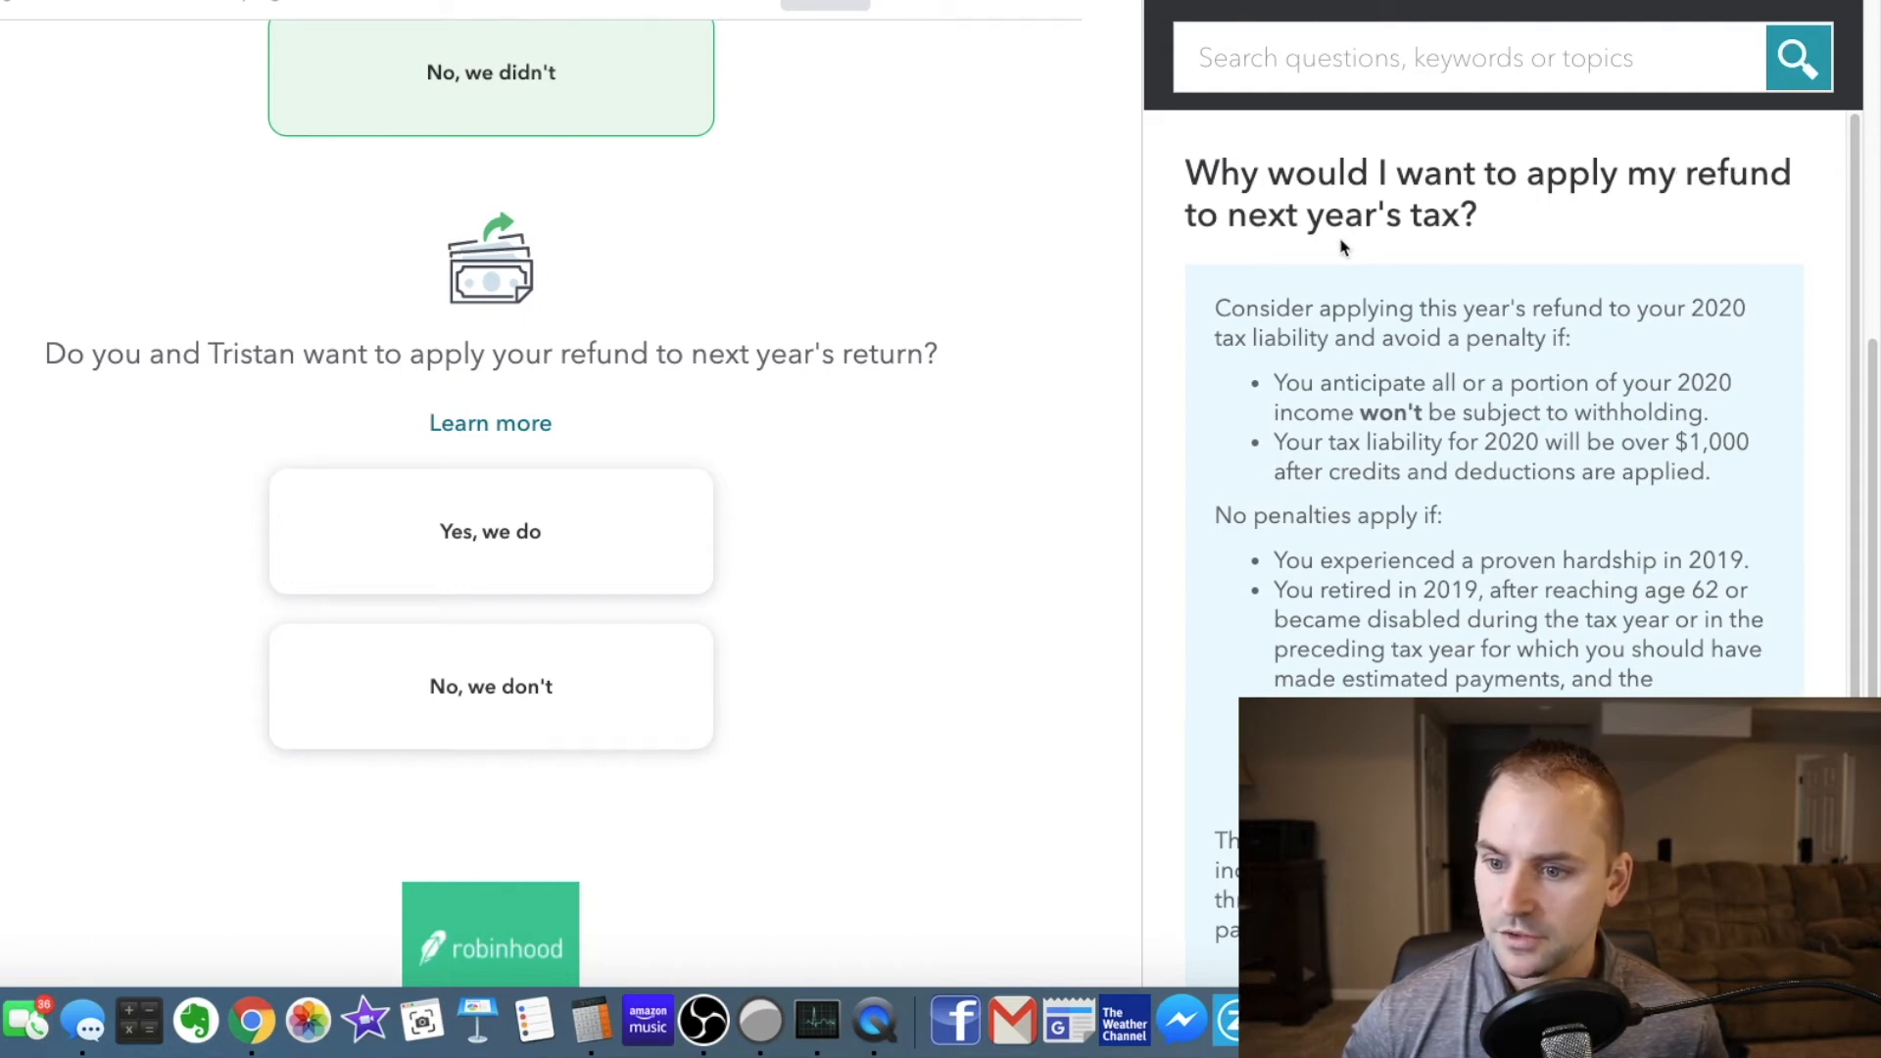
mouse_move(1426, 215)
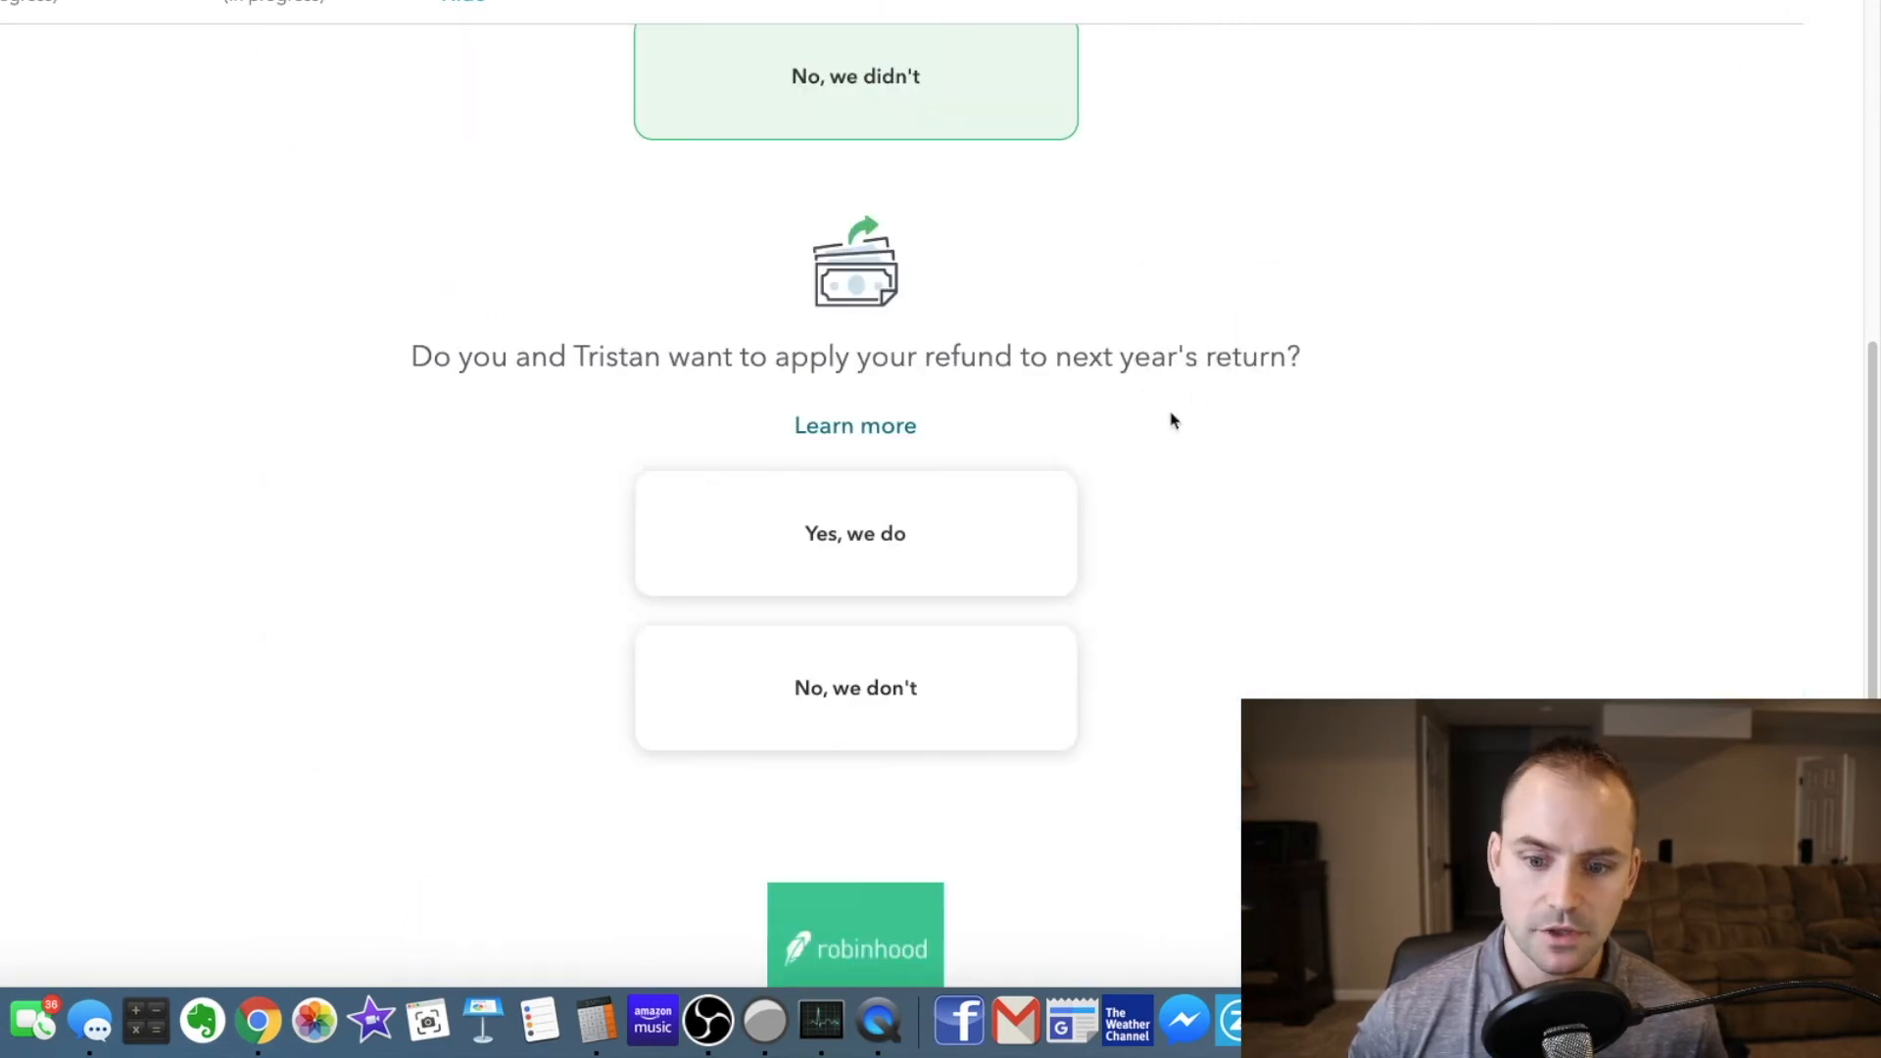
mouse_move(939, 459)
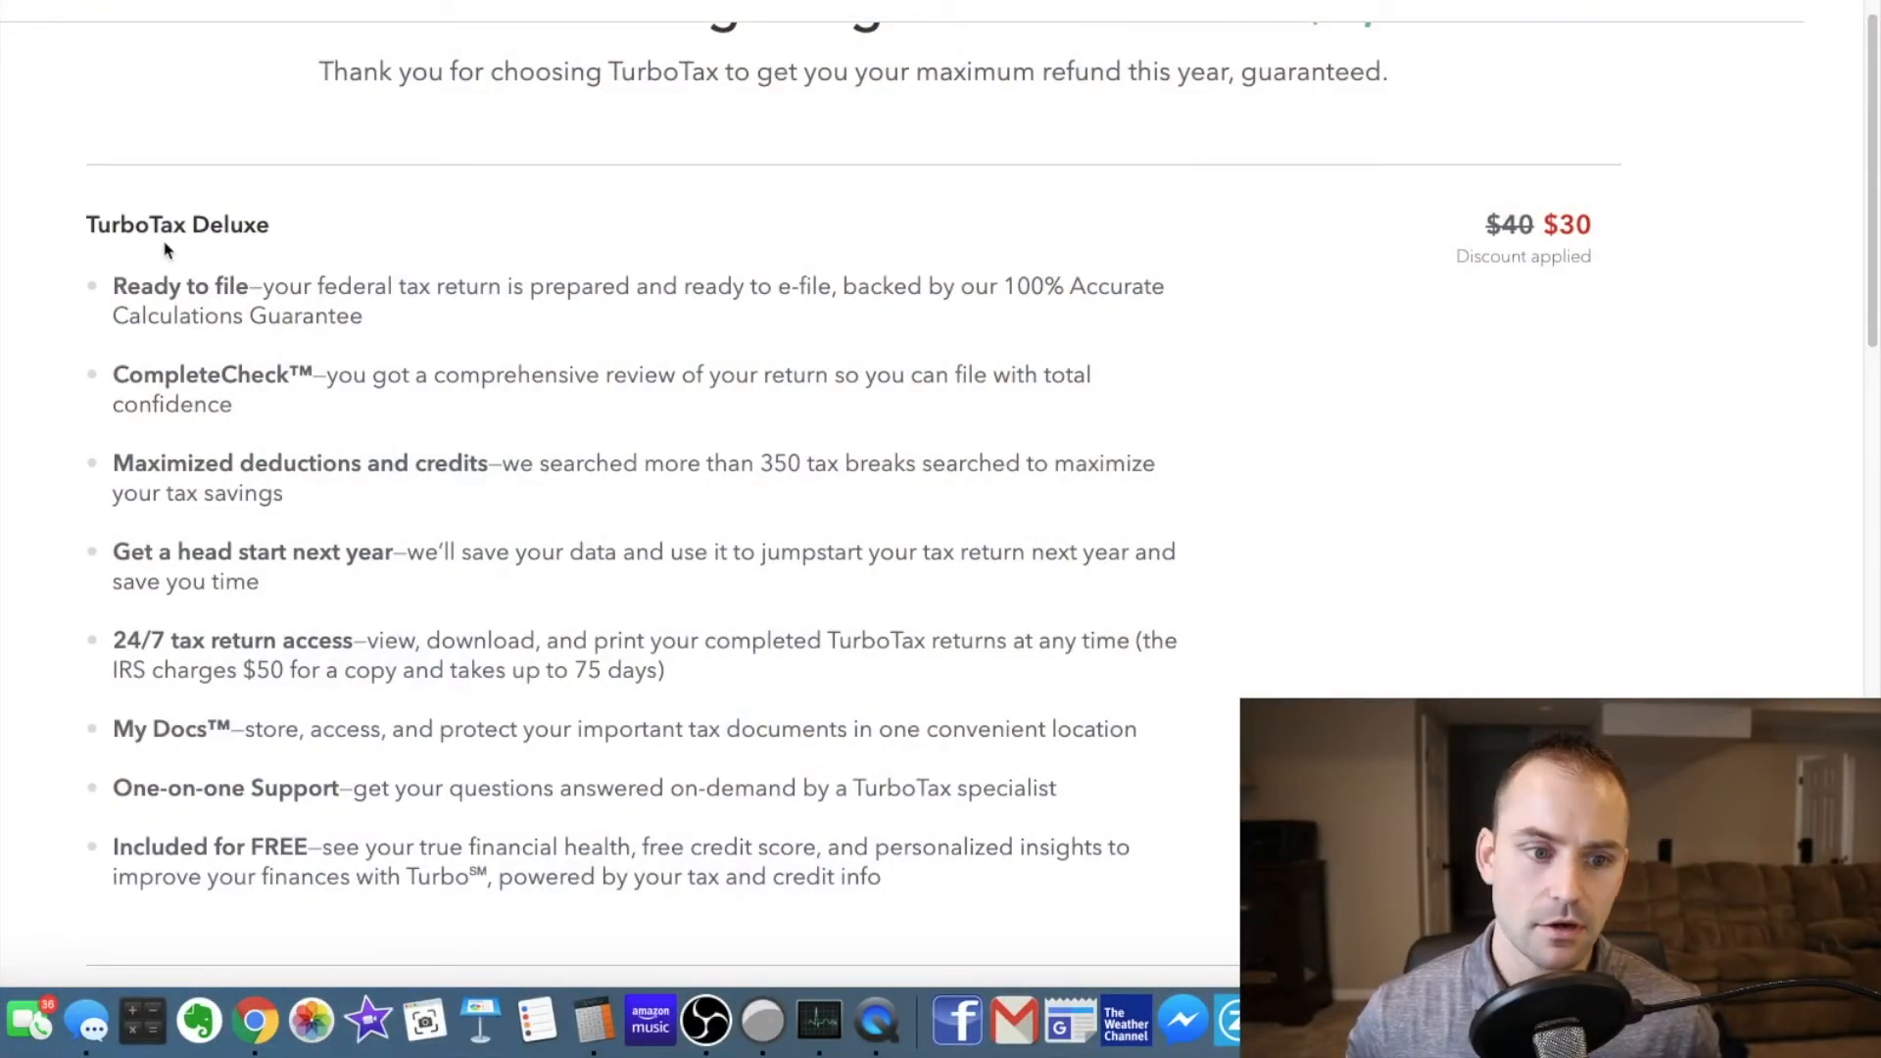
mouse_move(1458, 257)
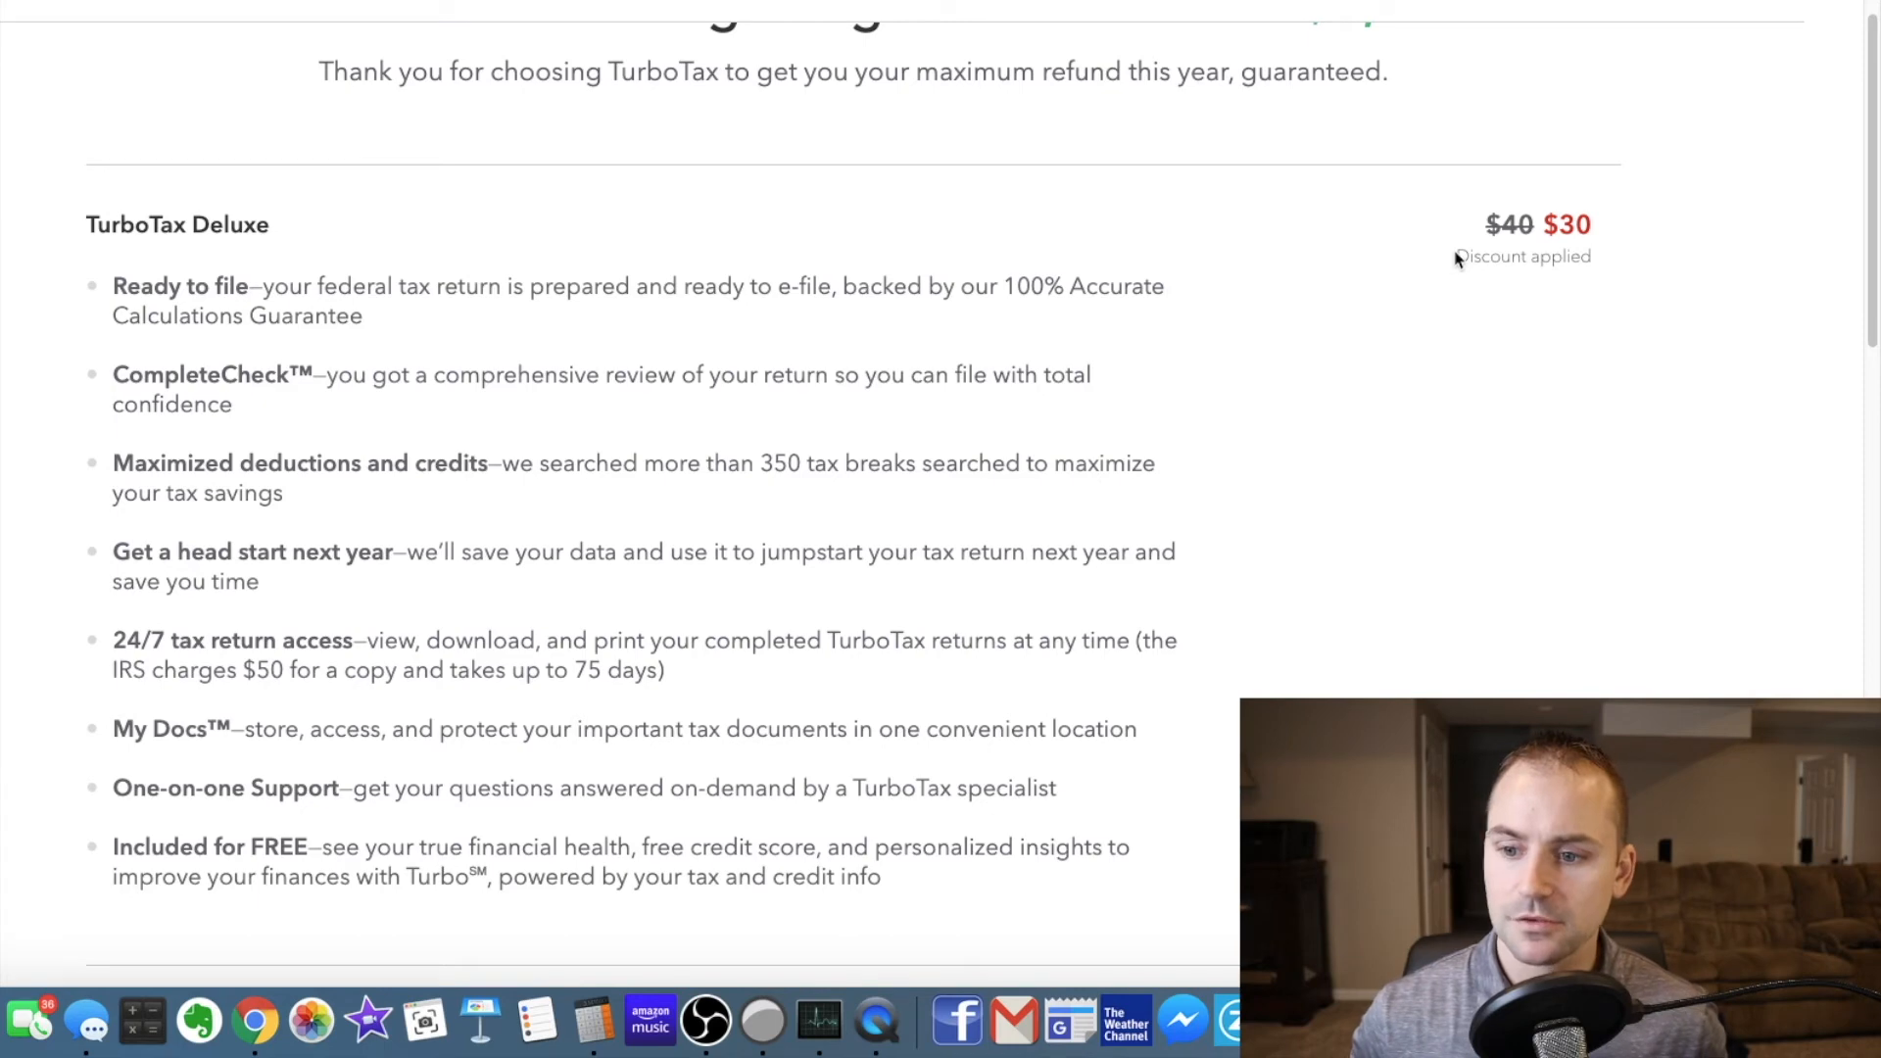
mouse_move(1506, 263)
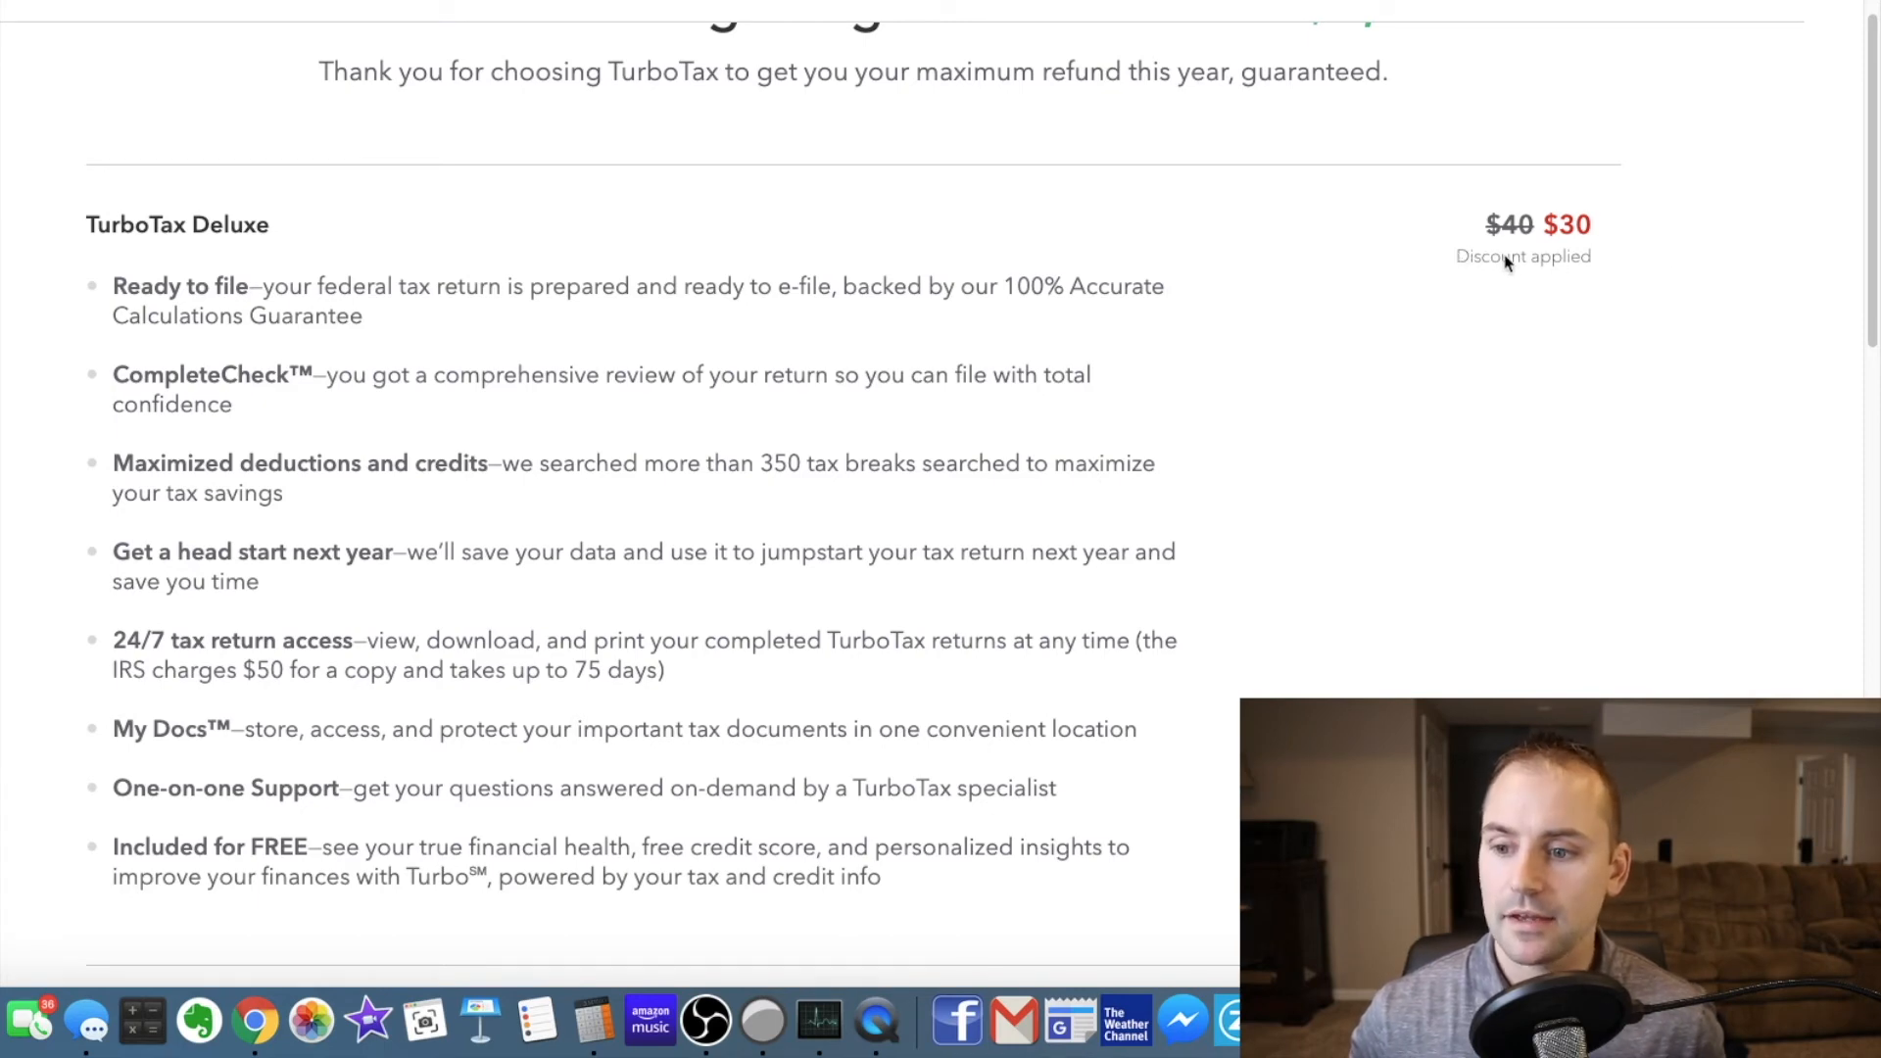
mouse_move(1620, 261)
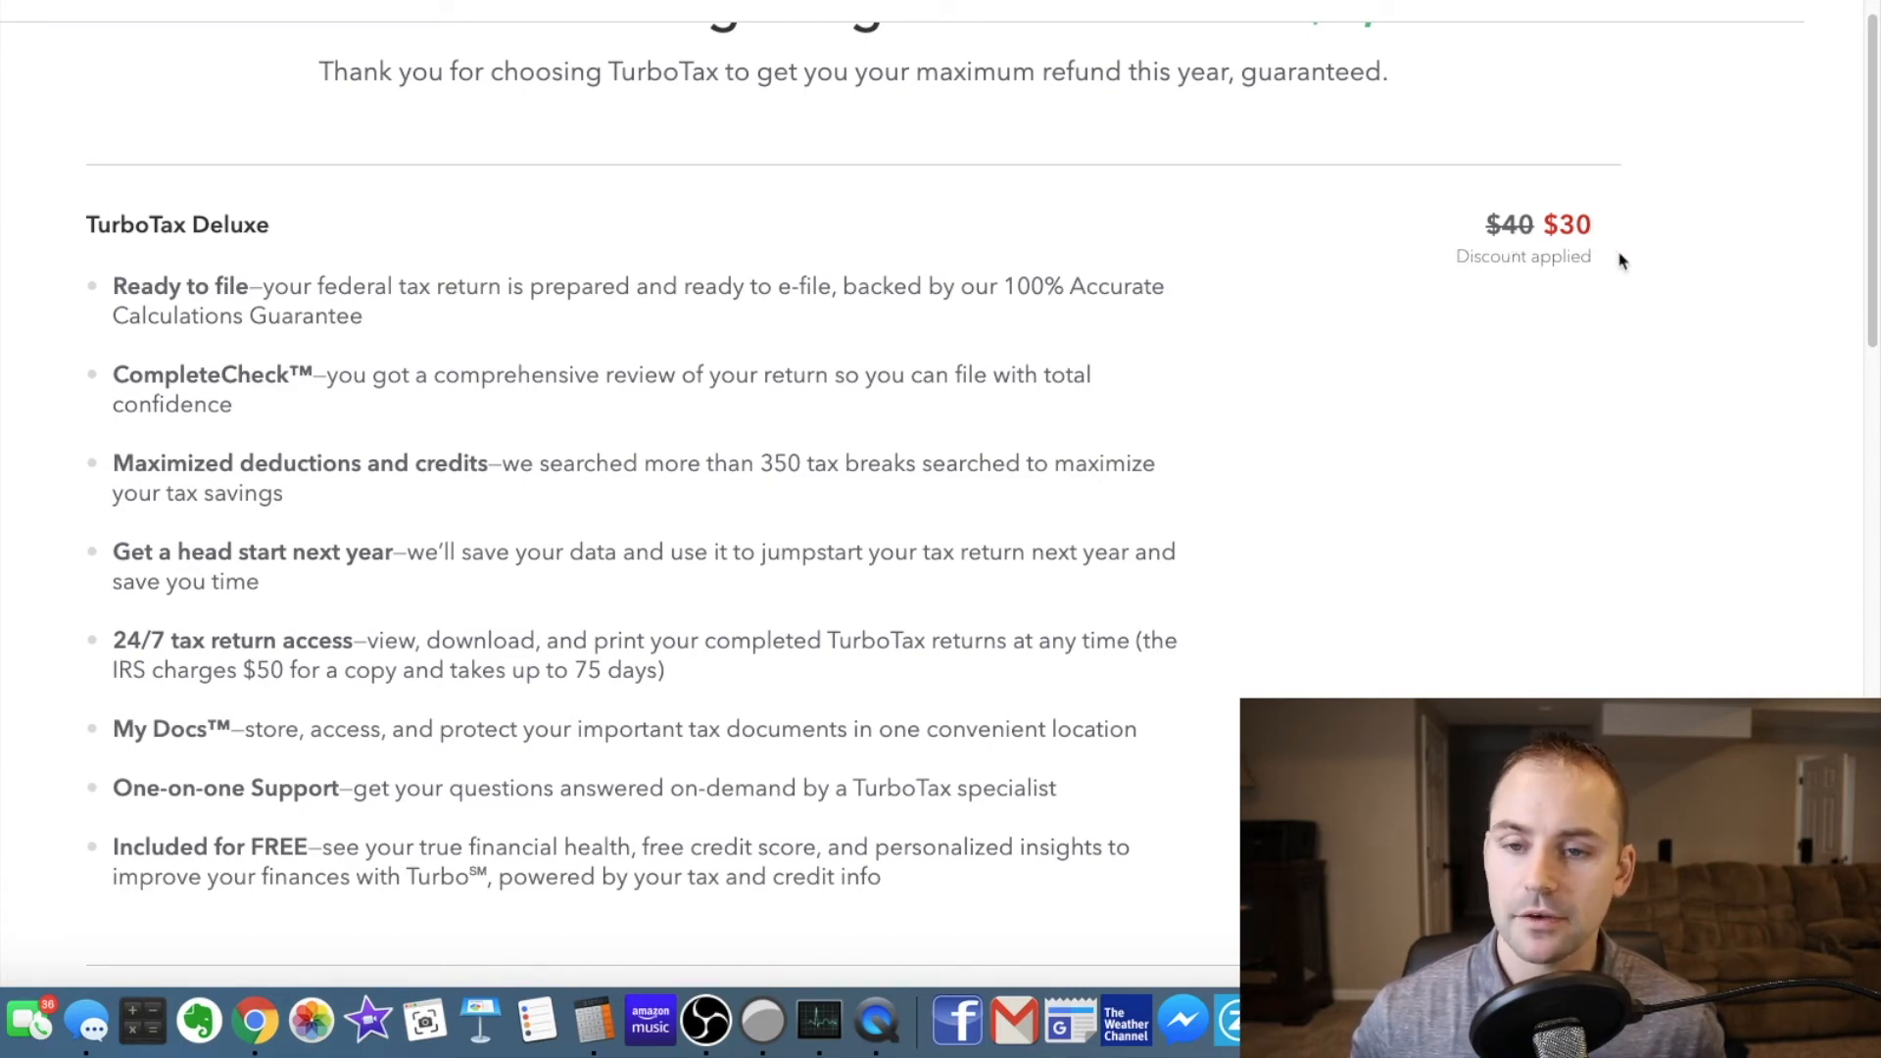
- Review the order summary: $30 Deluxe, $40 West Virginia, $40 pay-with-refund fee
scroll(down, 3)
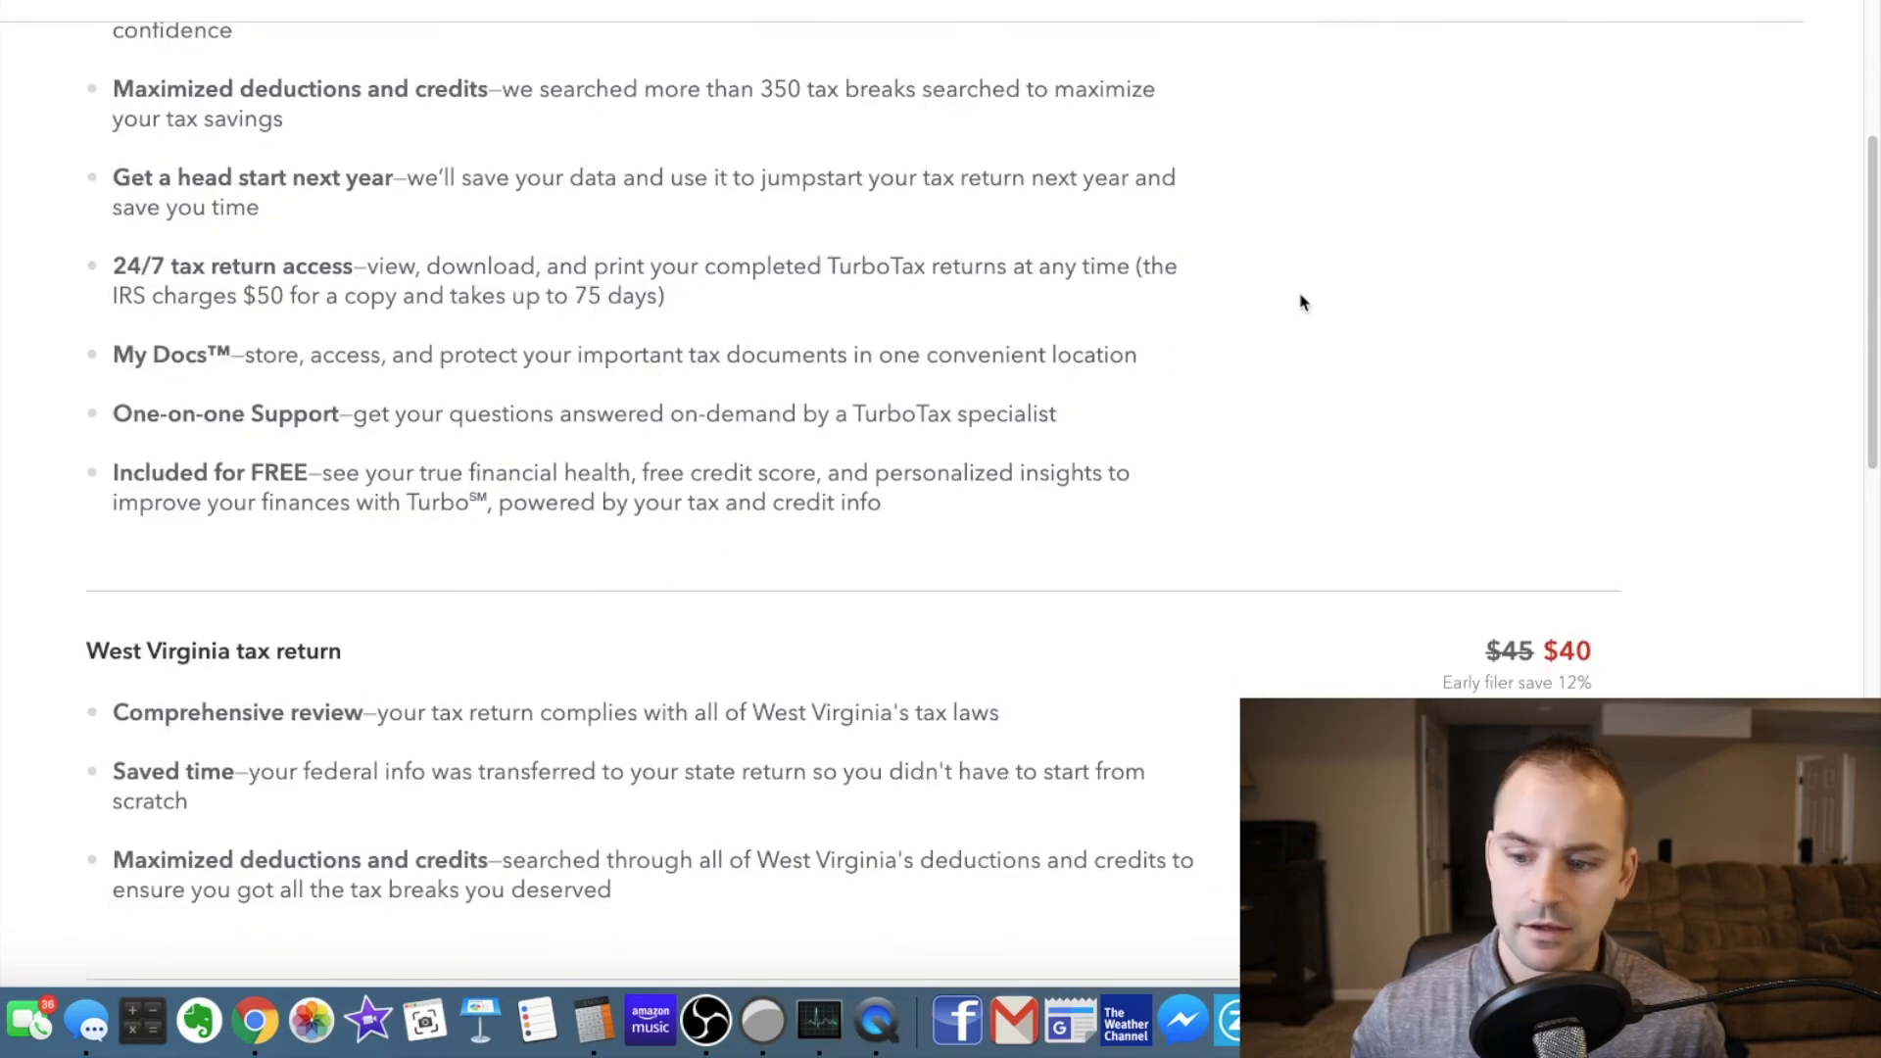
scroll(down, 3)
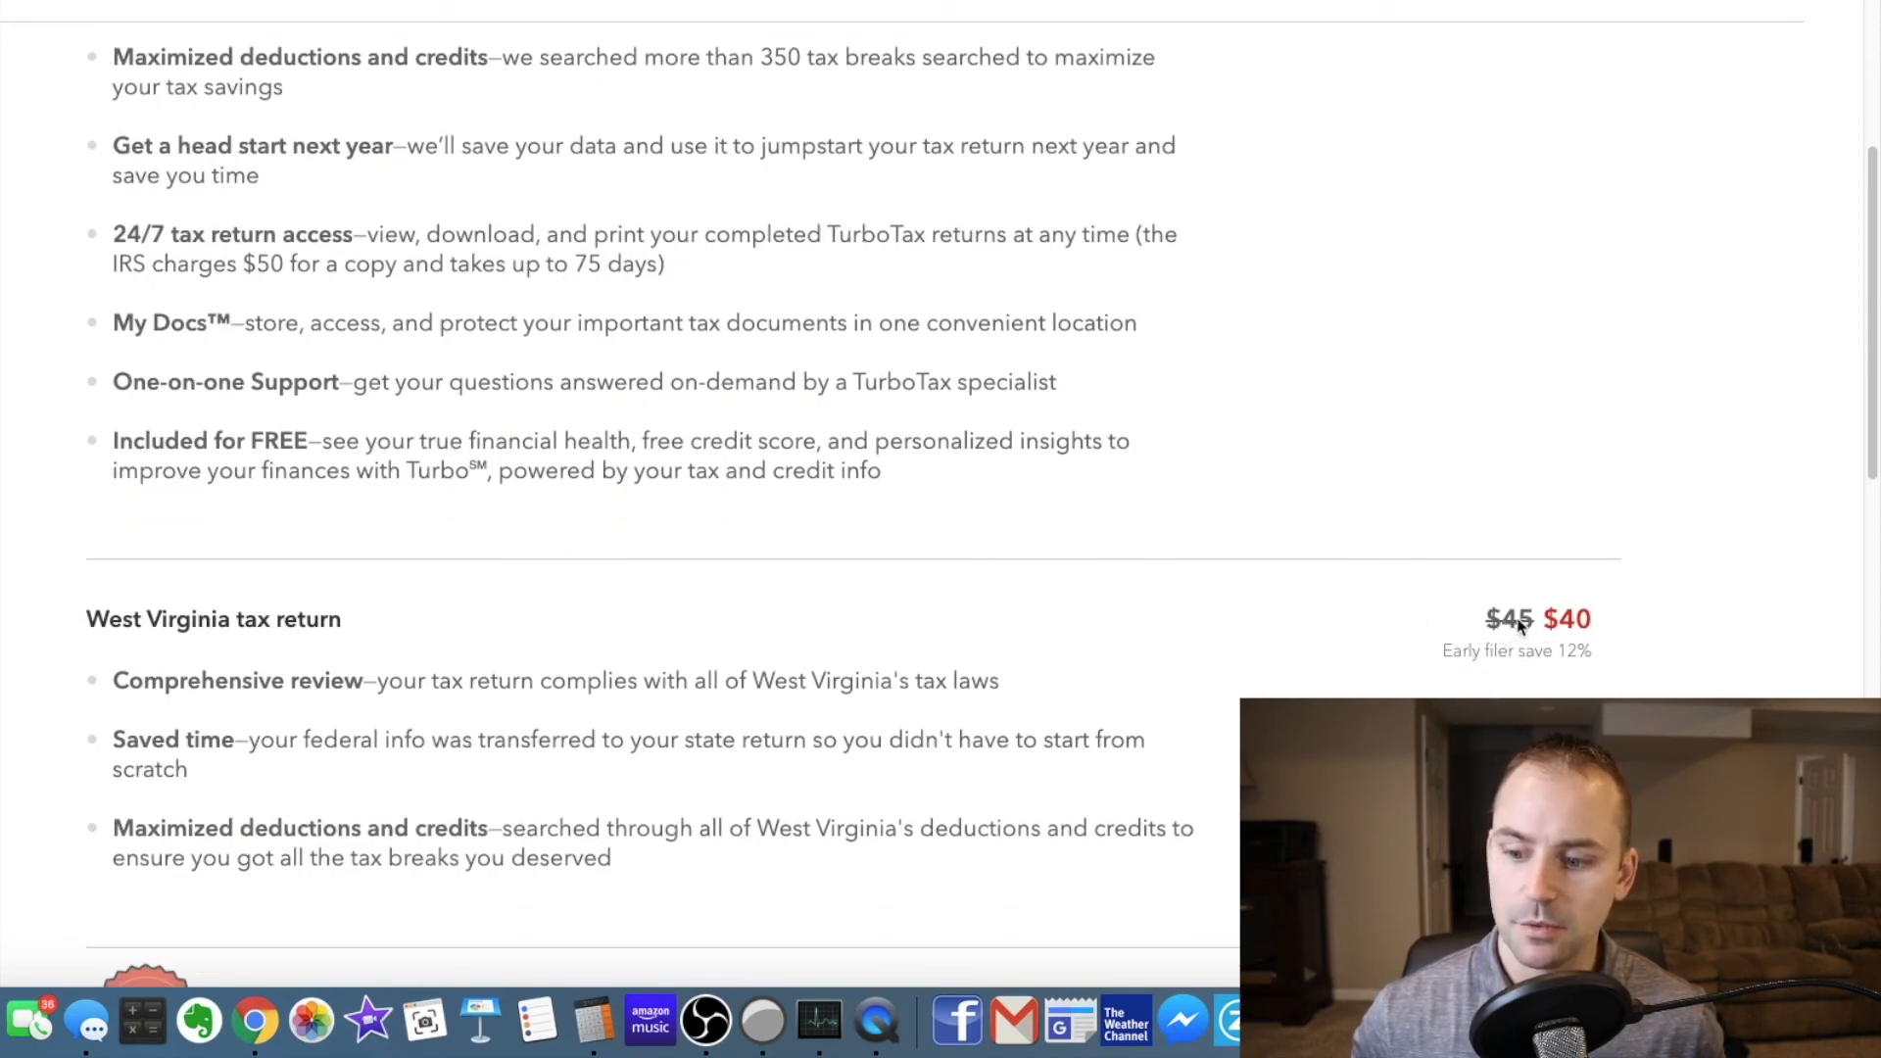
scroll(down, 3)
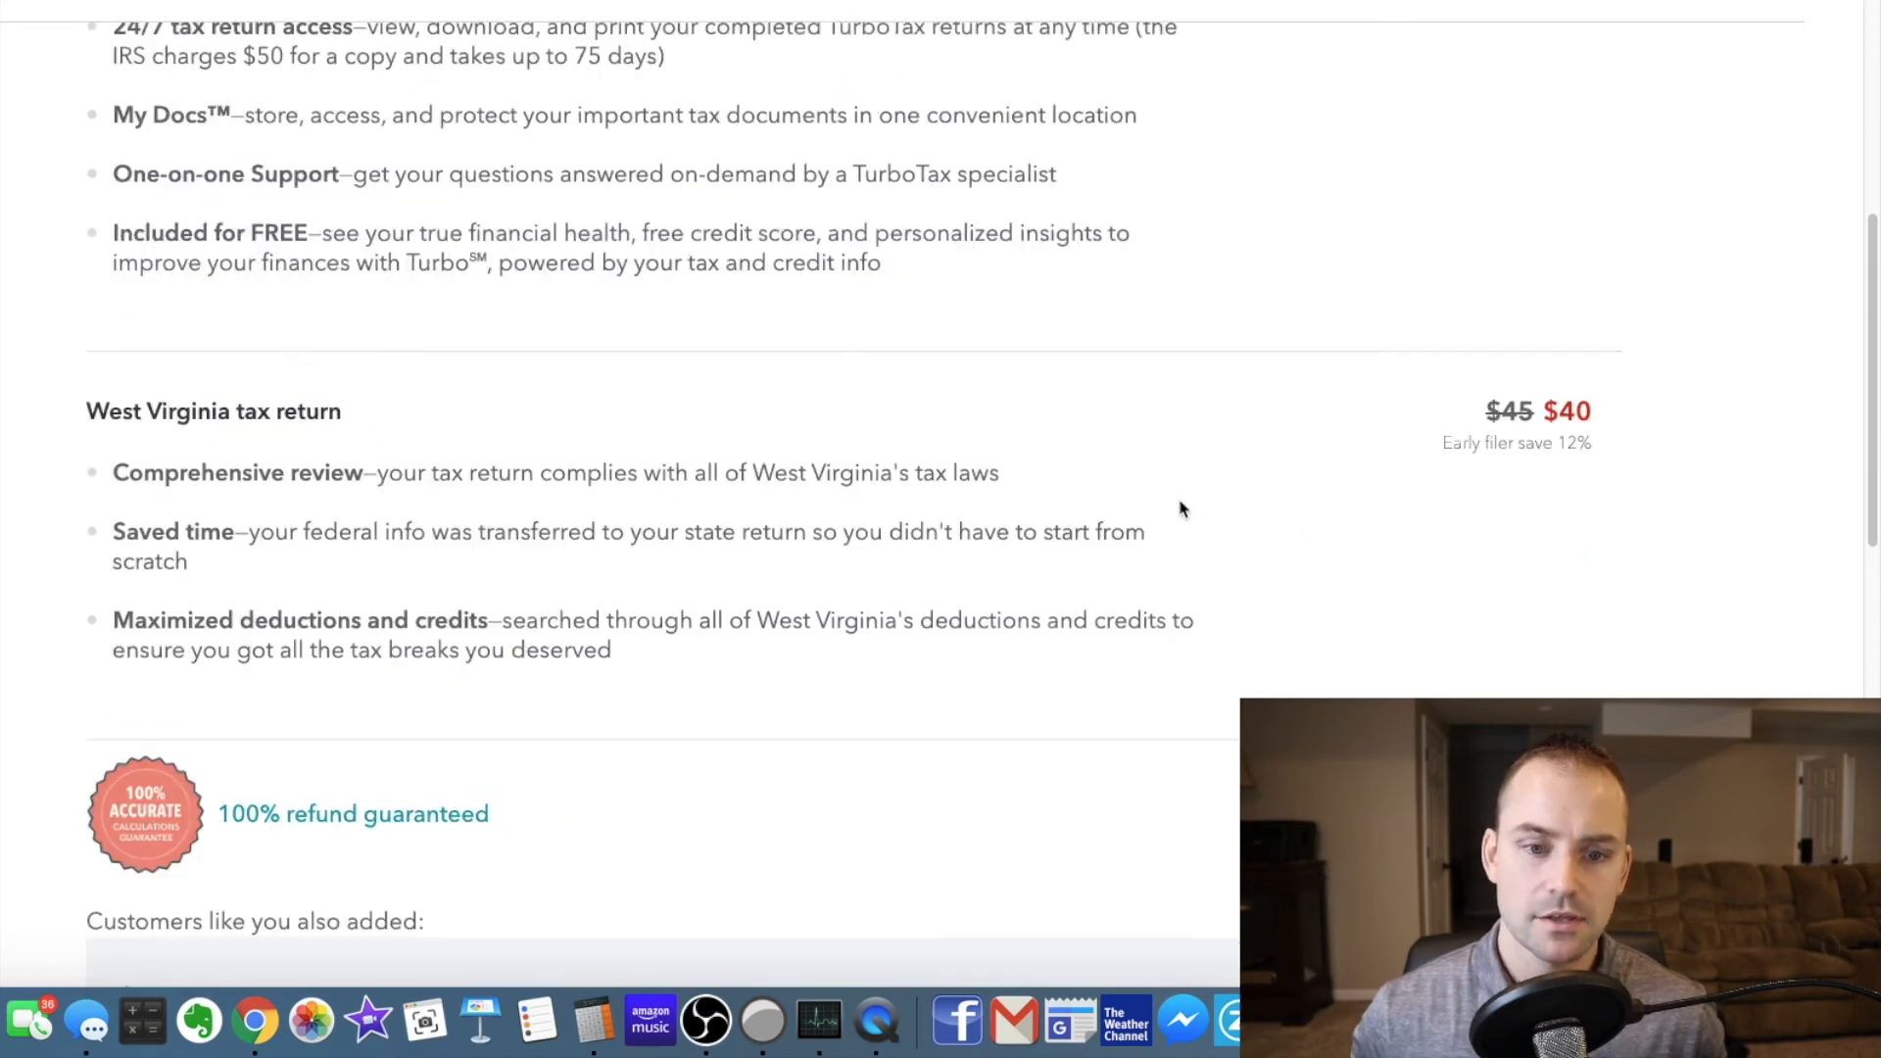
scroll(down, 3)
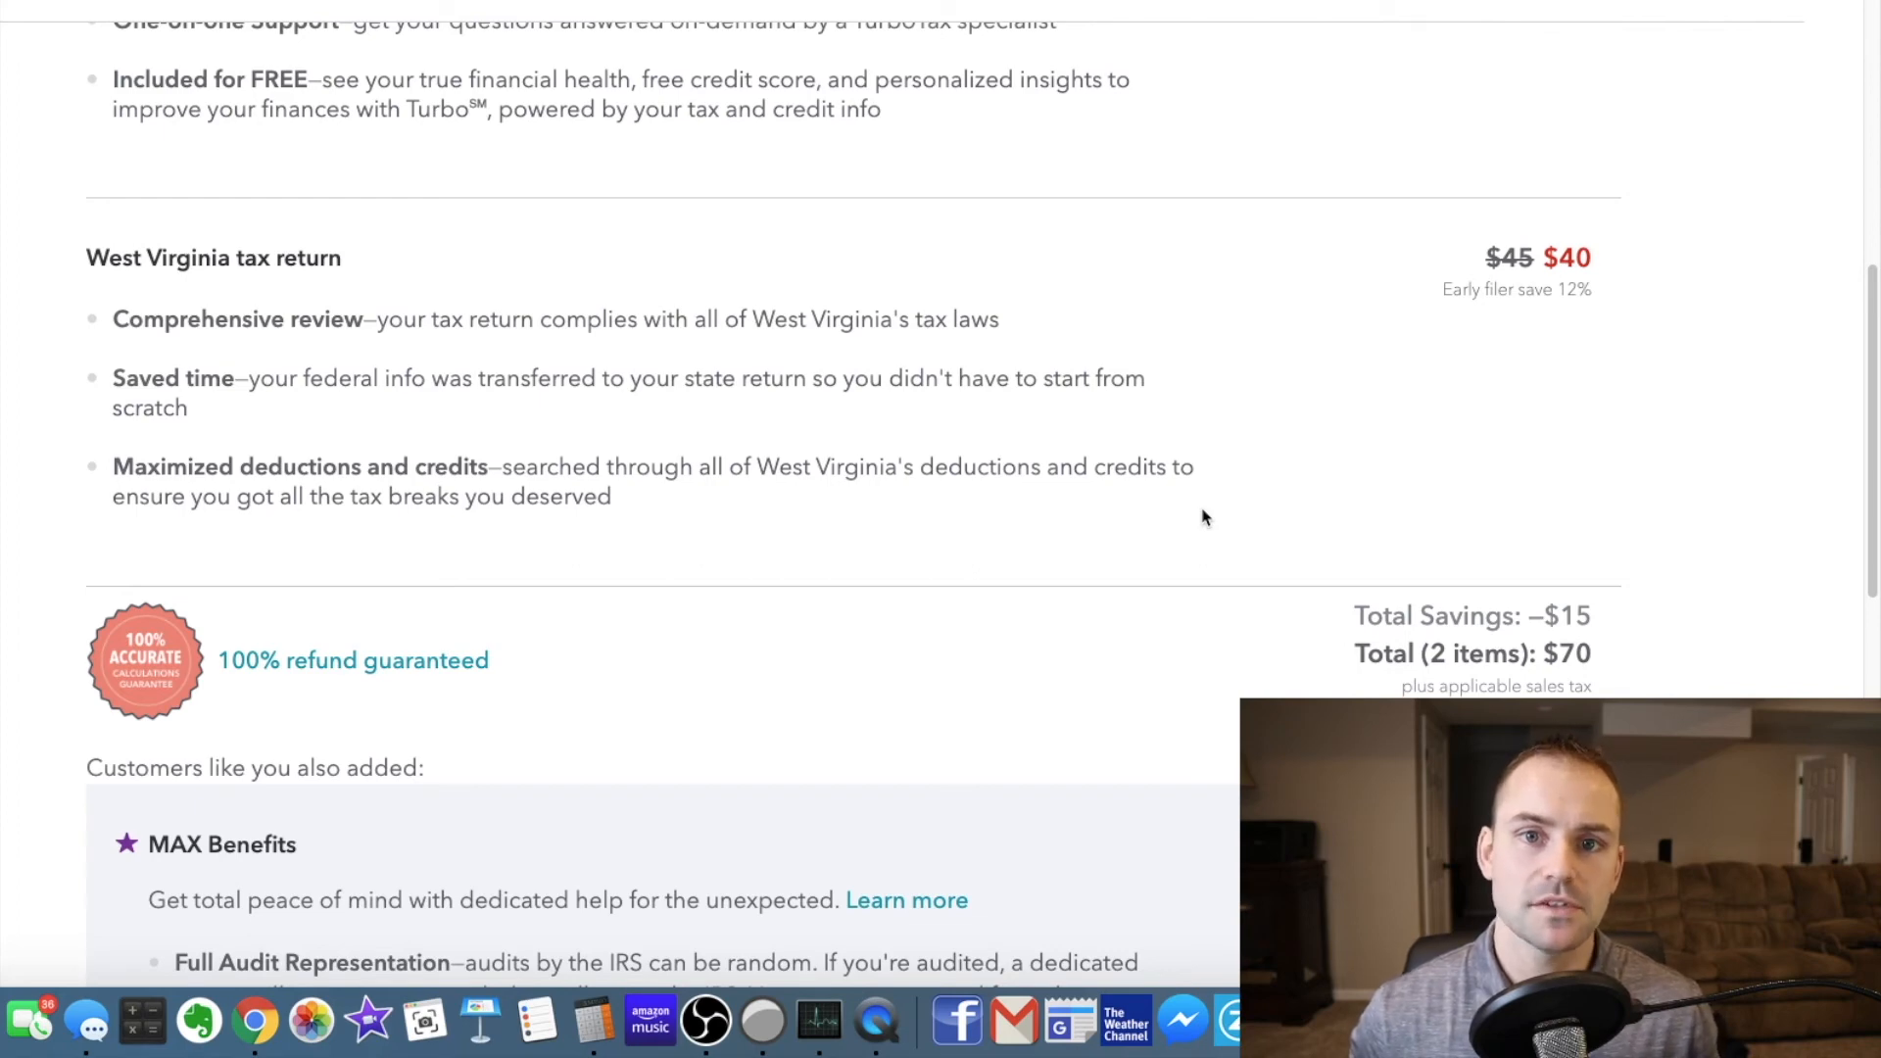
mouse_move(1219, 561)
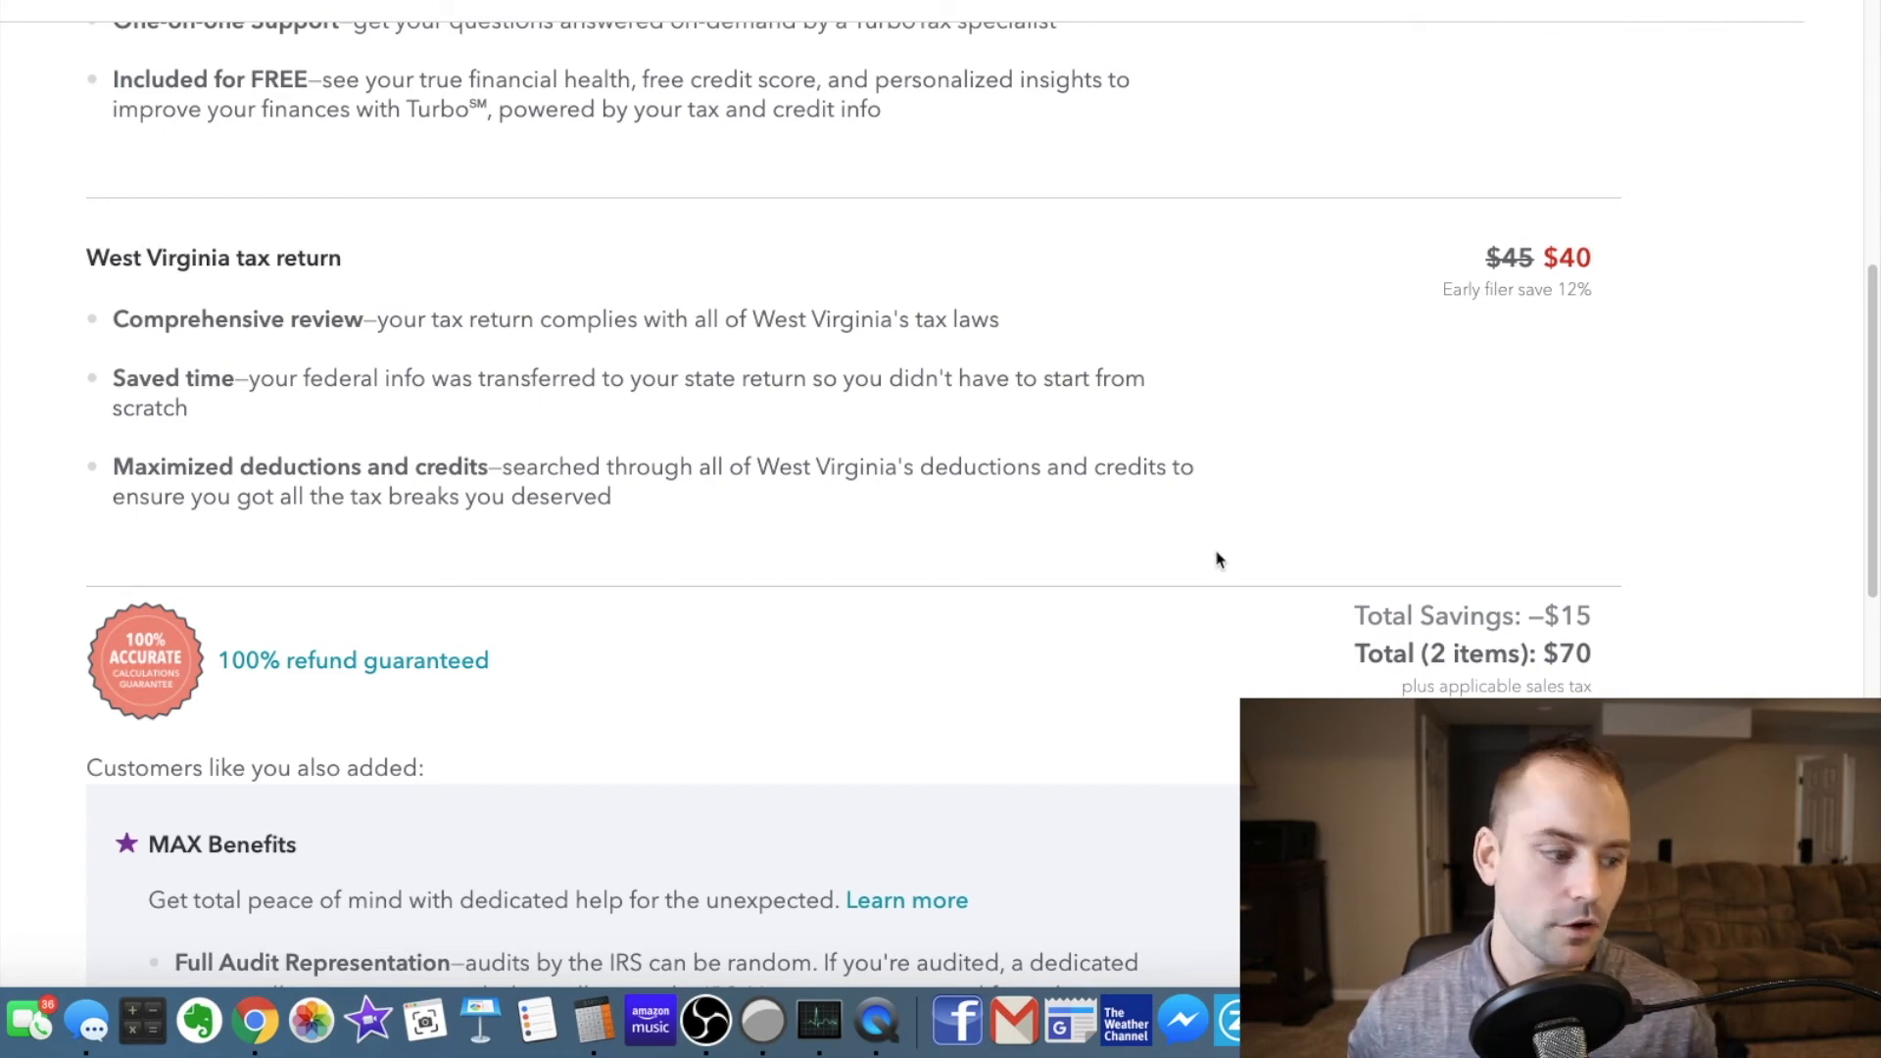
scroll(down, 3)
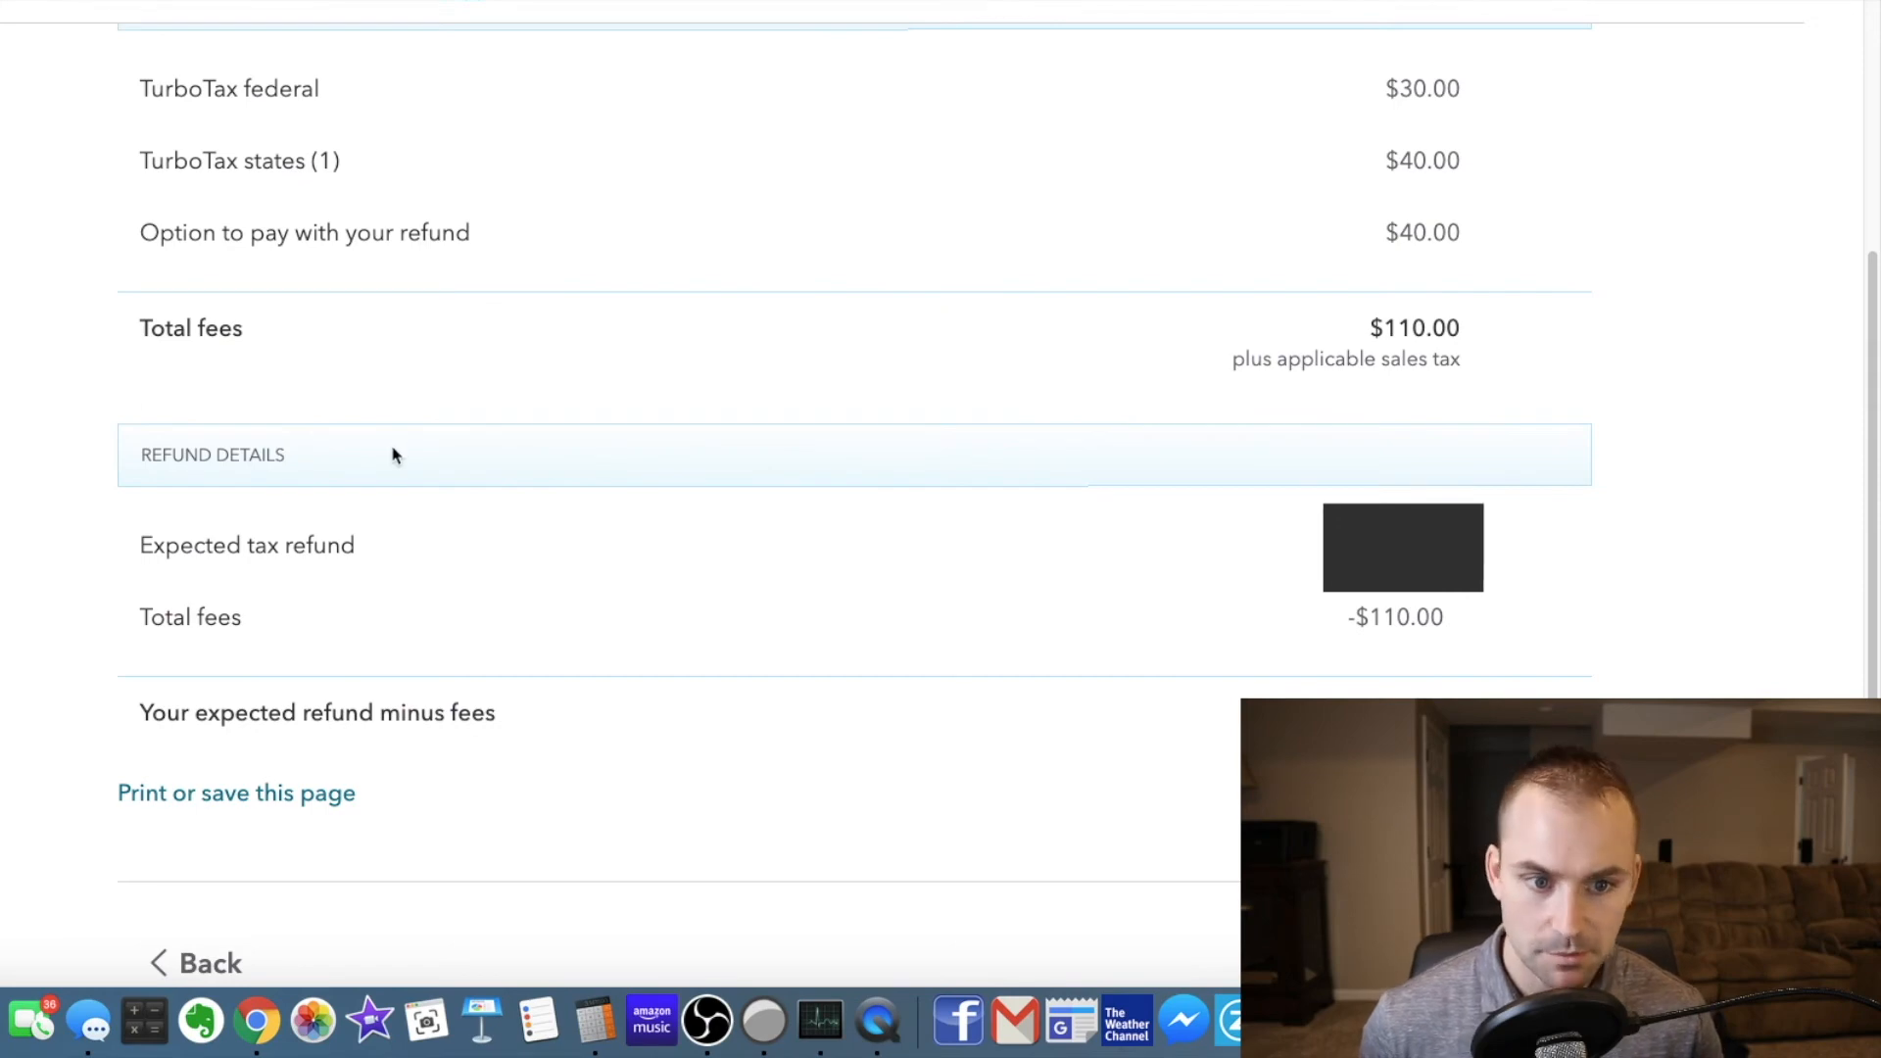
mouse_move(384, 462)
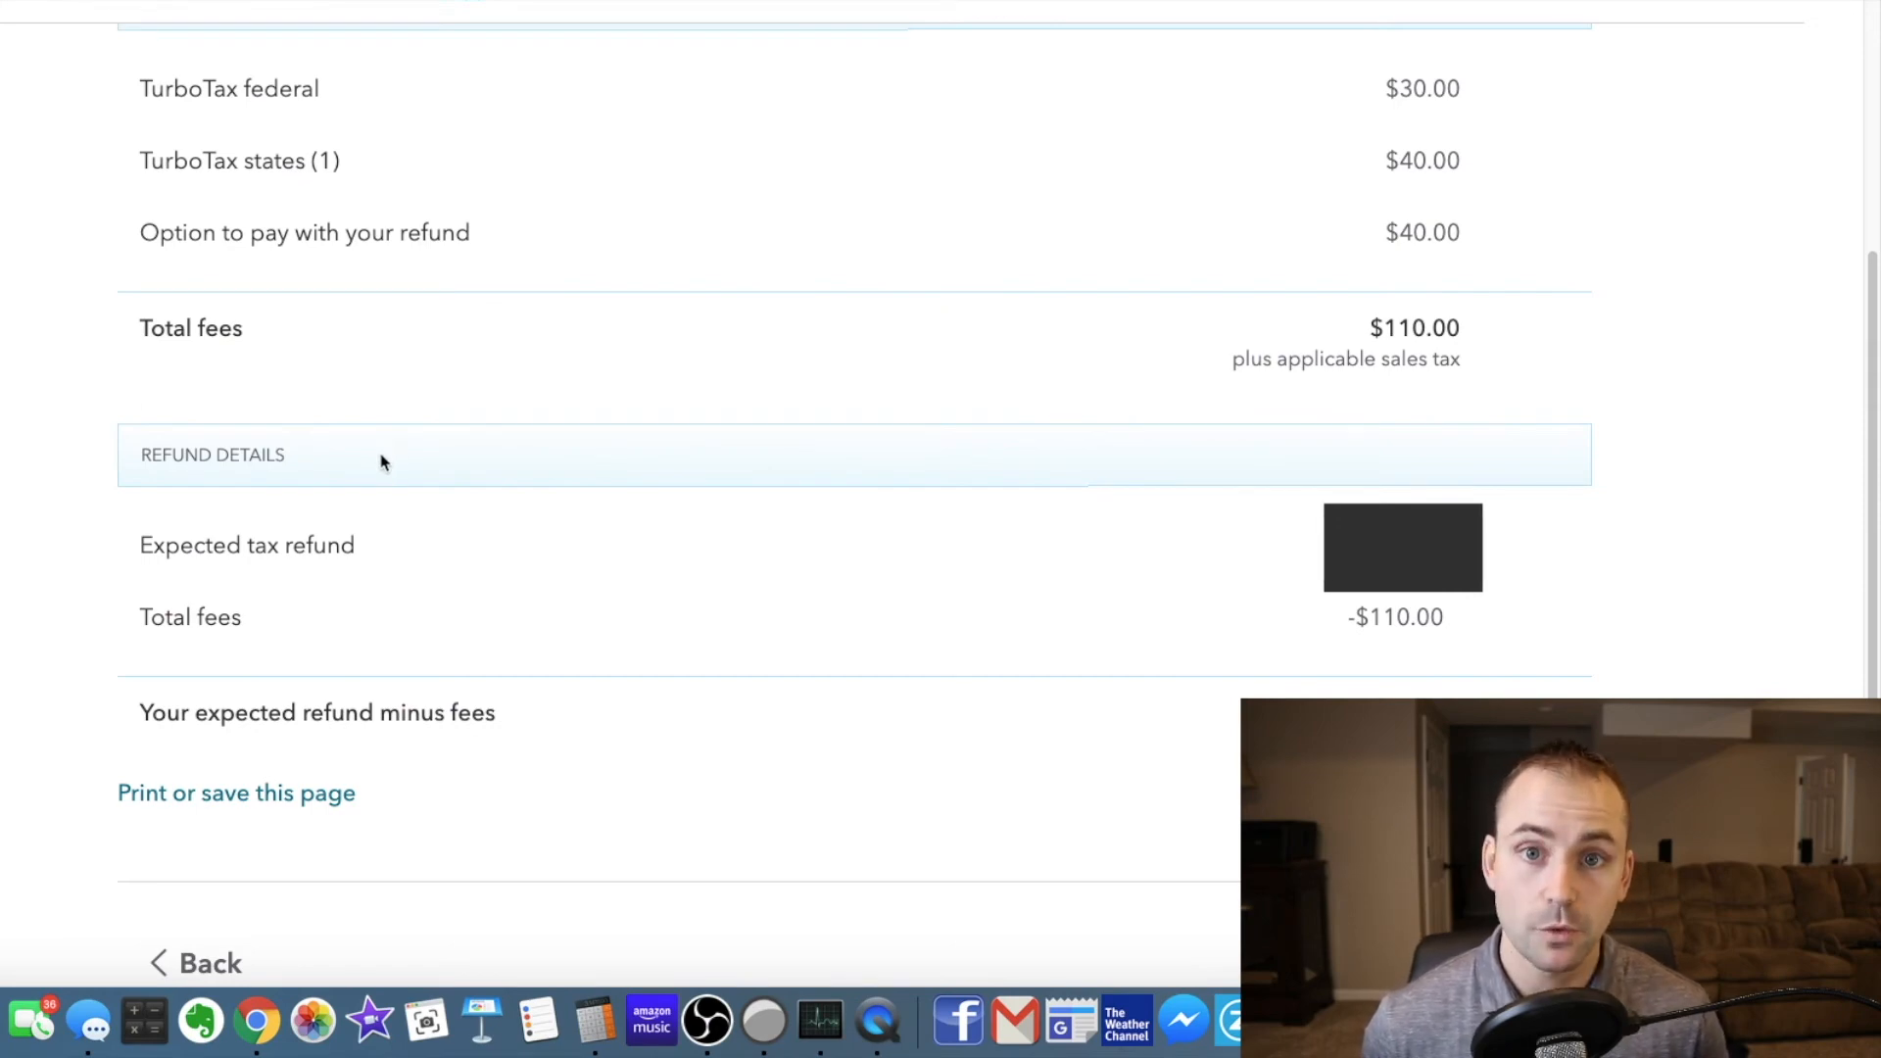
mouse_move(1150, 232)
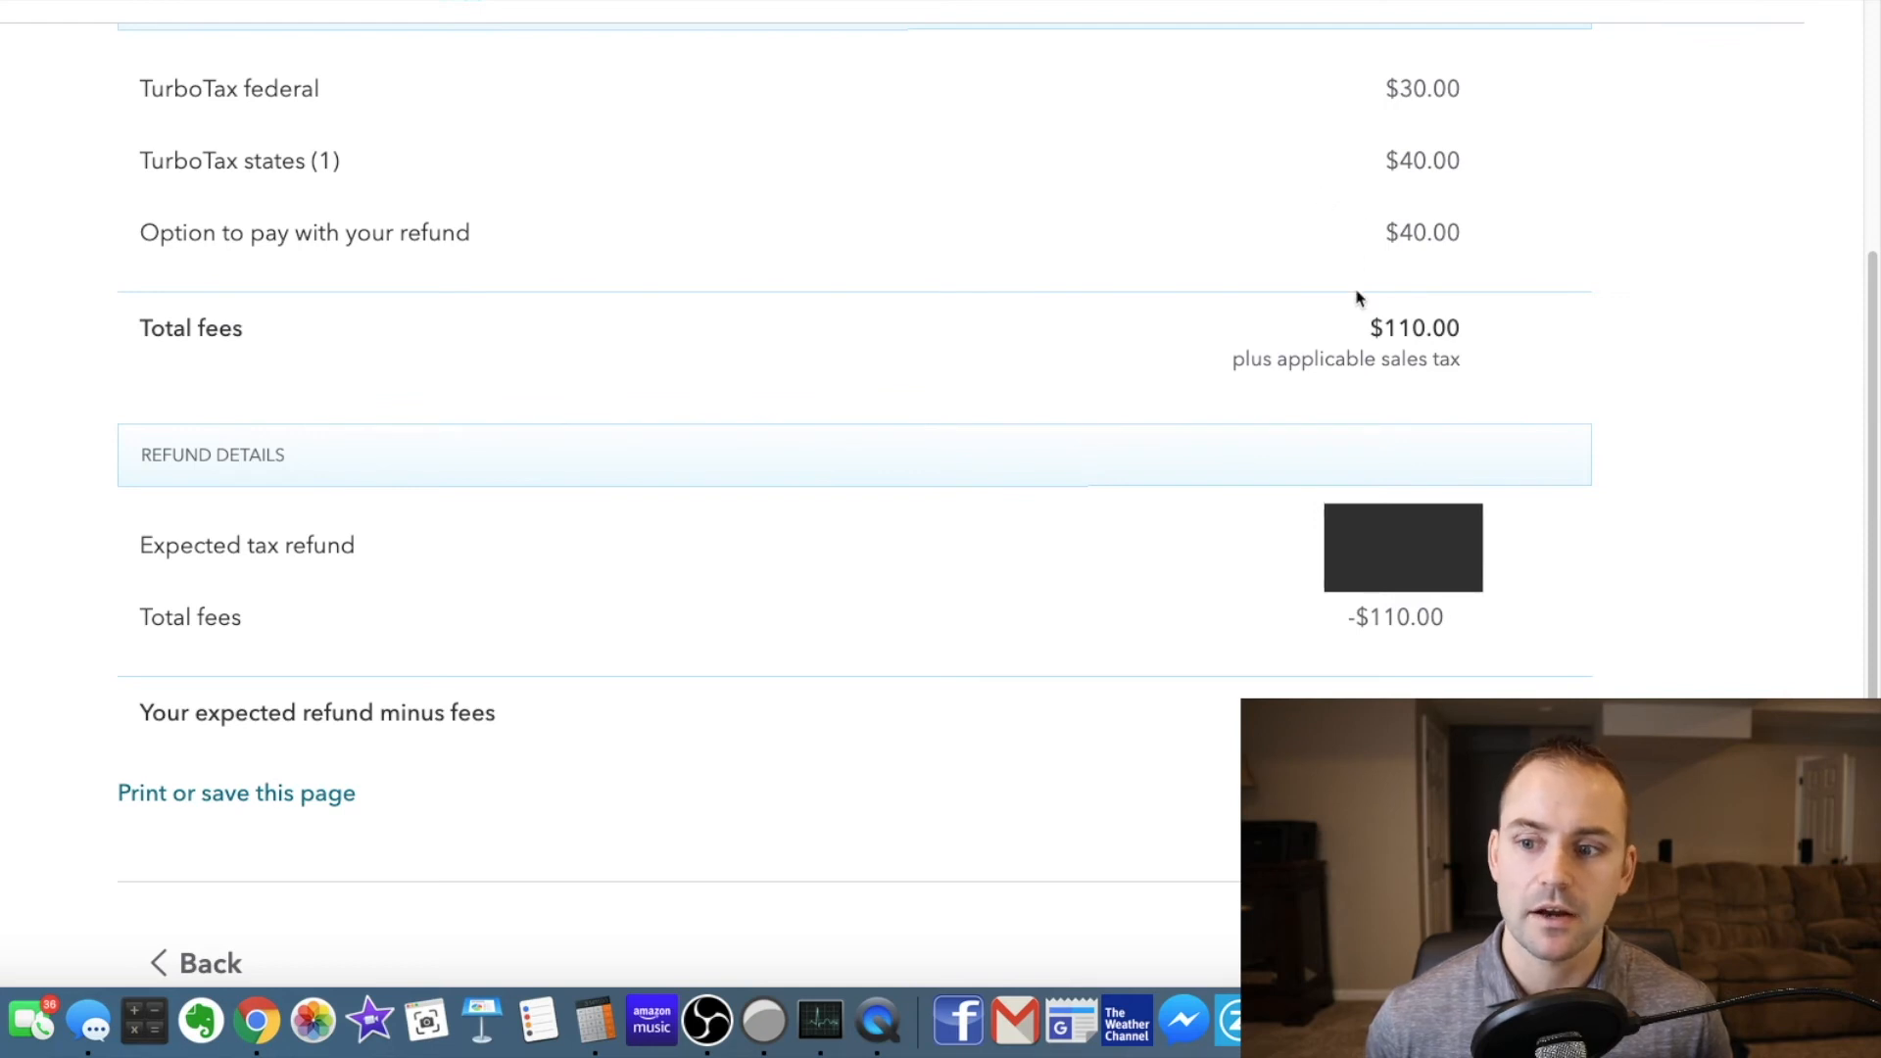
mouse_move(791, 217)
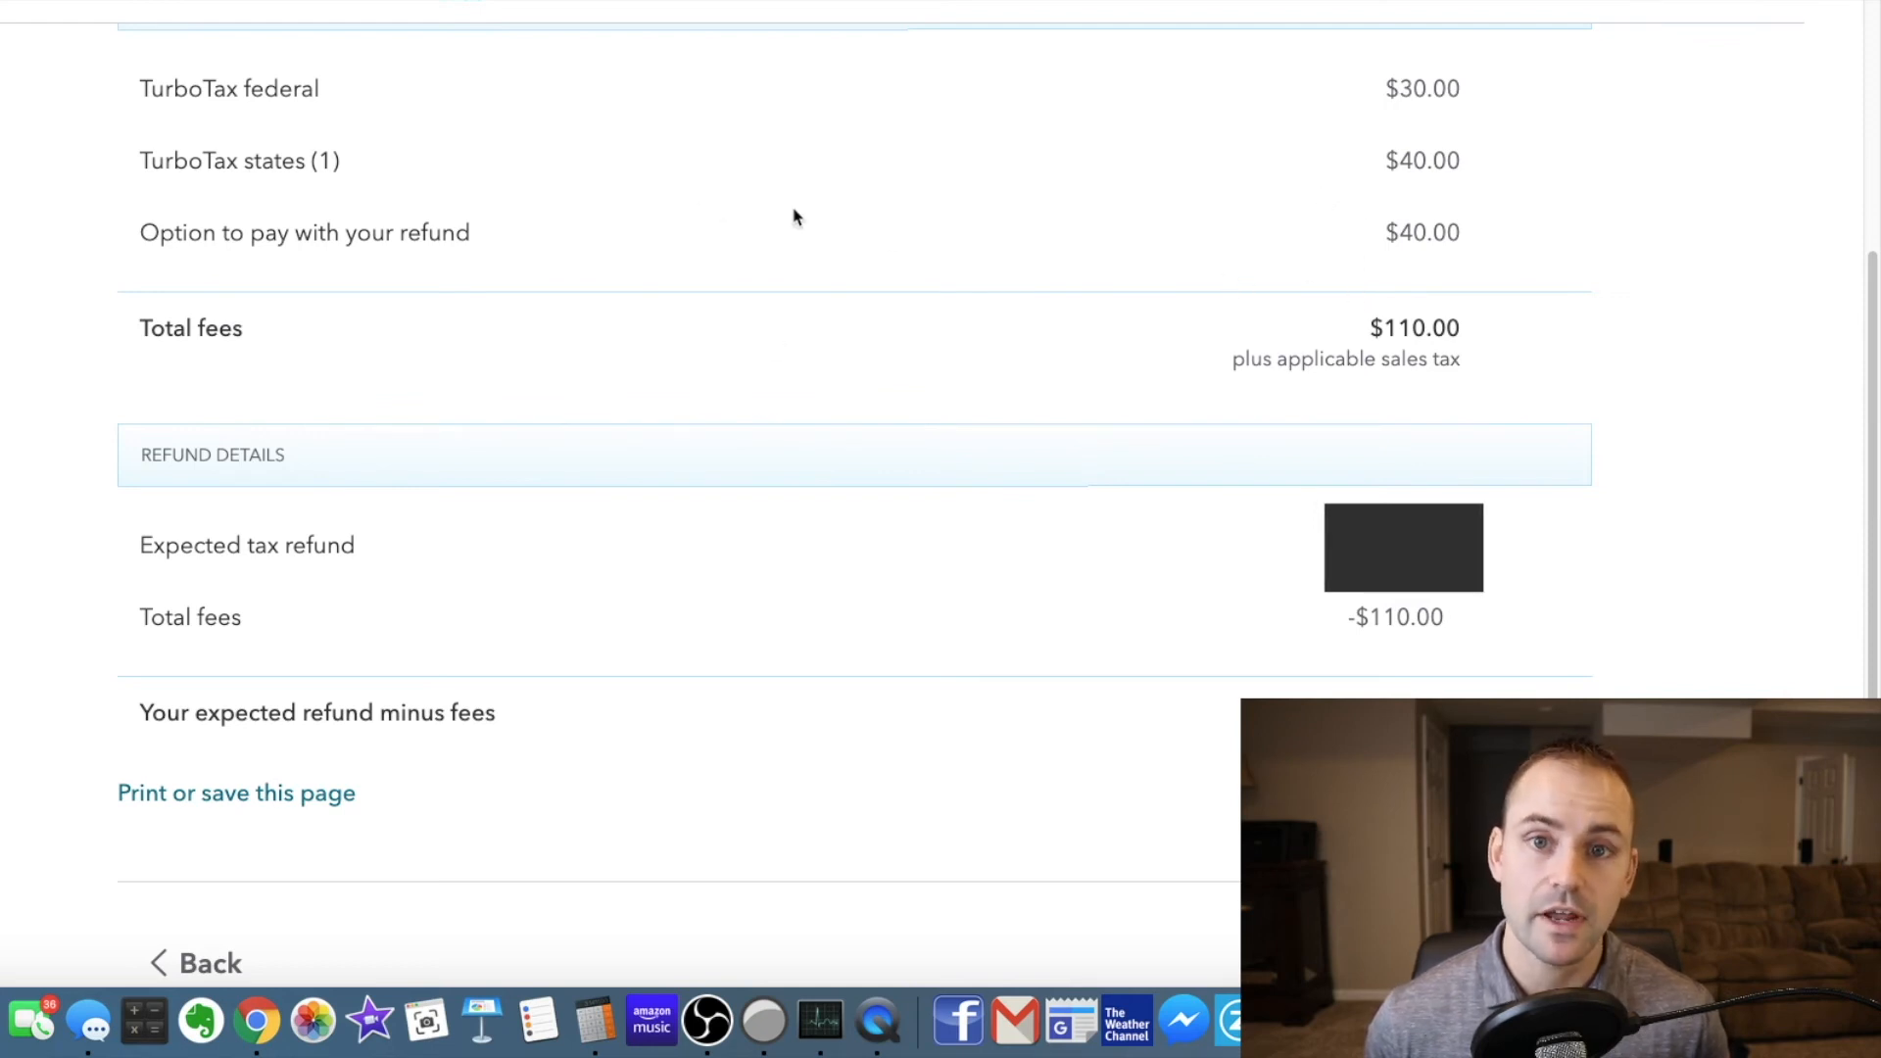
mouse_move(1573, 163)
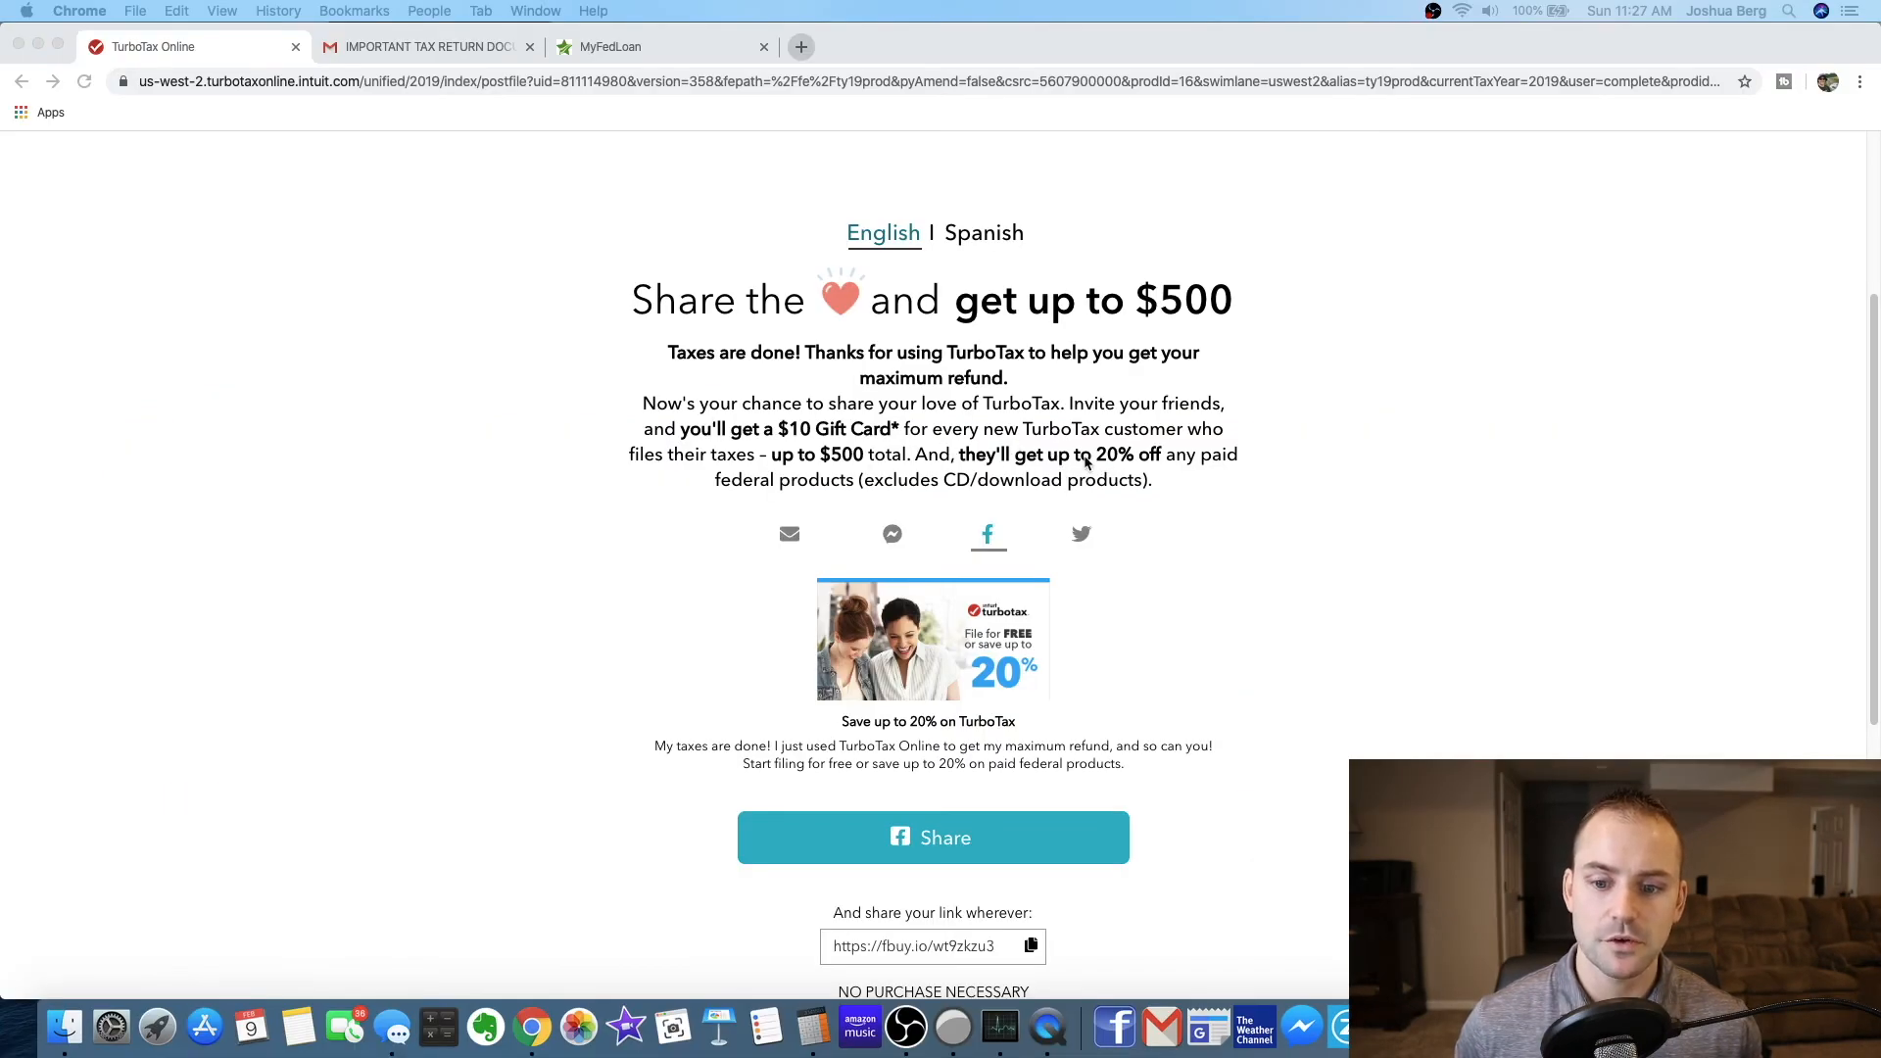
mouse_move(747, 442)
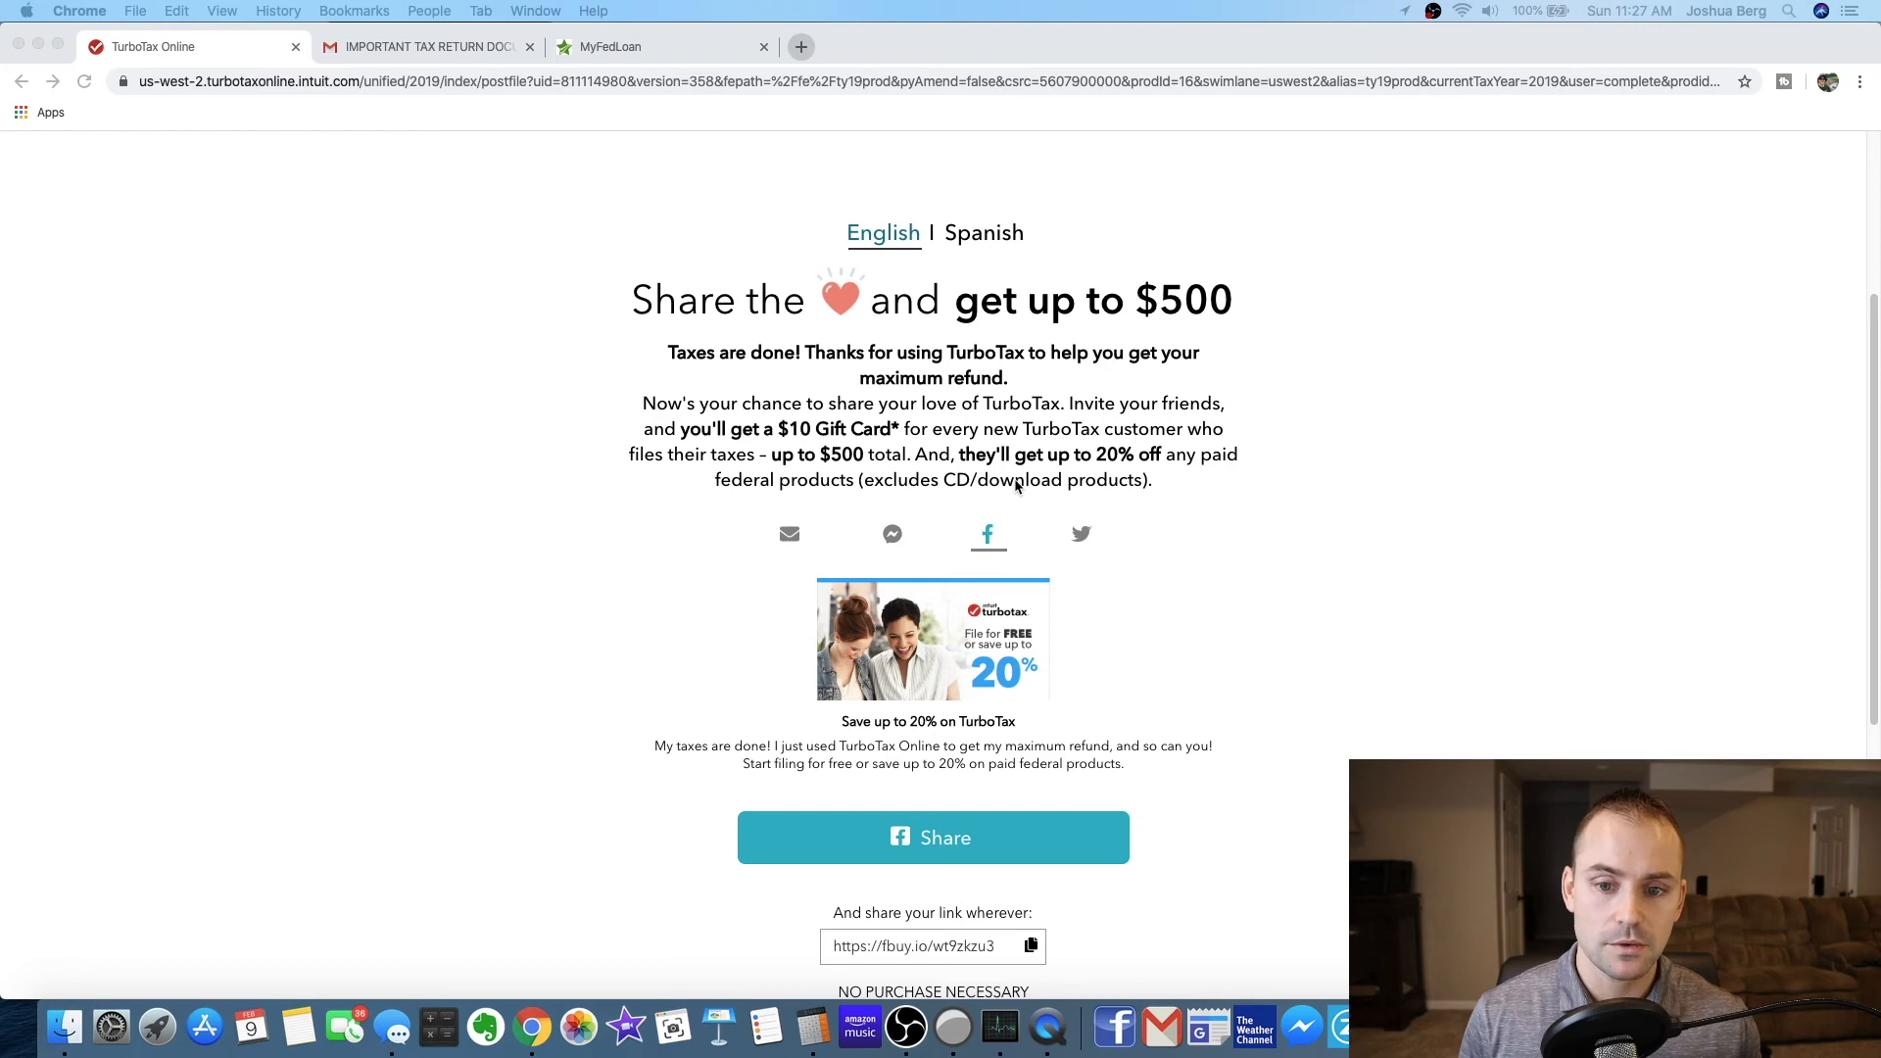
mouse_move(931, 551)
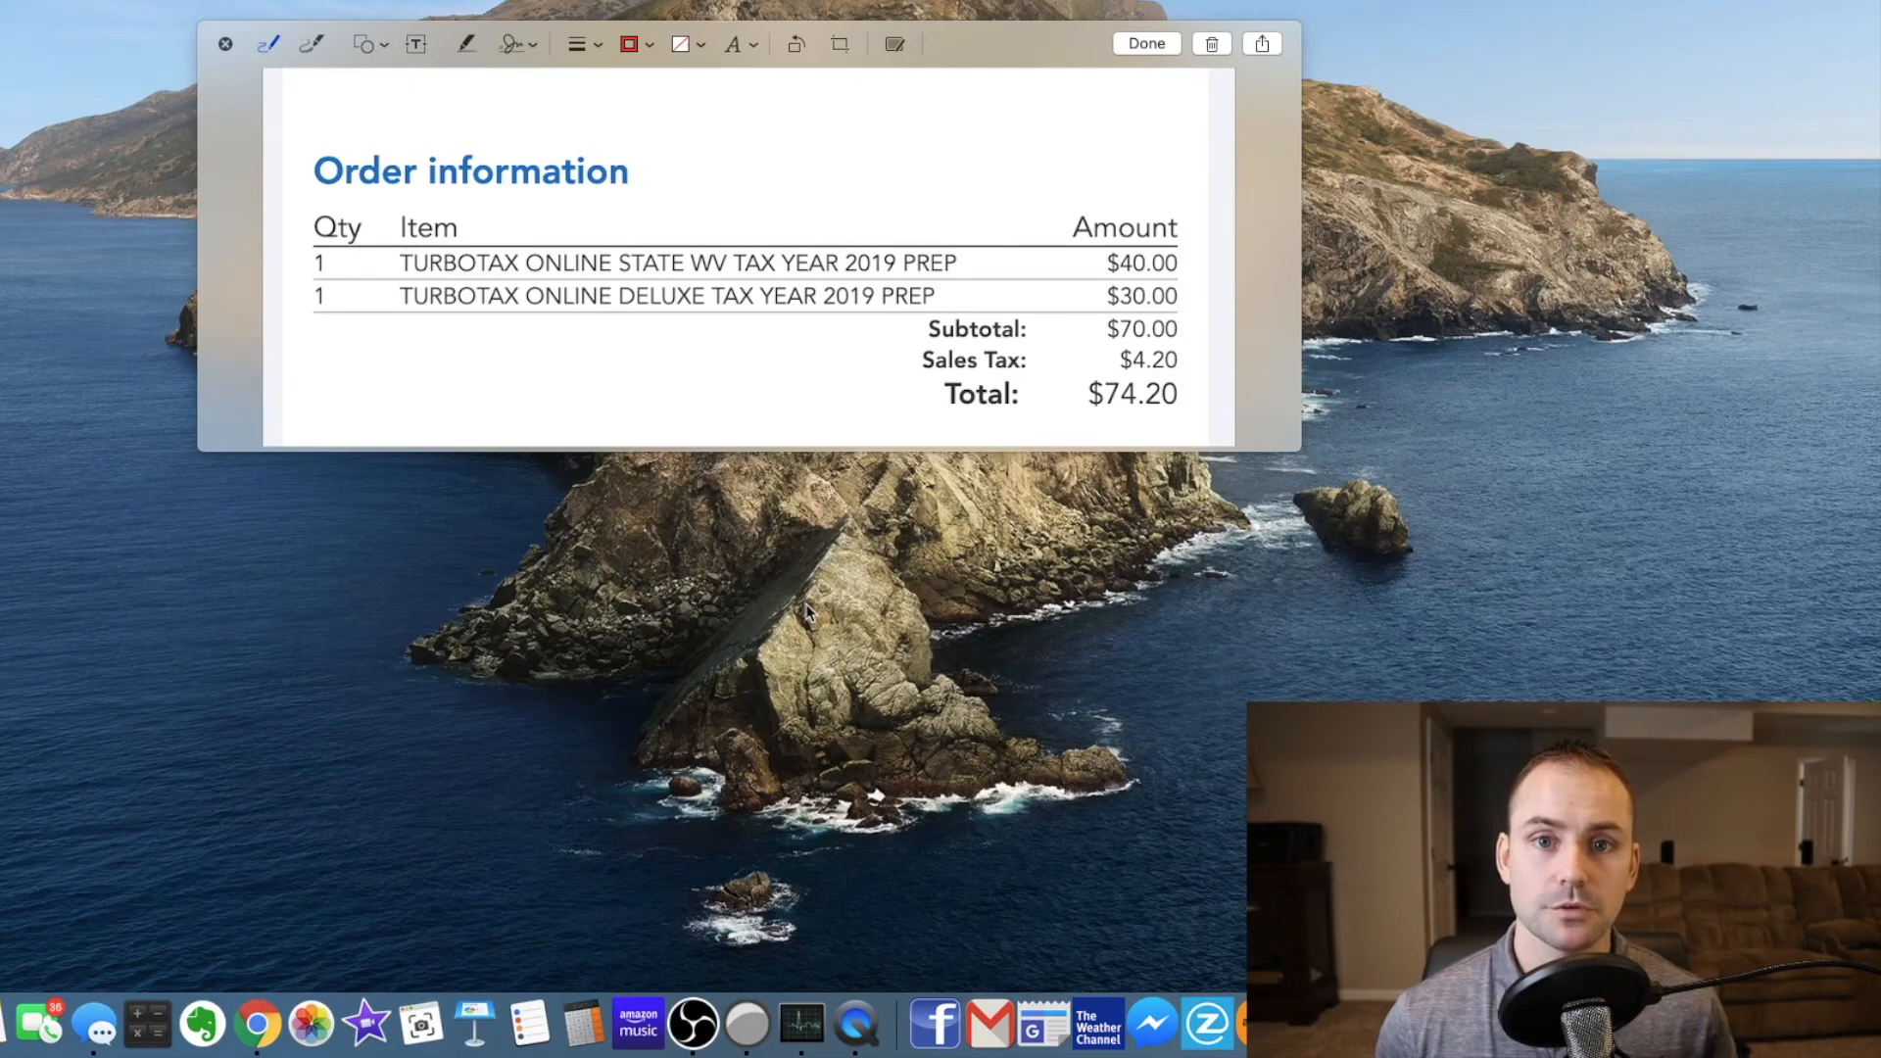
mouse_move(1056, 544)
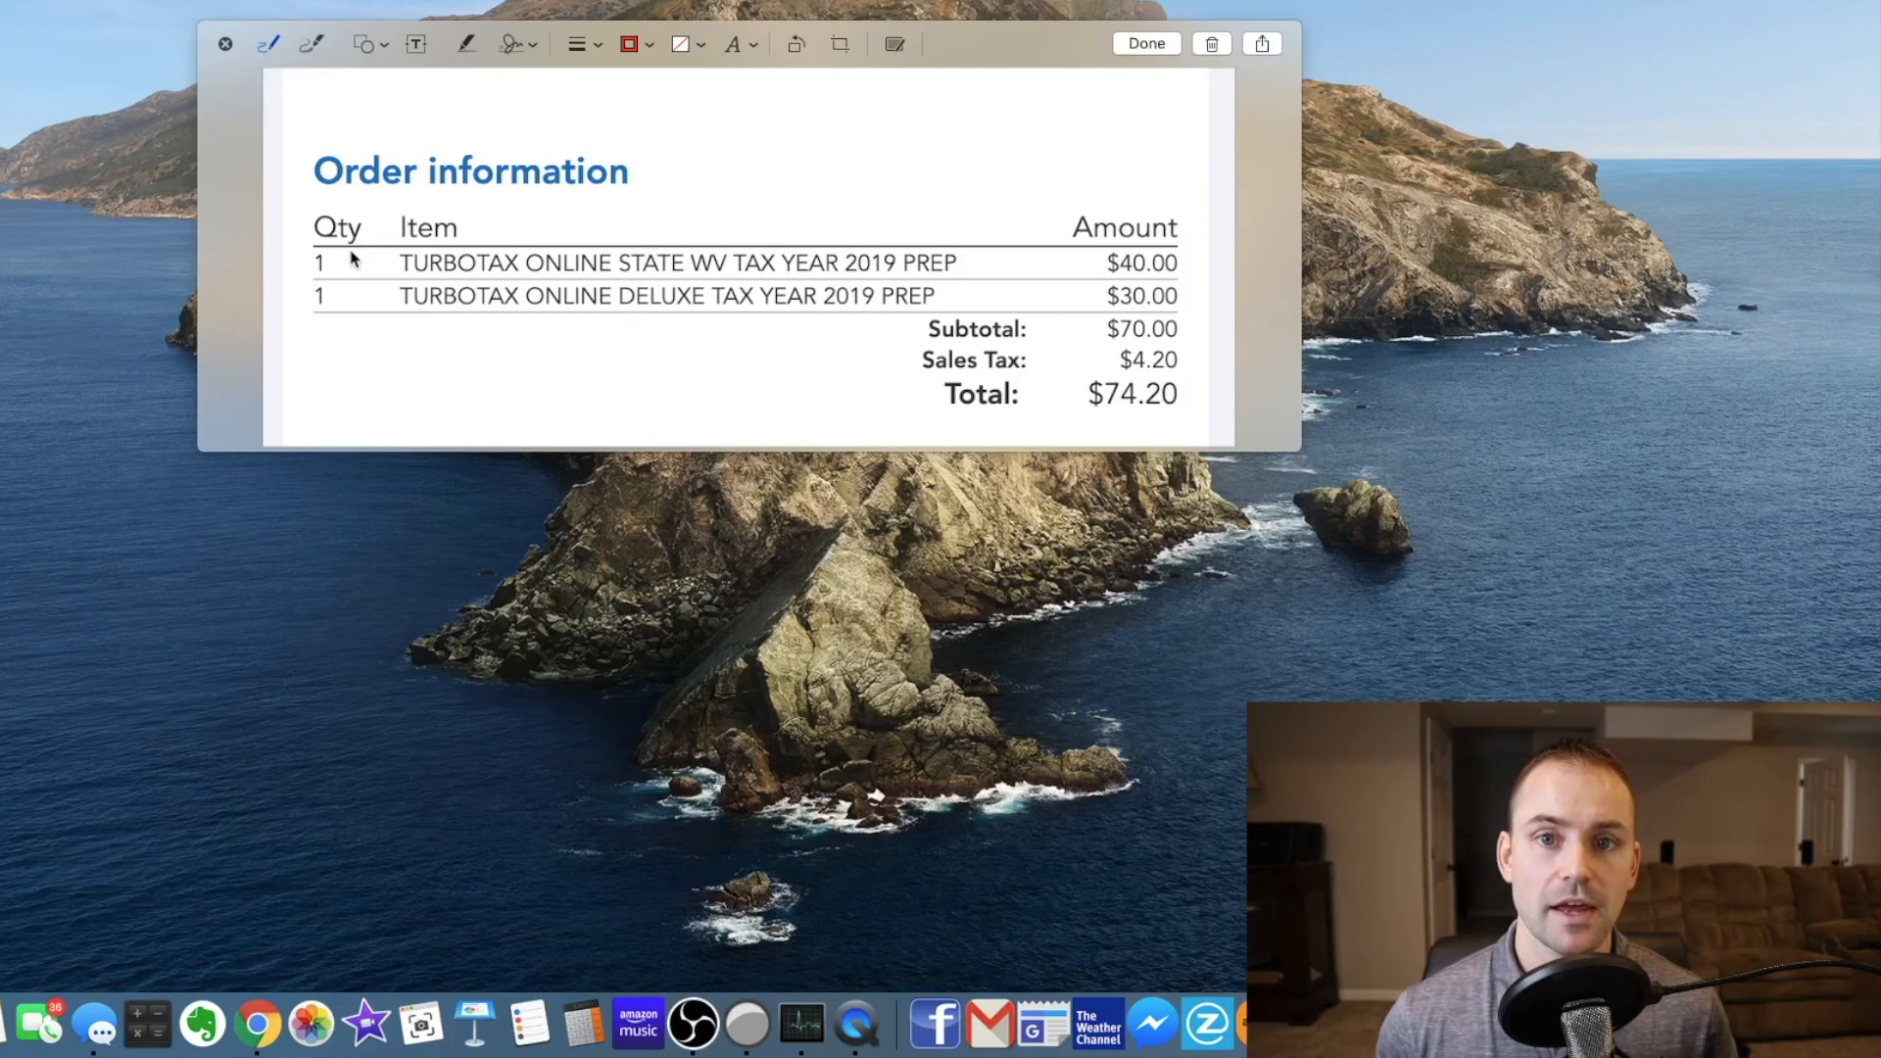
mouse_move(420, 262)
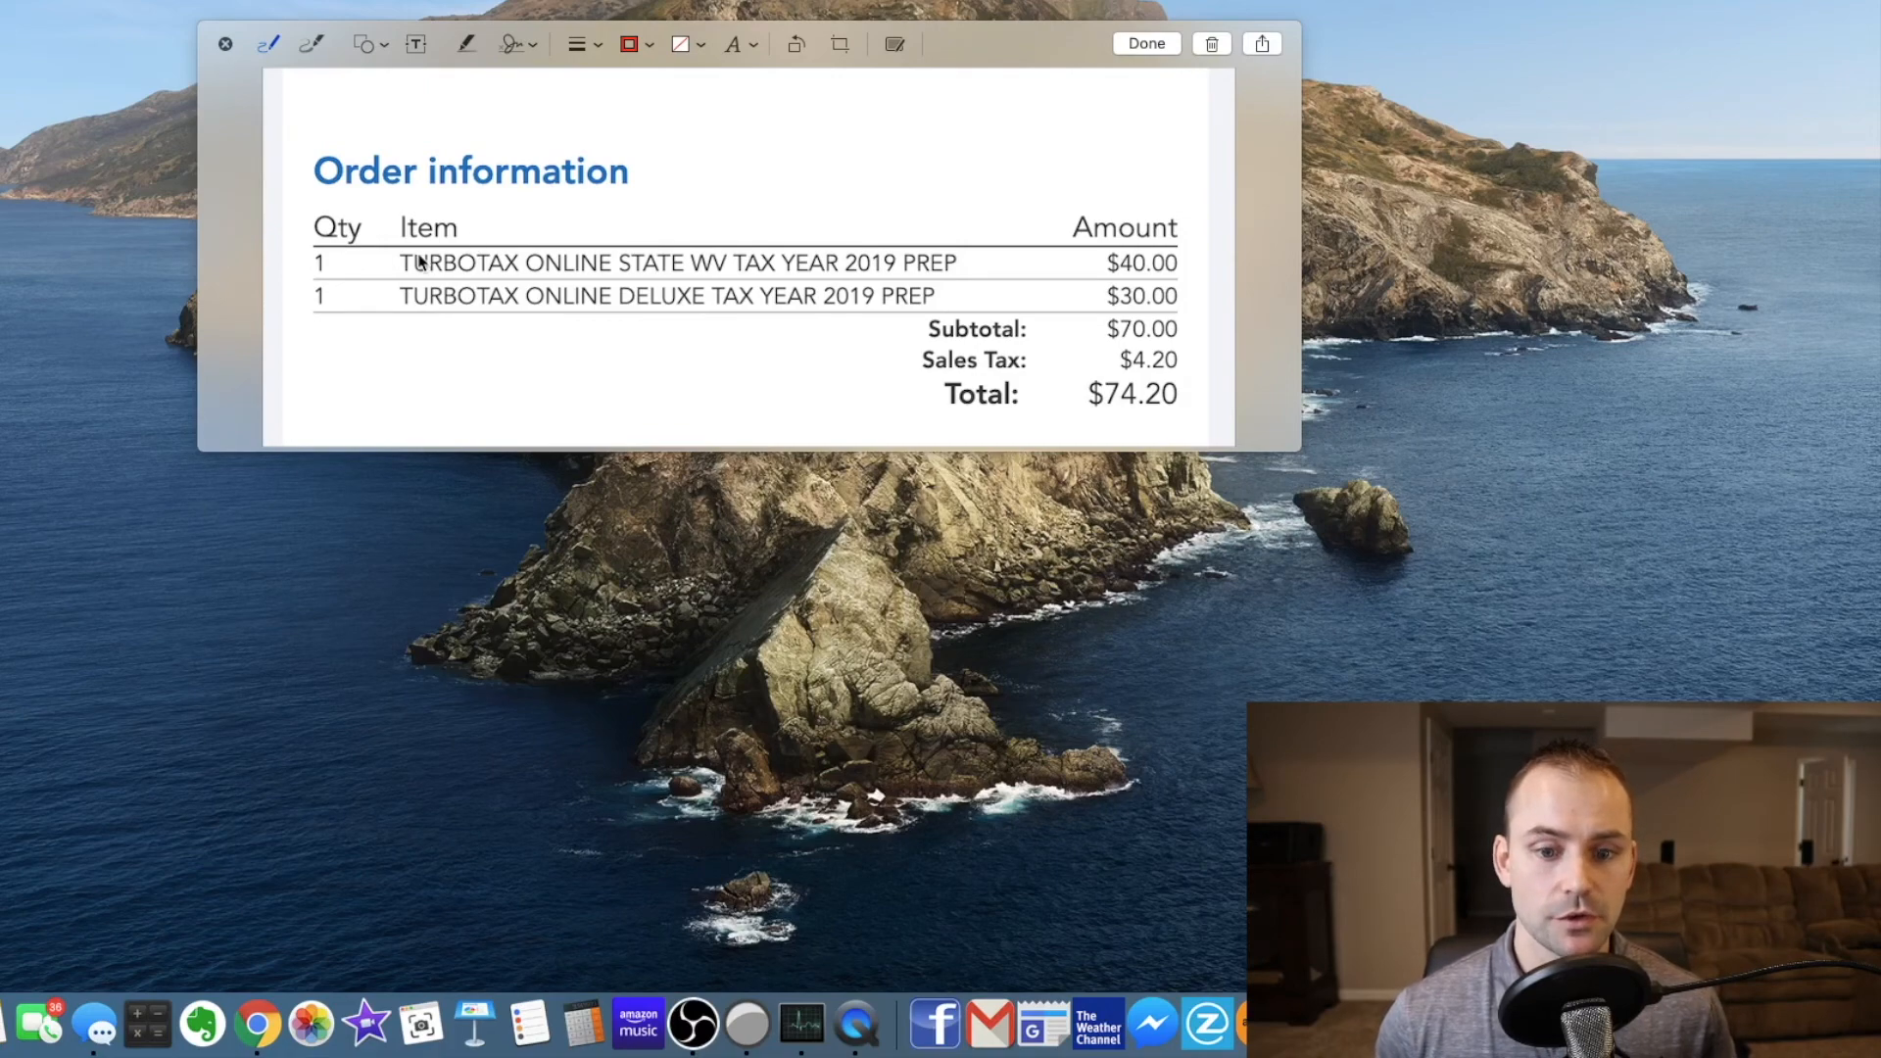
mouse_move(941, 273)
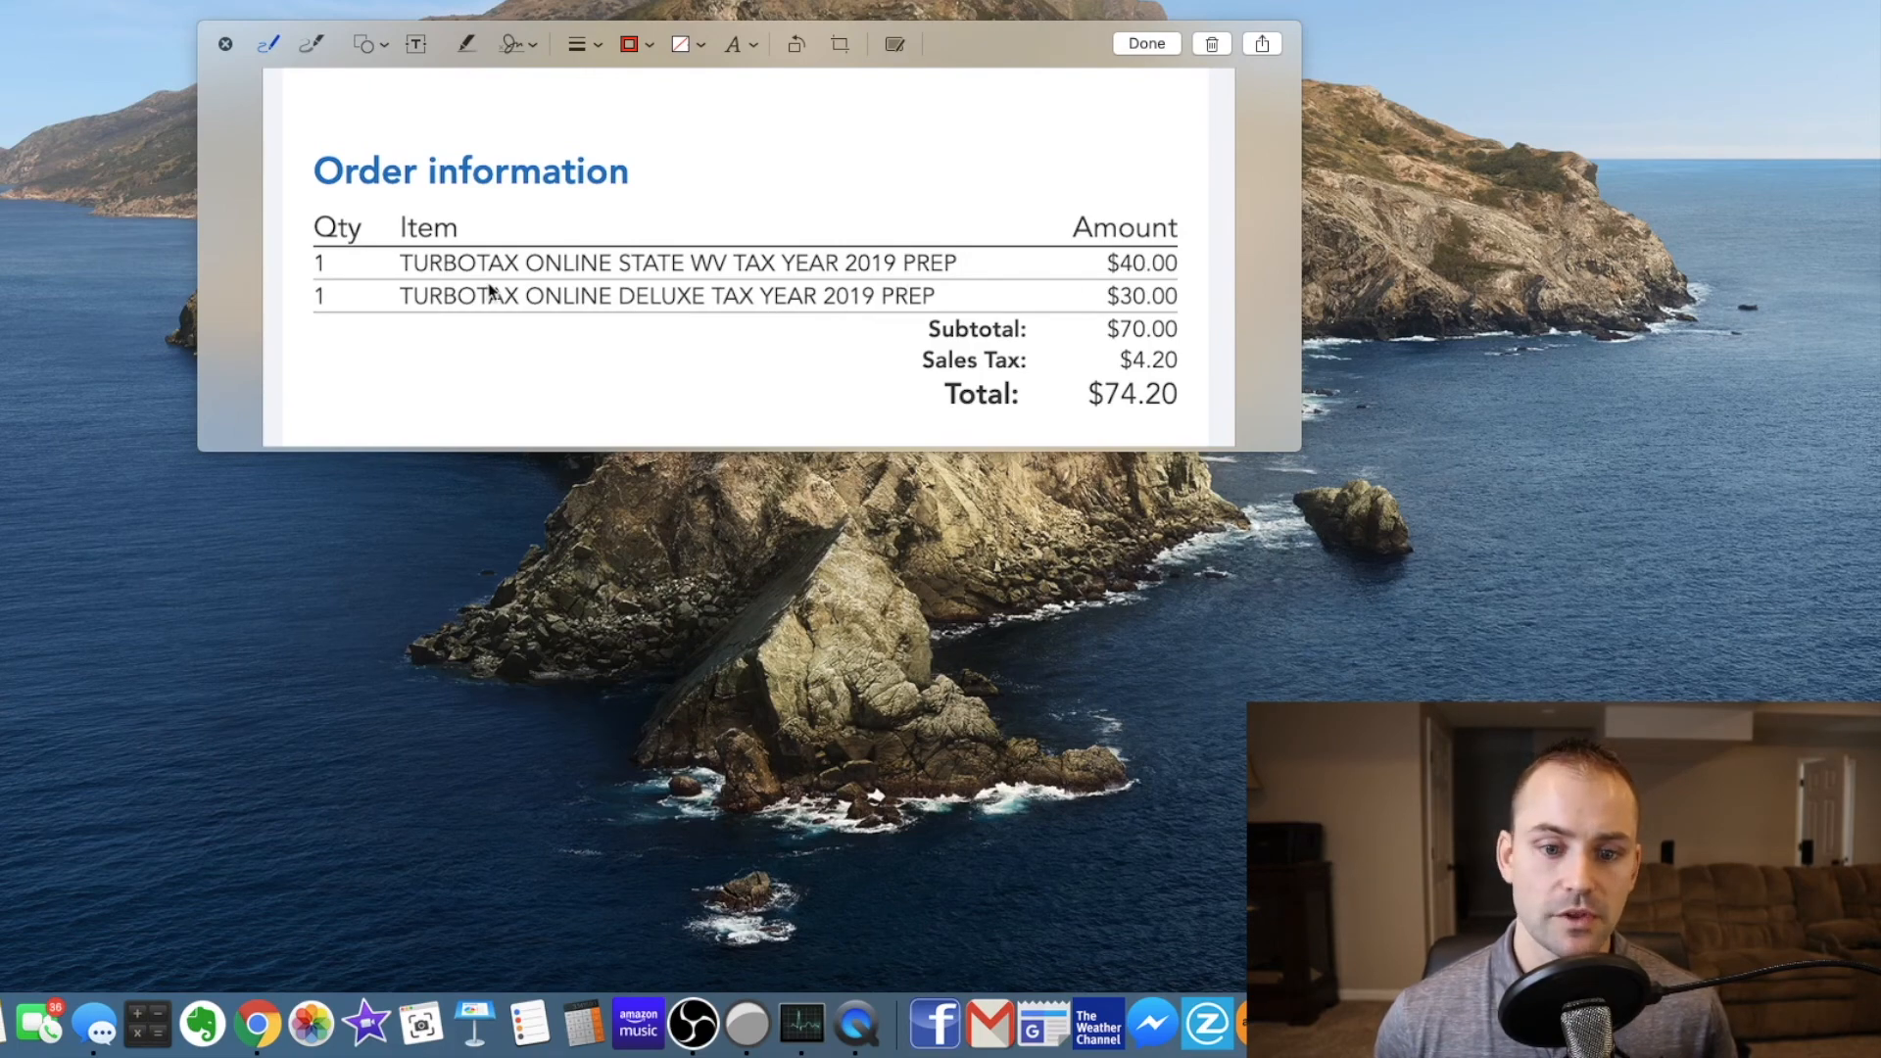
mouse_move(1071, 335)
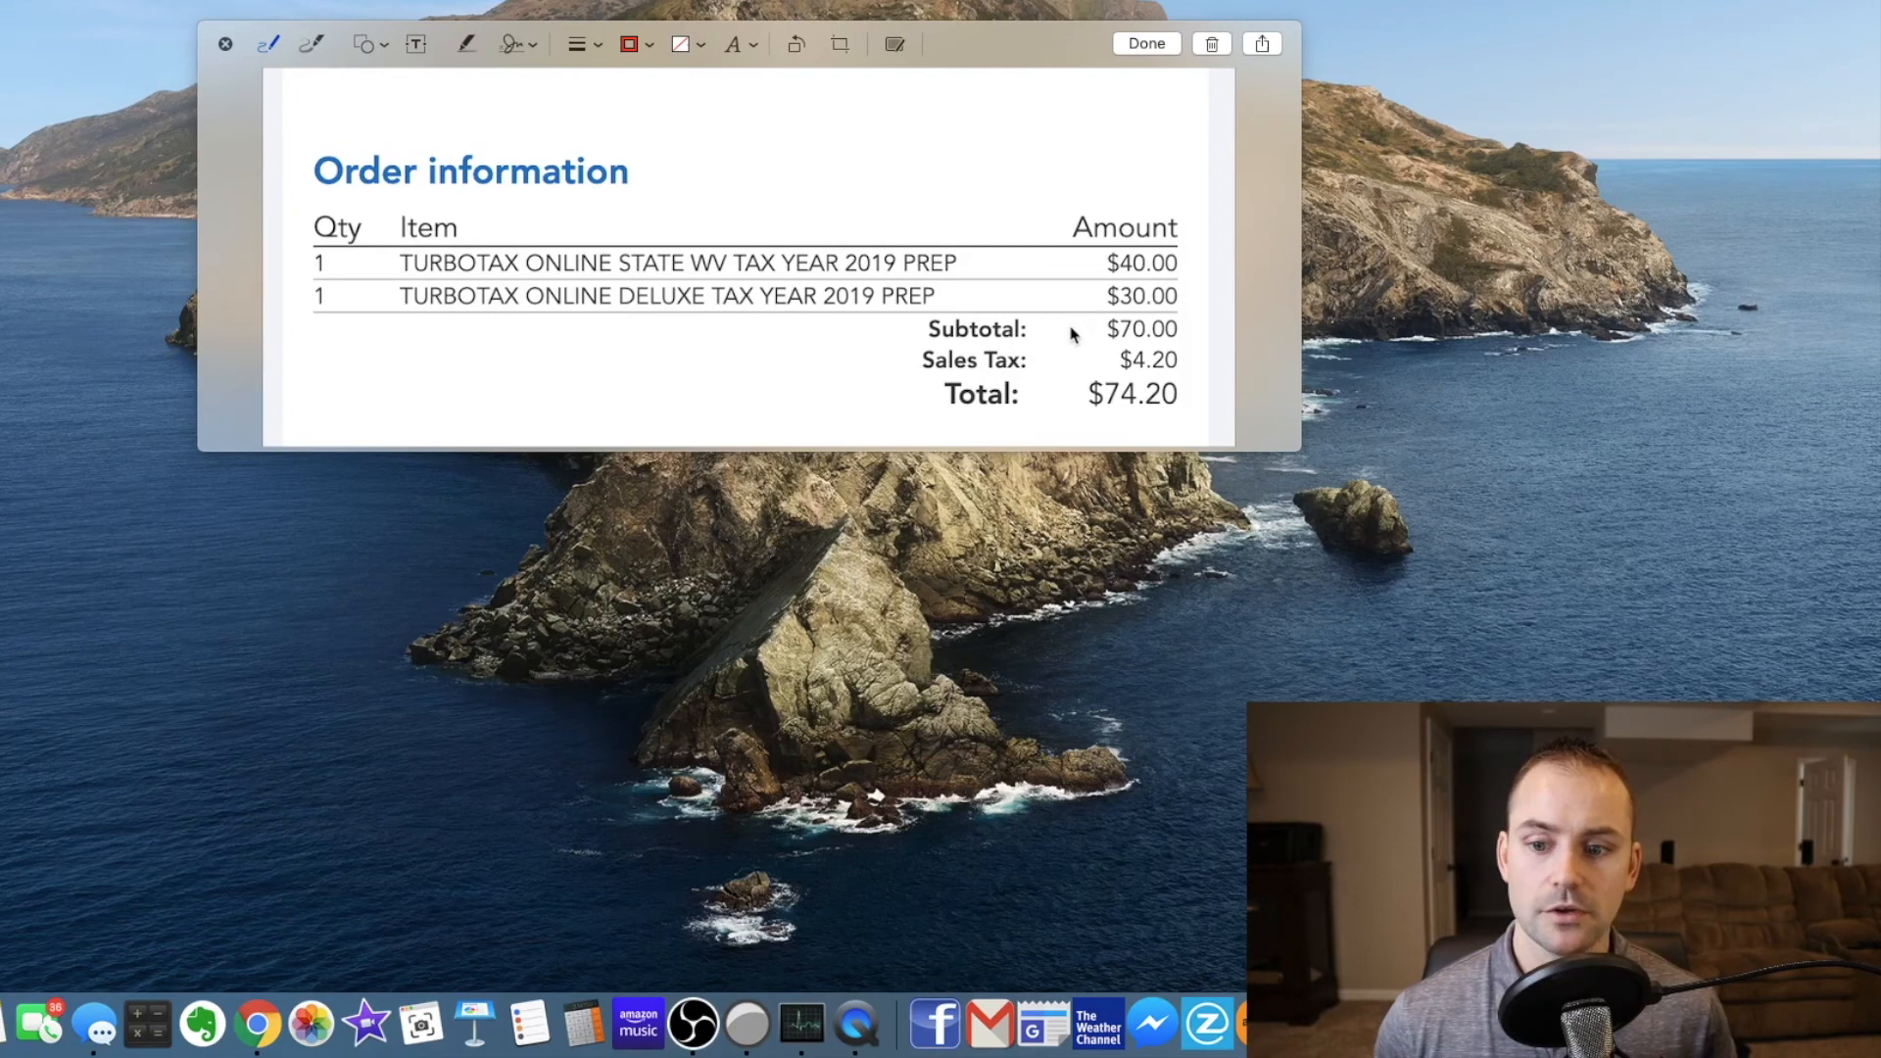
mouse_move(1150, 314)
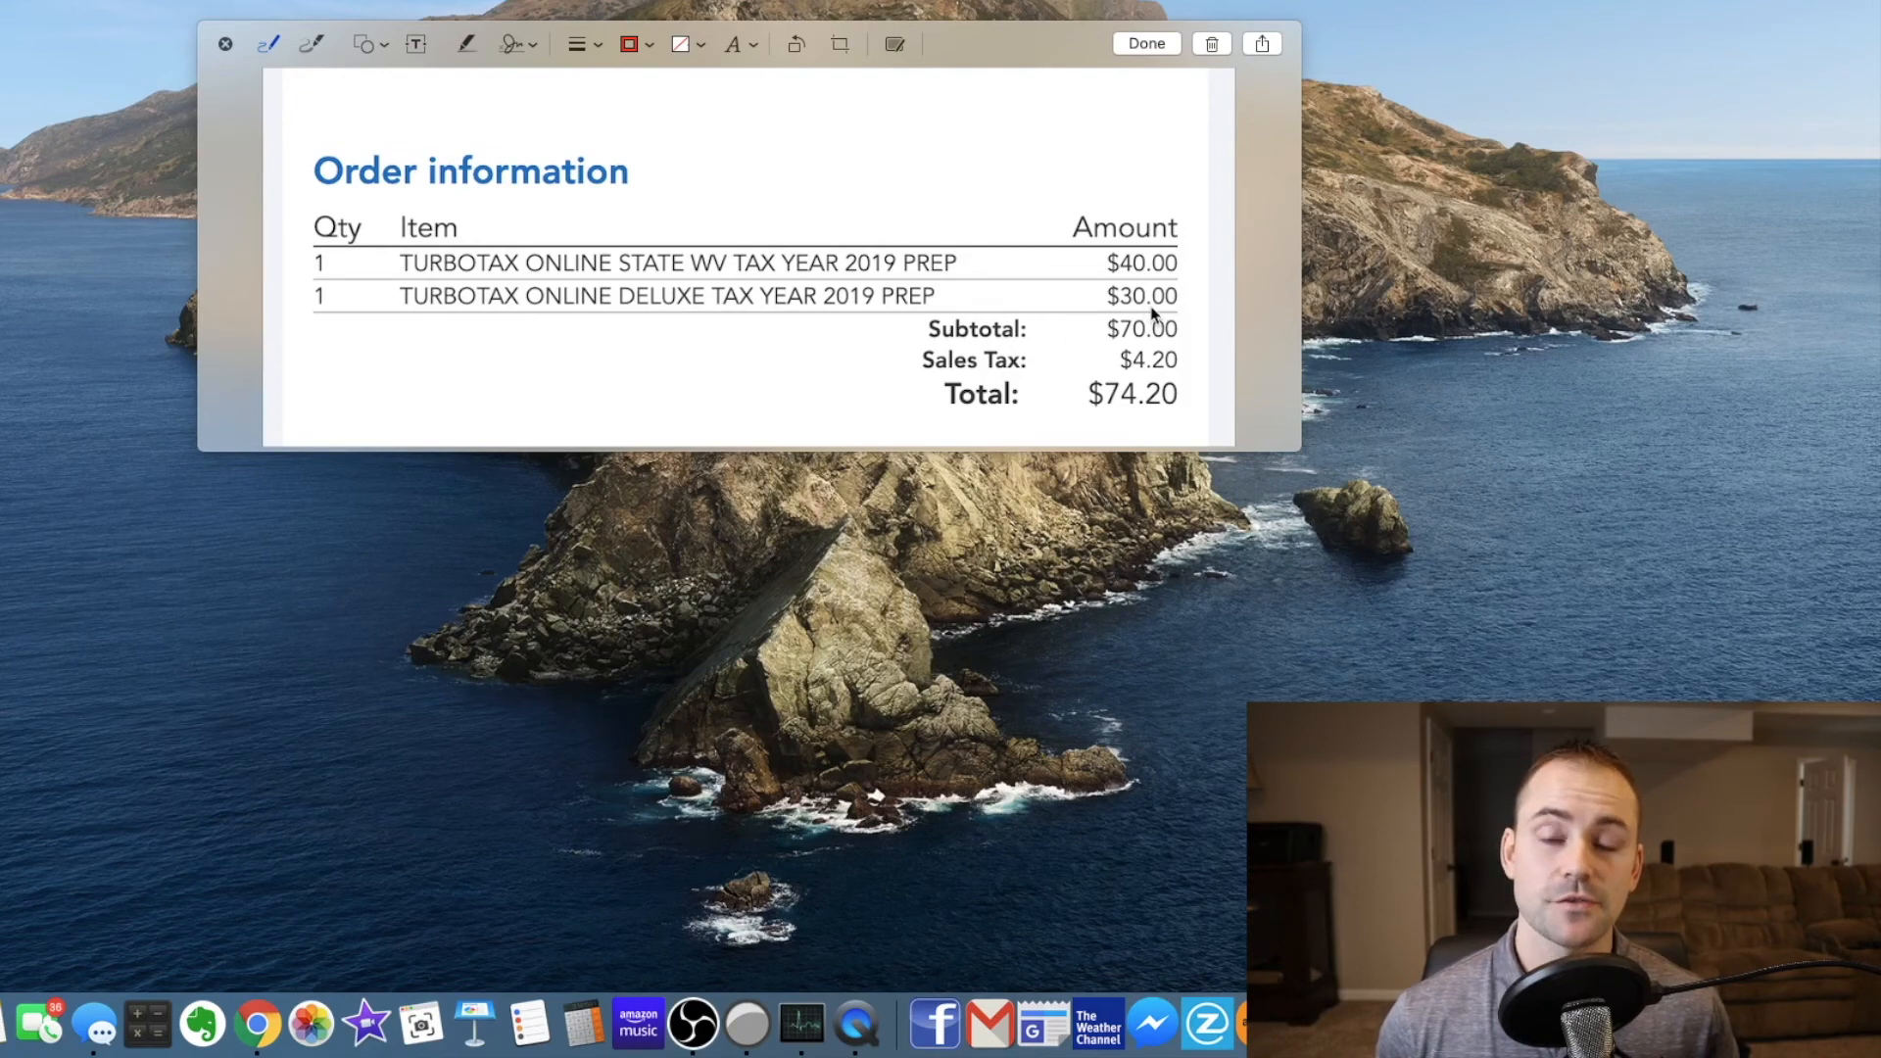
mouse_move(1108, 396)
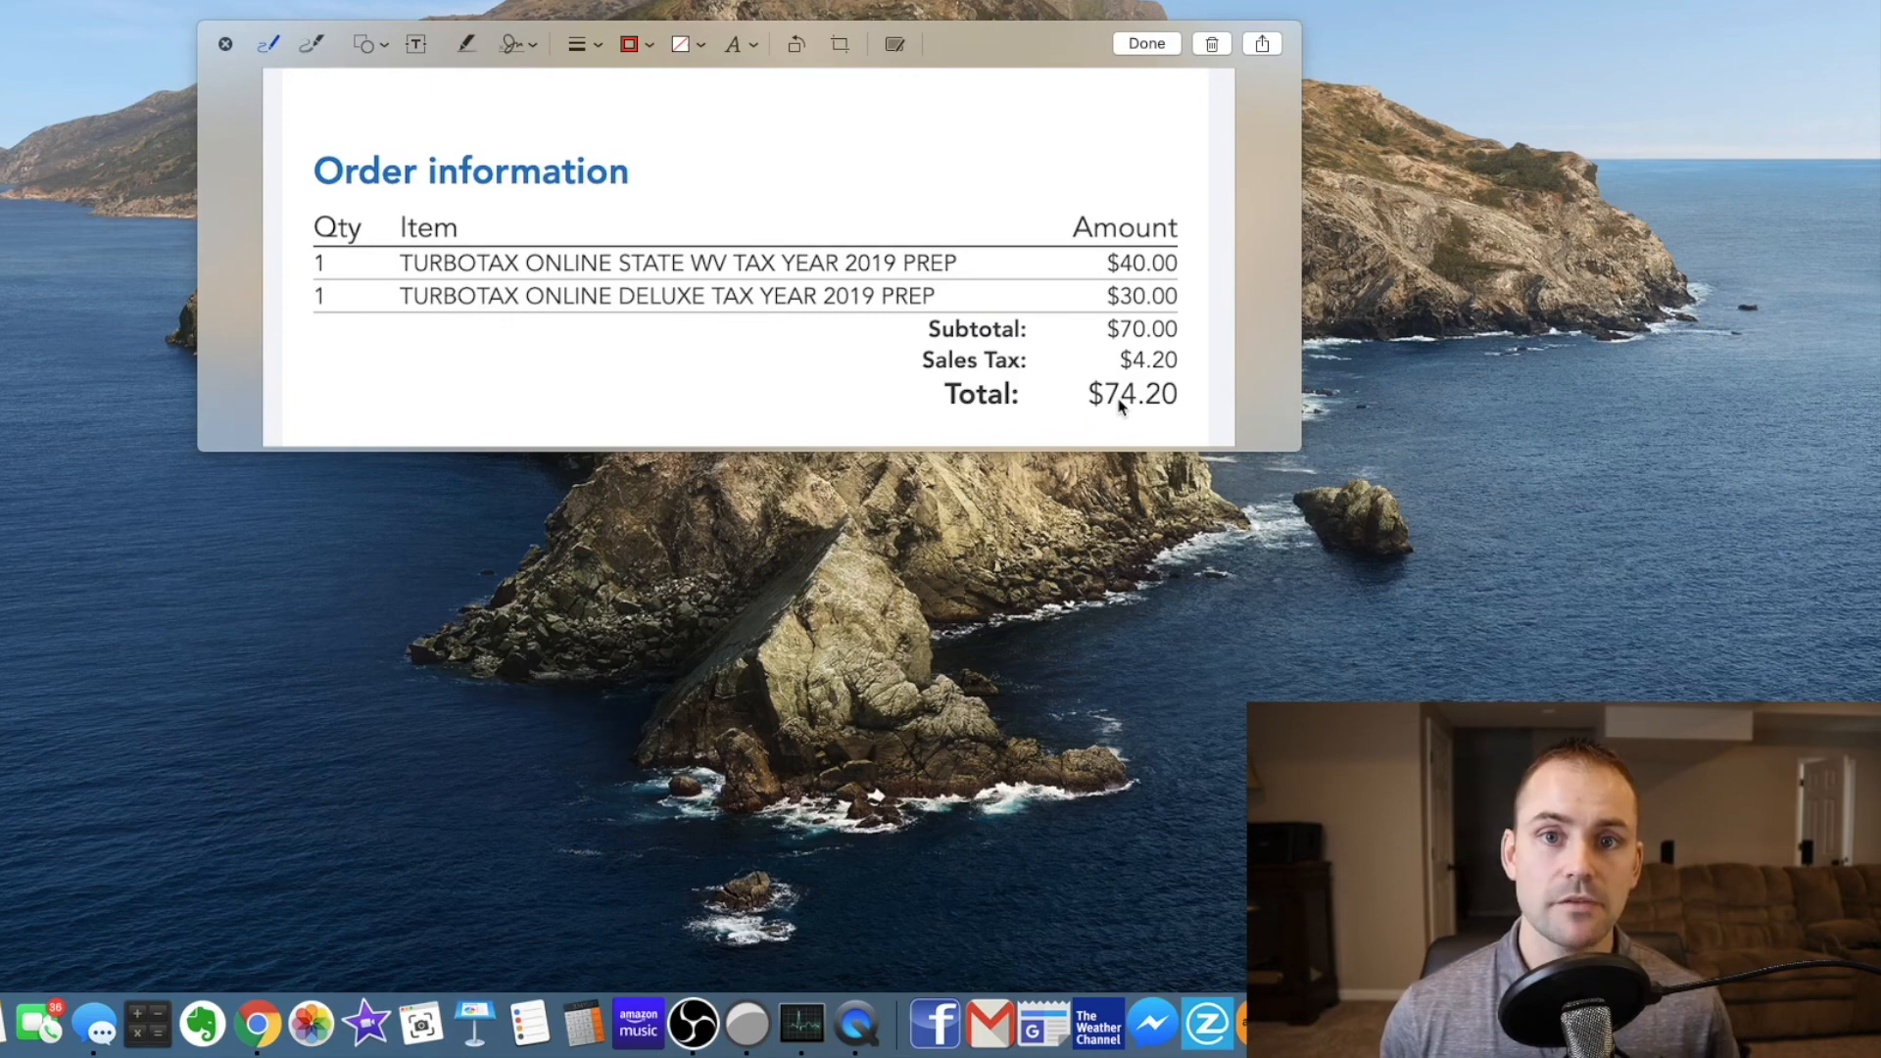
mouse_move(894, 296)
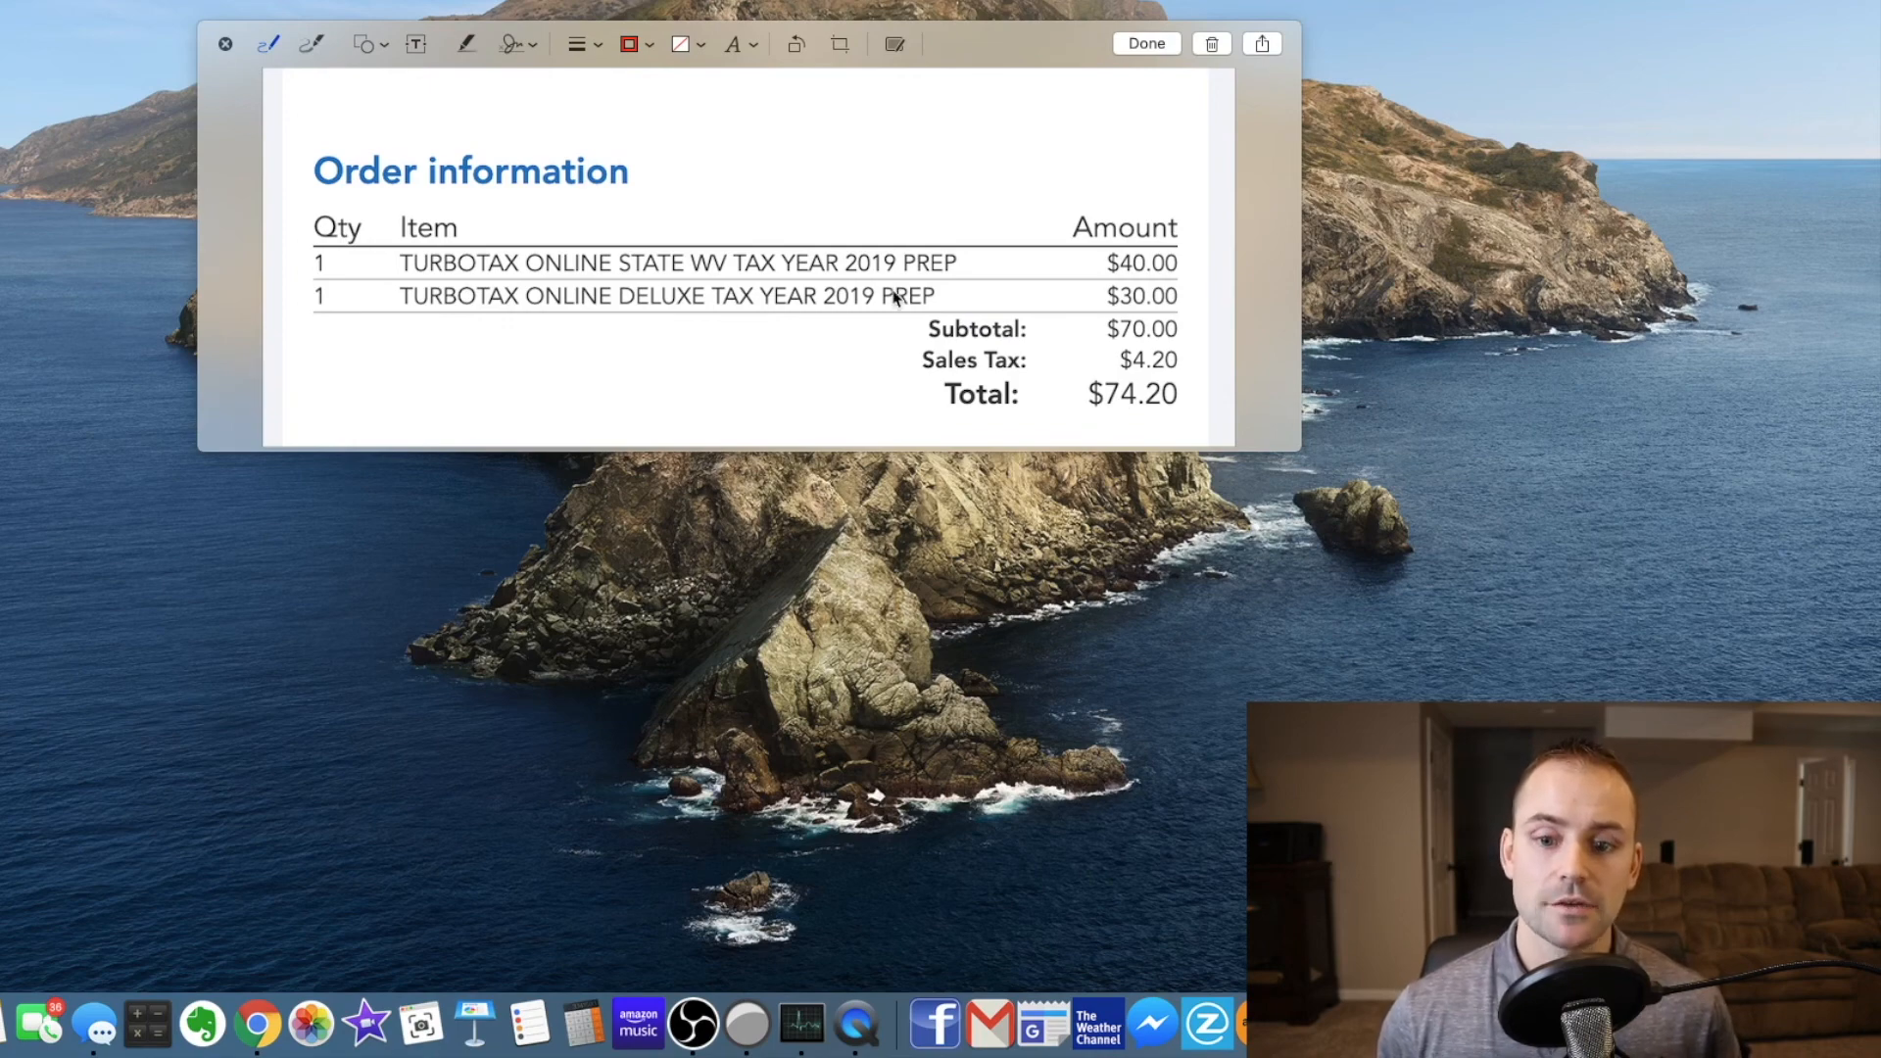
mouse_move(744, 199)
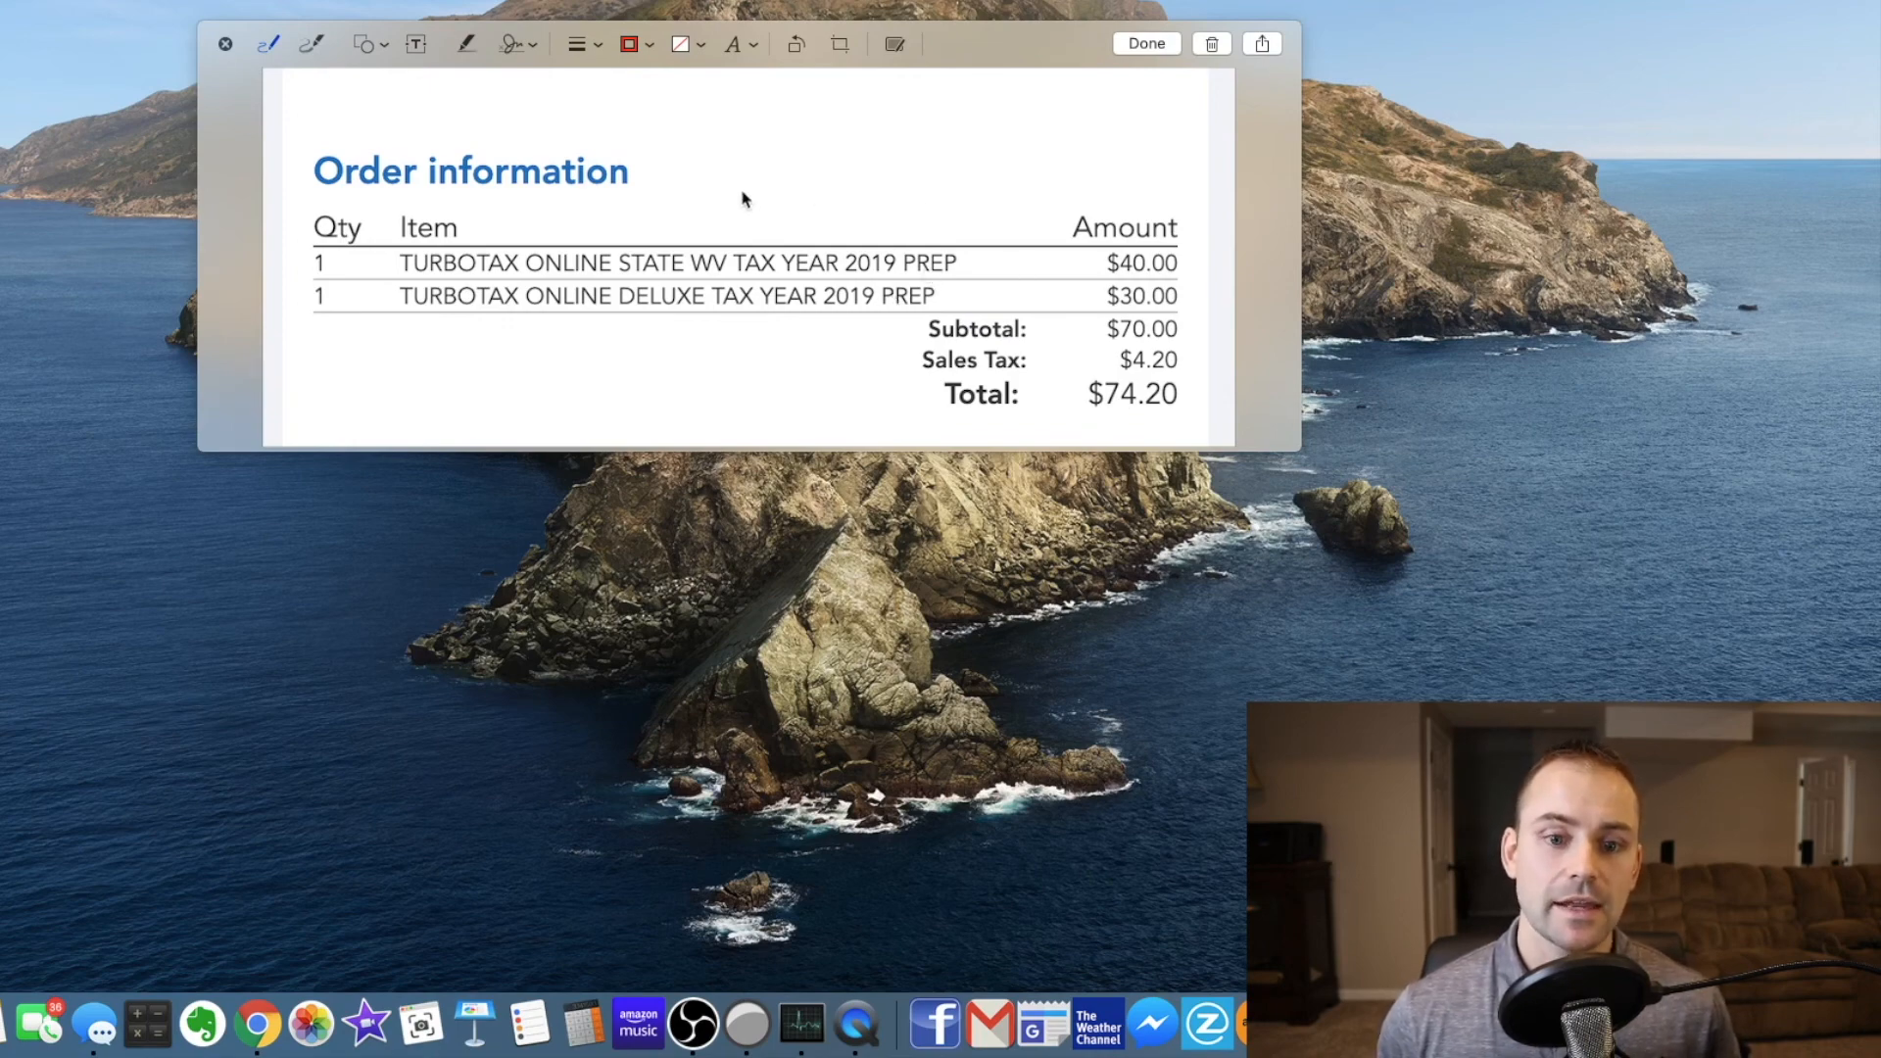
mouse_move(807, 78)
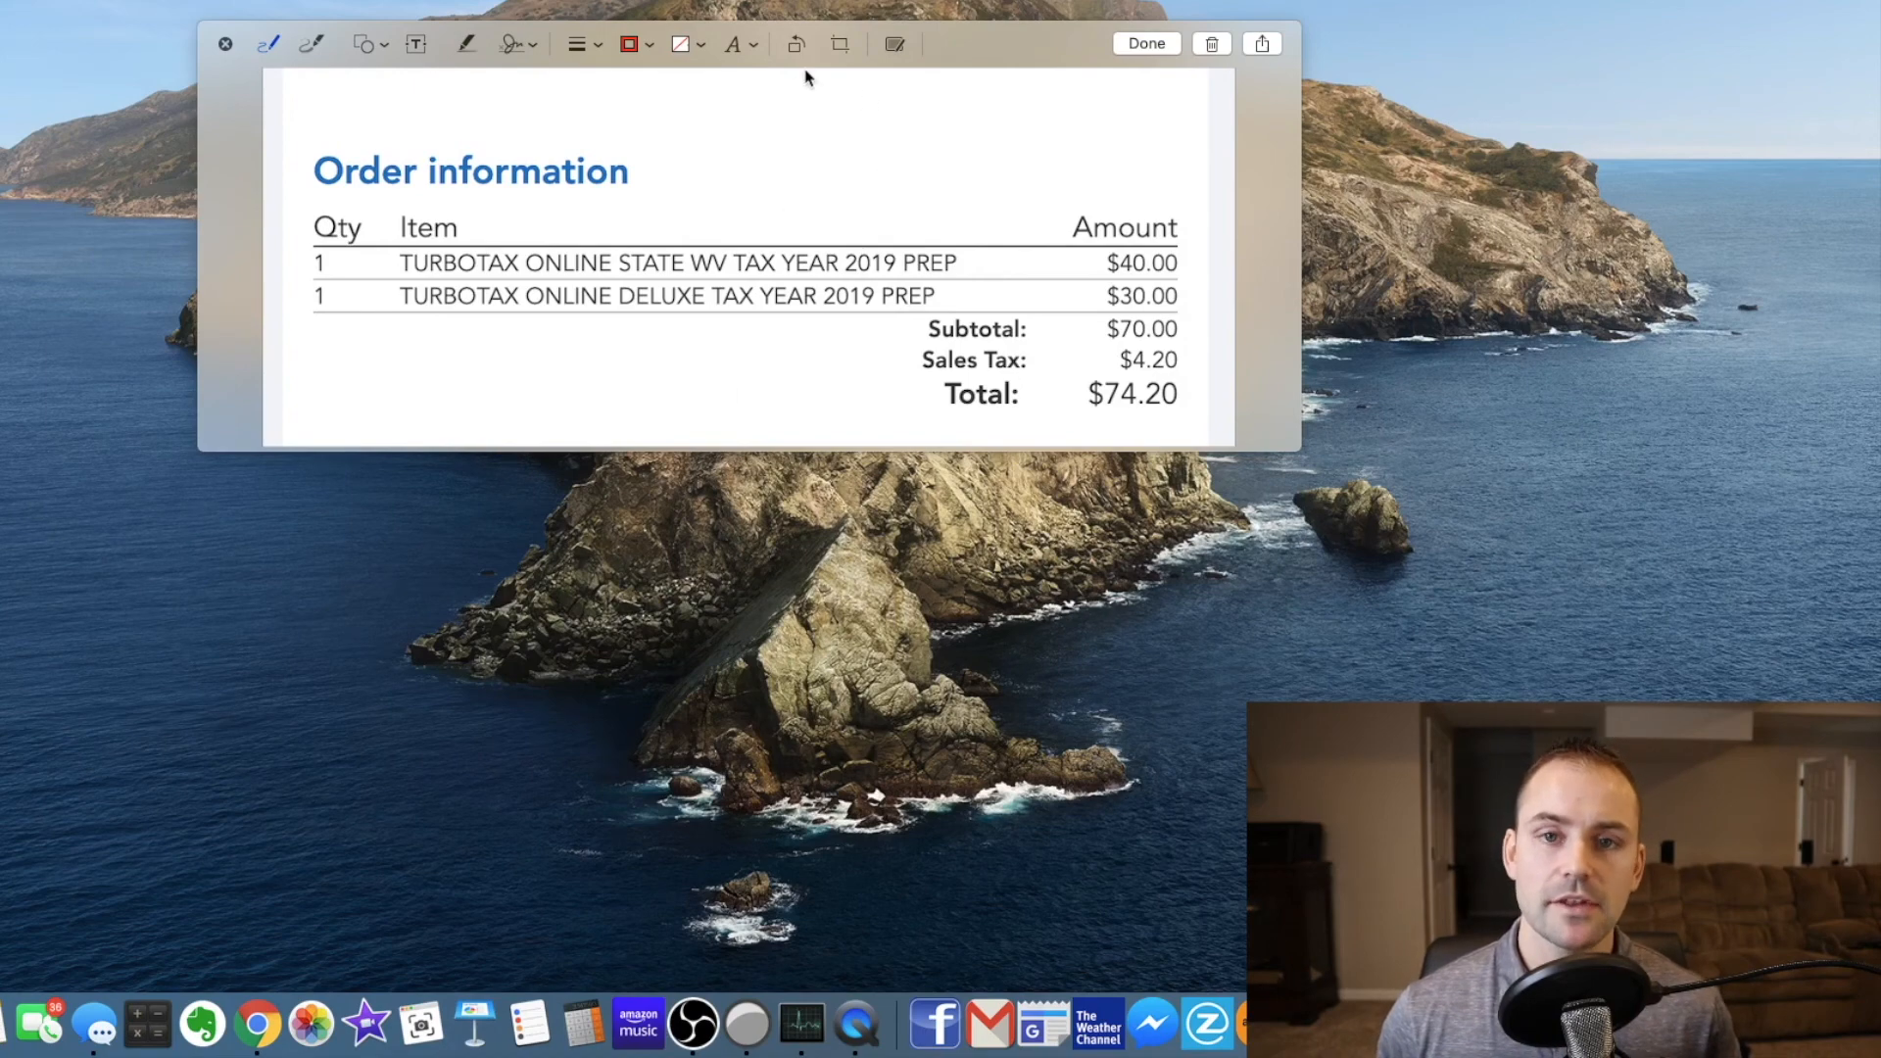
mouse_move(725, 180)
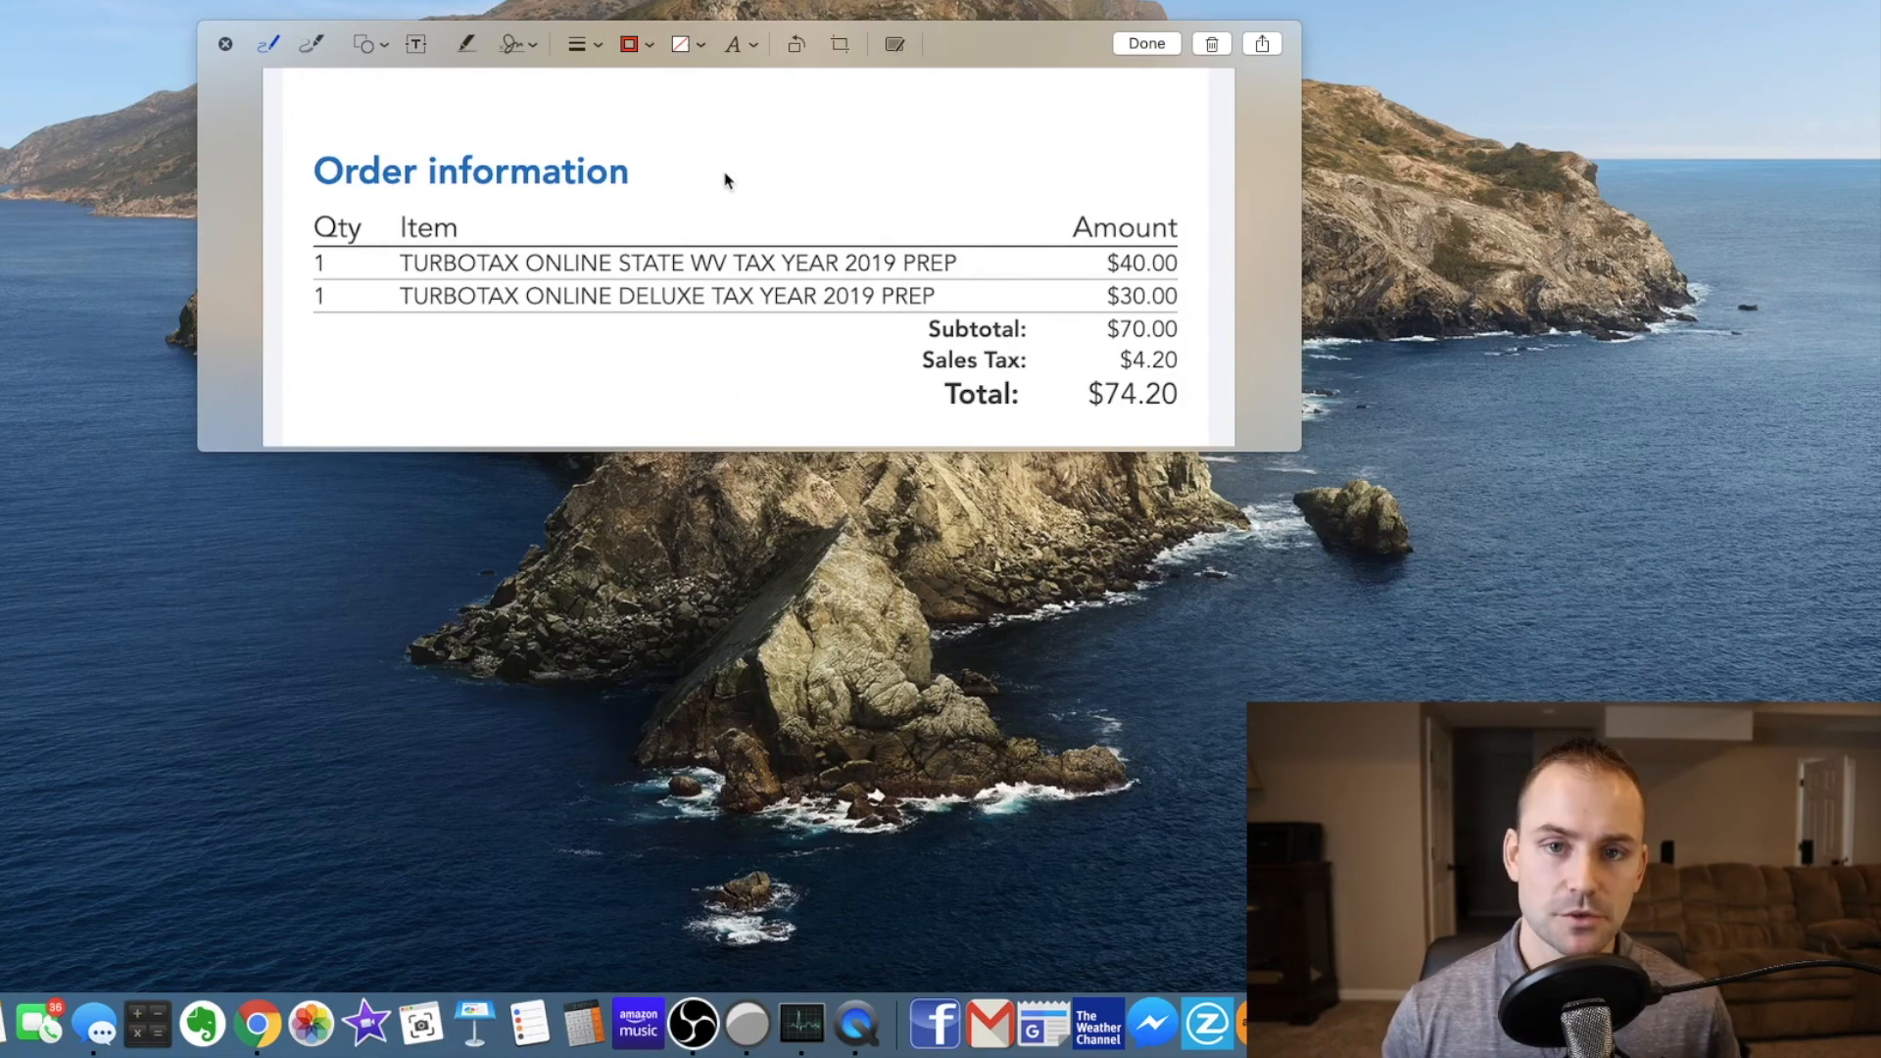